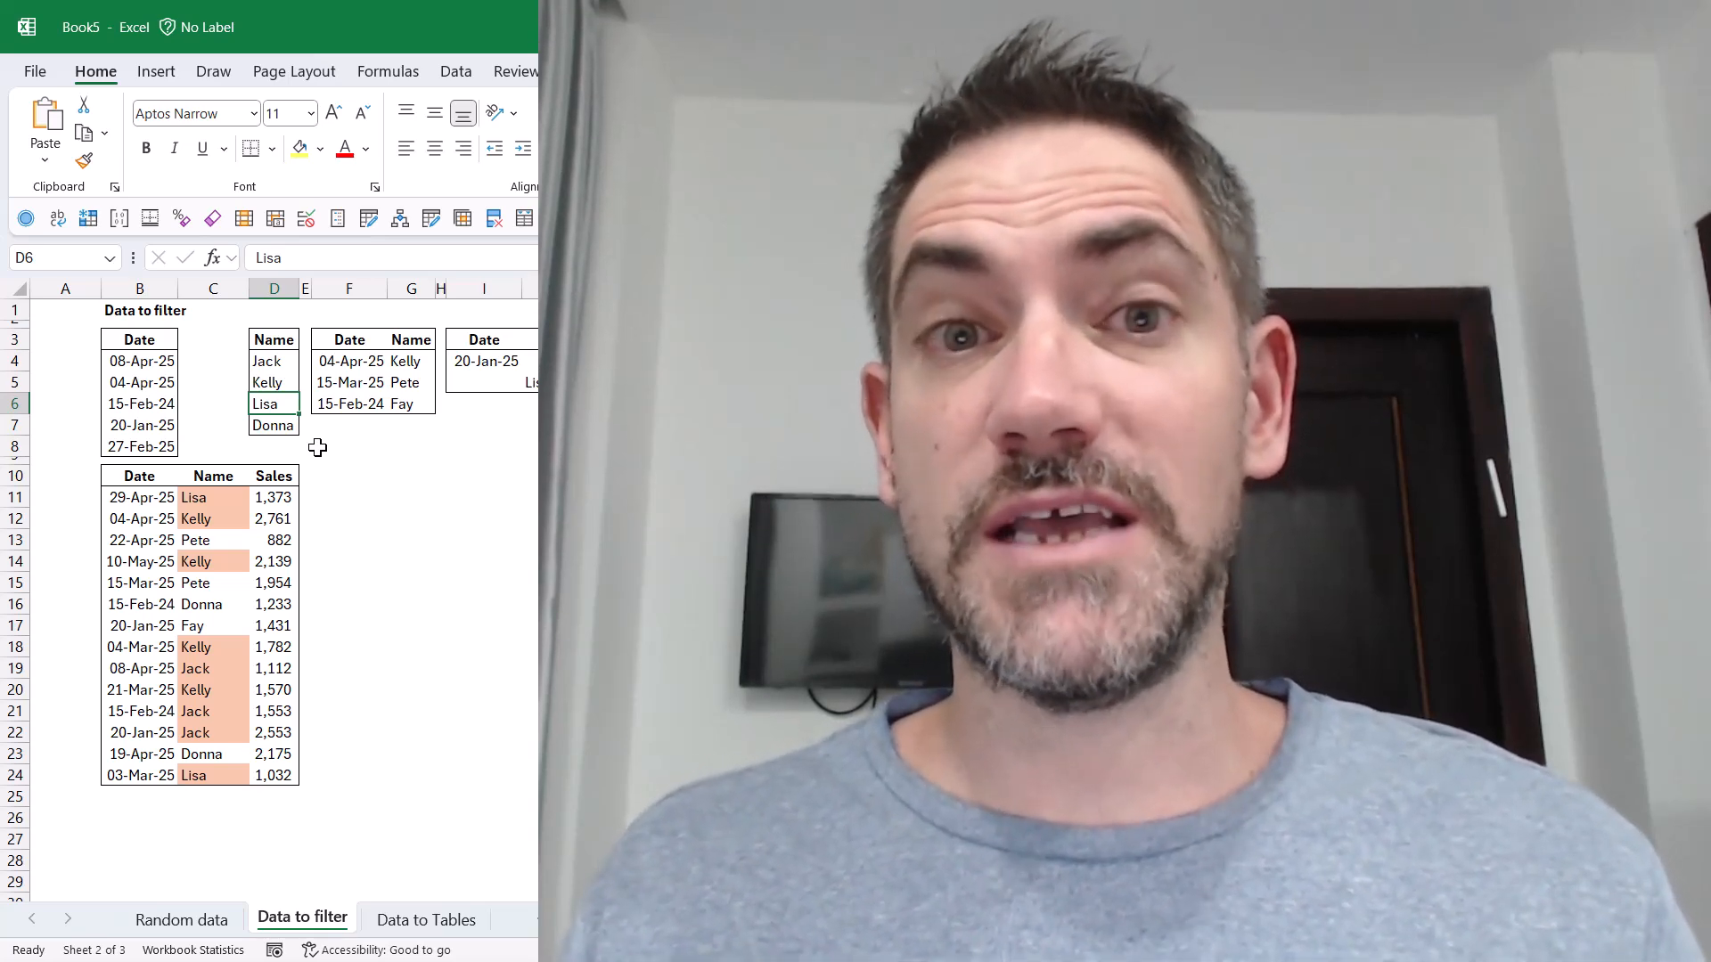
Replace Lisa with pete in cell D6 of the name criteria list
{"action": "type", "text": "pete"}
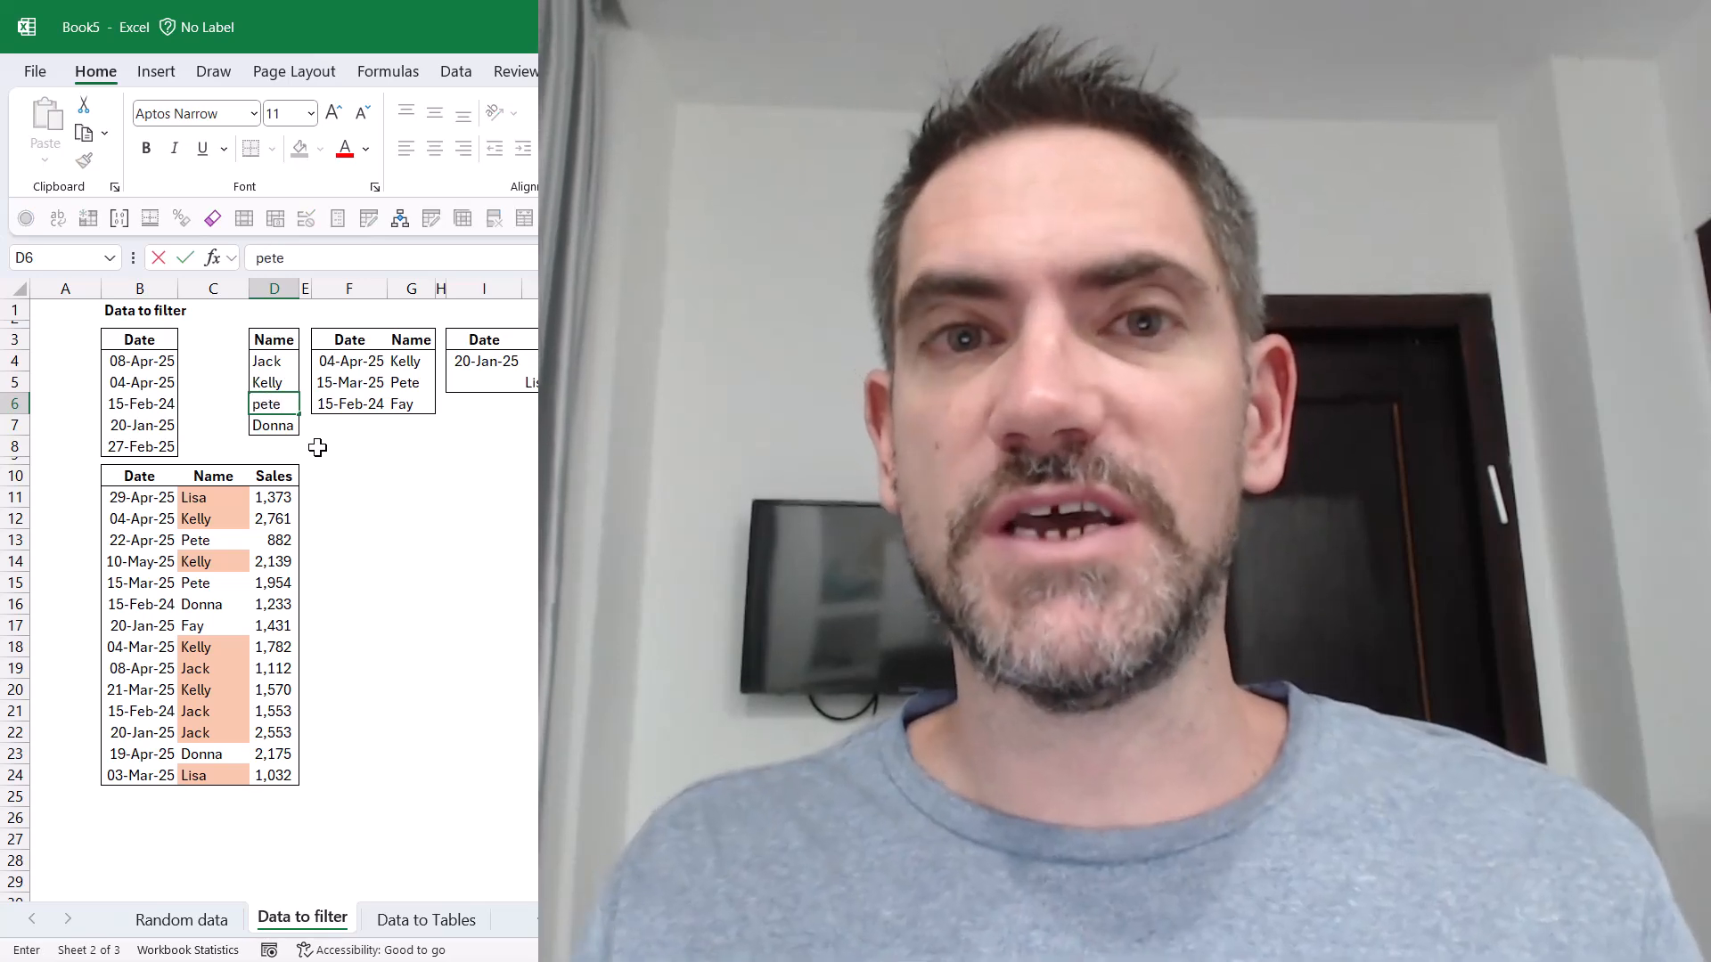
{"action": "left_click", "coordinate": [272, 497]}
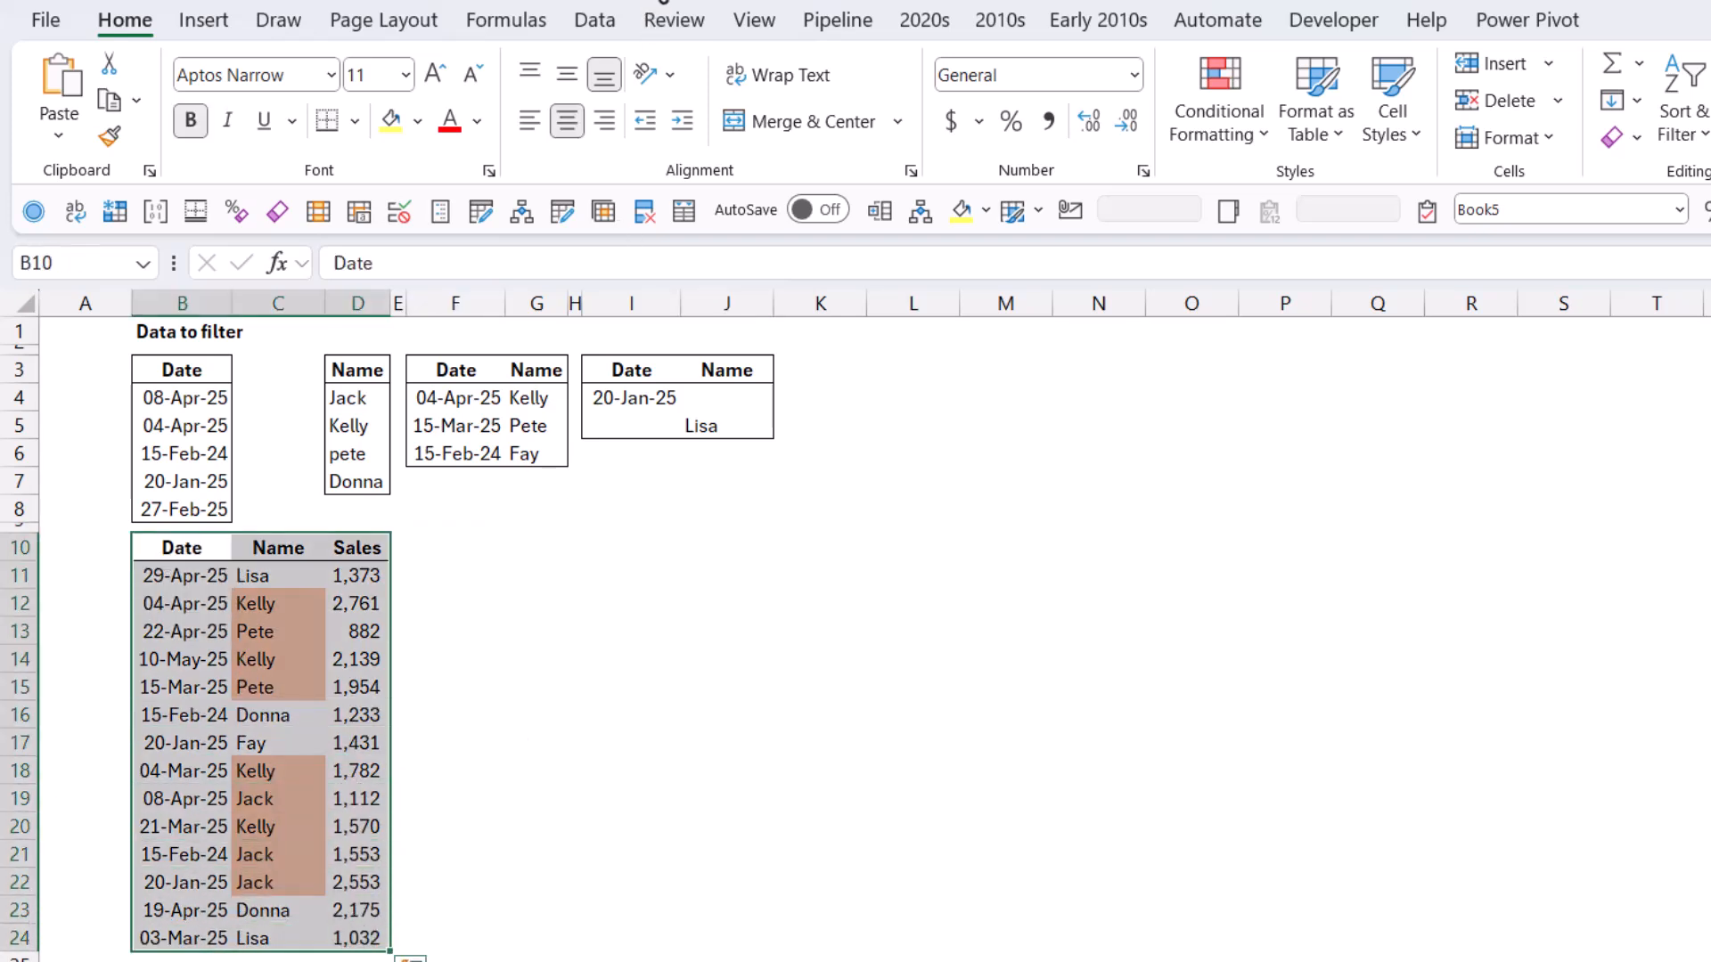
Run Advanced Filter in place using the date criteria range B3:B8
{"action": "left_click", "coordinate": [594, 20]}
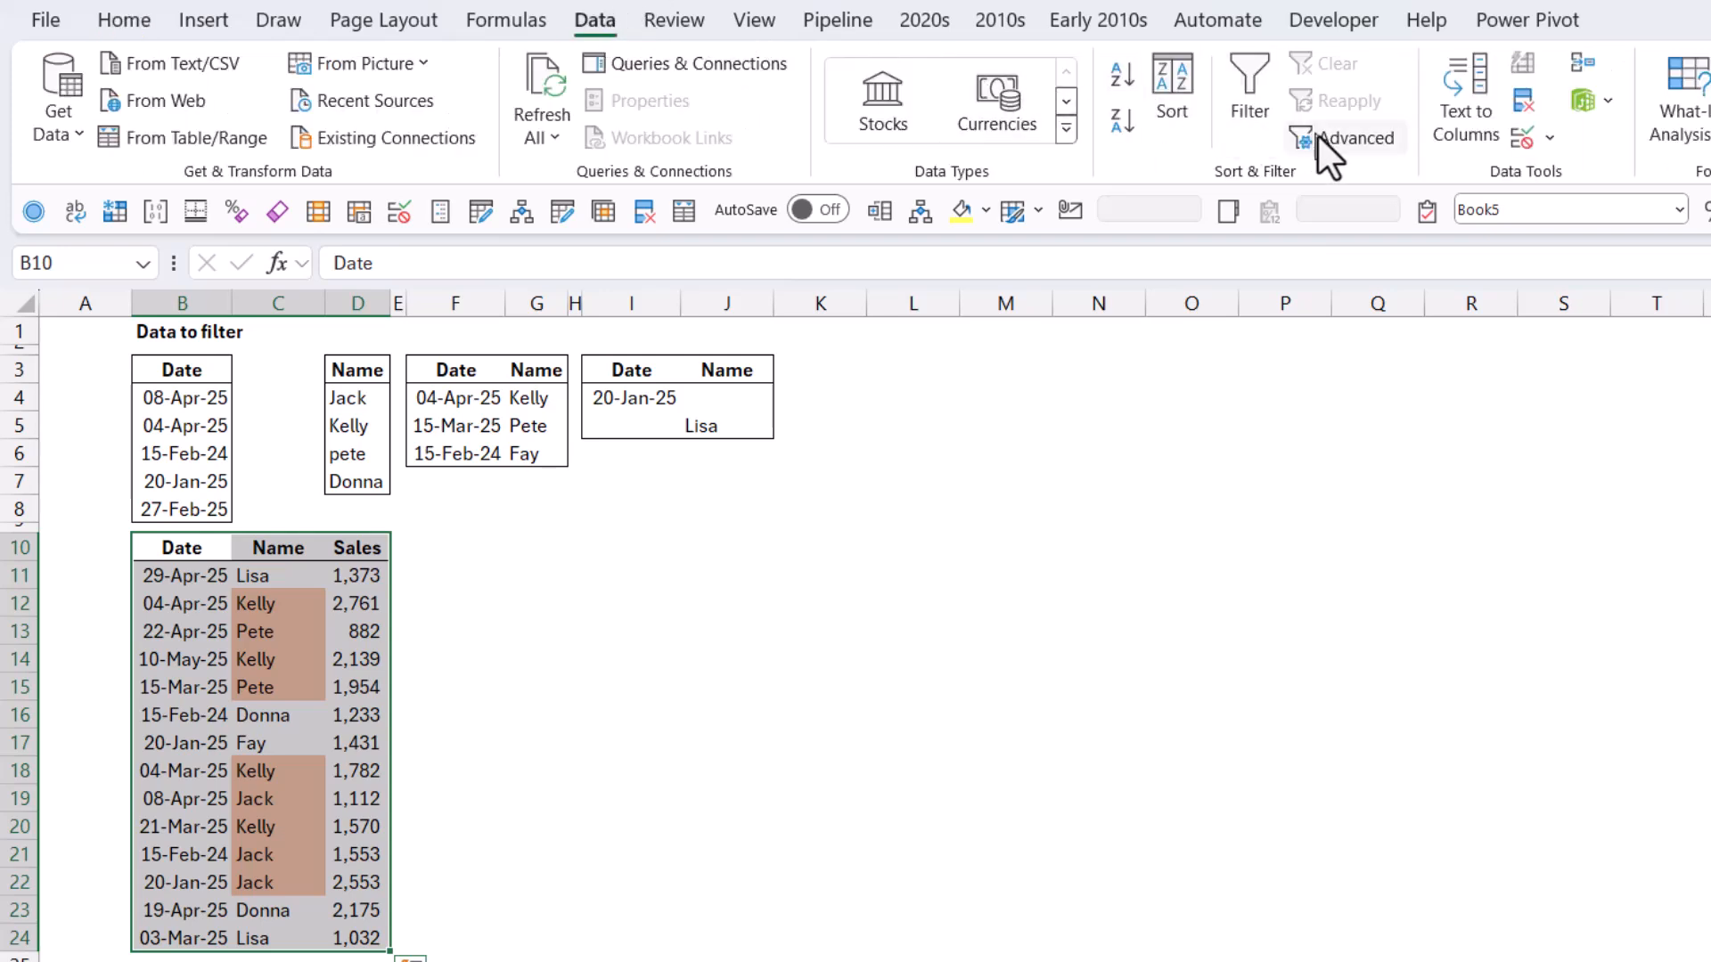
{"action": "left_click", "coordinate": [1348, 137]}
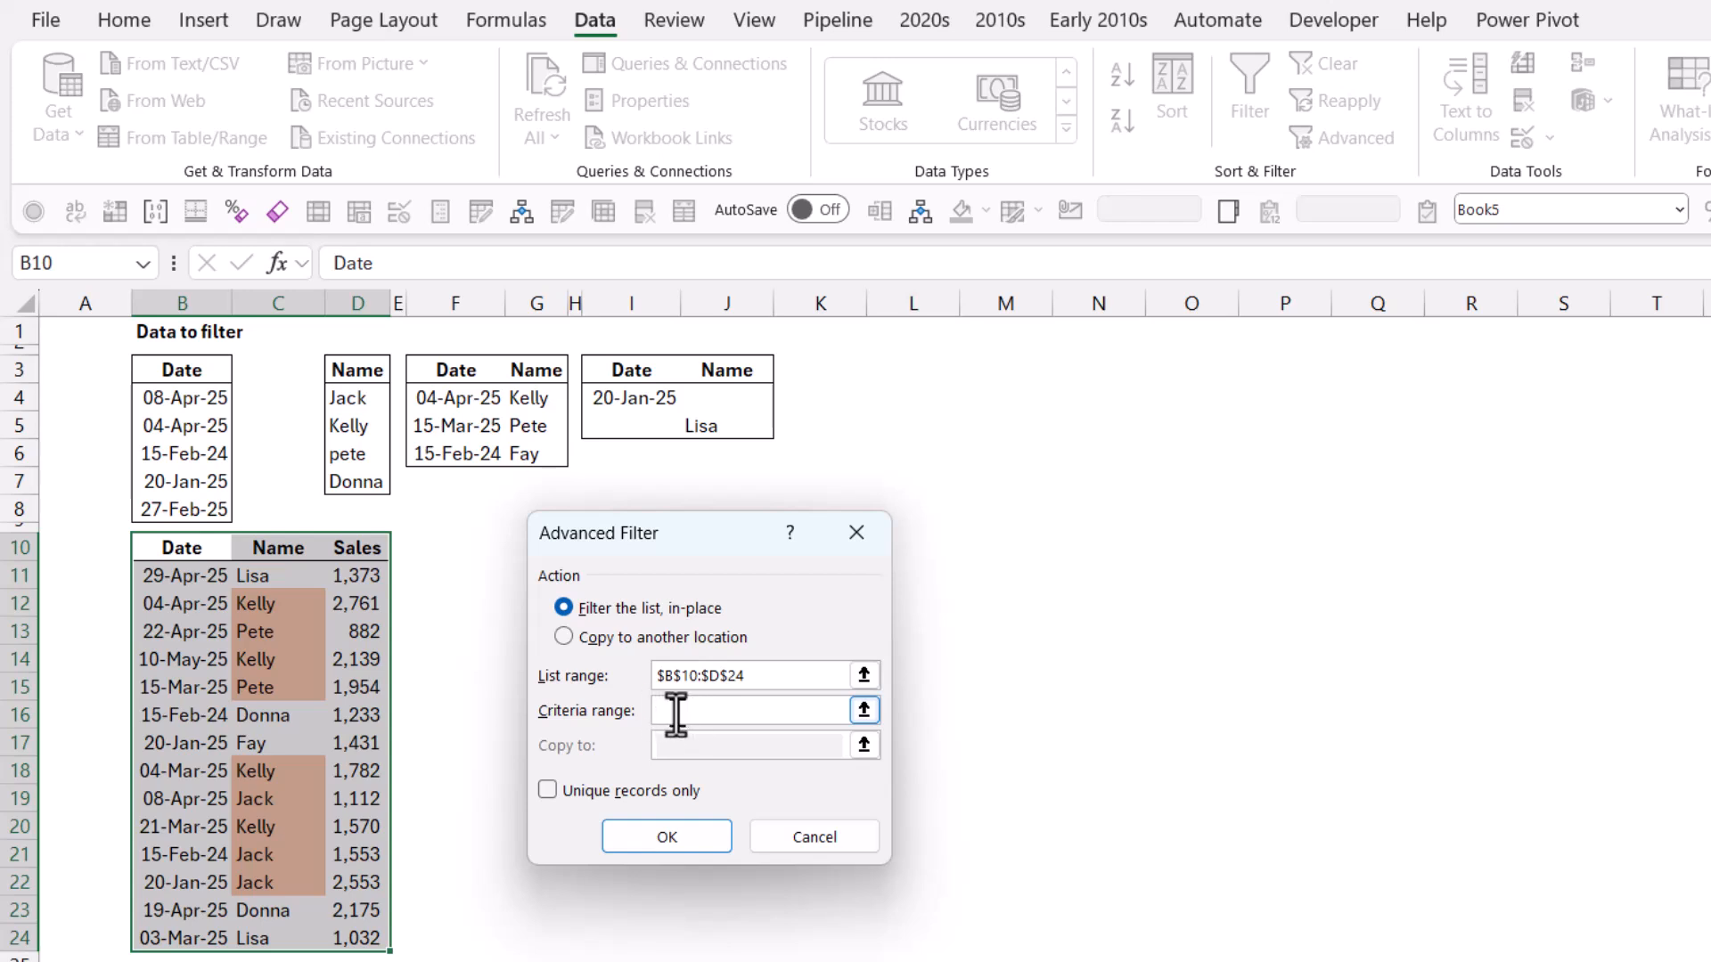
{"action": "left_click", "coordinate": [865, 710]}
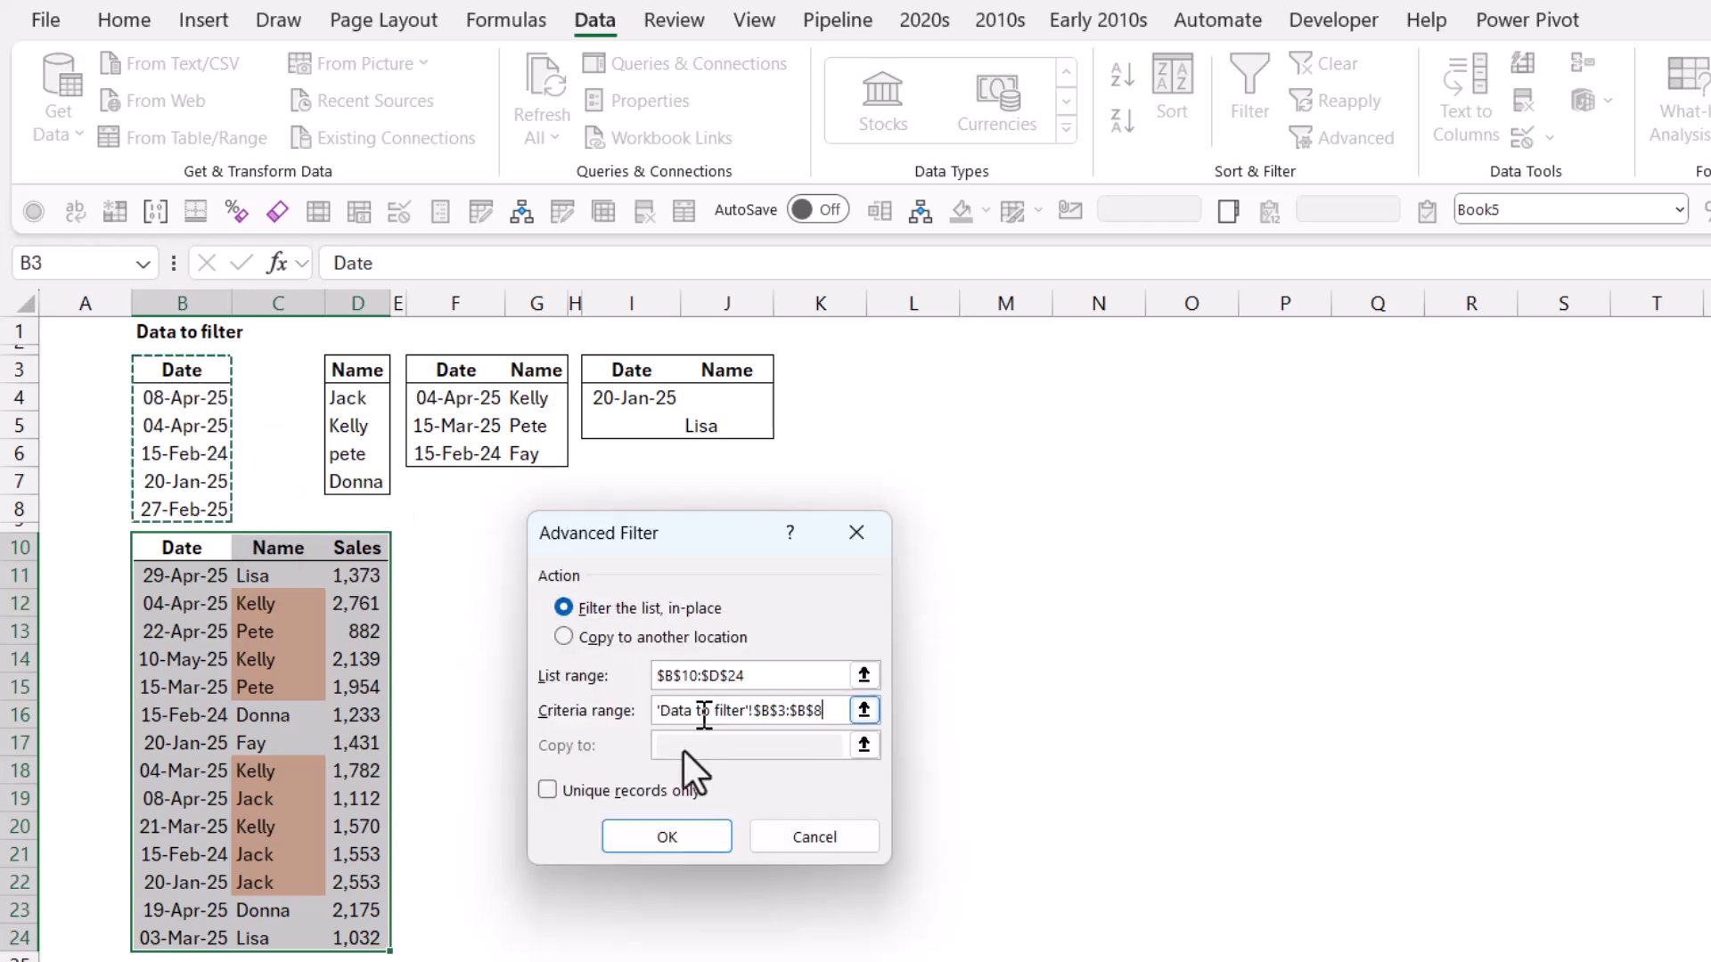
{"action": "left_click", "coordinate": [665, 836]}
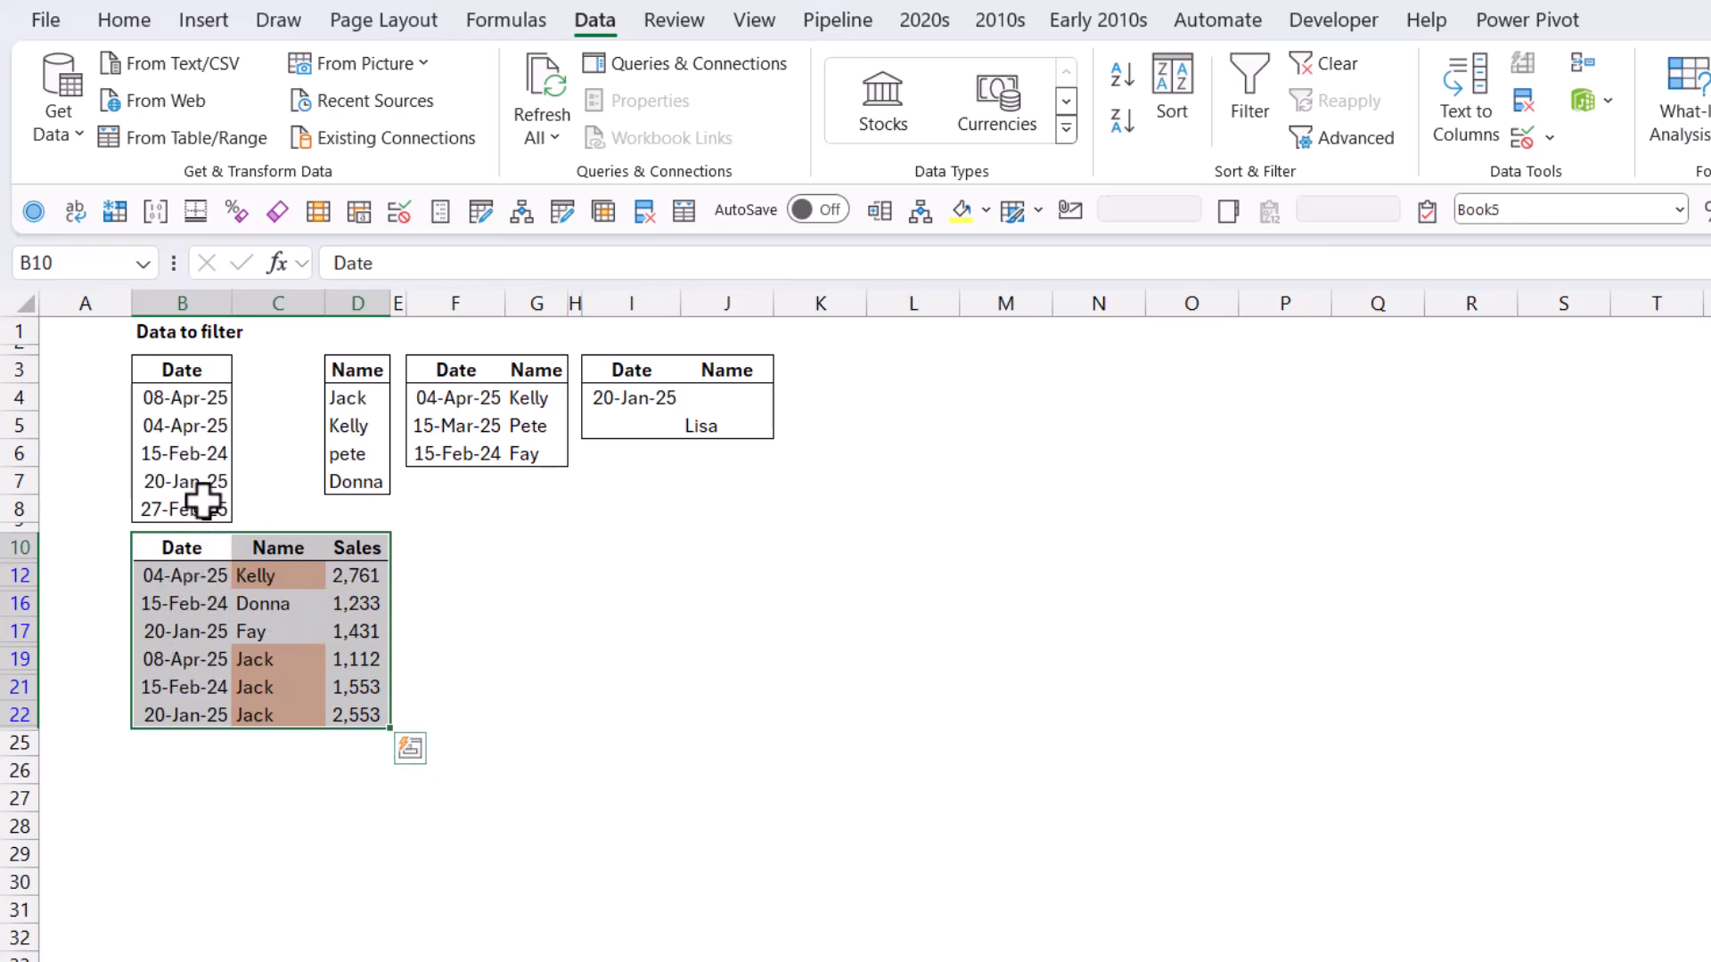
{"action": "left_click", "coordinate": [180, 426]}
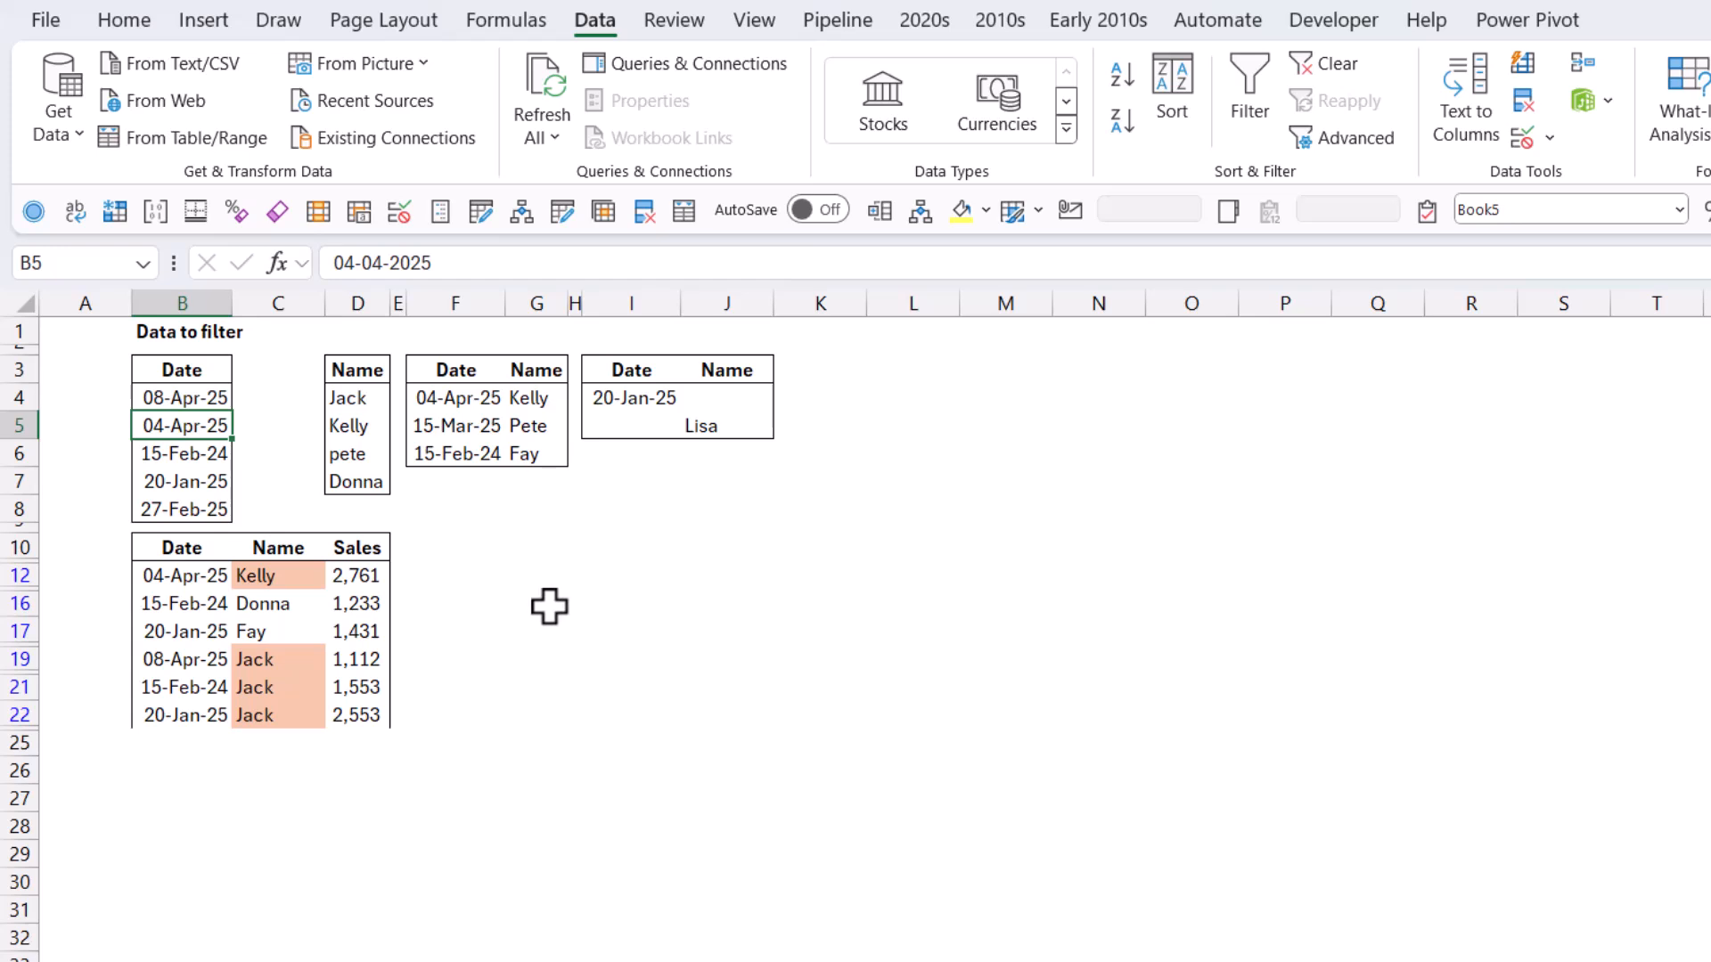
Change the B5 date criterion to 05-Apr-25 and reapply the advanced filter
{"action": "type", "text": "04-04-2025"}
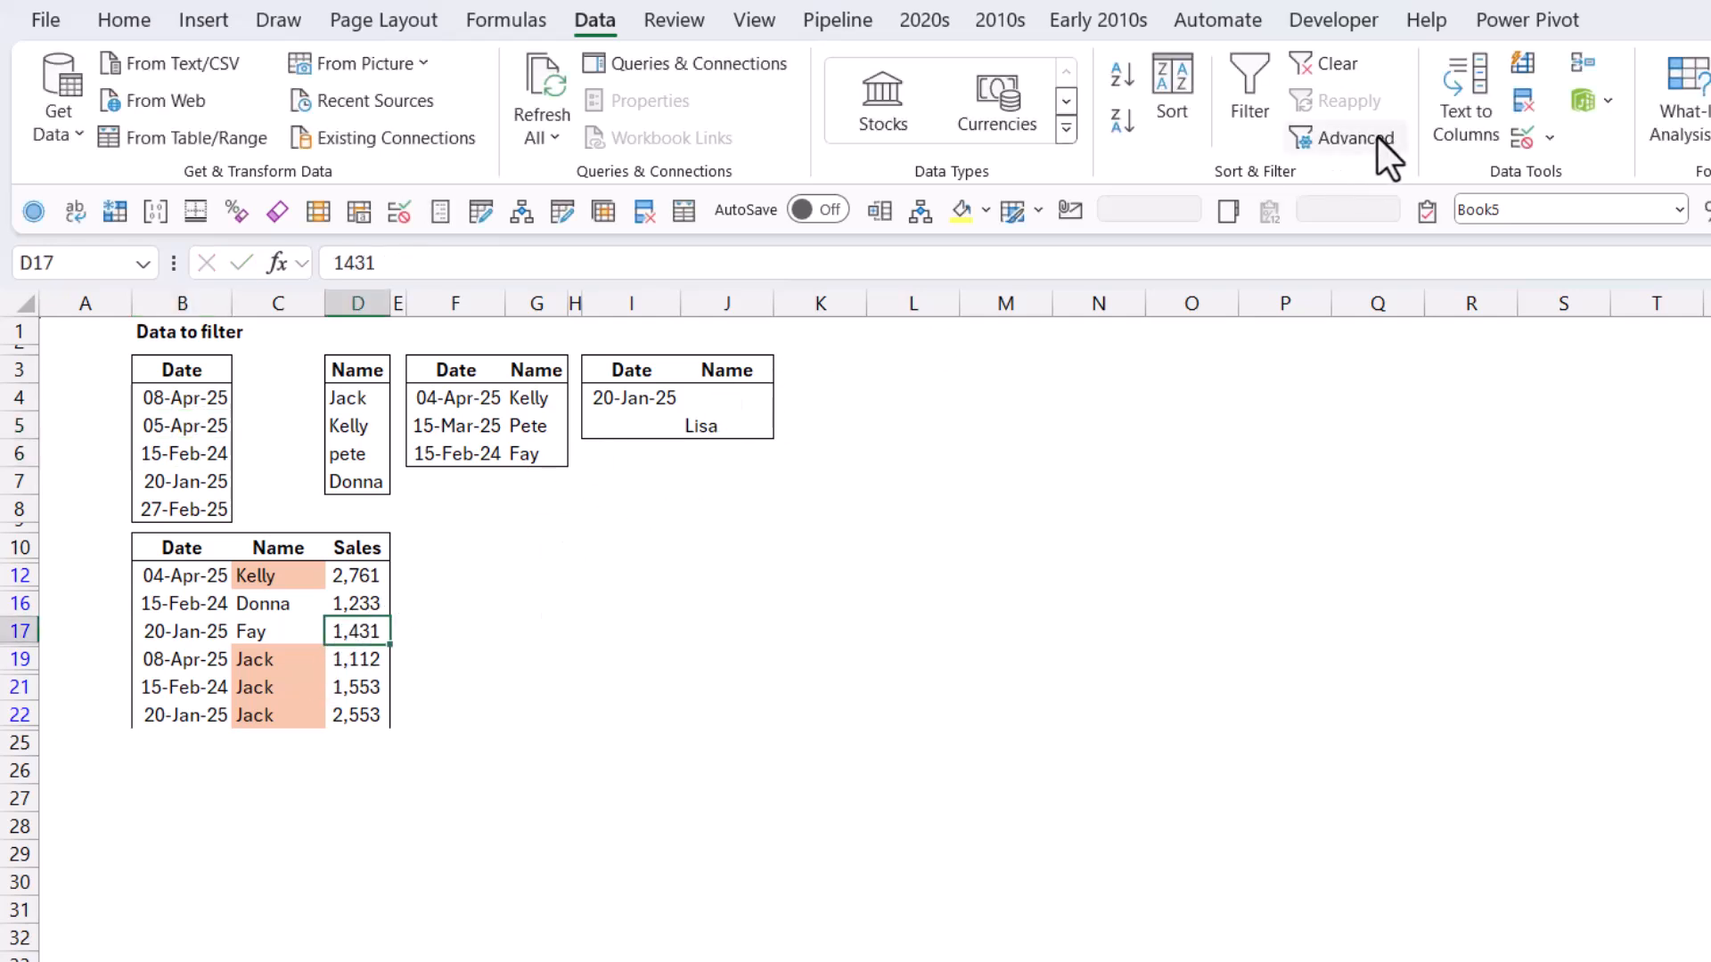
{"action": "left_click", "coordinate": [1352, 137]}
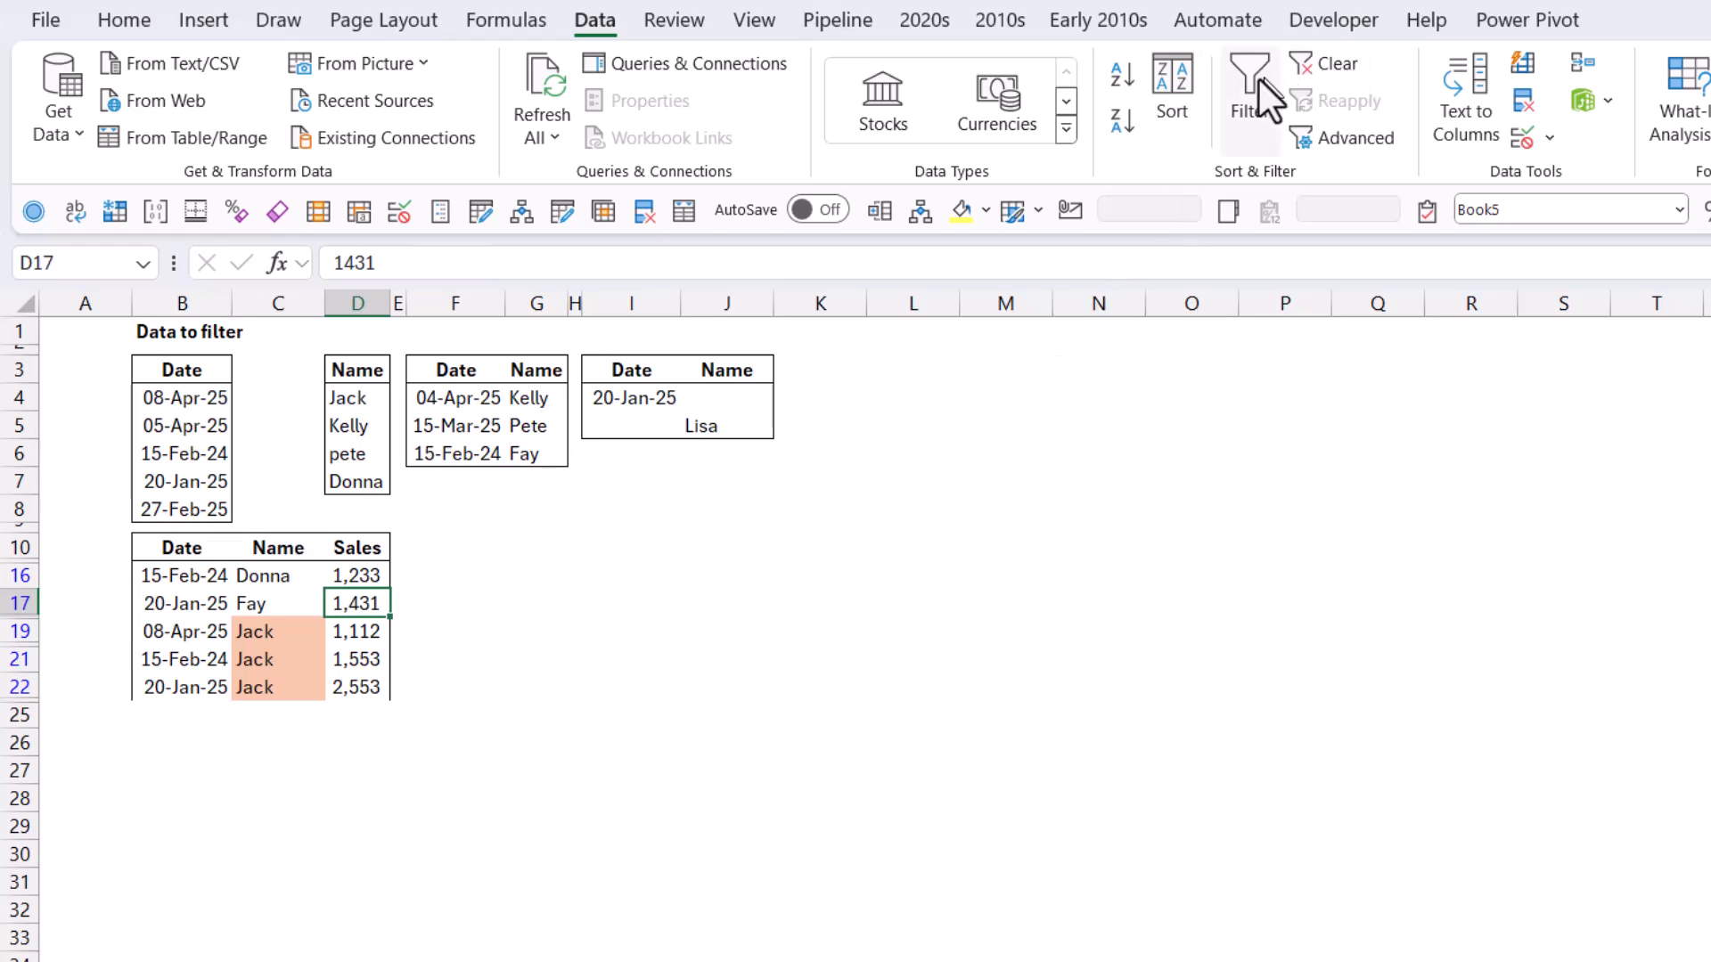
Clear the existing filter so all sales rows show again
{"action": "left_click", "coordinate": [1250, 82]}
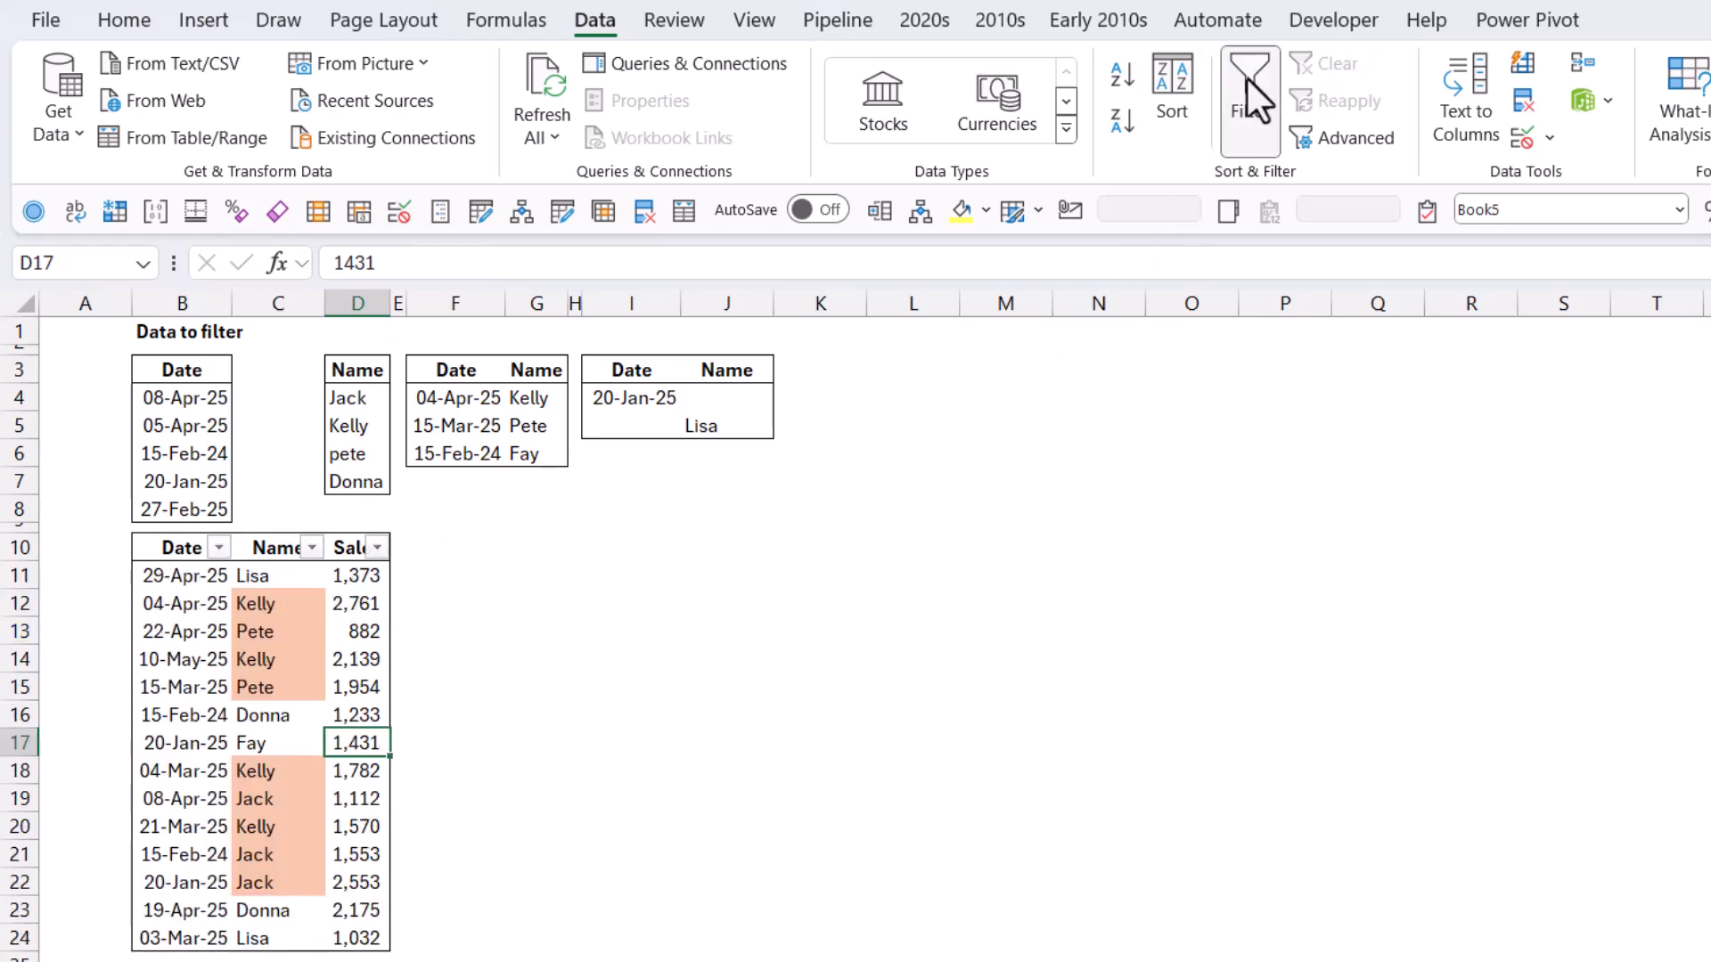
{"action": "left_click", "coordinate": [1249, 82]}
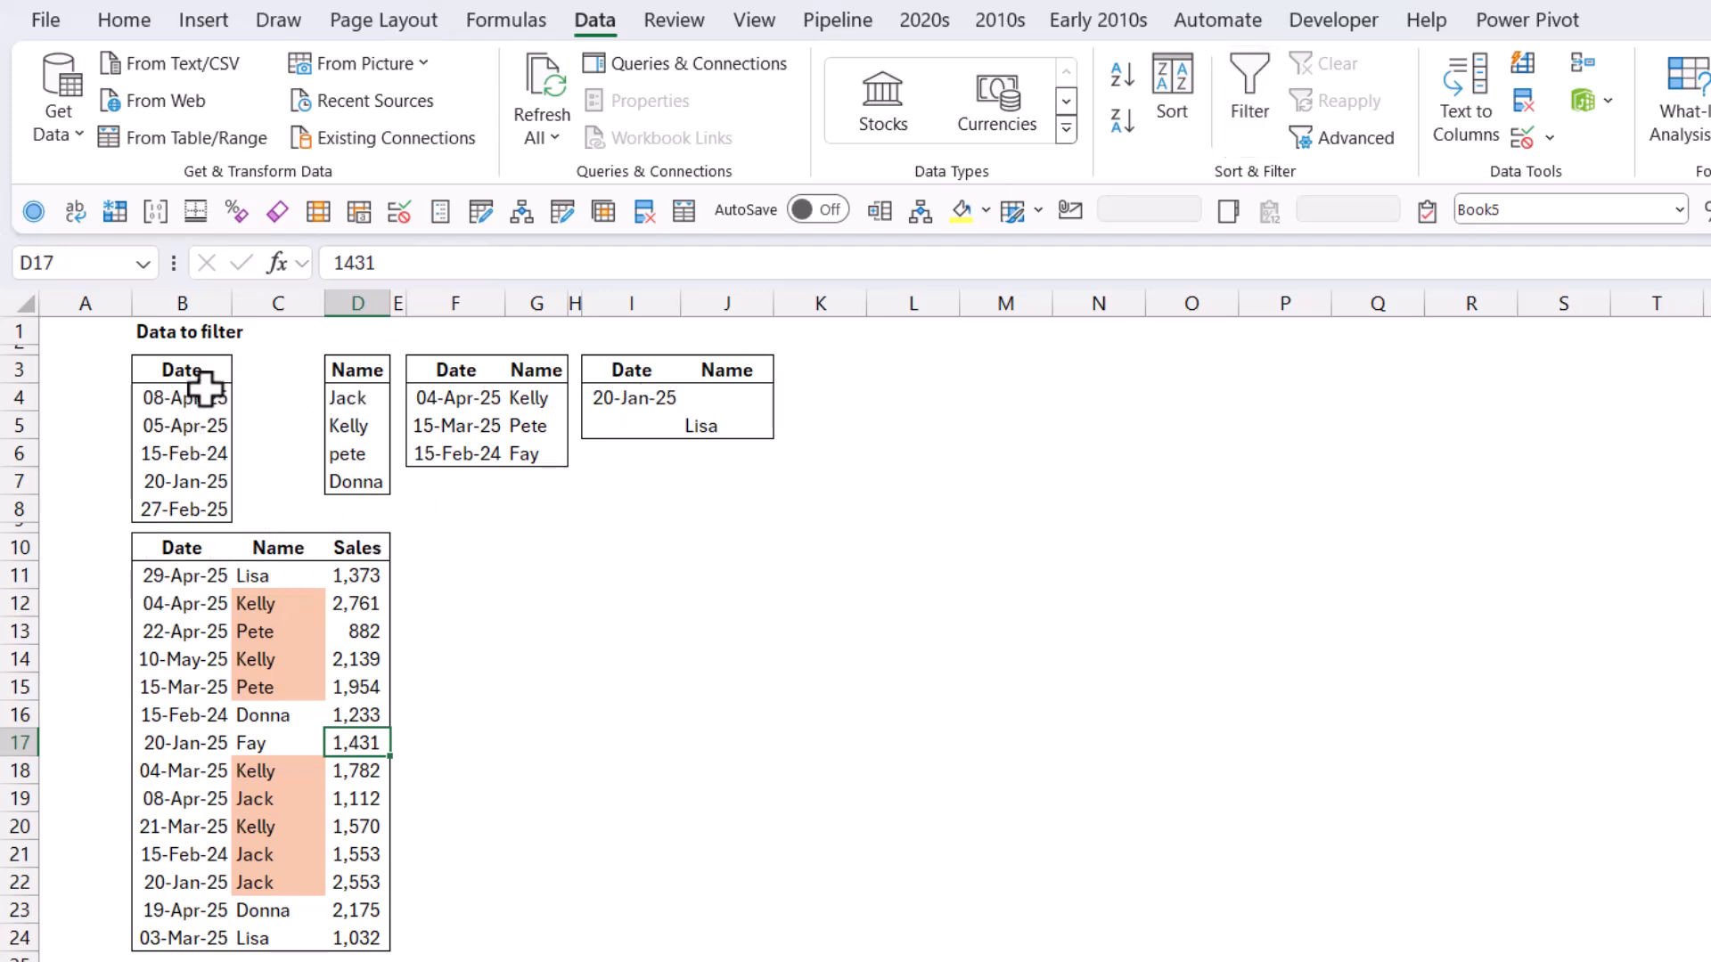
{"action": "left_click", "coordinate": [181, 368]}
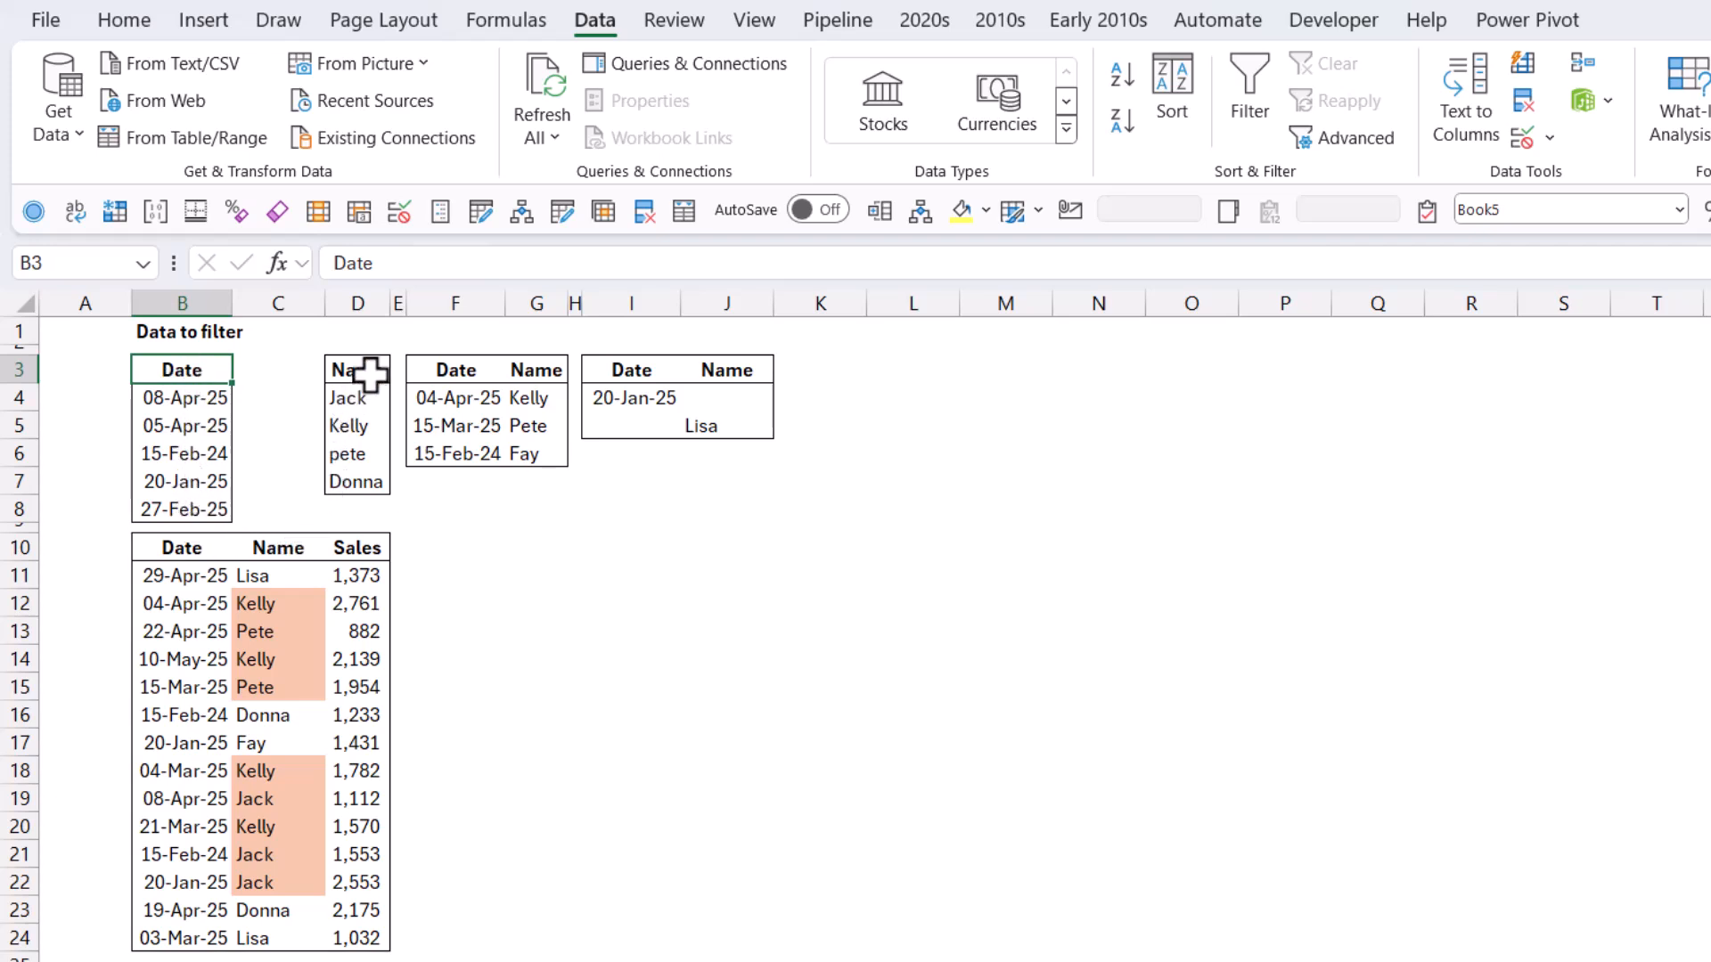
Rename the name criteria heading to Person
{"action": "left_click", "coordinate": [356, 369]}
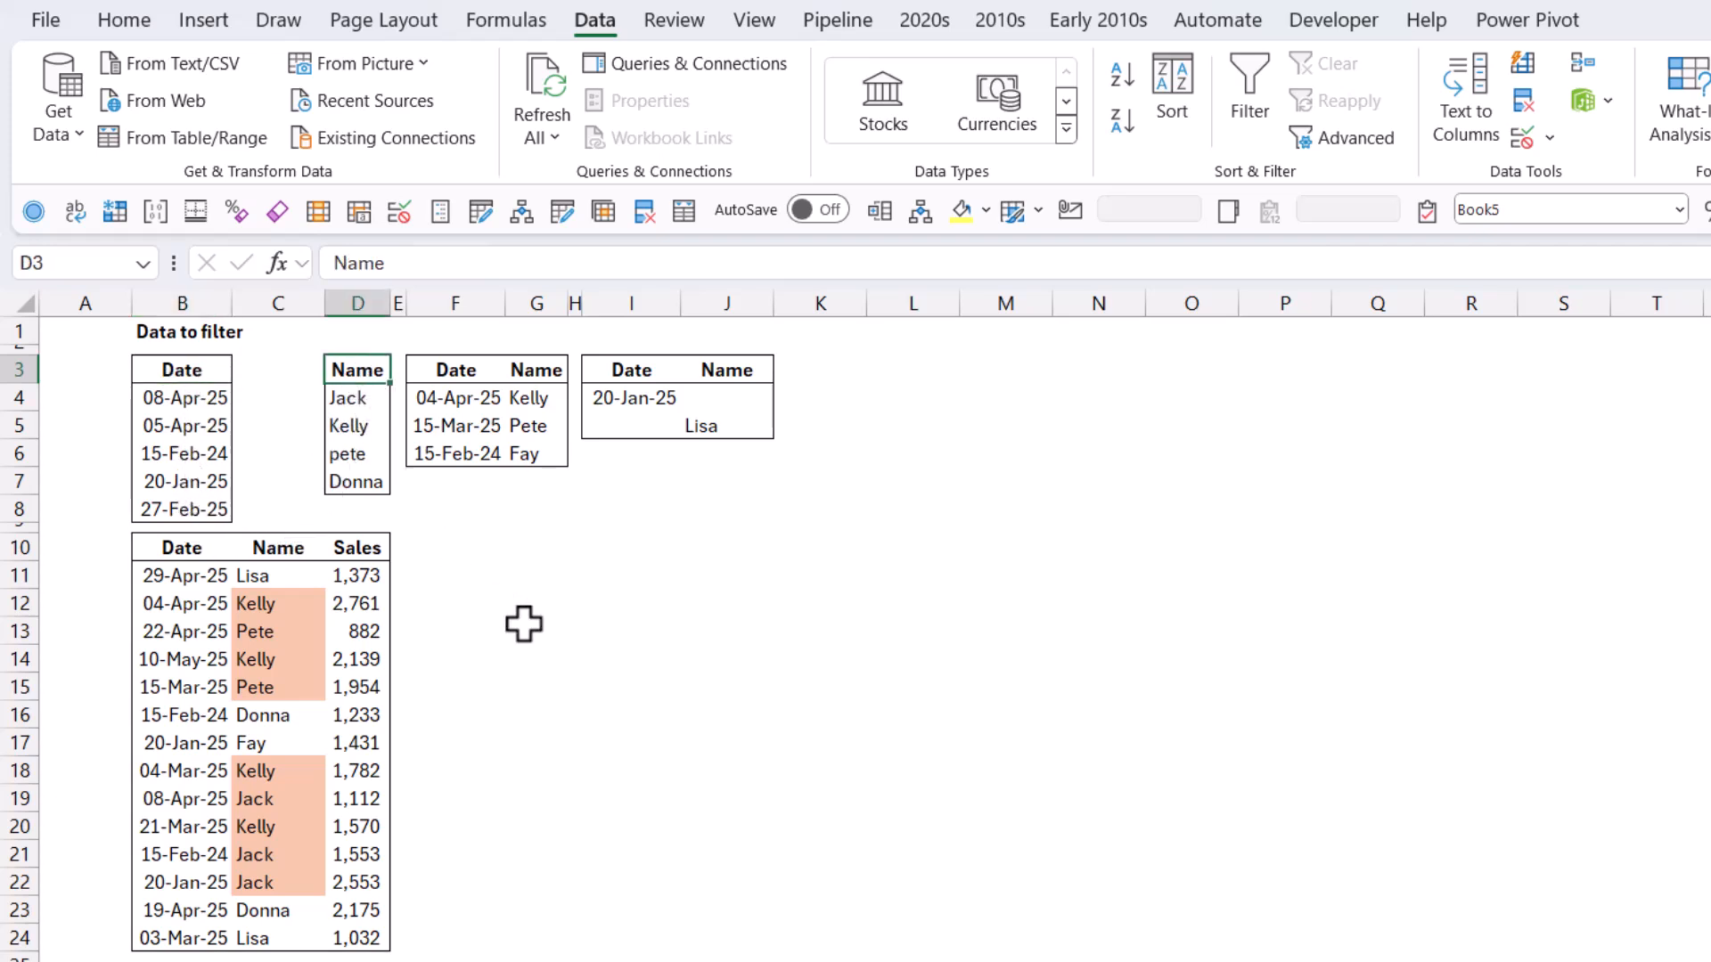
{"action": "type", "text": "Person"}
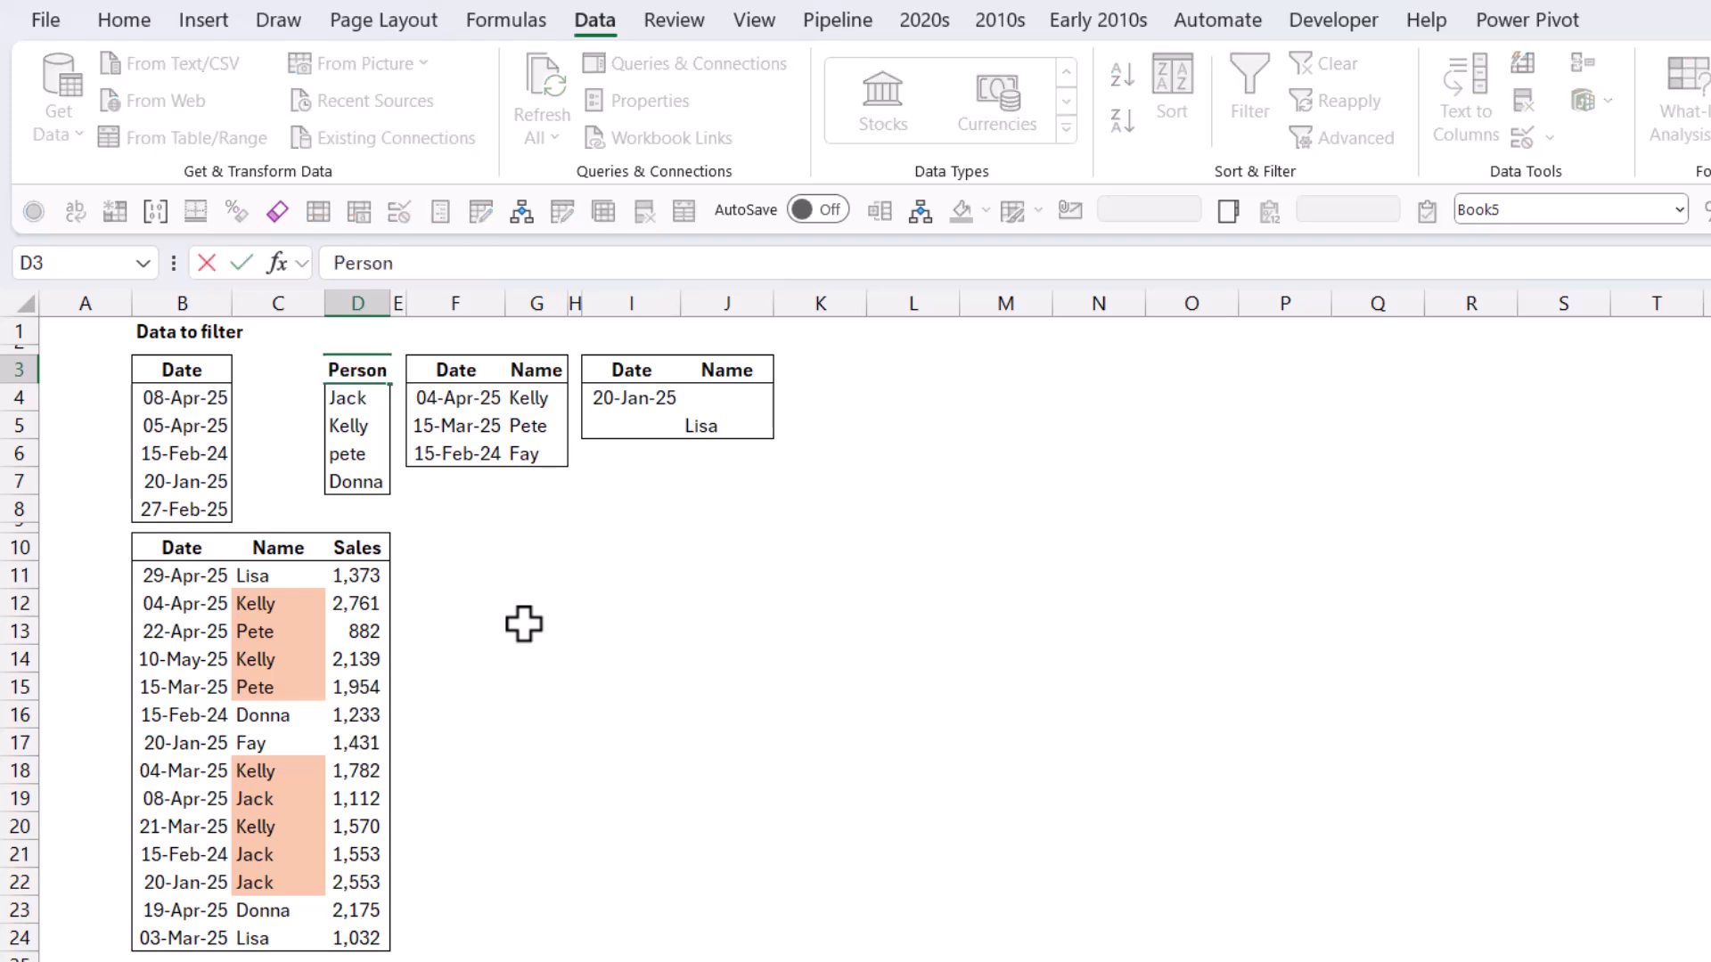
{"action": "left_click", "coordinate": [357, 398]}
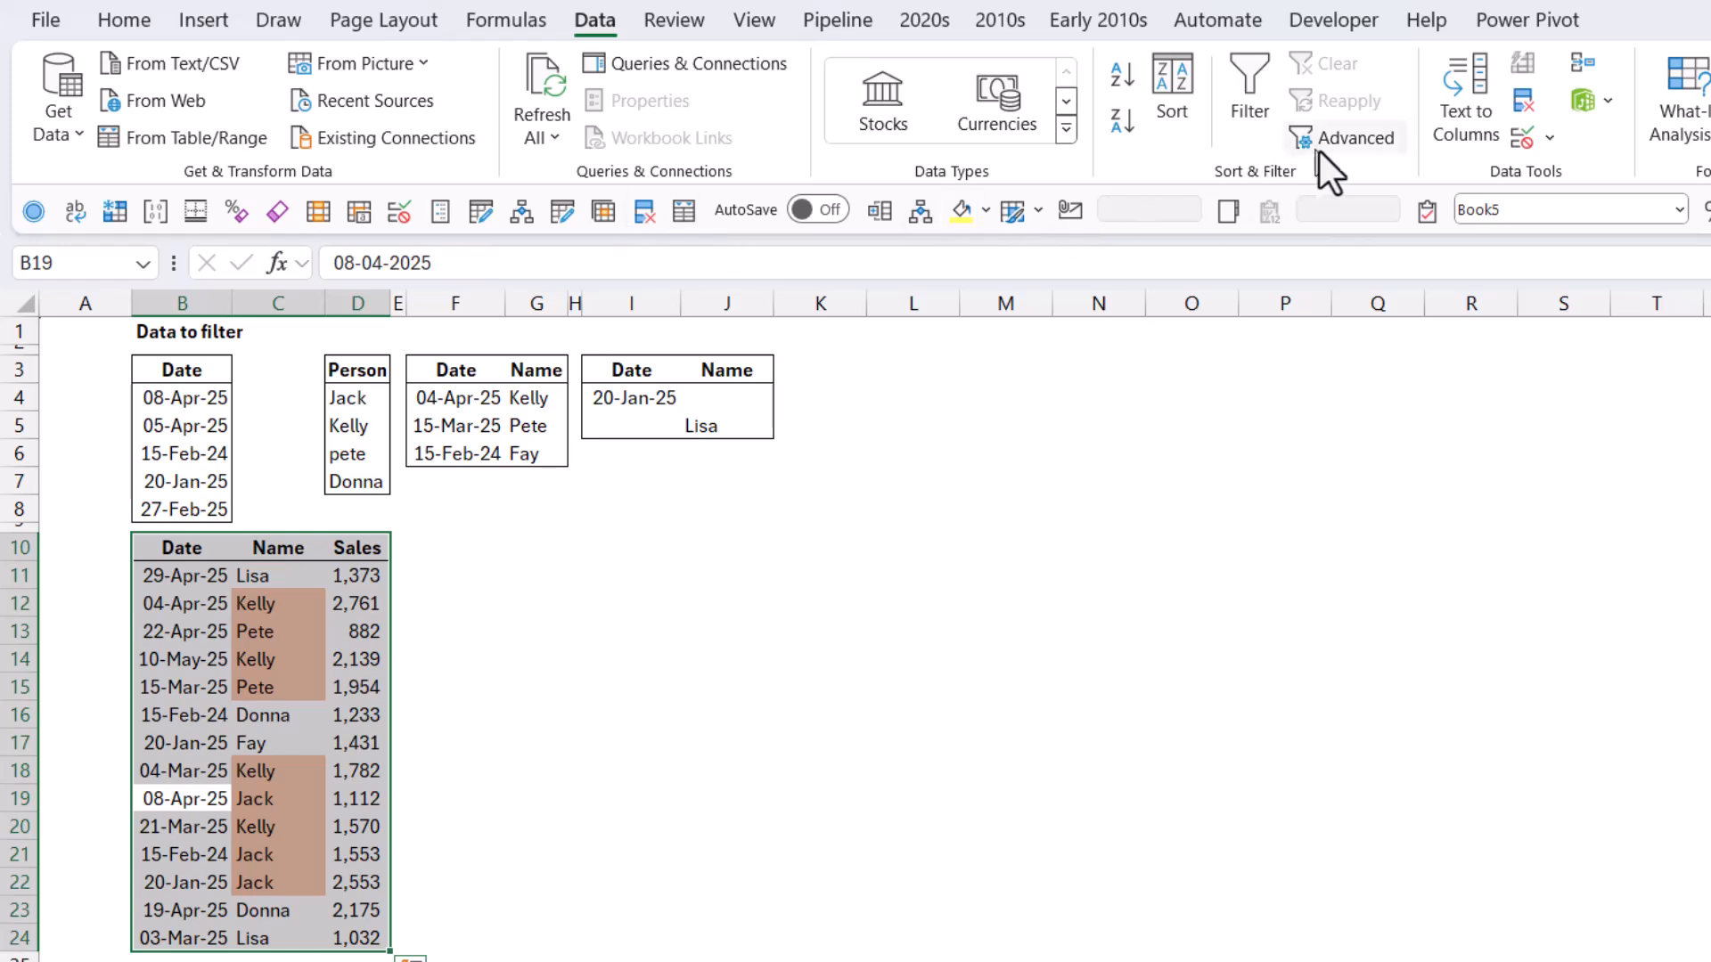
{"action": "left_click", "coordinate": [1352, 137]}
{"action": "type", "text": "Name"}
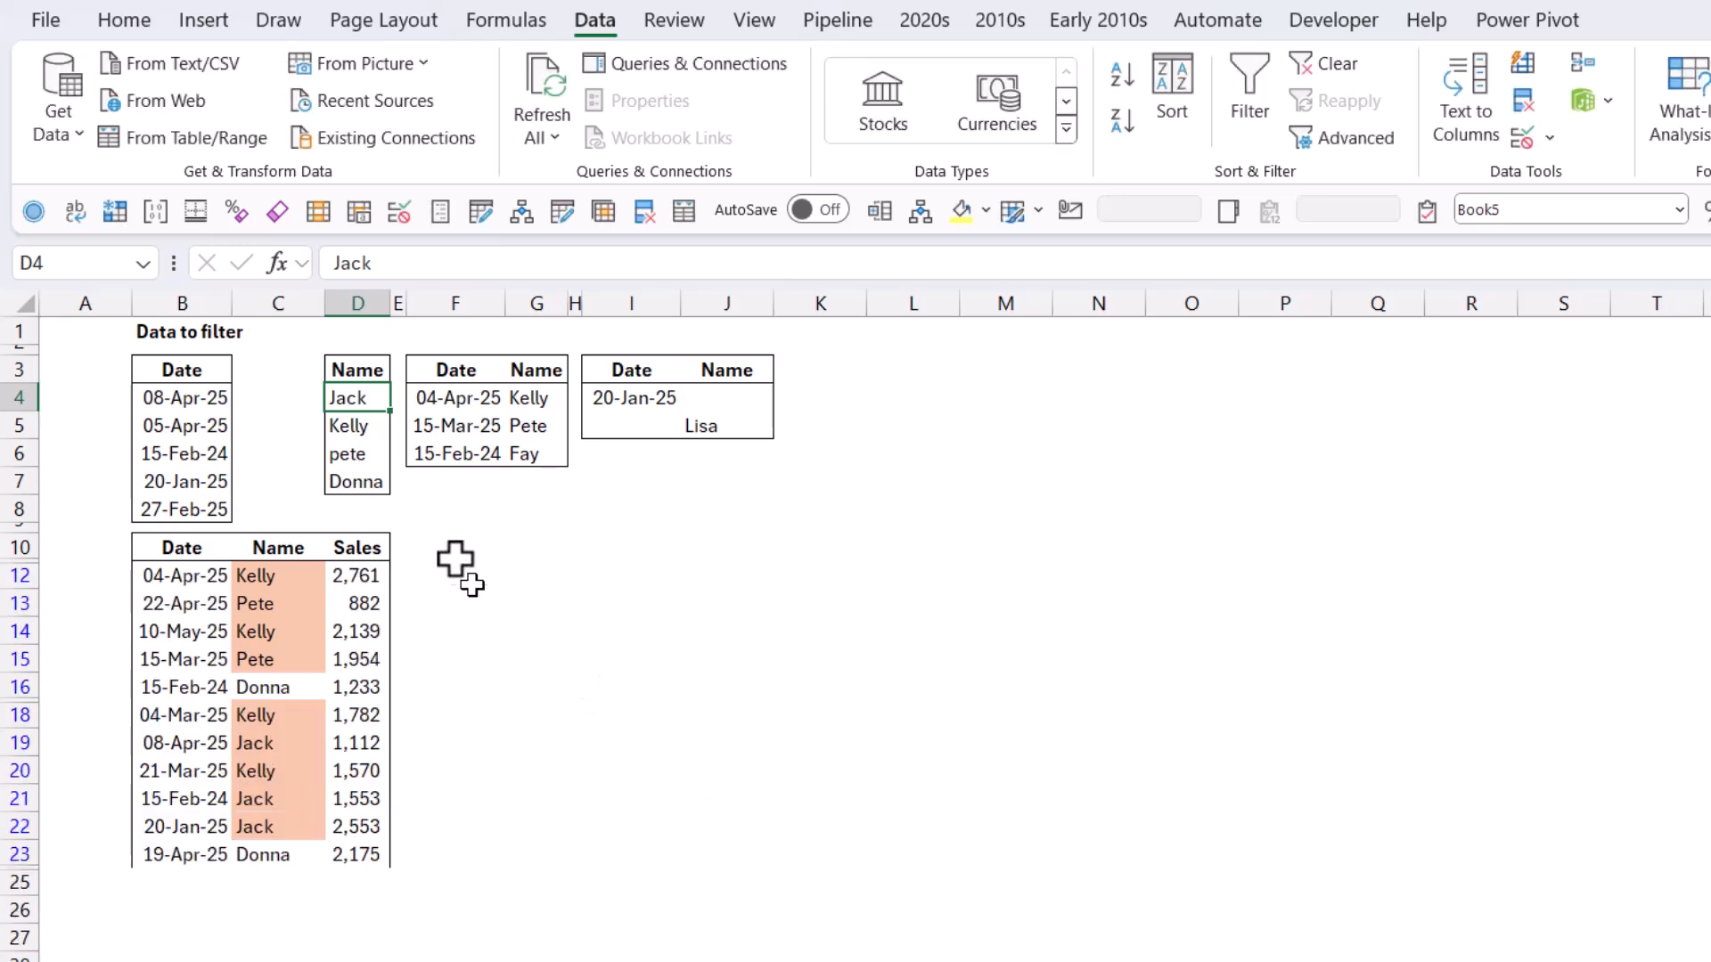
Capitalize Pete in D6 and delete 15-Mar-25 from the second criteria table
{"action": "left_click", "coordinate": [347, 453]}
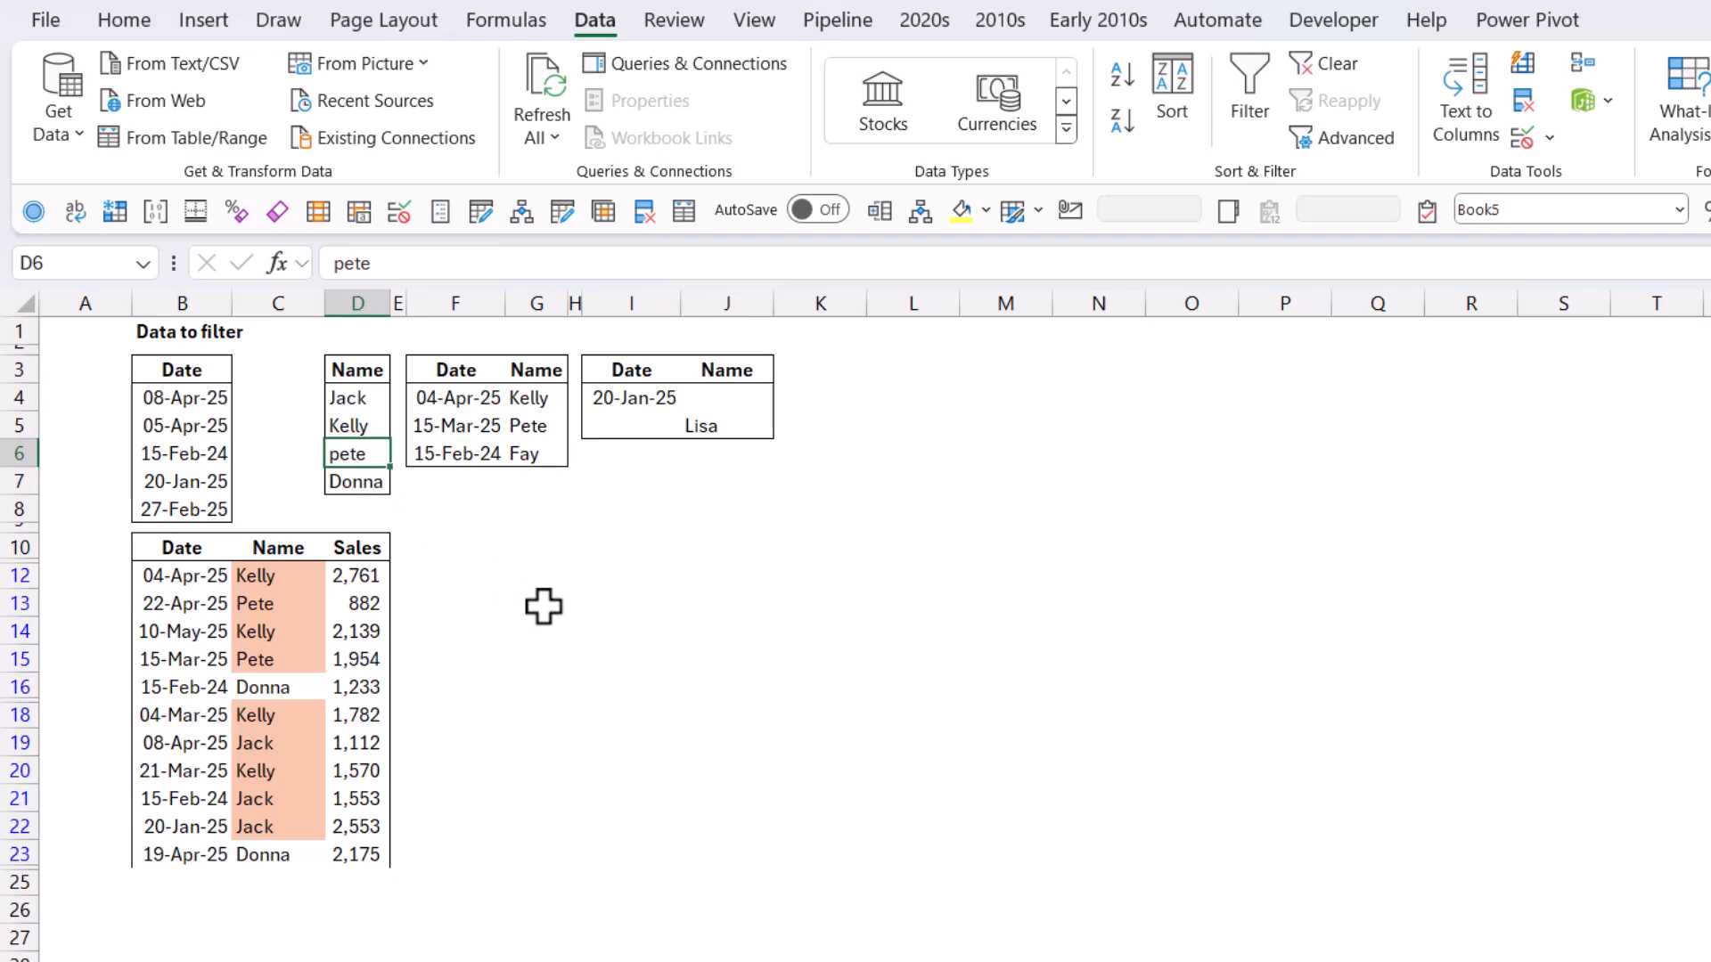
{"action": "key", "text": "enter"}
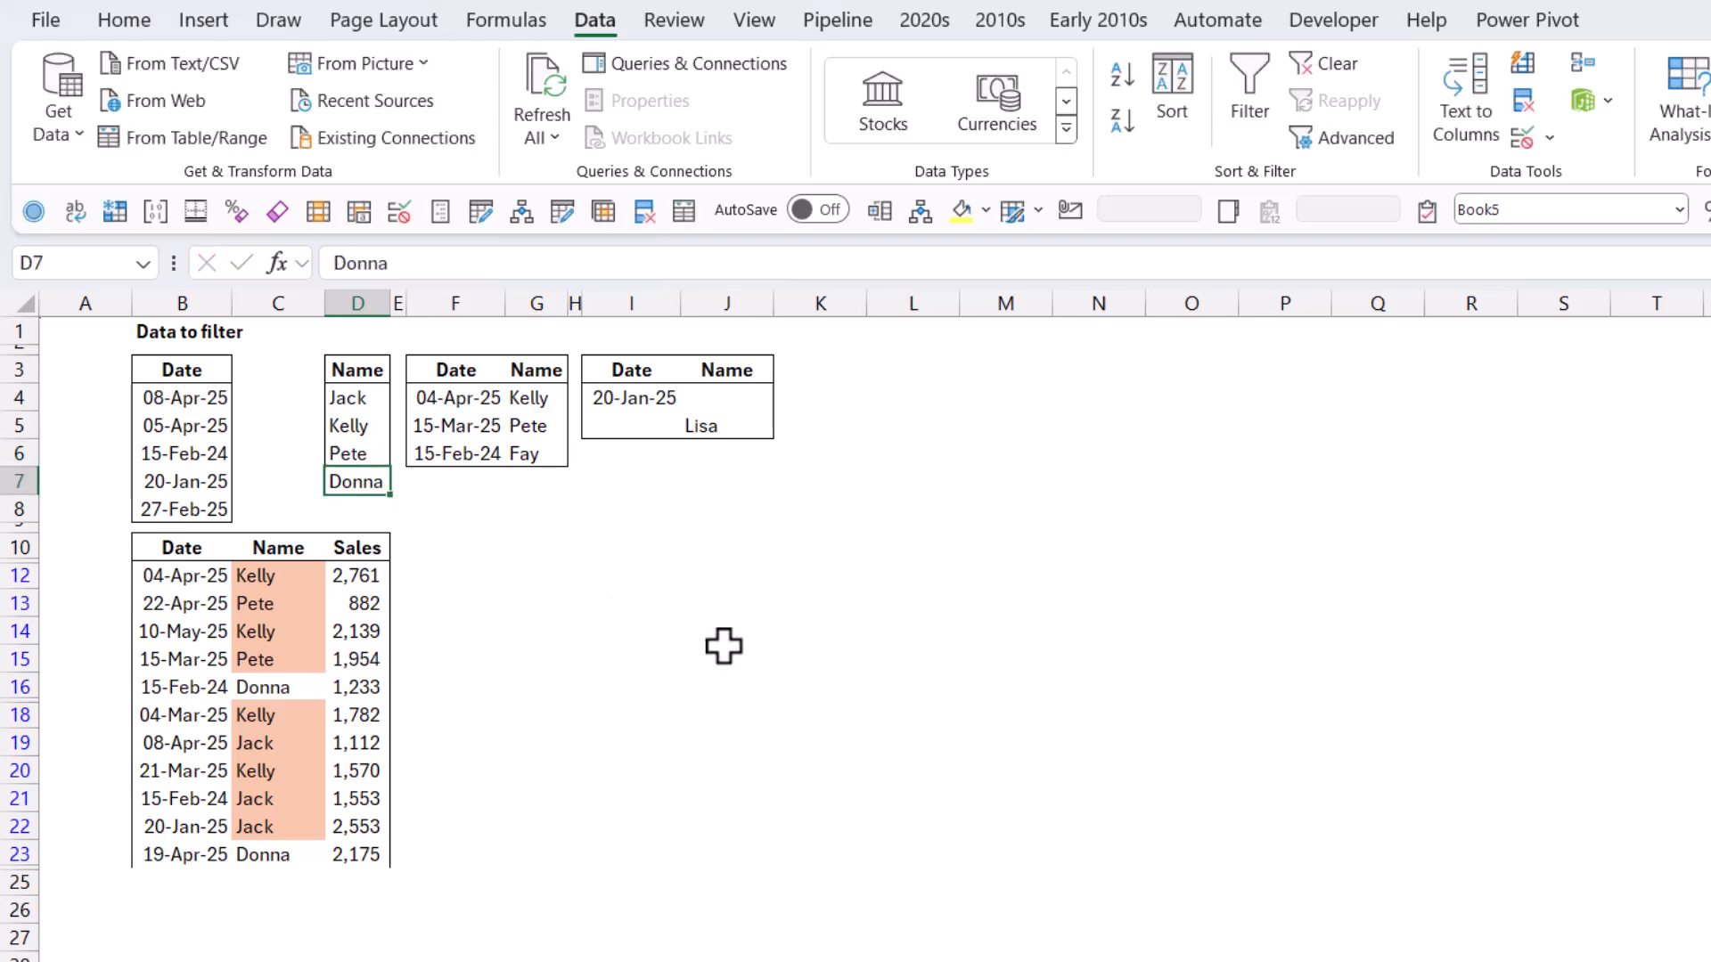
{"action": "left_click", "coordinate": [456, 369]}
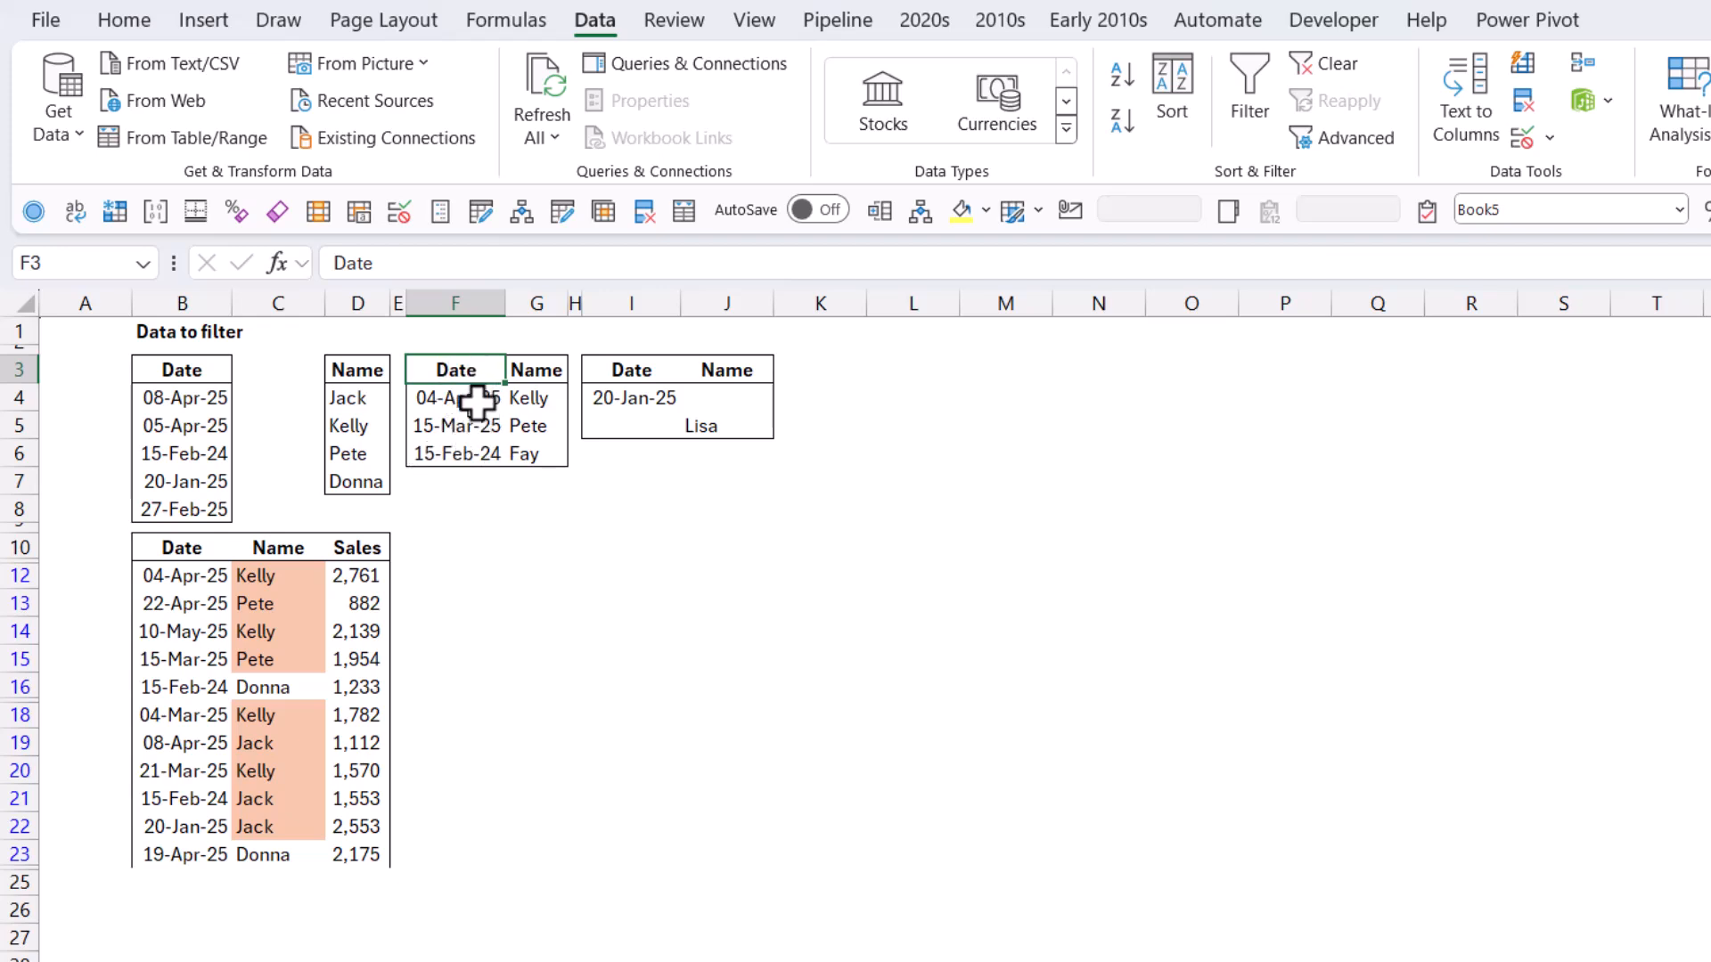
{"action": "left_click", "coordinate": [457, 397]}
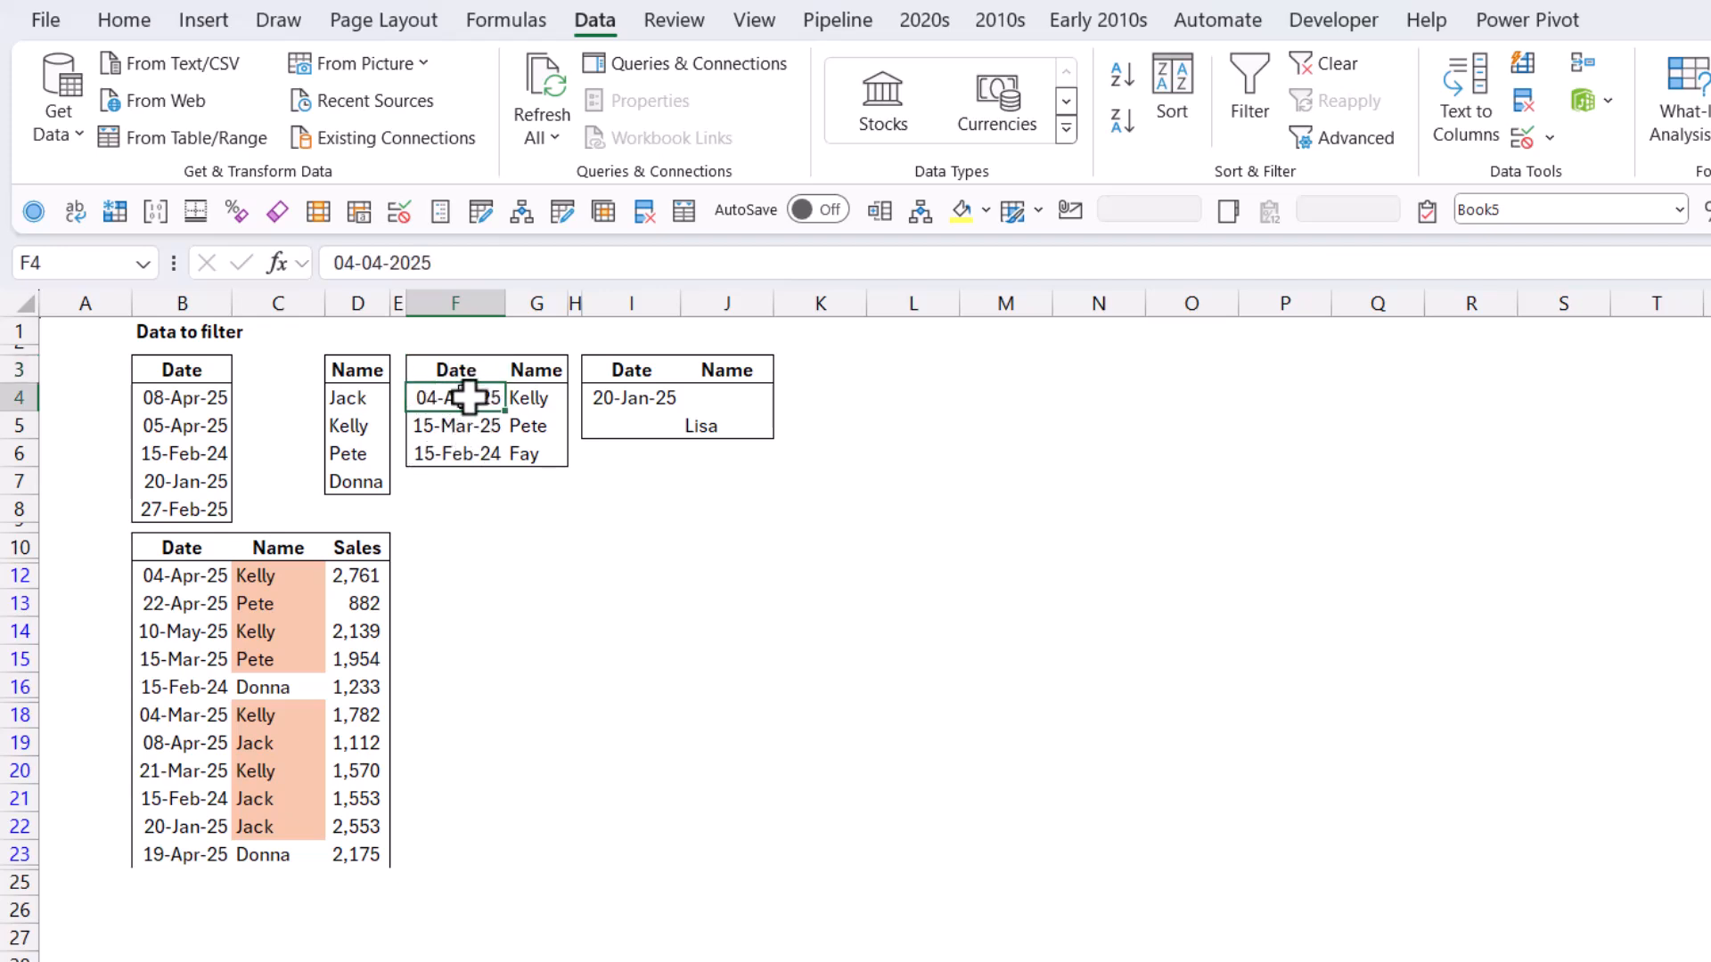
{"action": "left_click", "coordinate": [456, 426]}
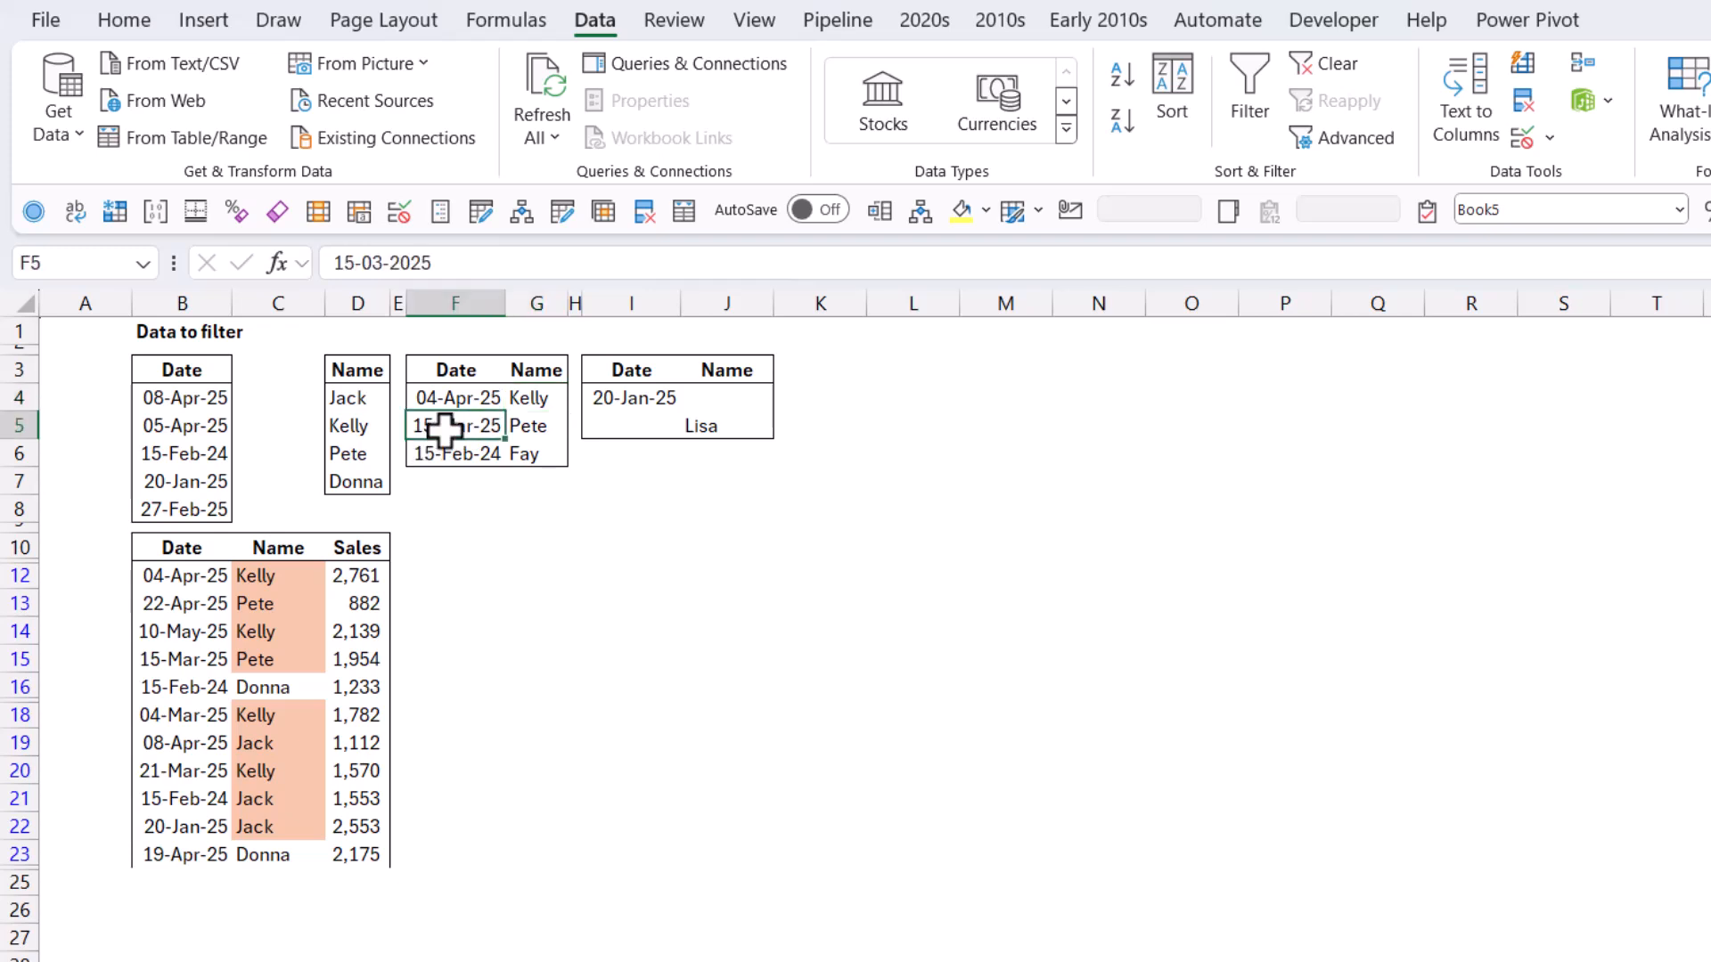
{"action": "left_click", "coordinate": [456, 454]}
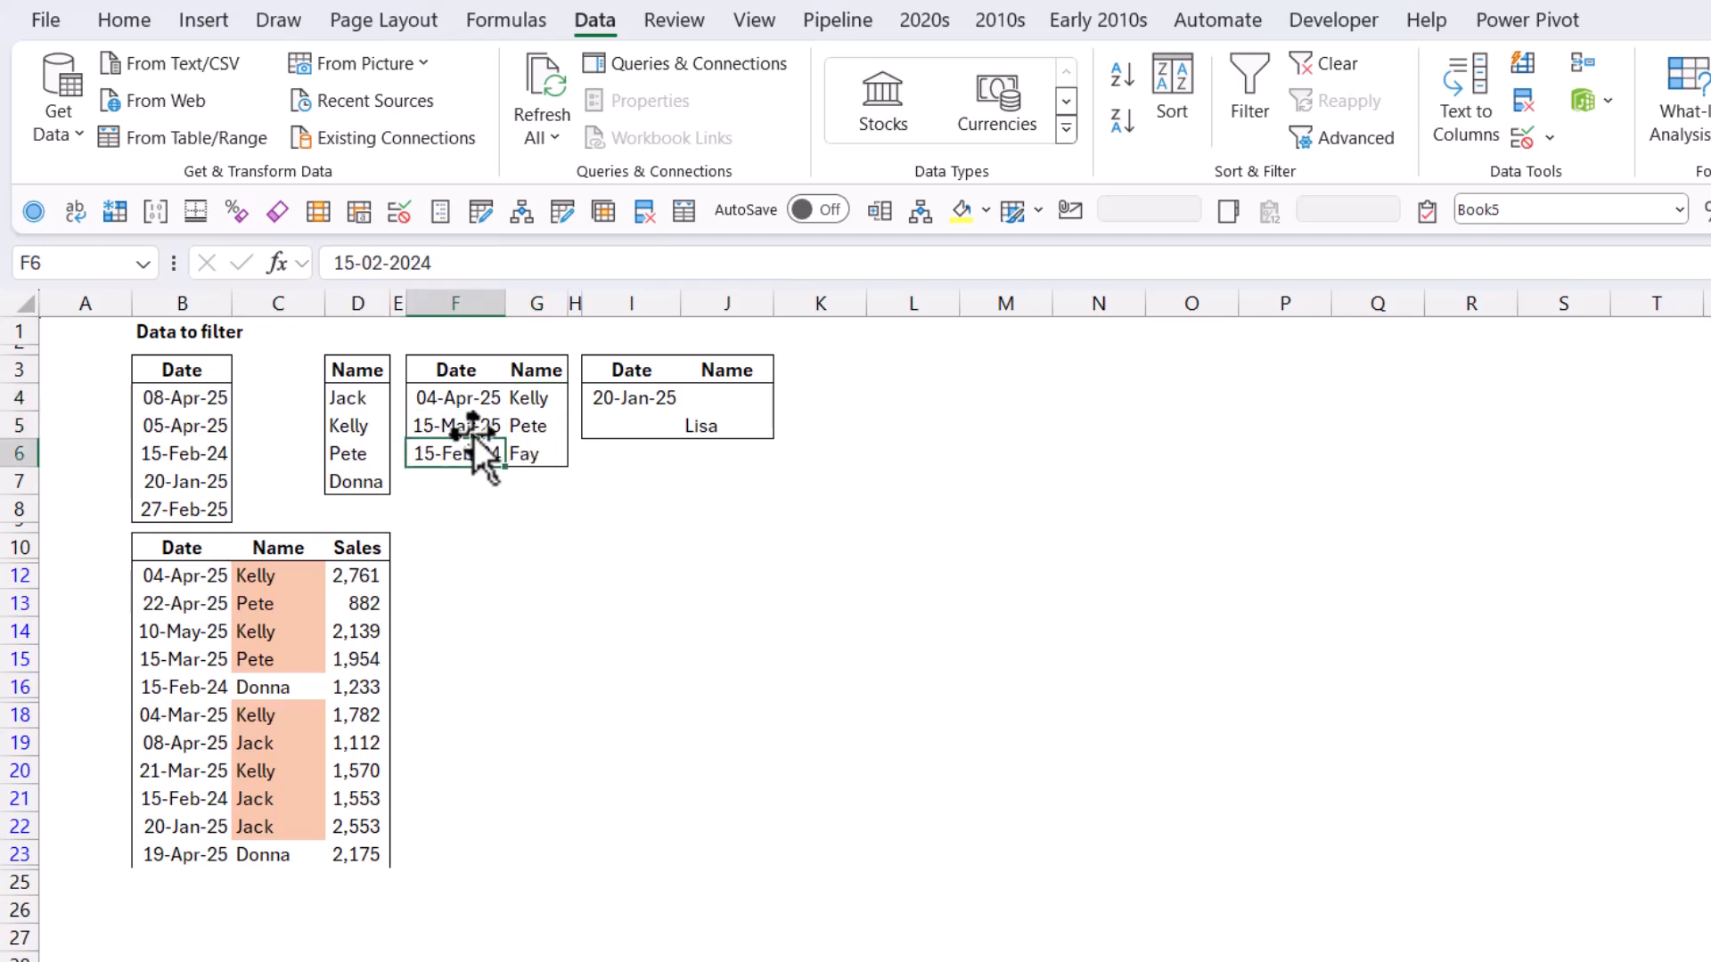
{"action": "left_click", "coordinate": [457, 426]}
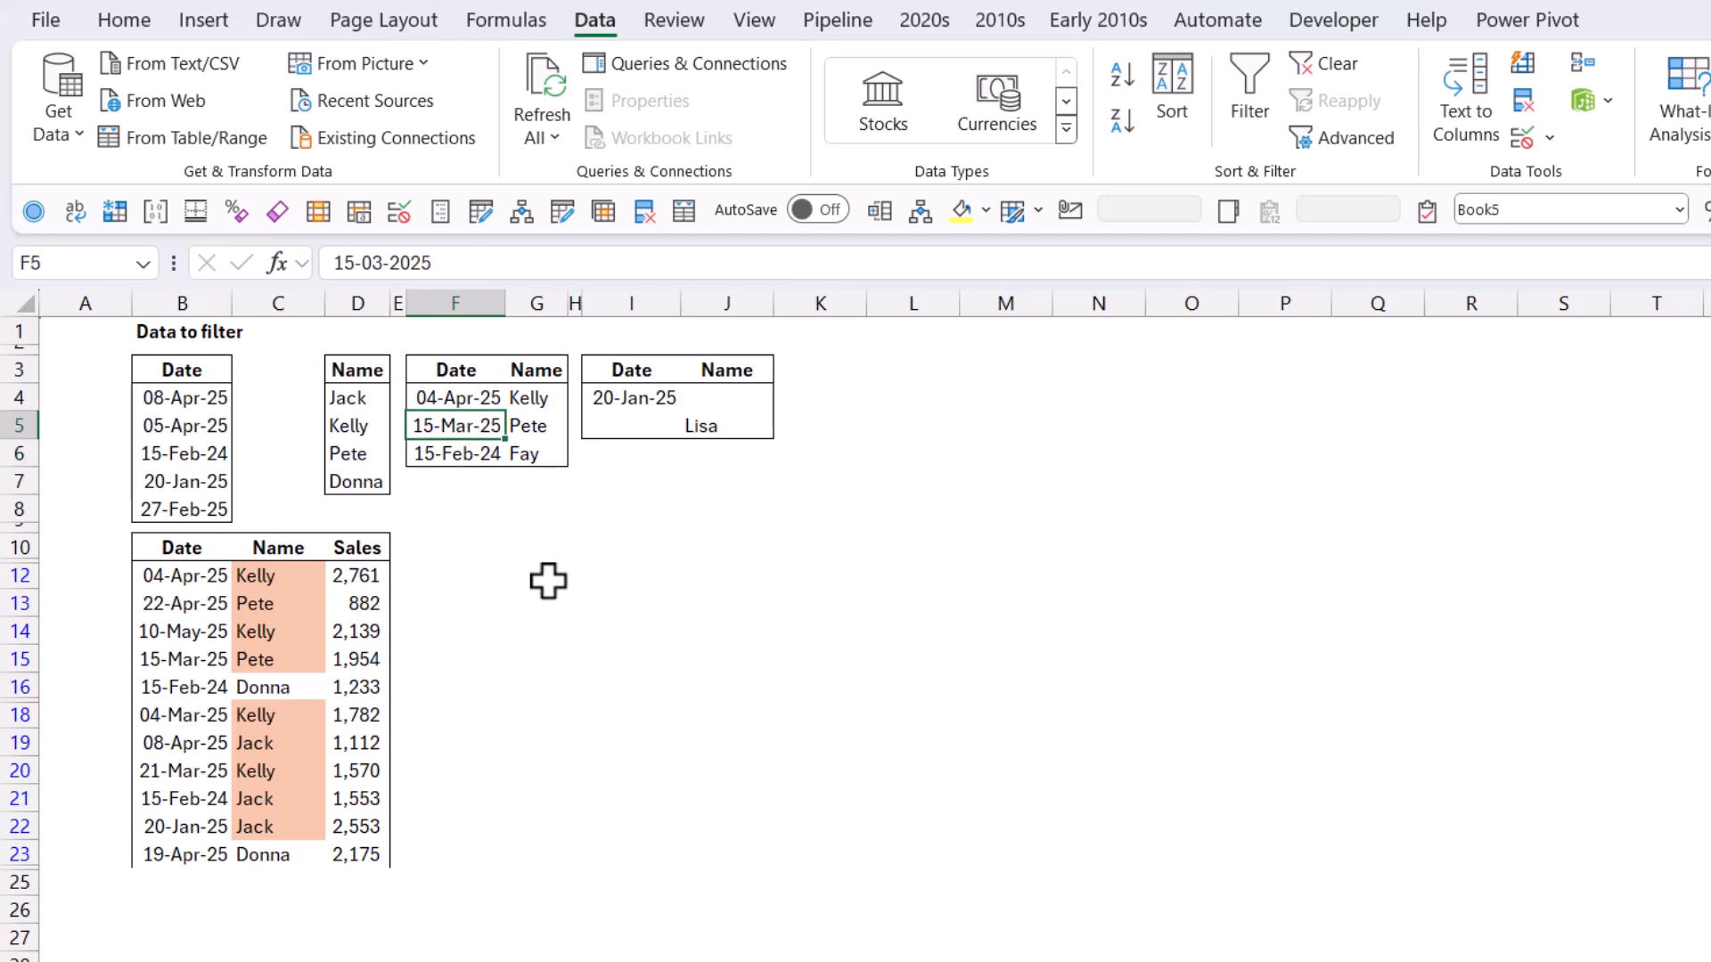
{"action": "key", "text": "Delete"}
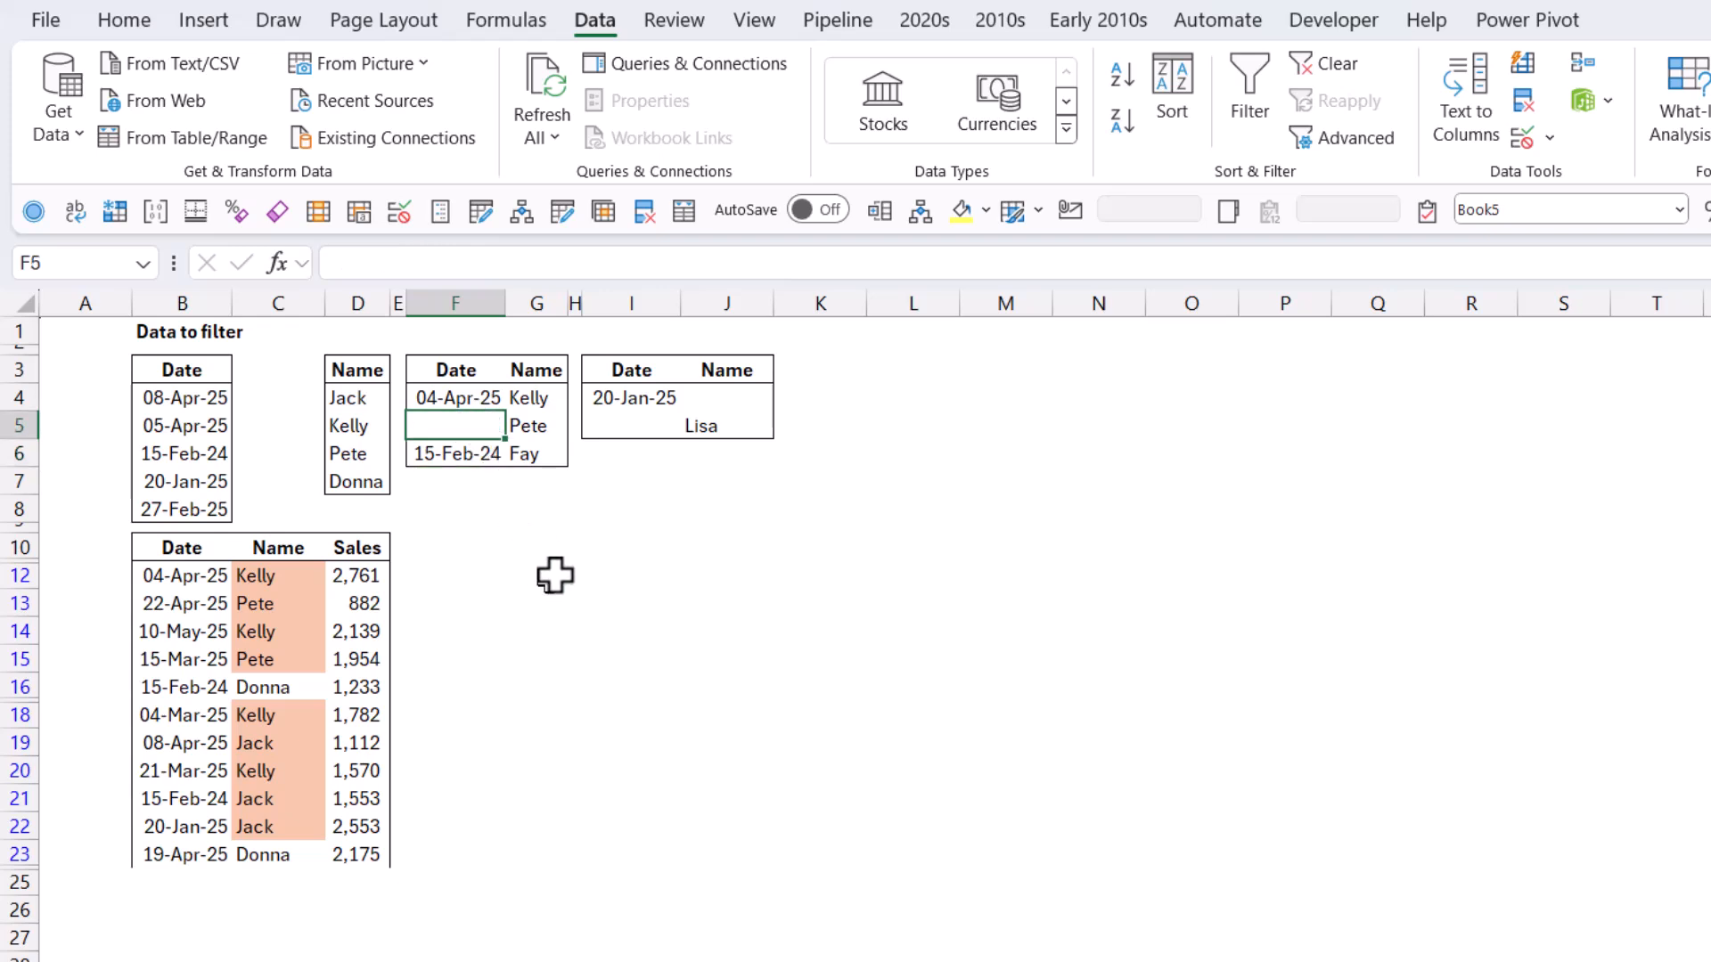
{"action": "mouse_move", "coordinate": [497, 480]}
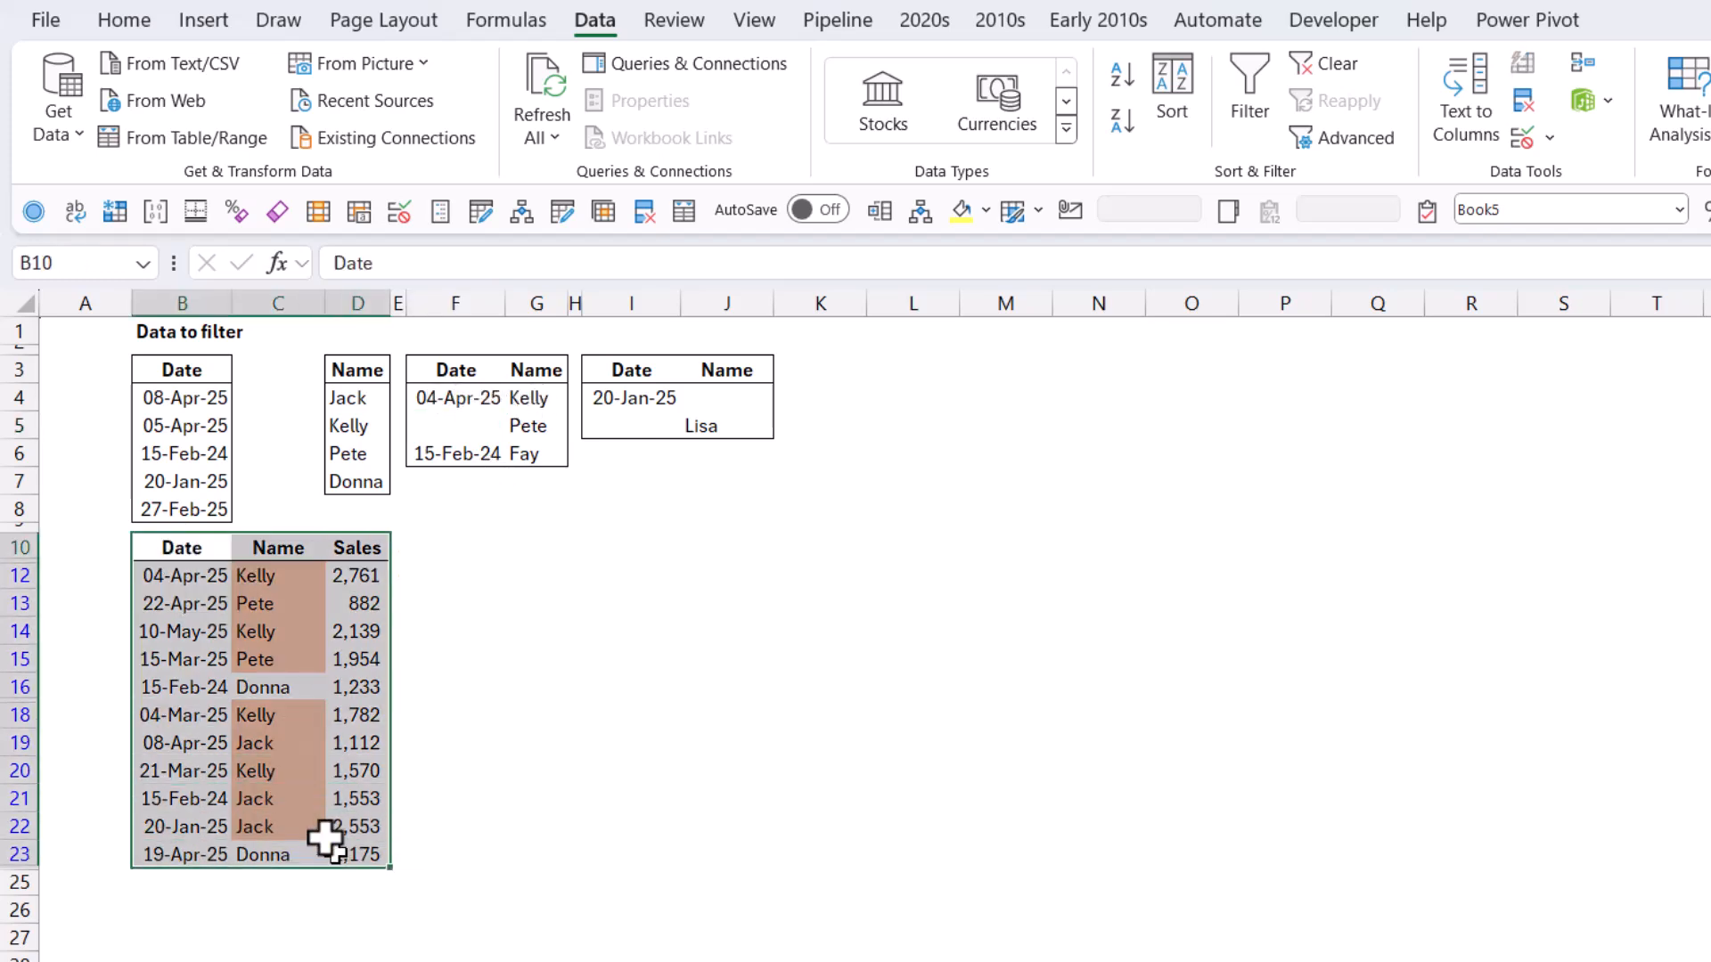
Set up Advanced Filter with criteria F3:G6 and copy-elsewhere, leaving all rows visible
{"action": "left_click", "coordinate": [1353, 137]}
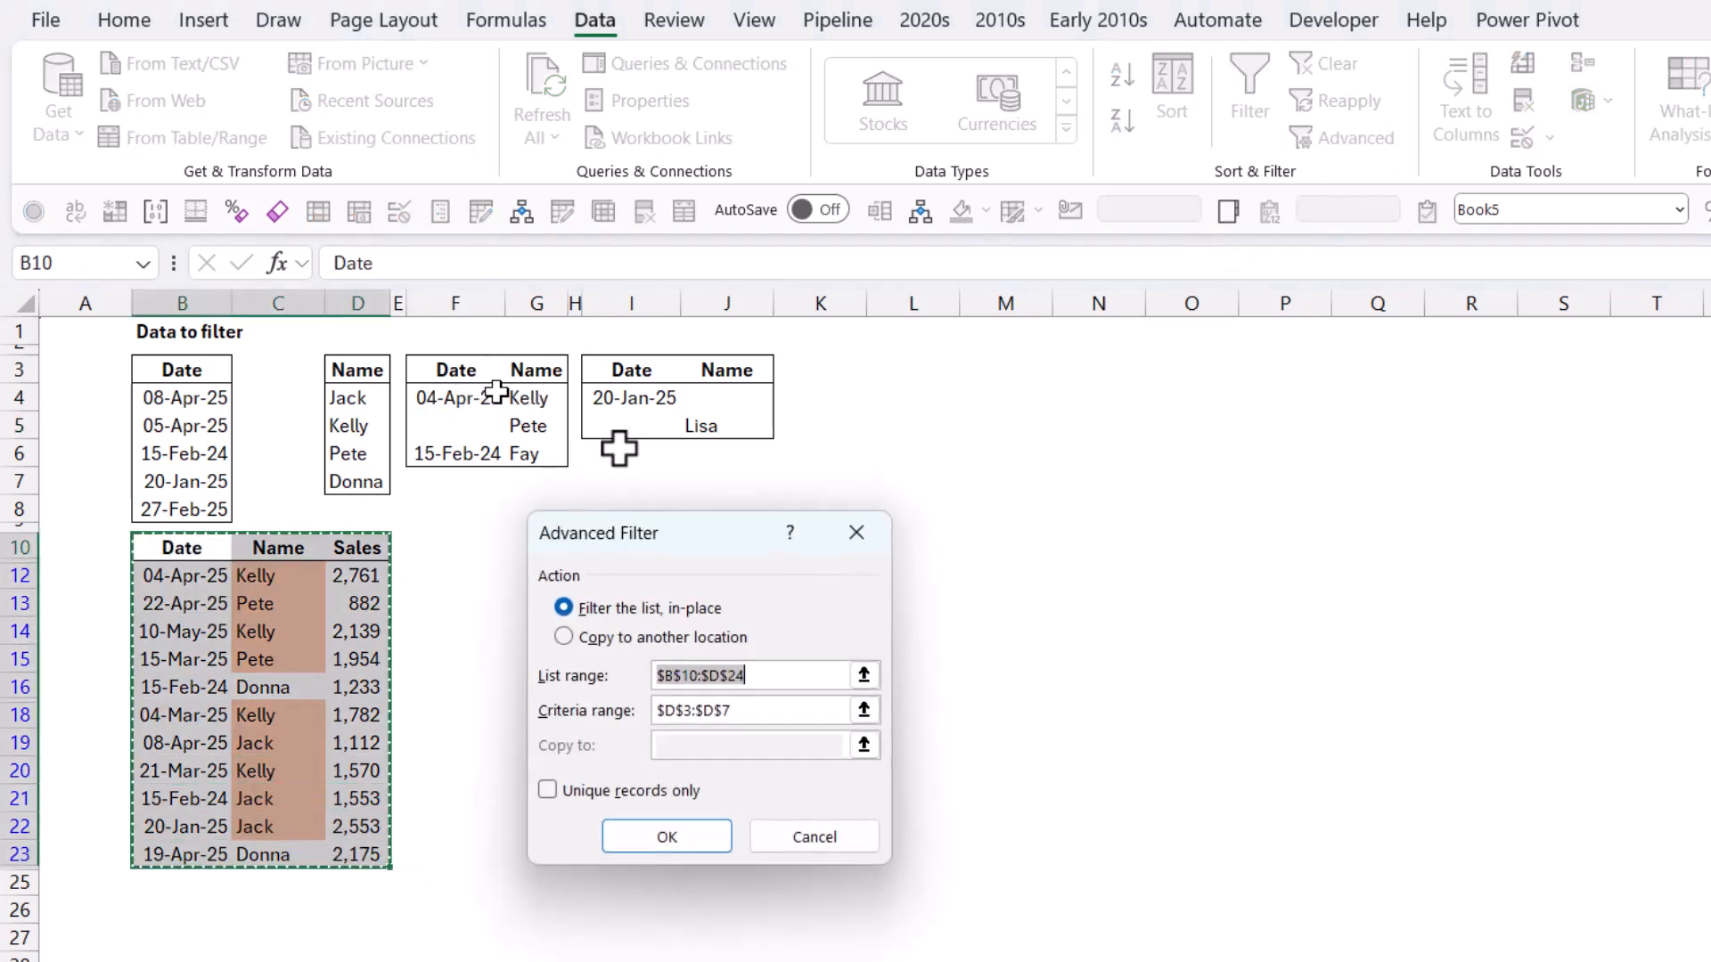
{"action": "left_click", "coordinate": [863, 710]}
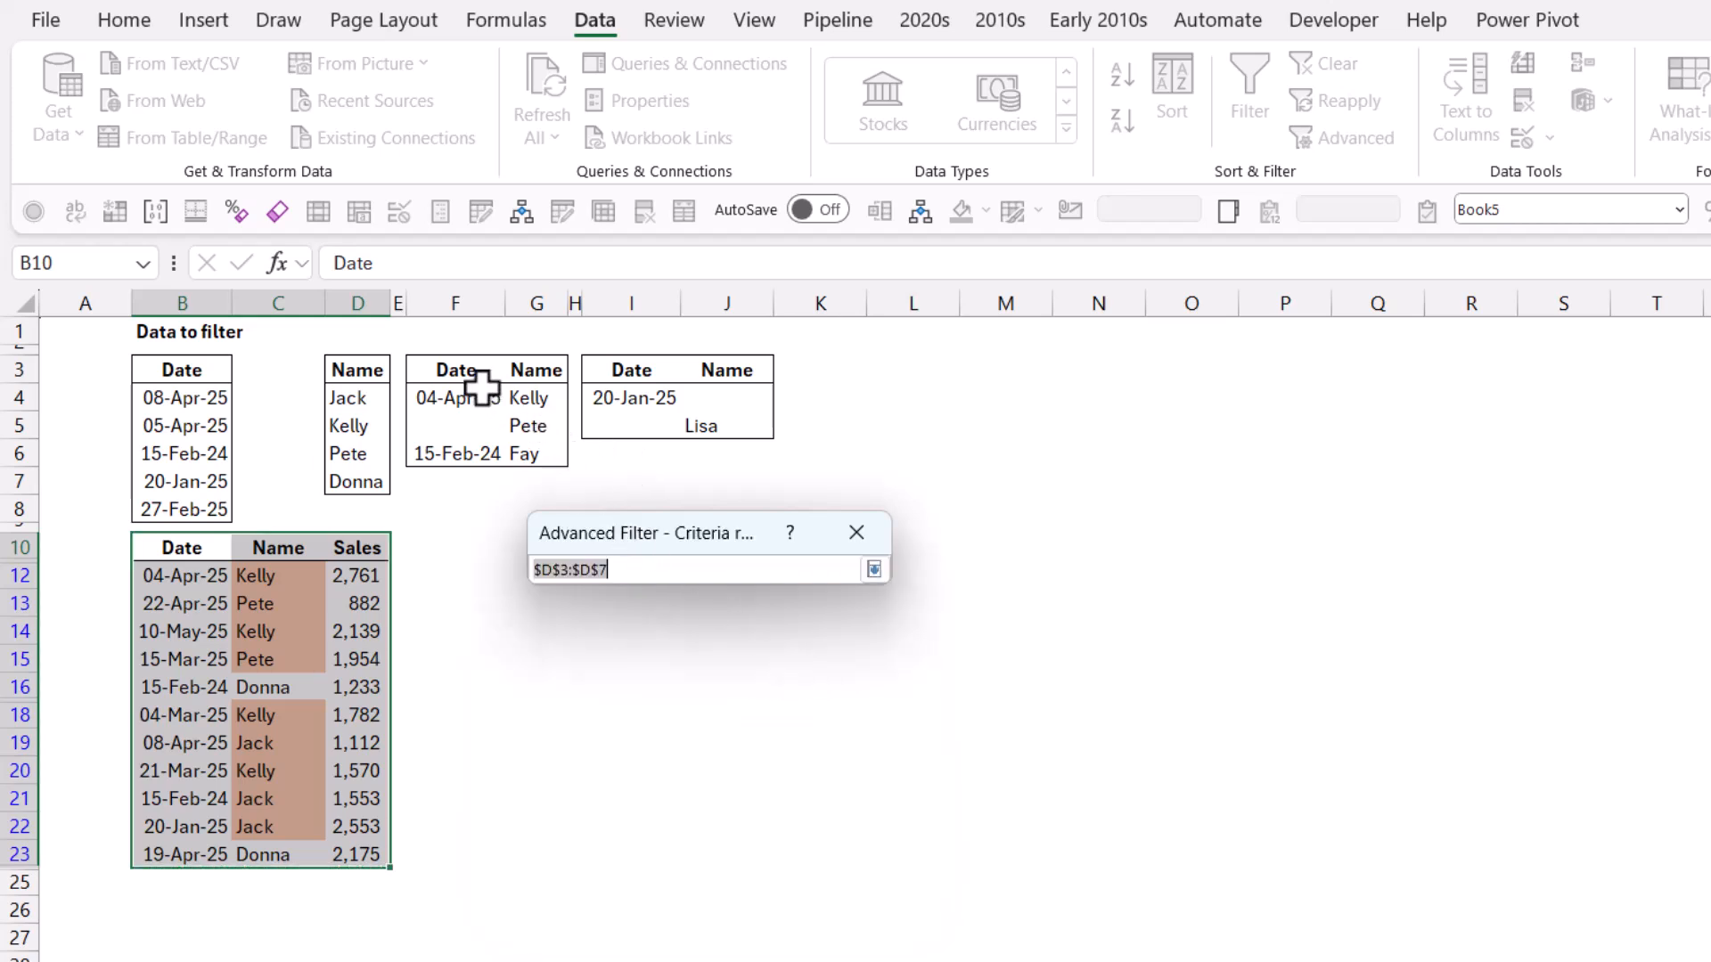
{"action": "left_click_drag", "start_coordinate": [436, 388], "coordinate": [534, 470]}
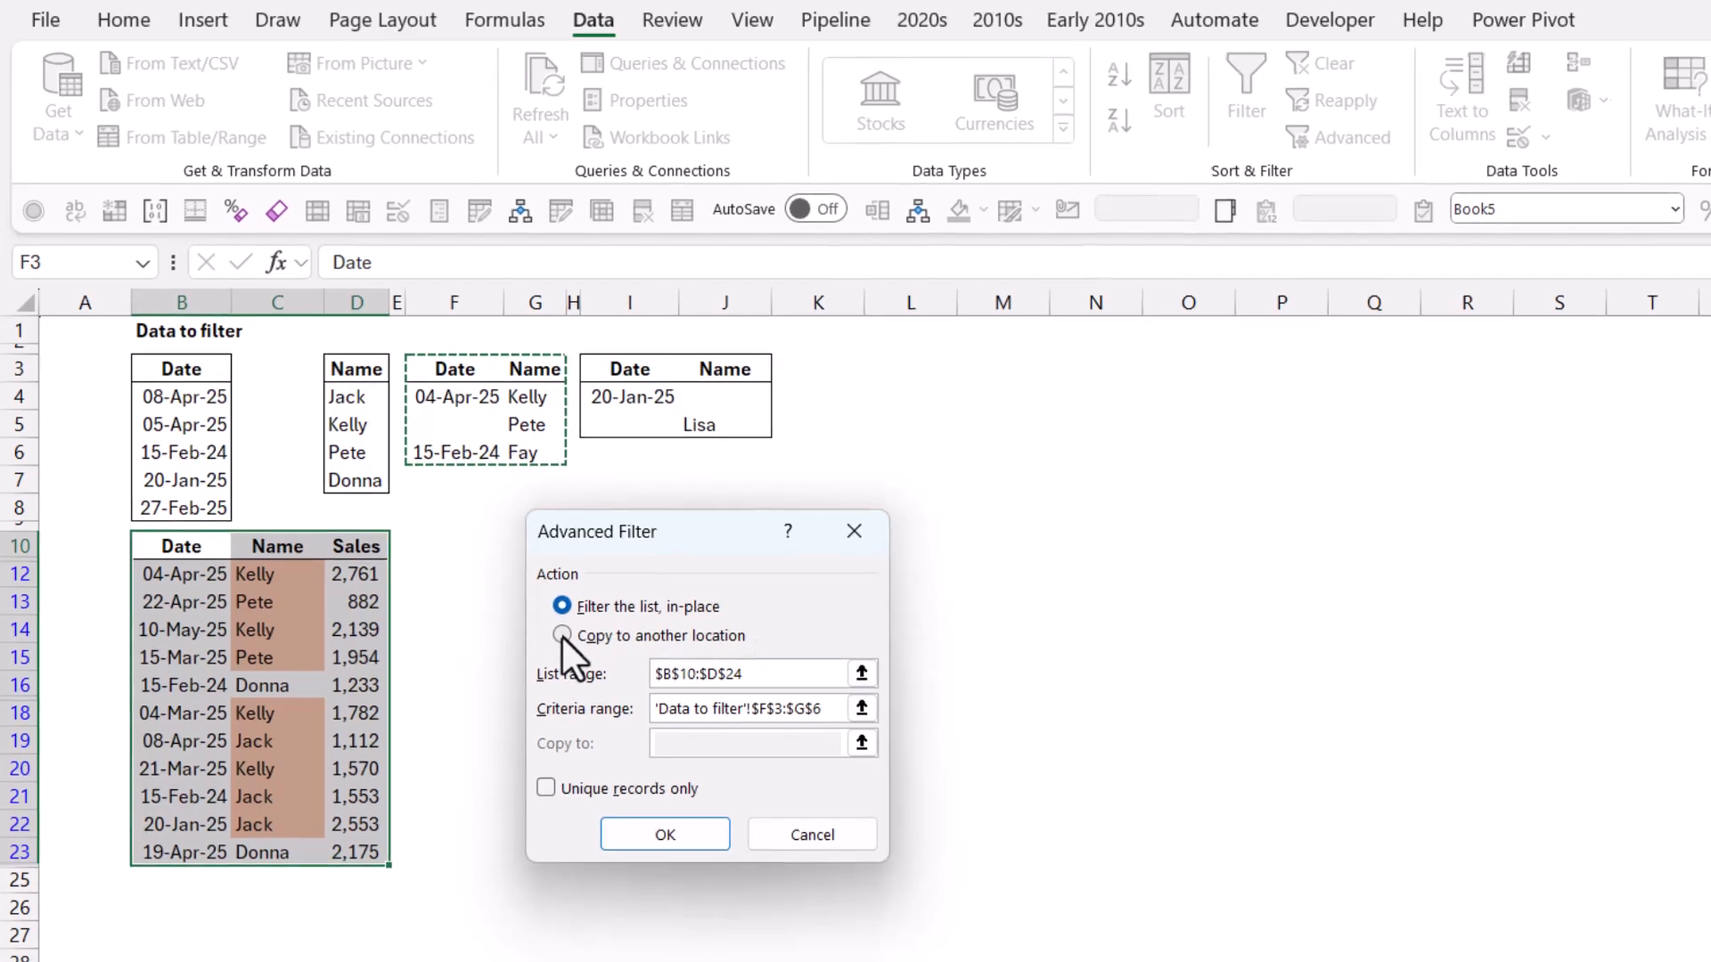
{"action": "left_click", "coordinate": [560, 635]}
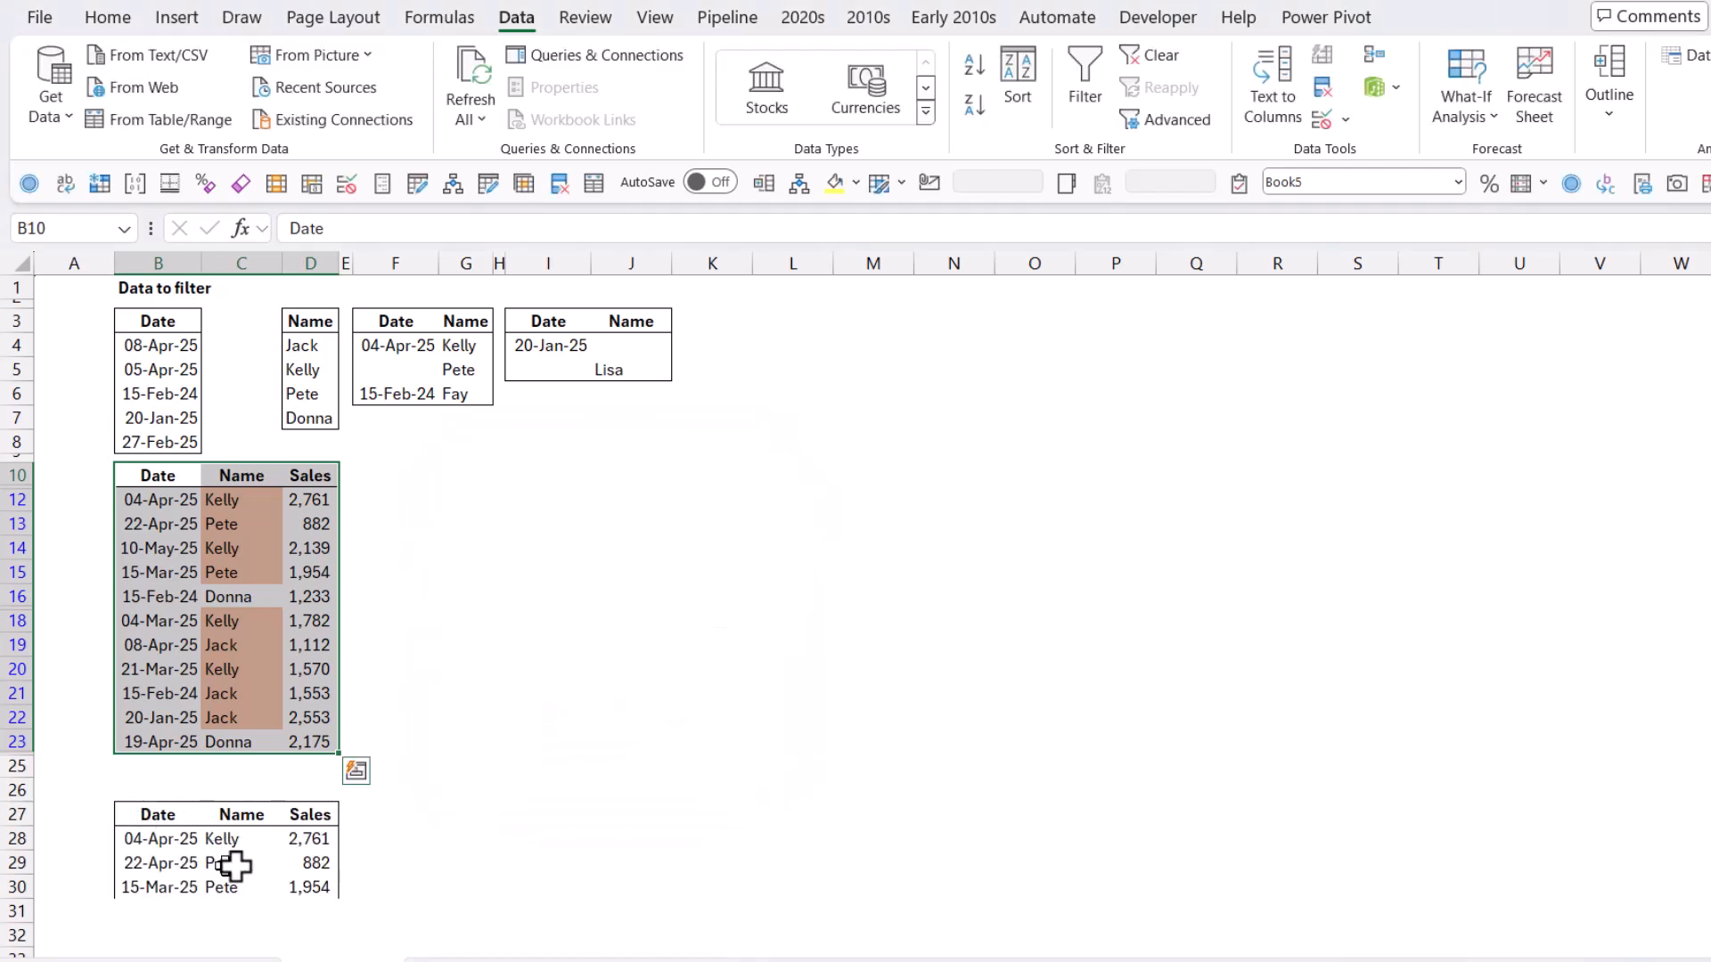
{"action": "mouse_move", "coordinate": [139, 837]}
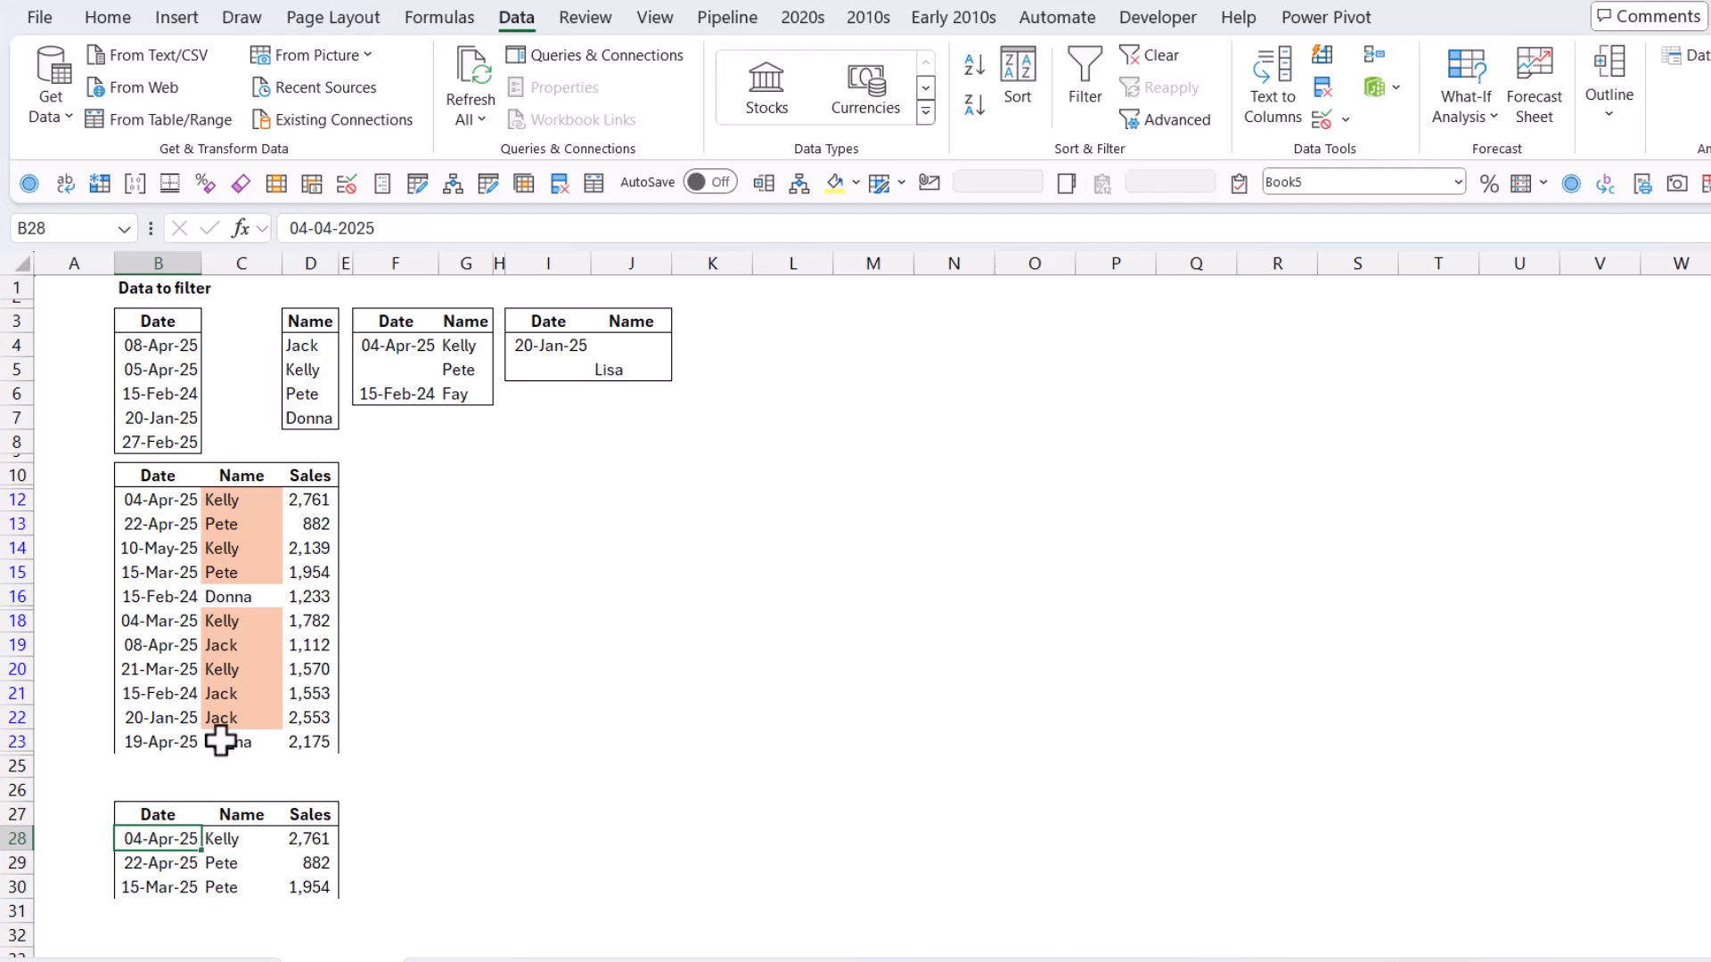
{"action": "left_click", "coordinate": [239, 572]}
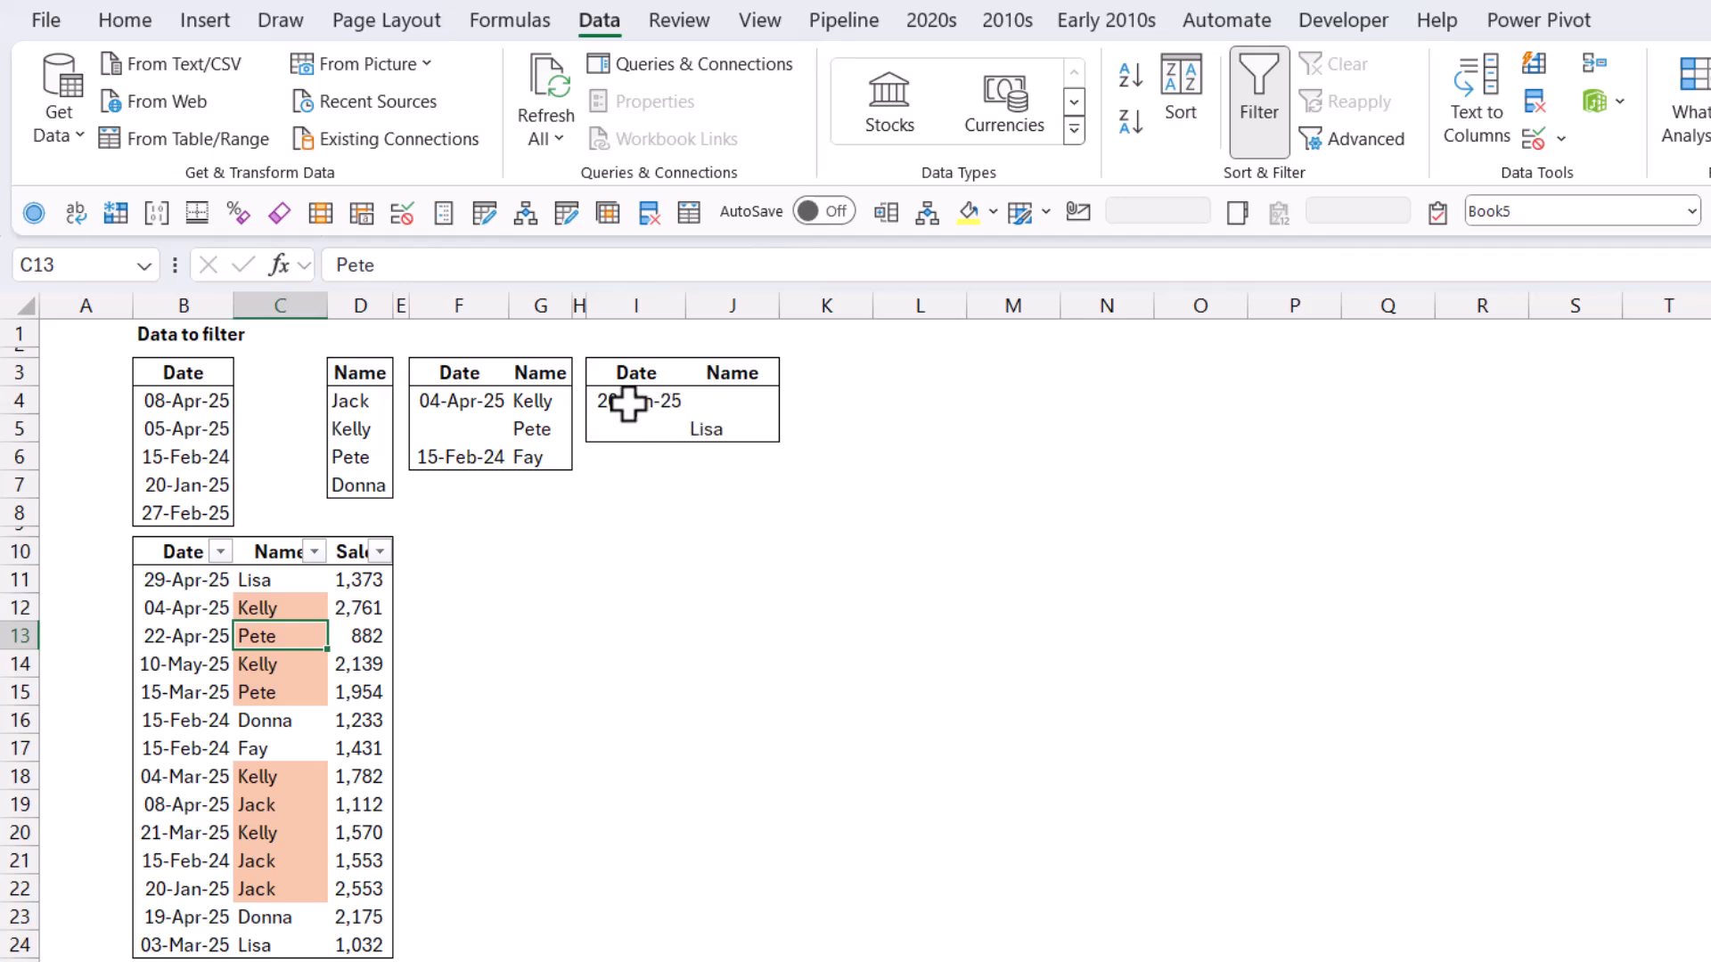
Advanced-filter the sales table in place with criteria range $I$3:$J$5
{"action": "left_click", "coordinate": [635, 400]}
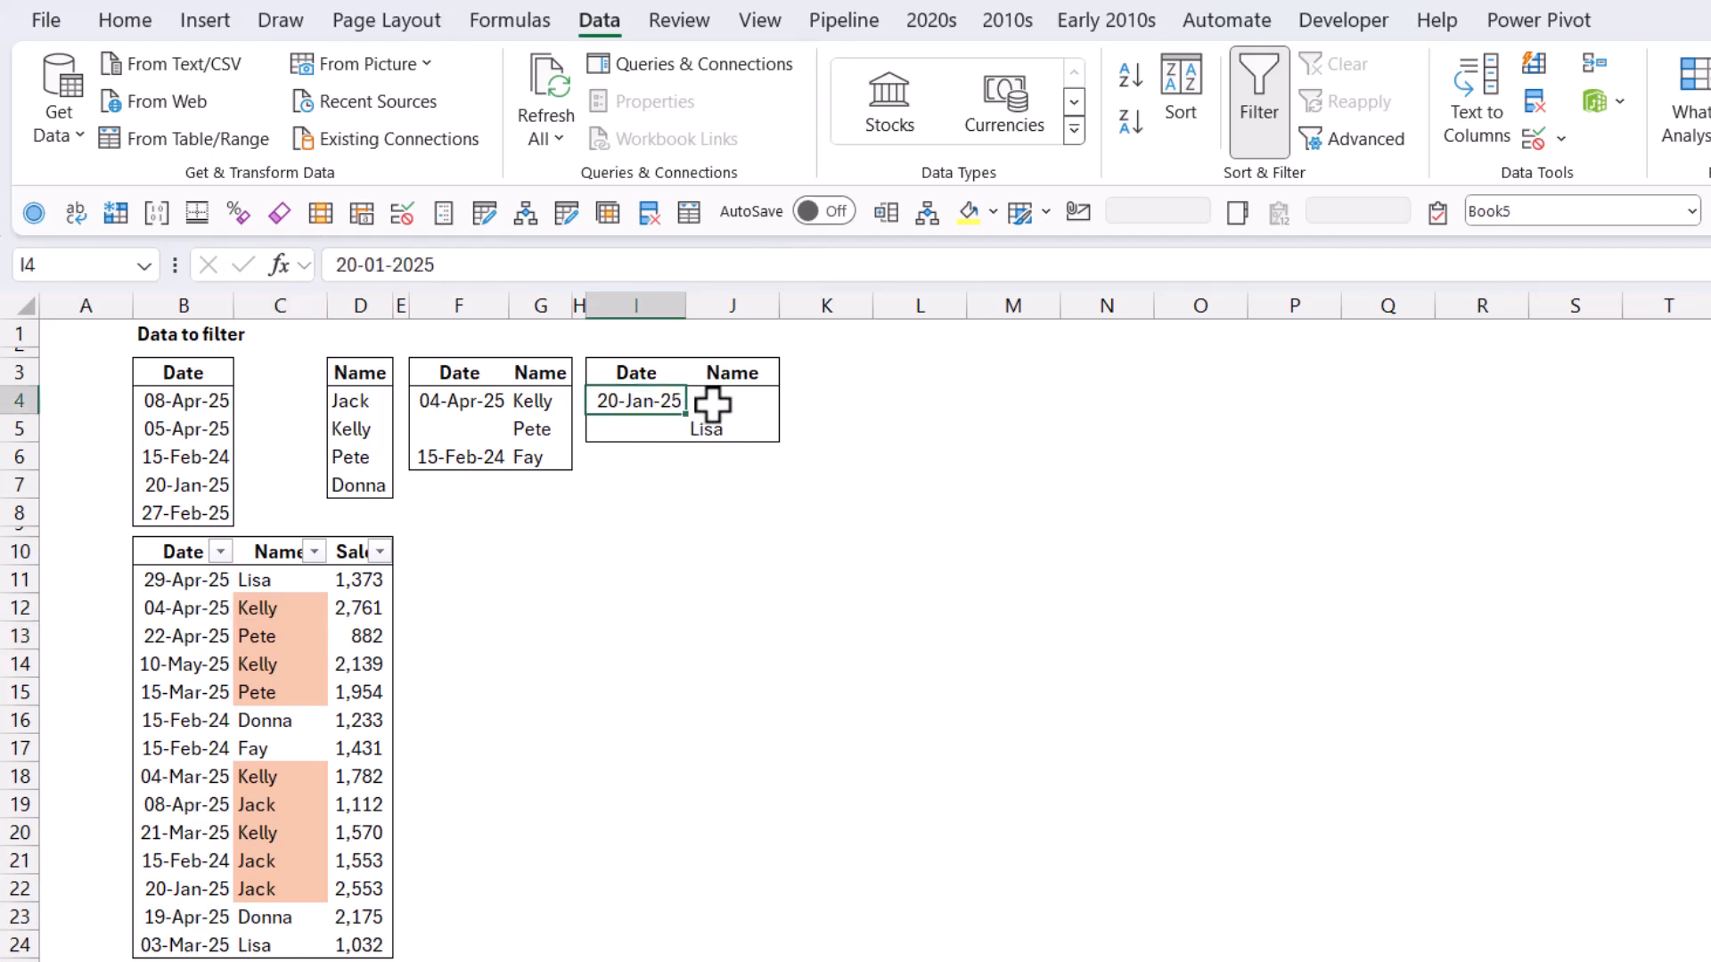
{"action": "left_click", "coordinate": [707, 429]}
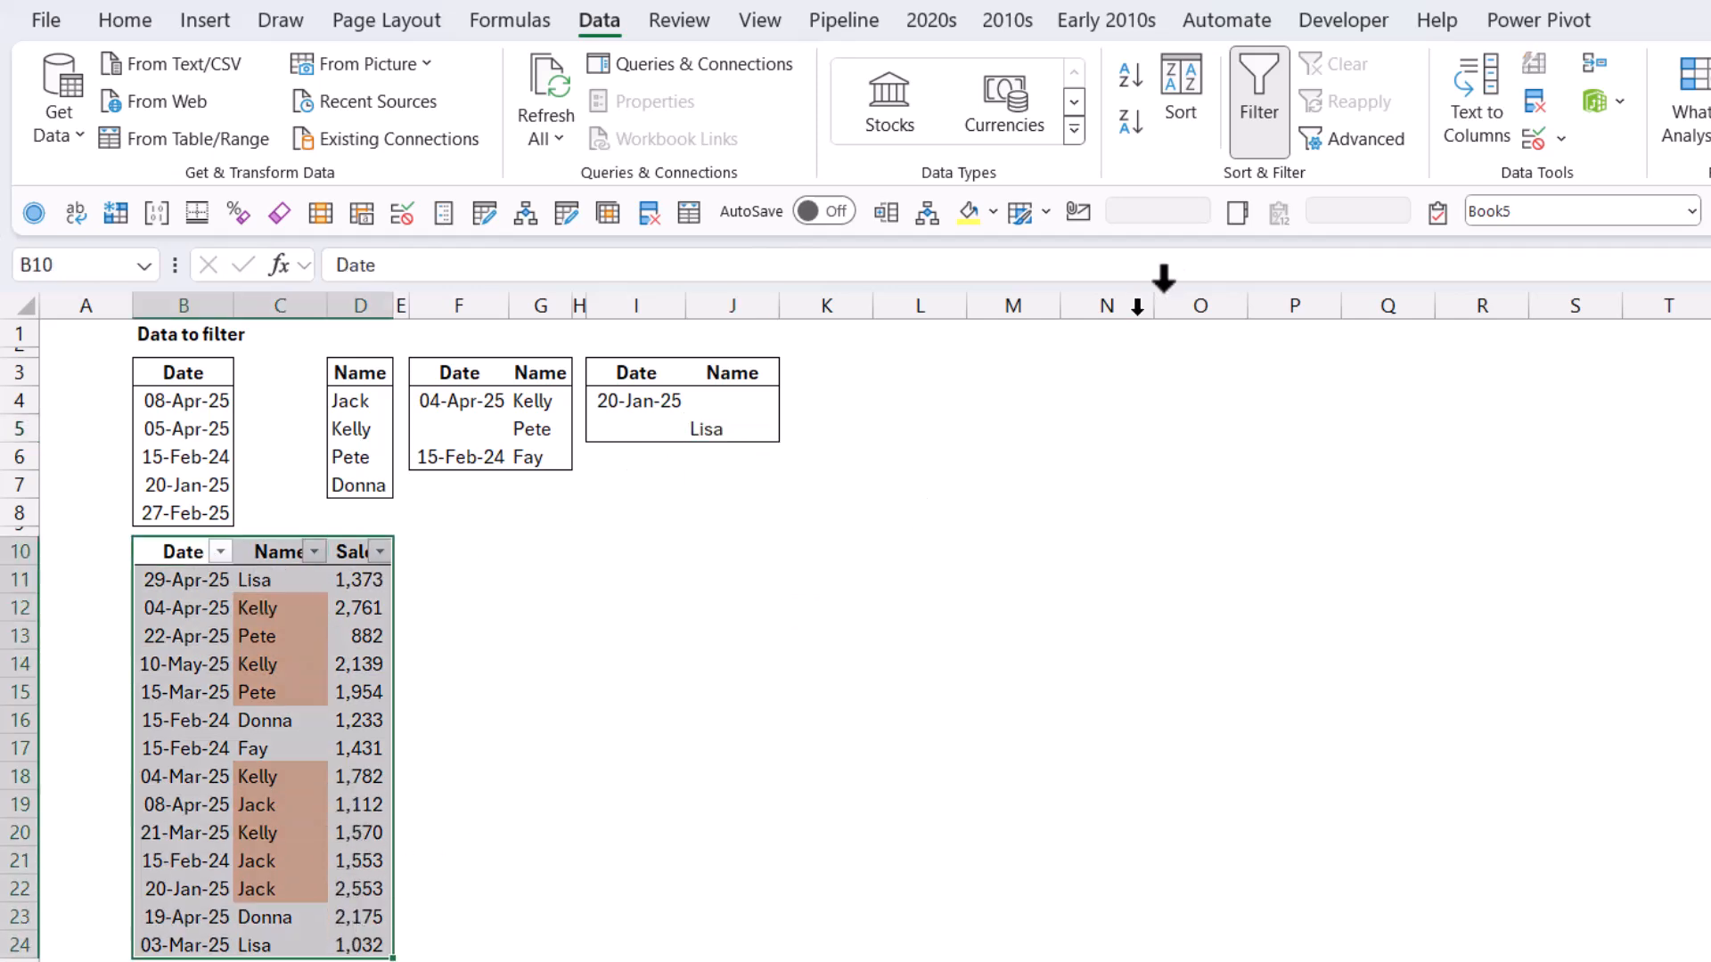
{"action": "left_click", "coordinate": [1362, 140]}
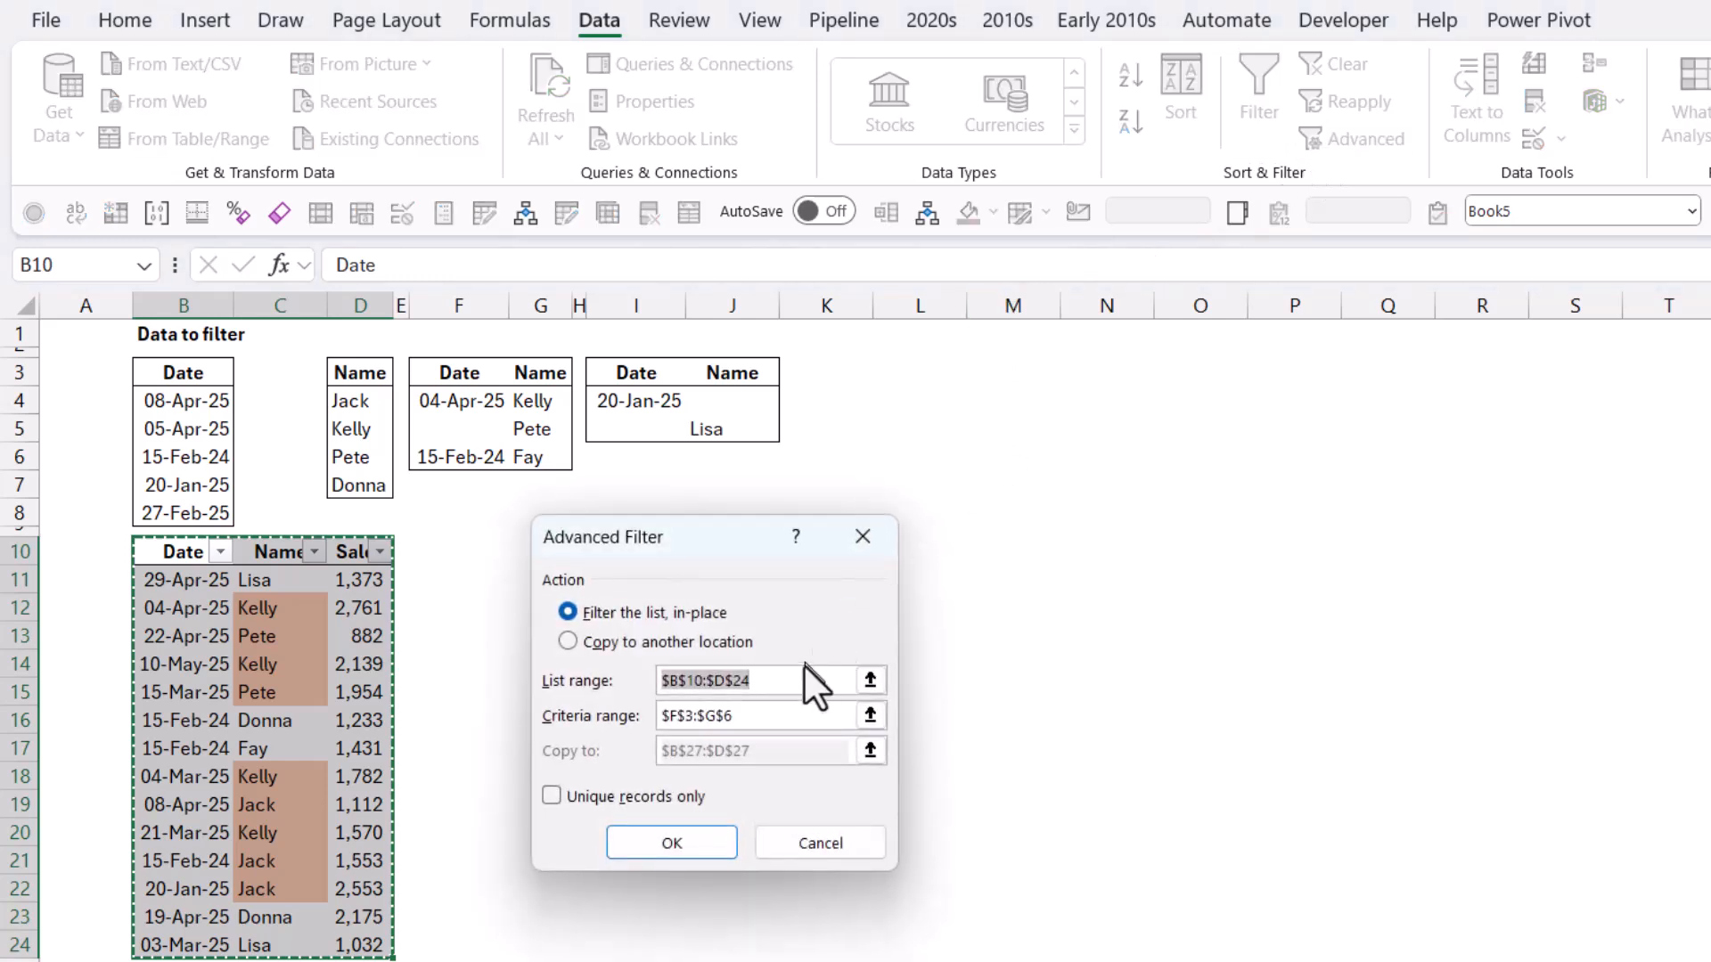
{"action": "left_click", "coordinate": [870, 716]}
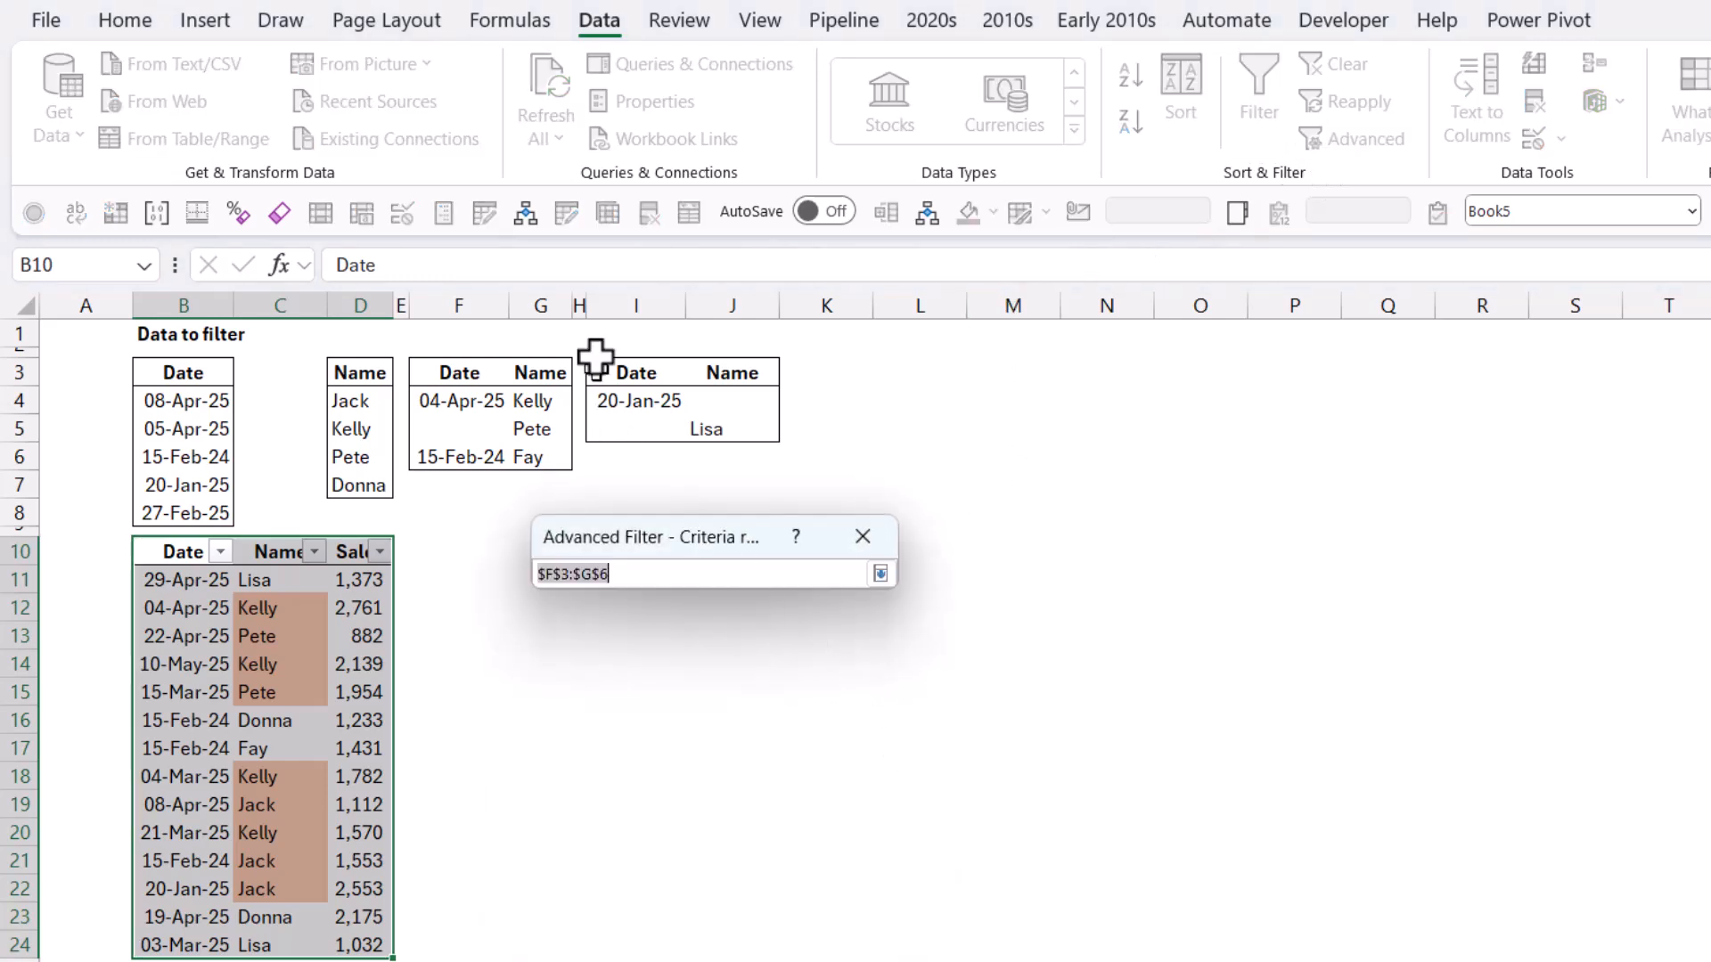
{"action": "left_click_drag", "start_coordinate": [594, 371], "coordinate": [763, 442]}
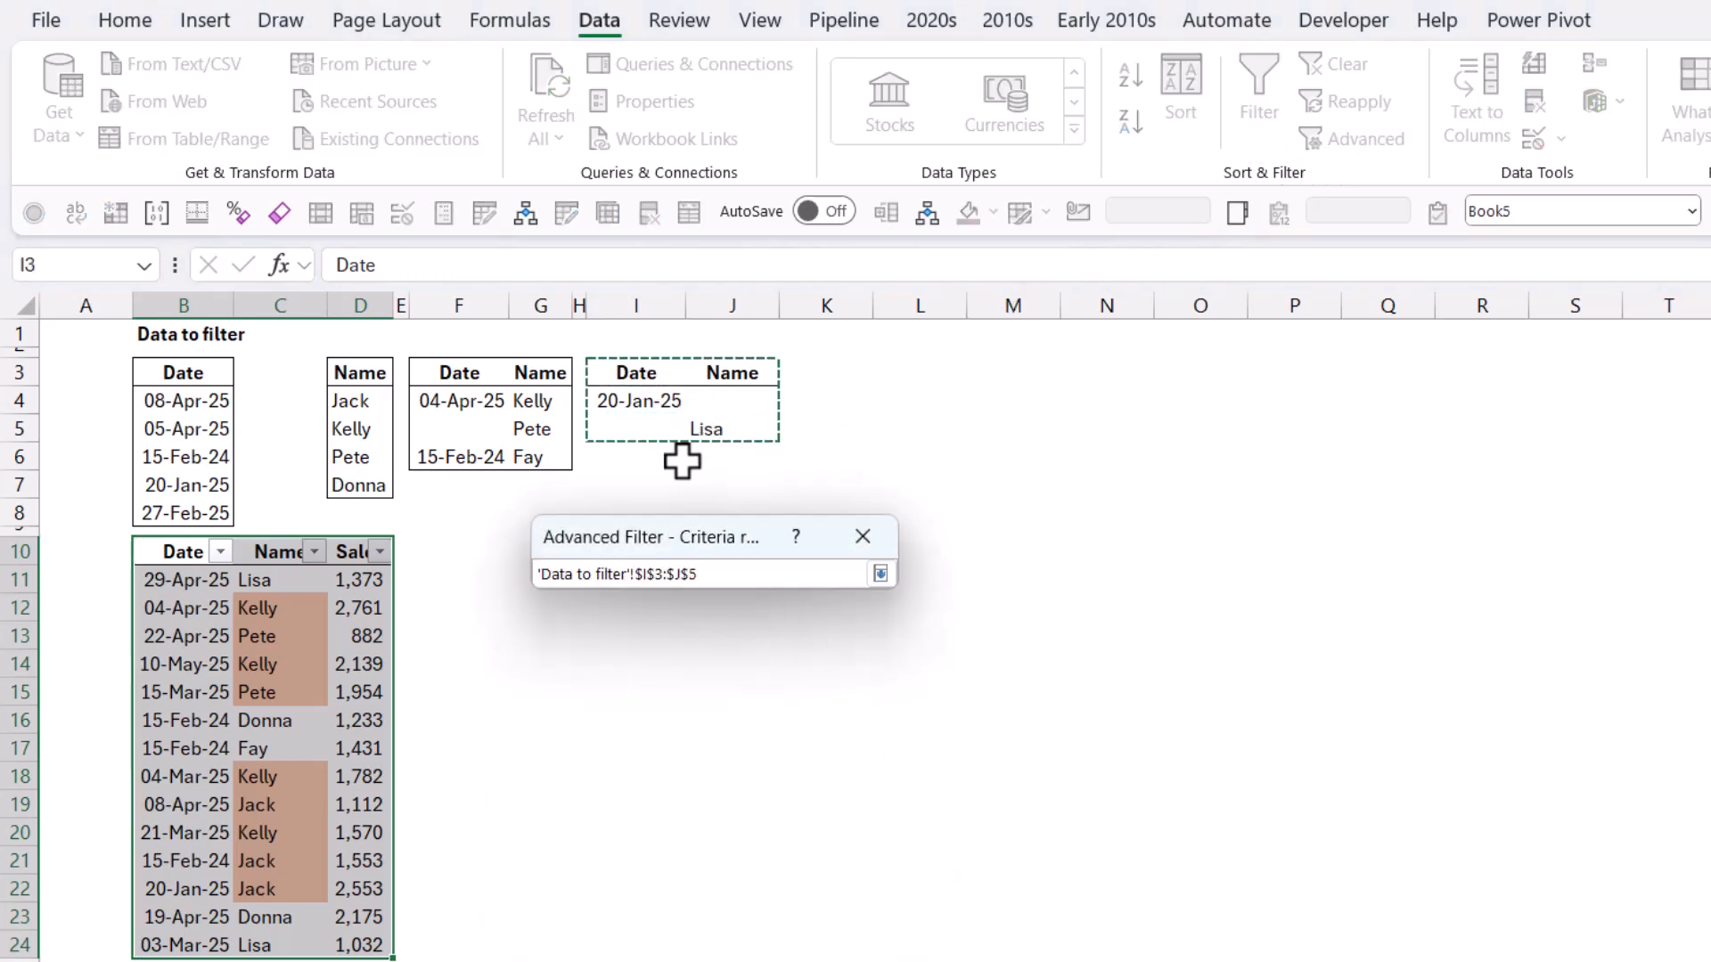
{"action": "left_click", "coordinate": [879, 573]}
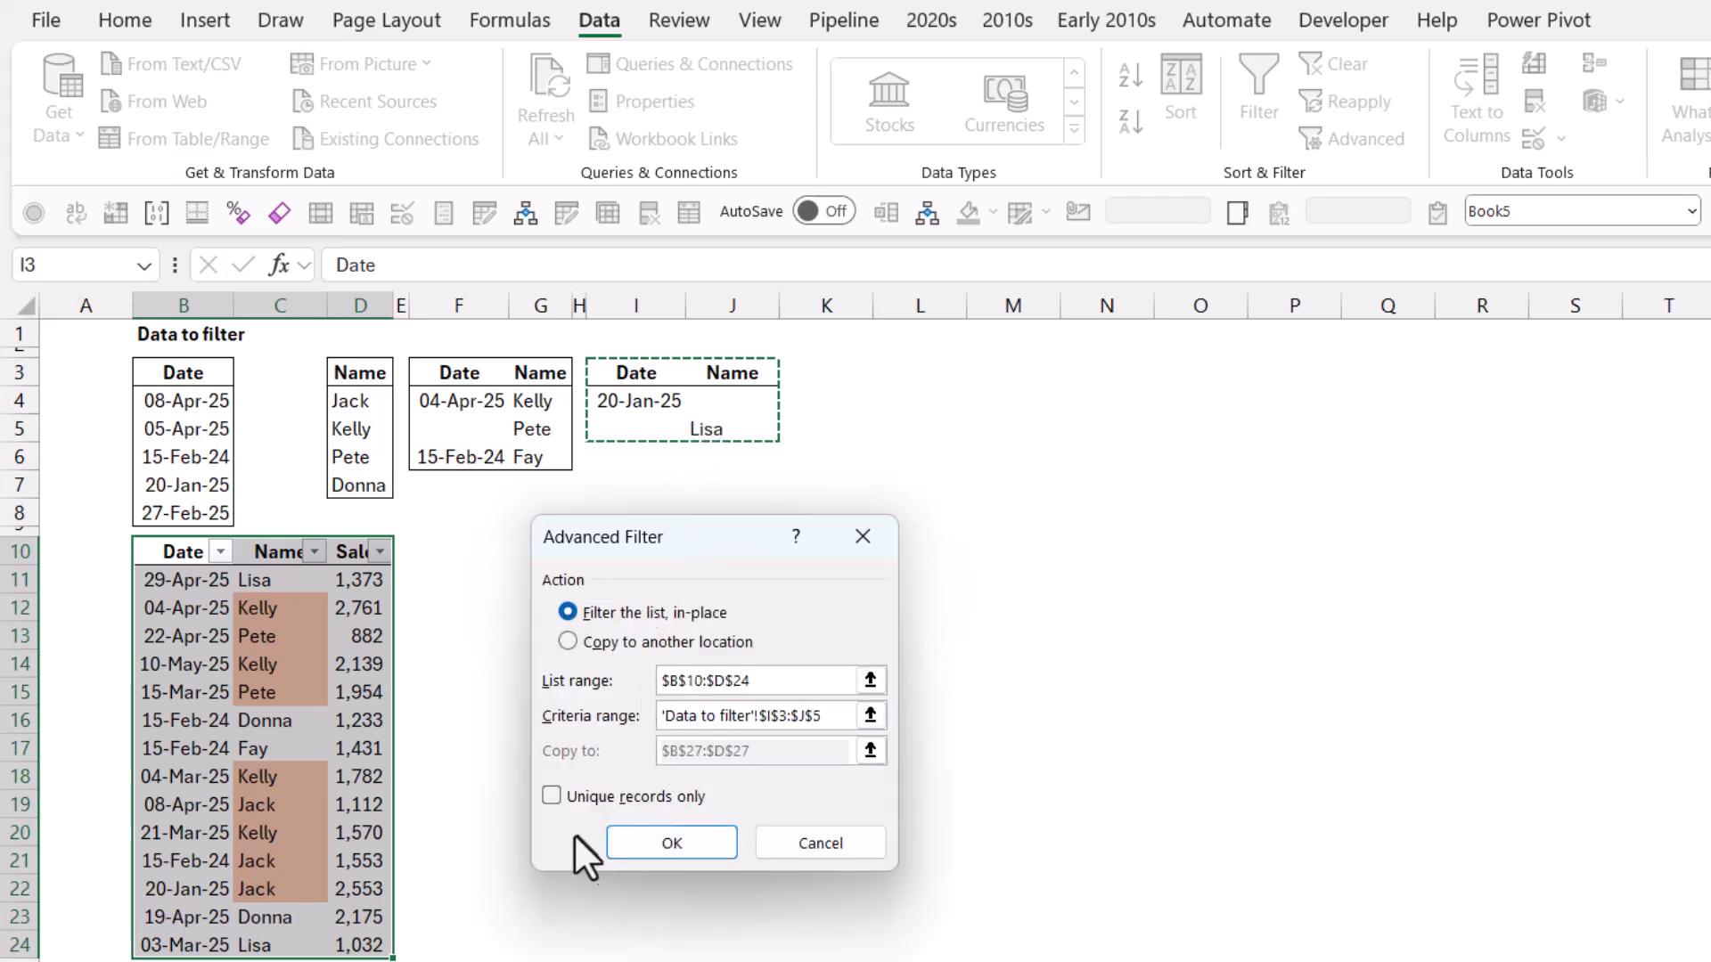
{"action": "left_click", "coordinate": [671, 842]}
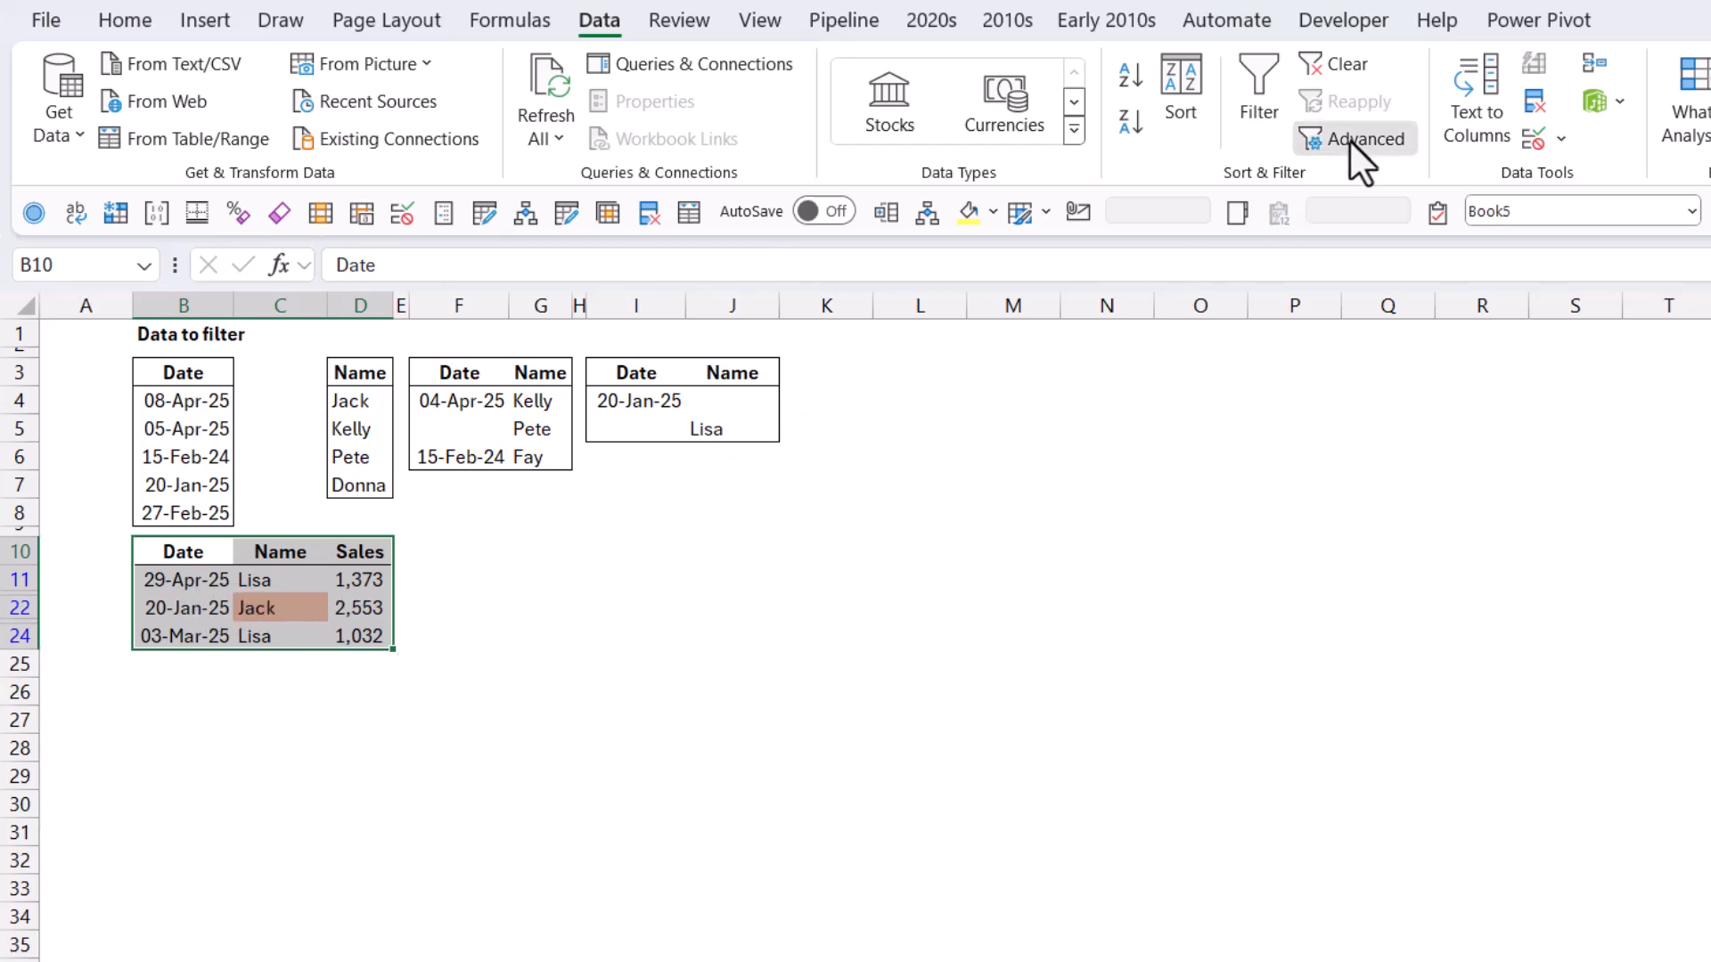
Dismiss Advanced Filter, then clear the filter so Kelly, Pete, Donna and Fay reappear
{"action": "left_click", "coordinate": [1355, 139]}
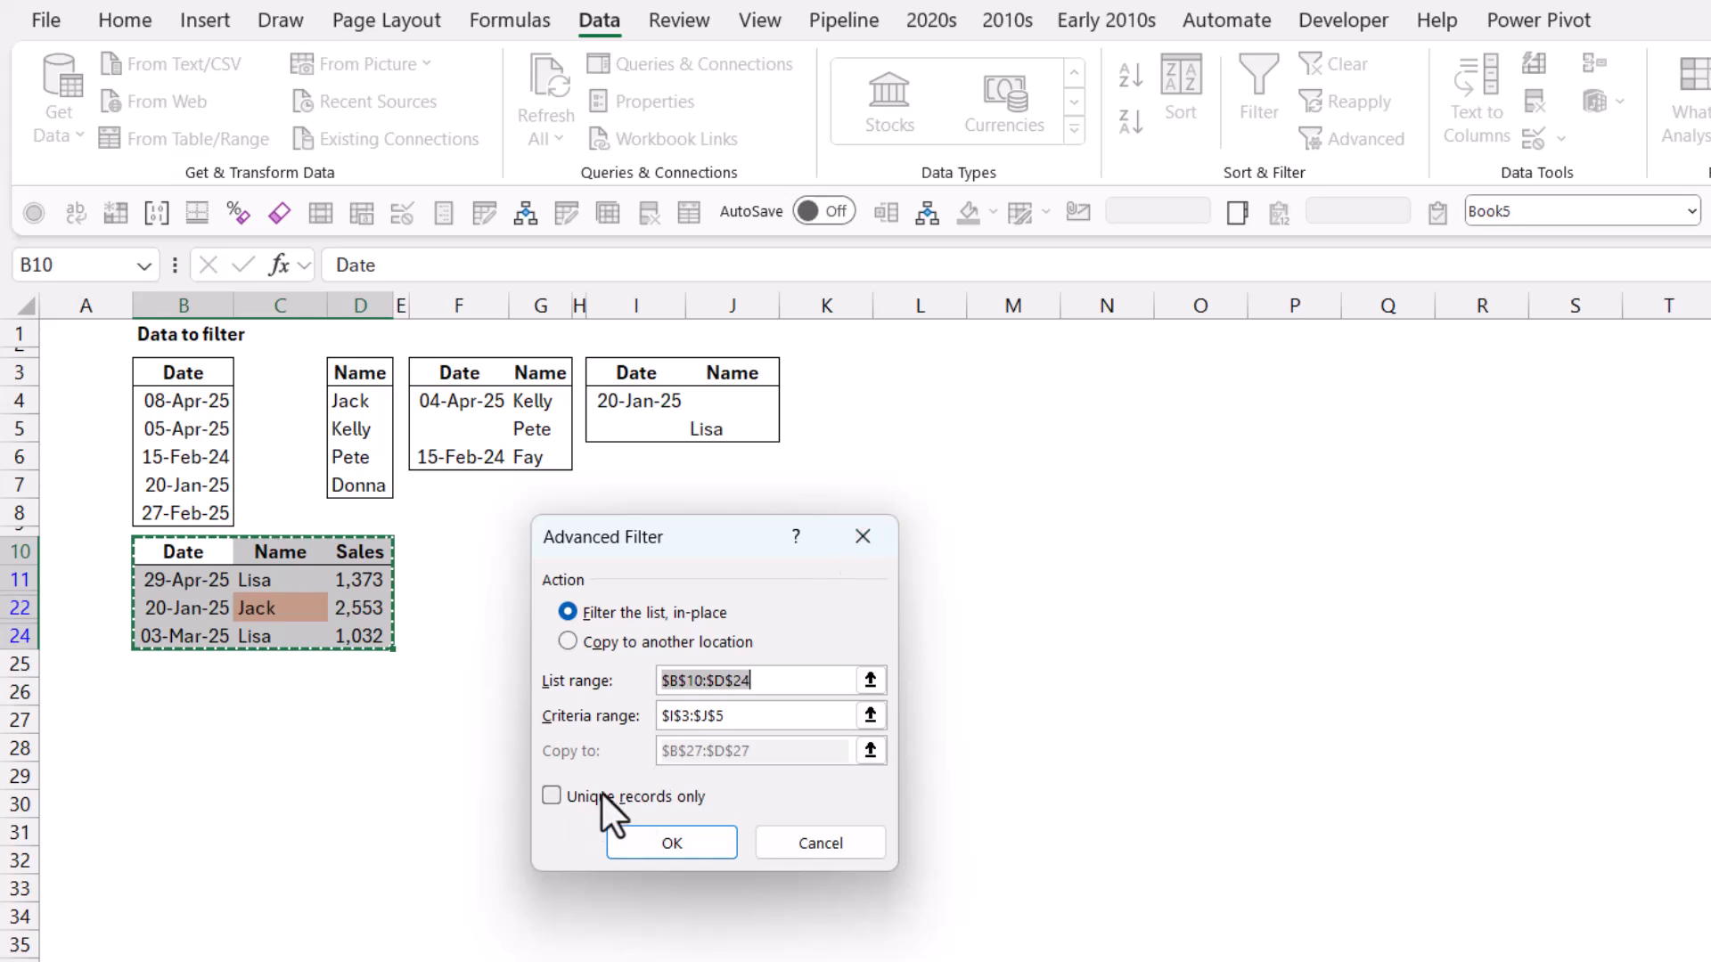
{"action": "left_click", "coordinate": [670, 842]}
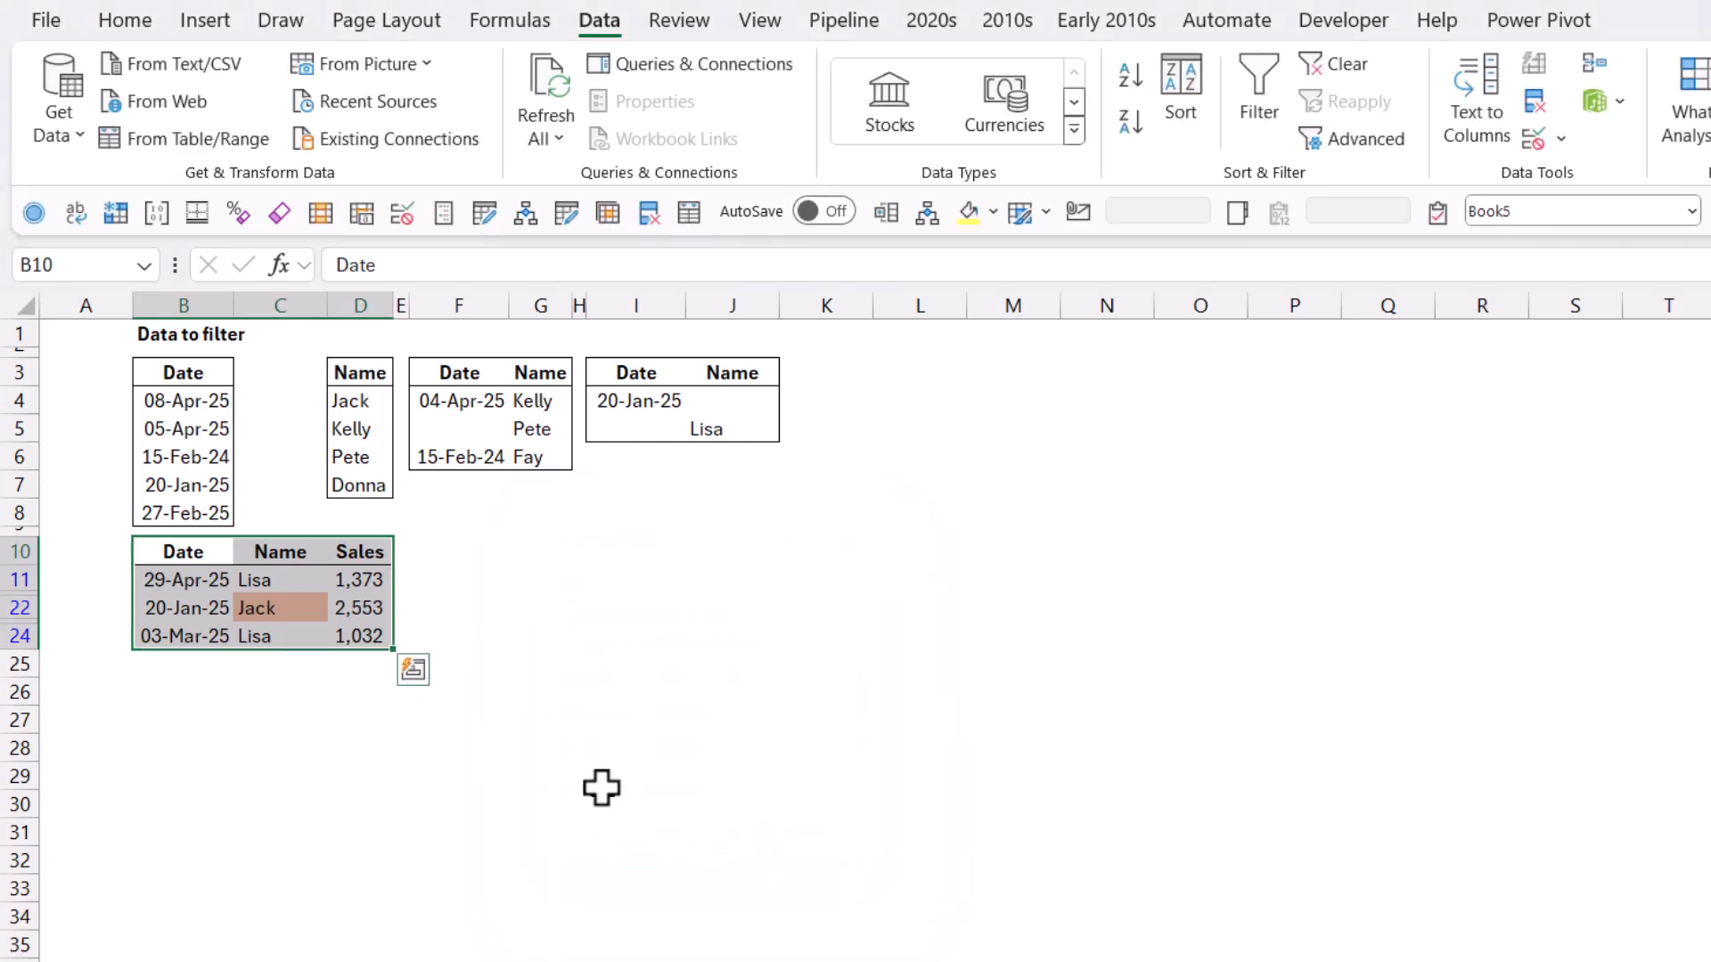
{"action": "left_click", "coordinate": [278, 608]}
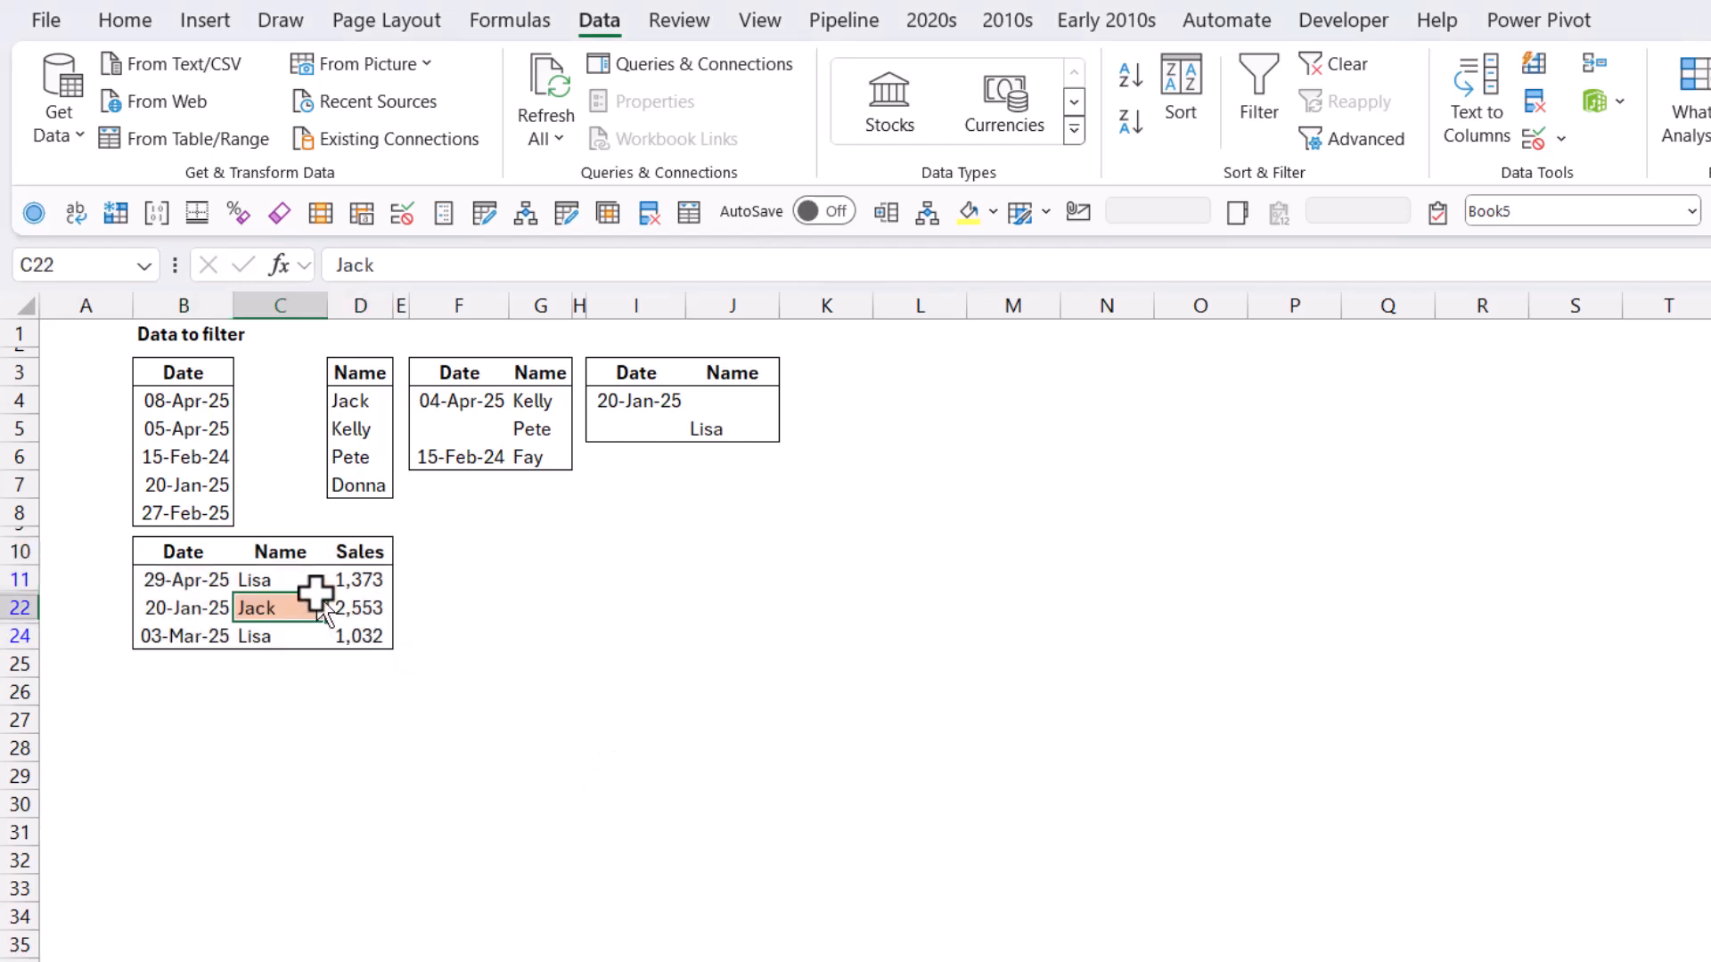
{"action": "left_click", "coordinate": [1257, 87]}
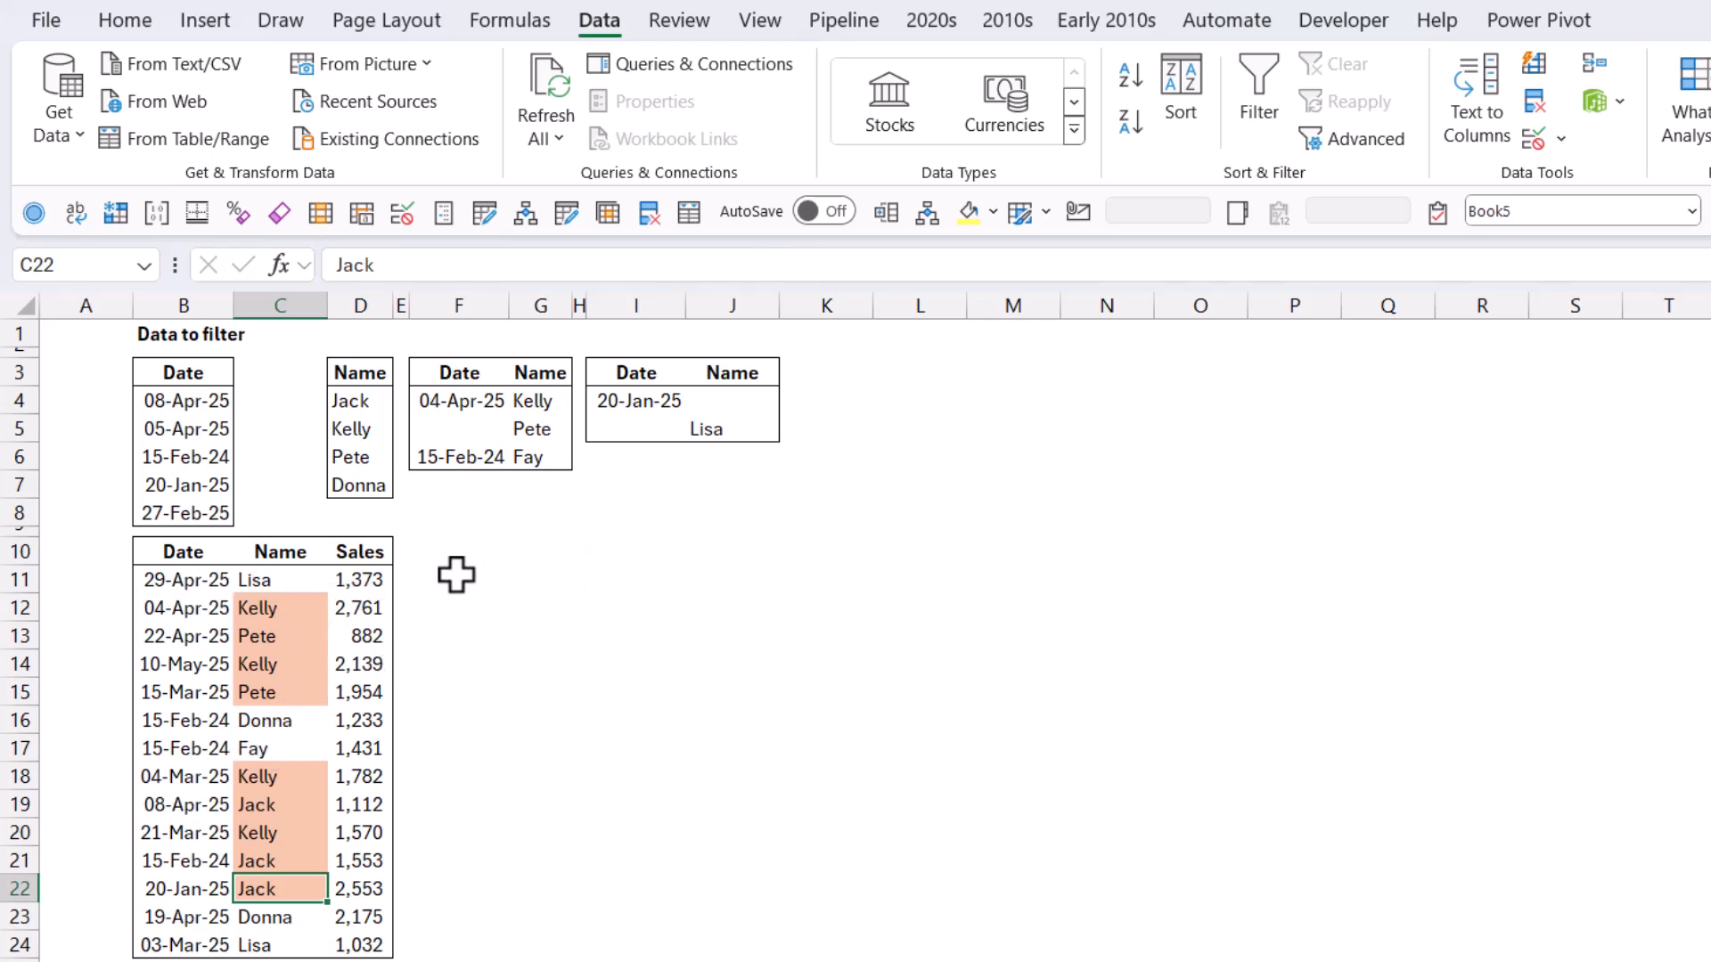
{"action": "left_click", "coordinate": [457, 579]}
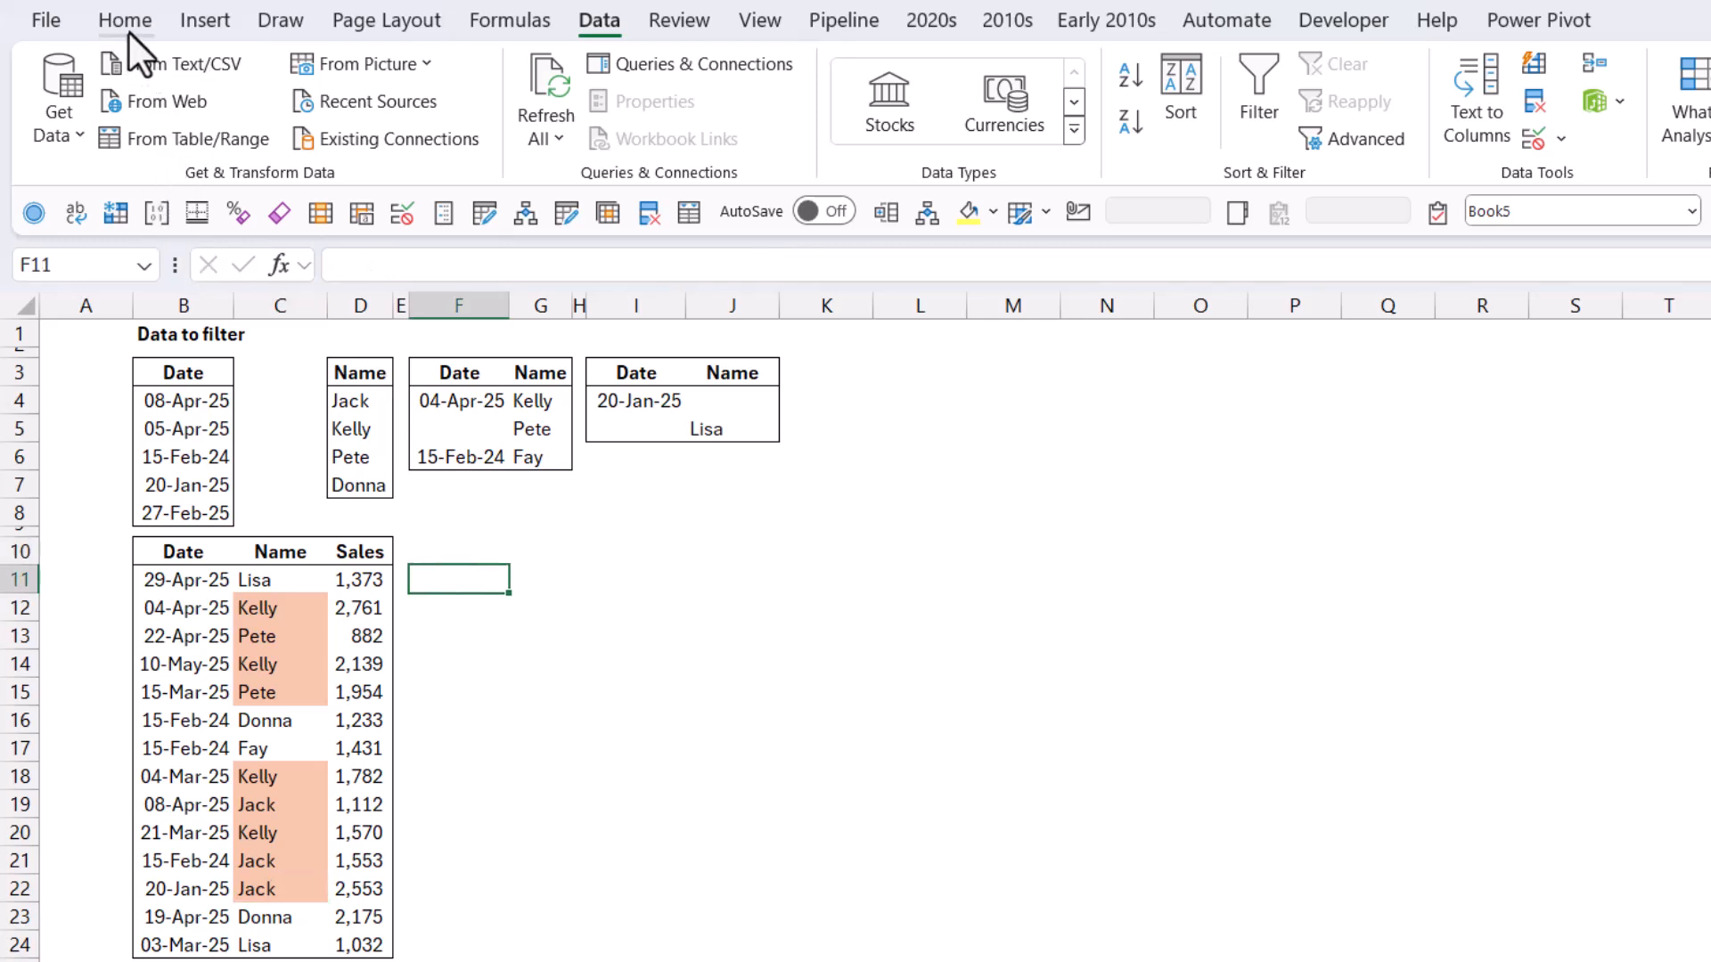
{"action": "left_click", "coordinate": [125, 19]}
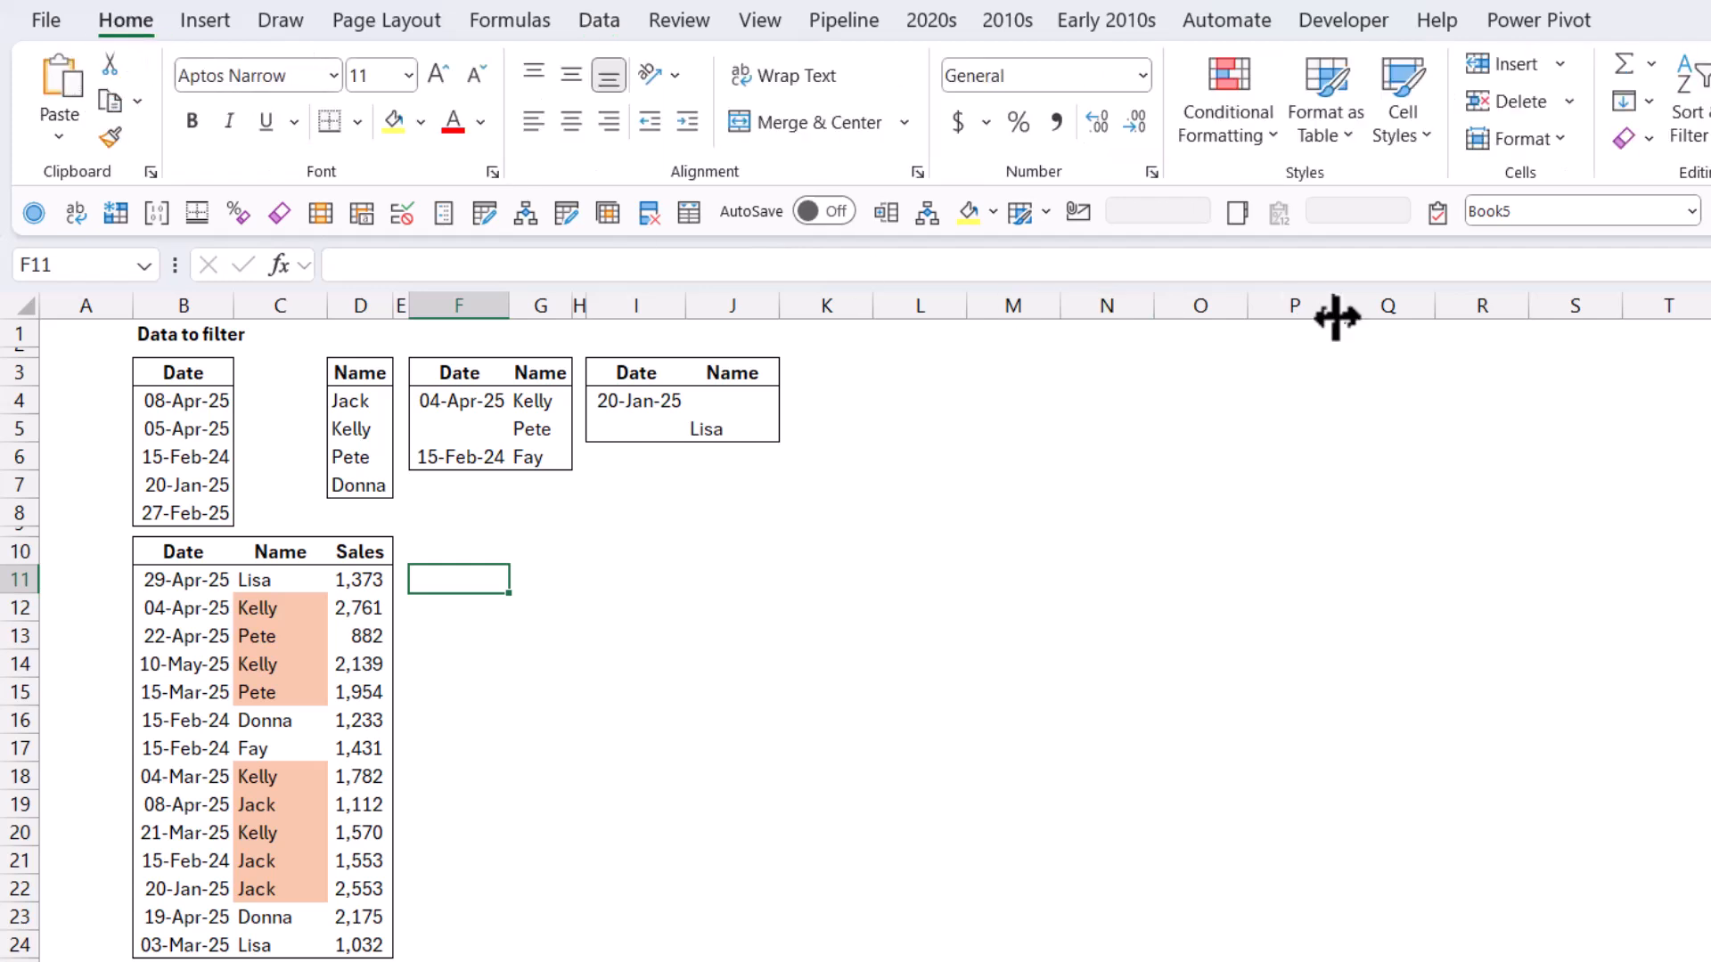
{"action": "mouse_move", "coordinate": [310, 550]}
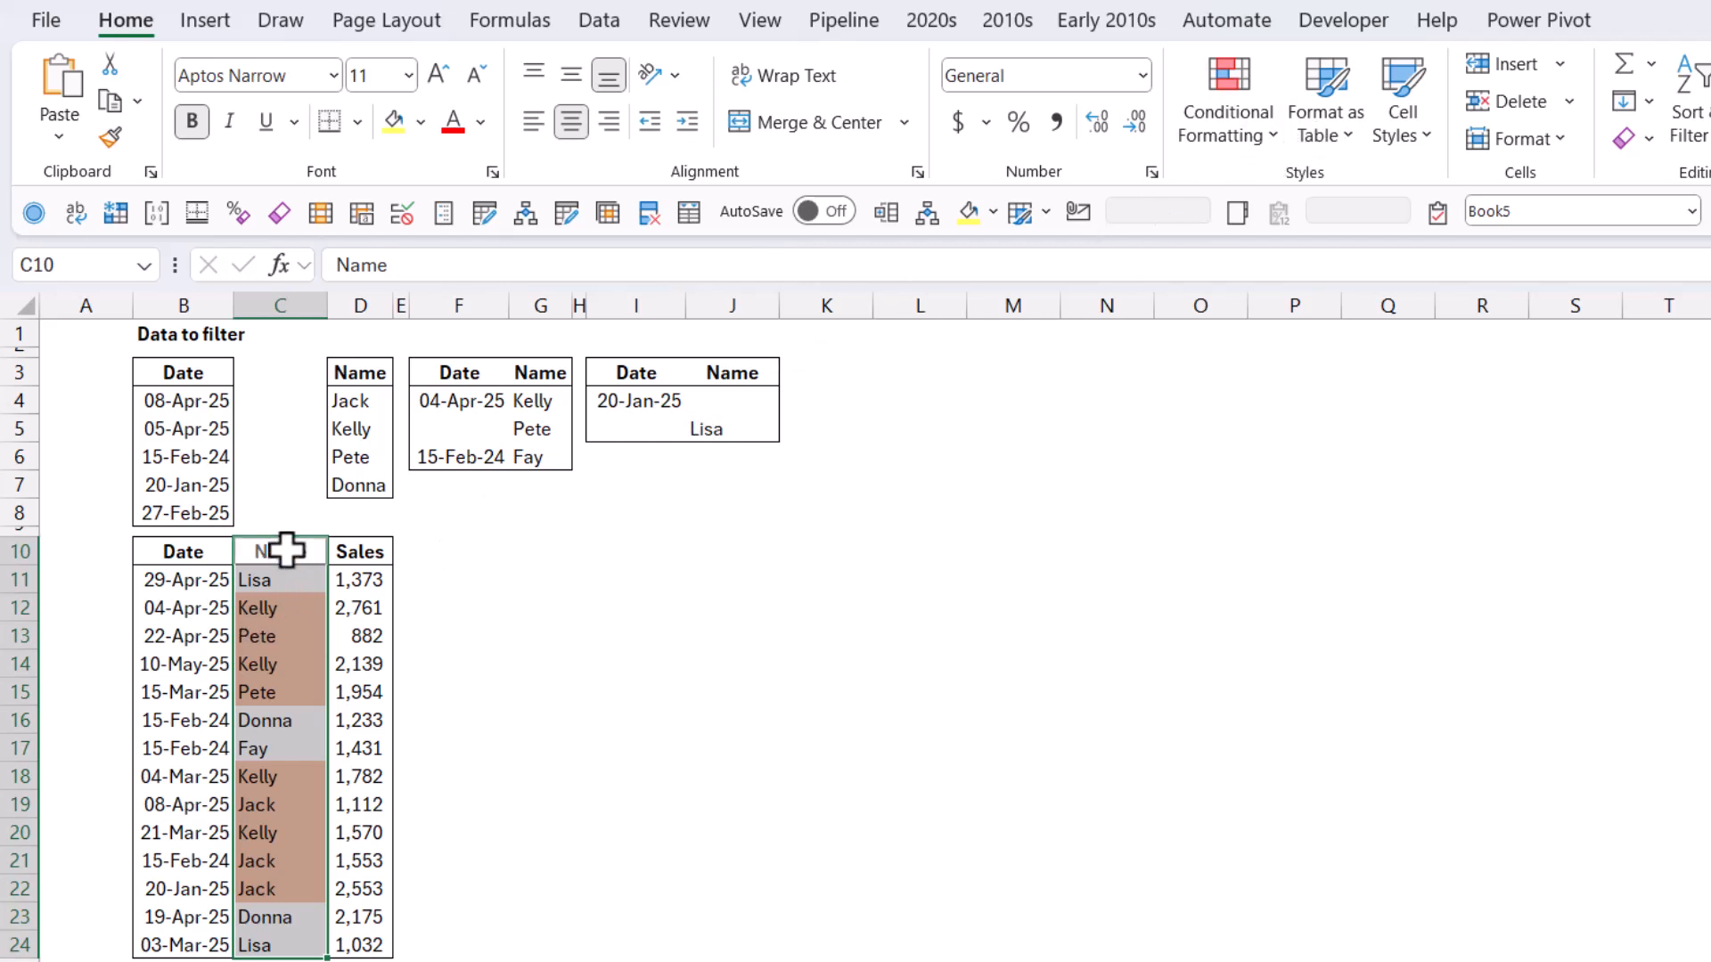
{"action": "left_click", "coordinate": [1226, 98]}
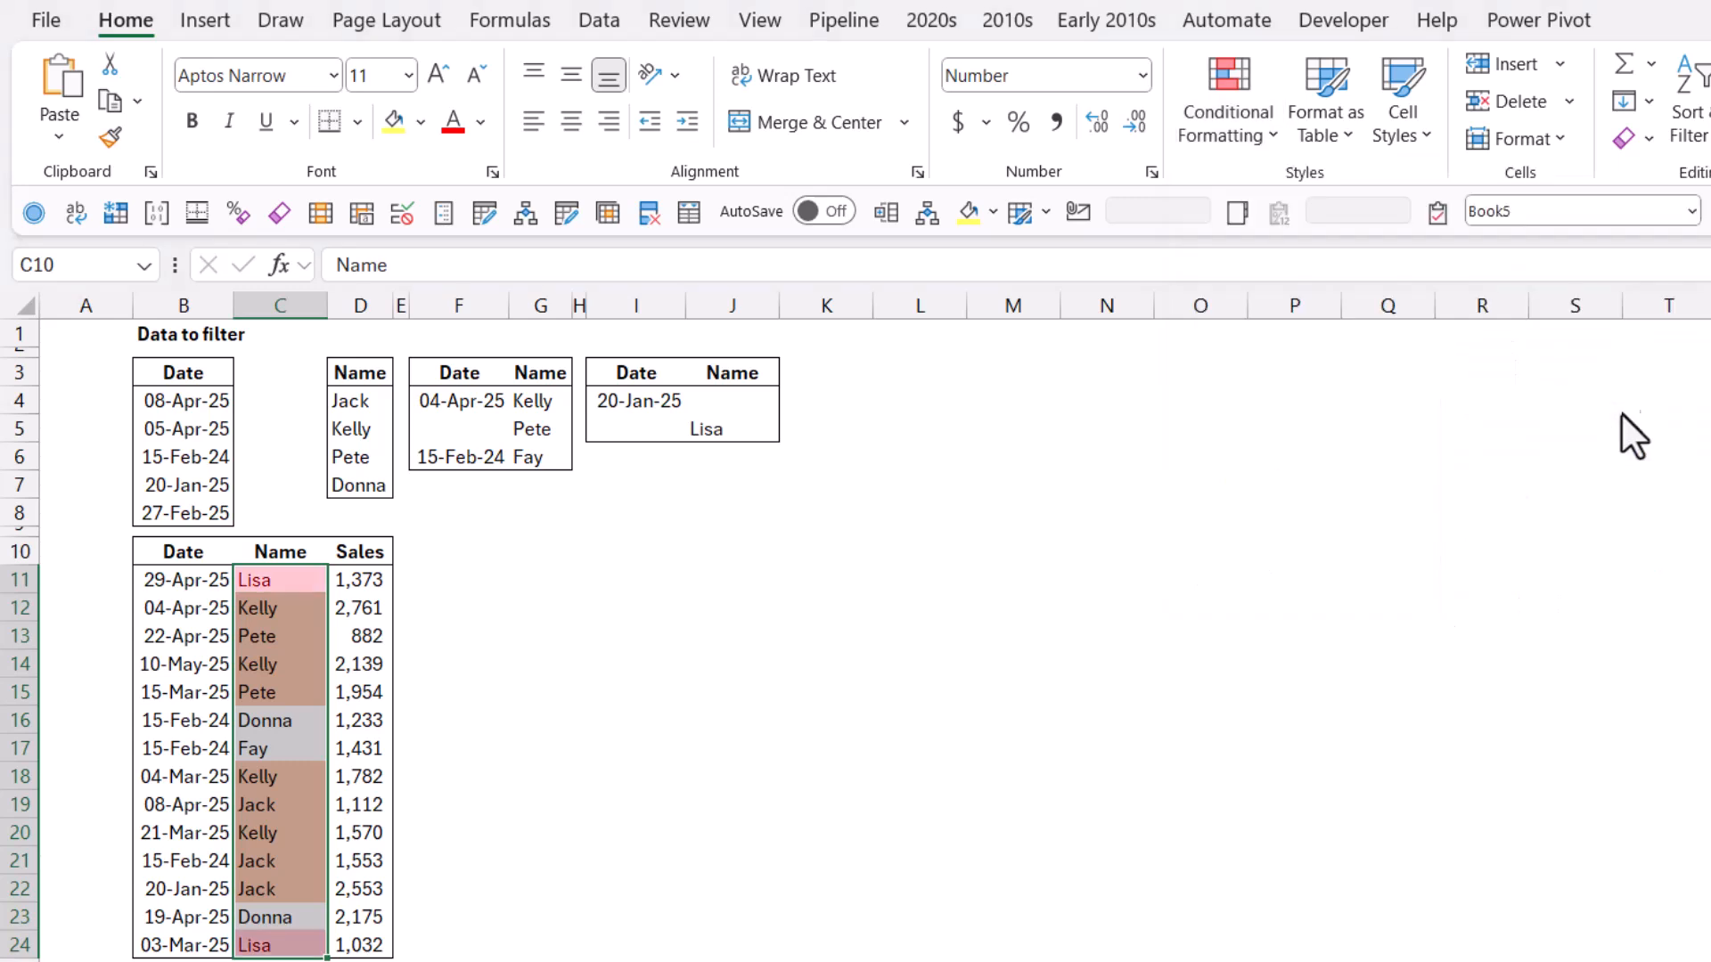
{"action": "type", "text": "Donna"}
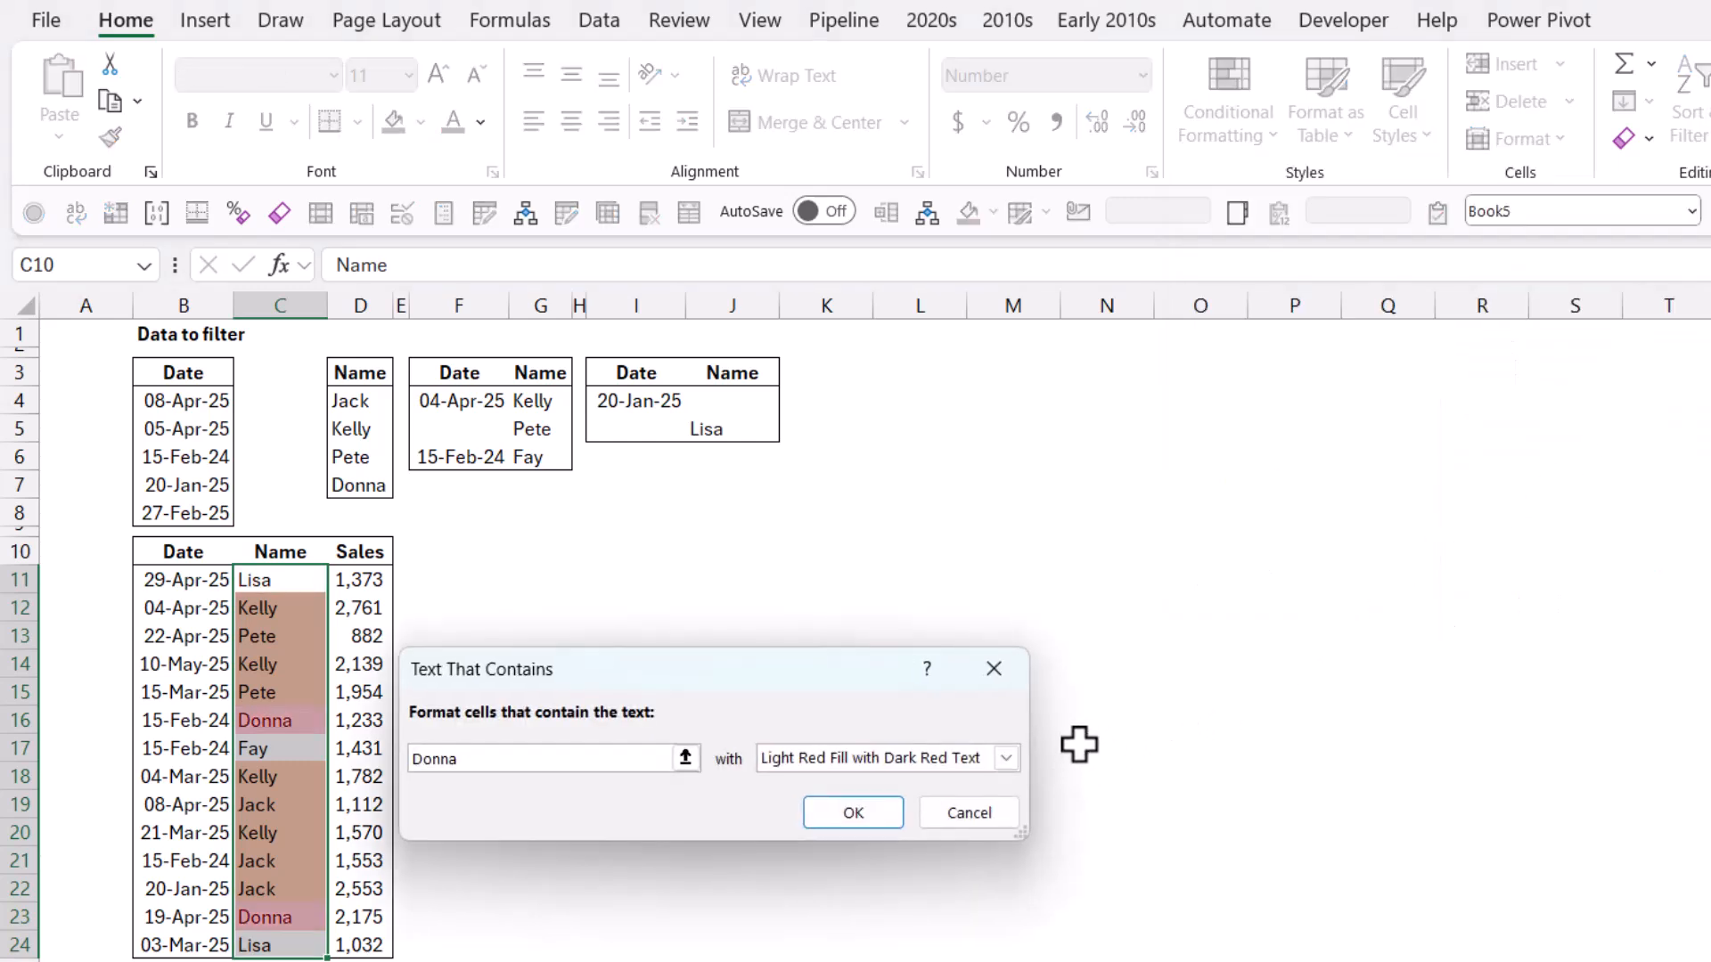
{"action": "left_click", "coordinate": [885, 757]}
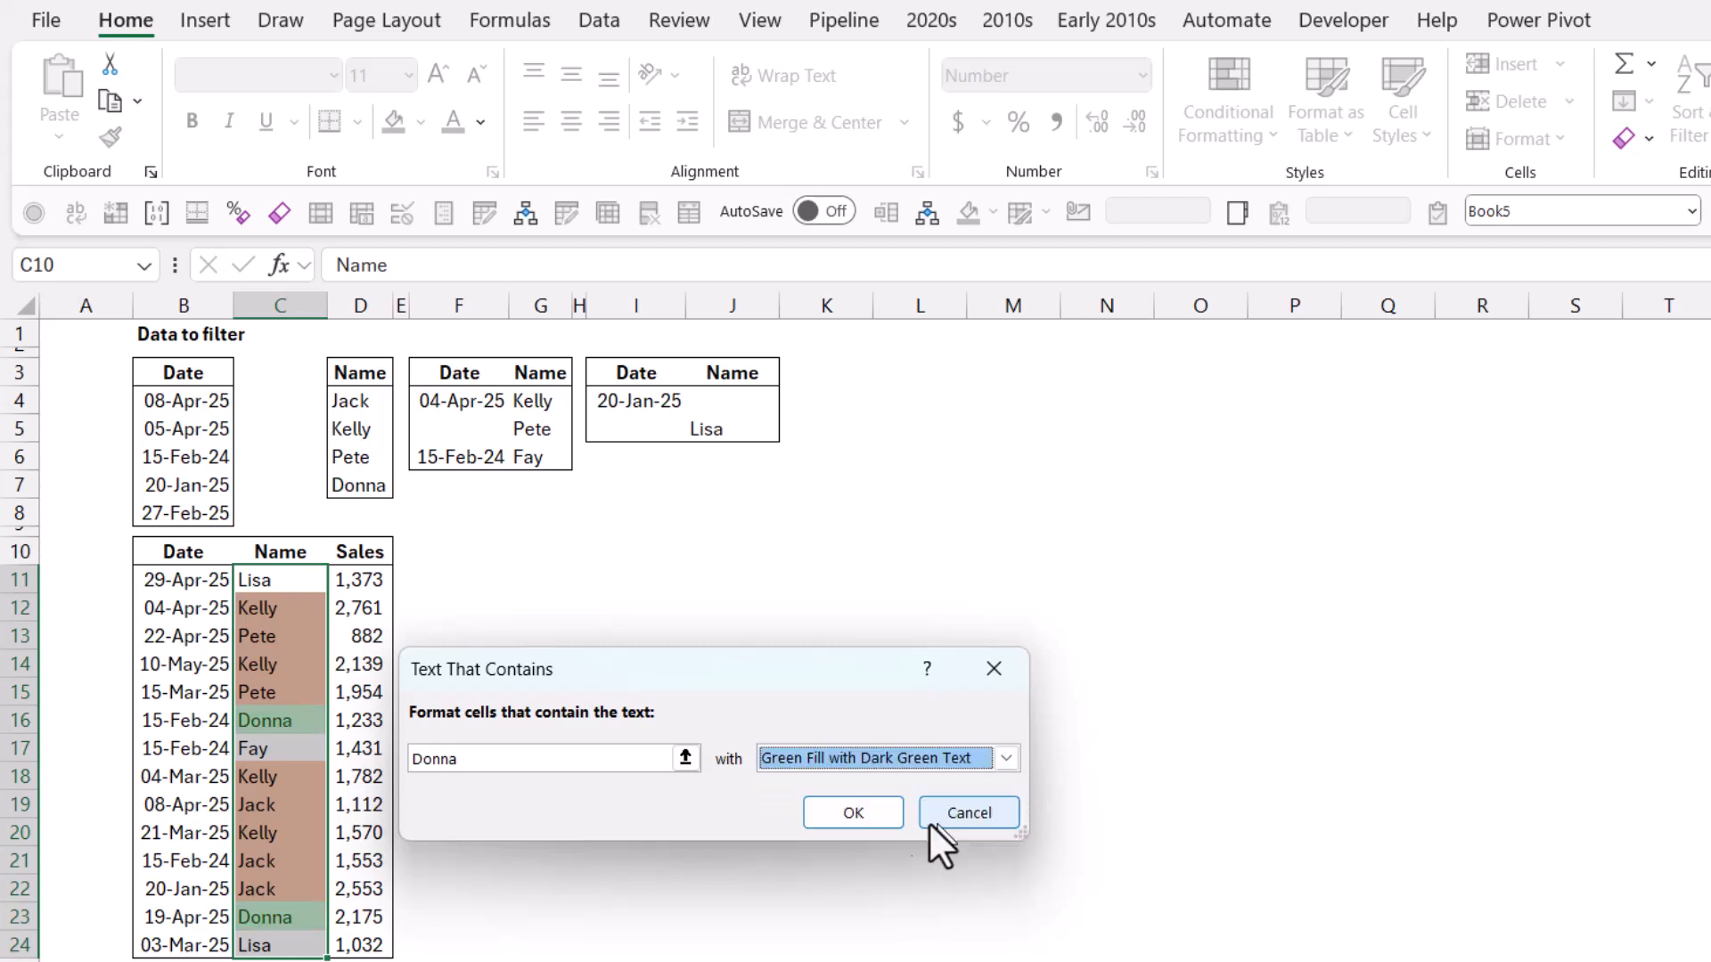
{"action": "left_click", "coordinate": [967, 812]}
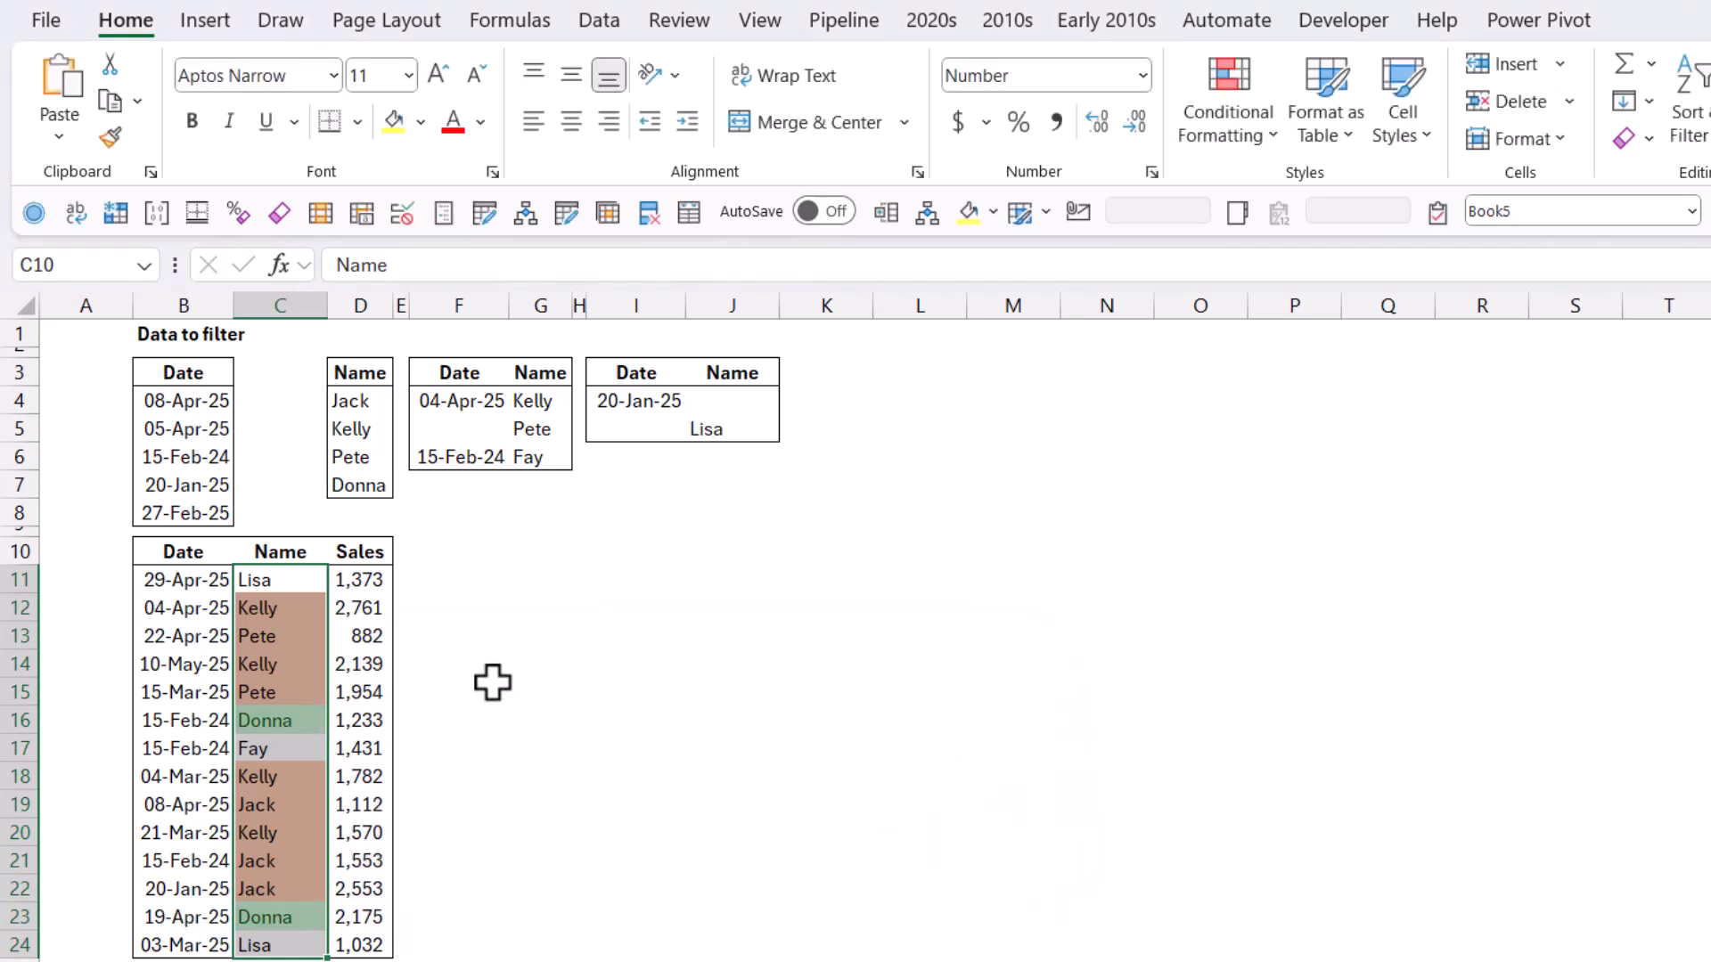
{"action": "left_click", "coordinate": [256, 579]}
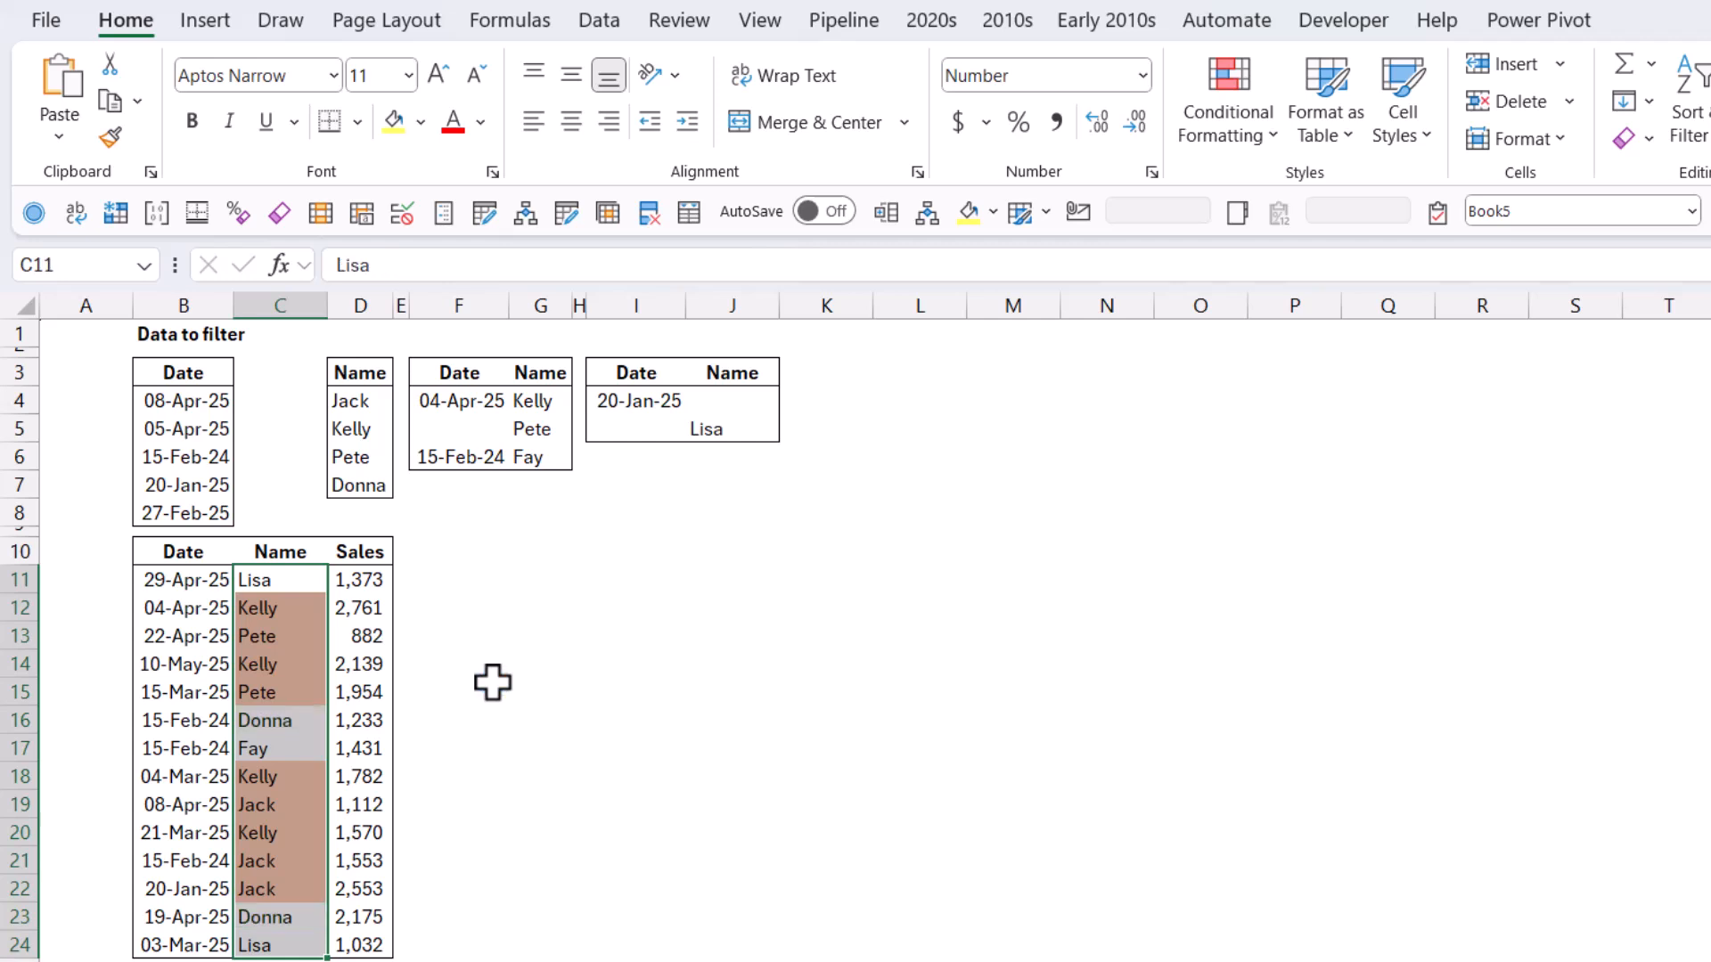
{"action": "mouse_move", "coordinate": [502, 677]}
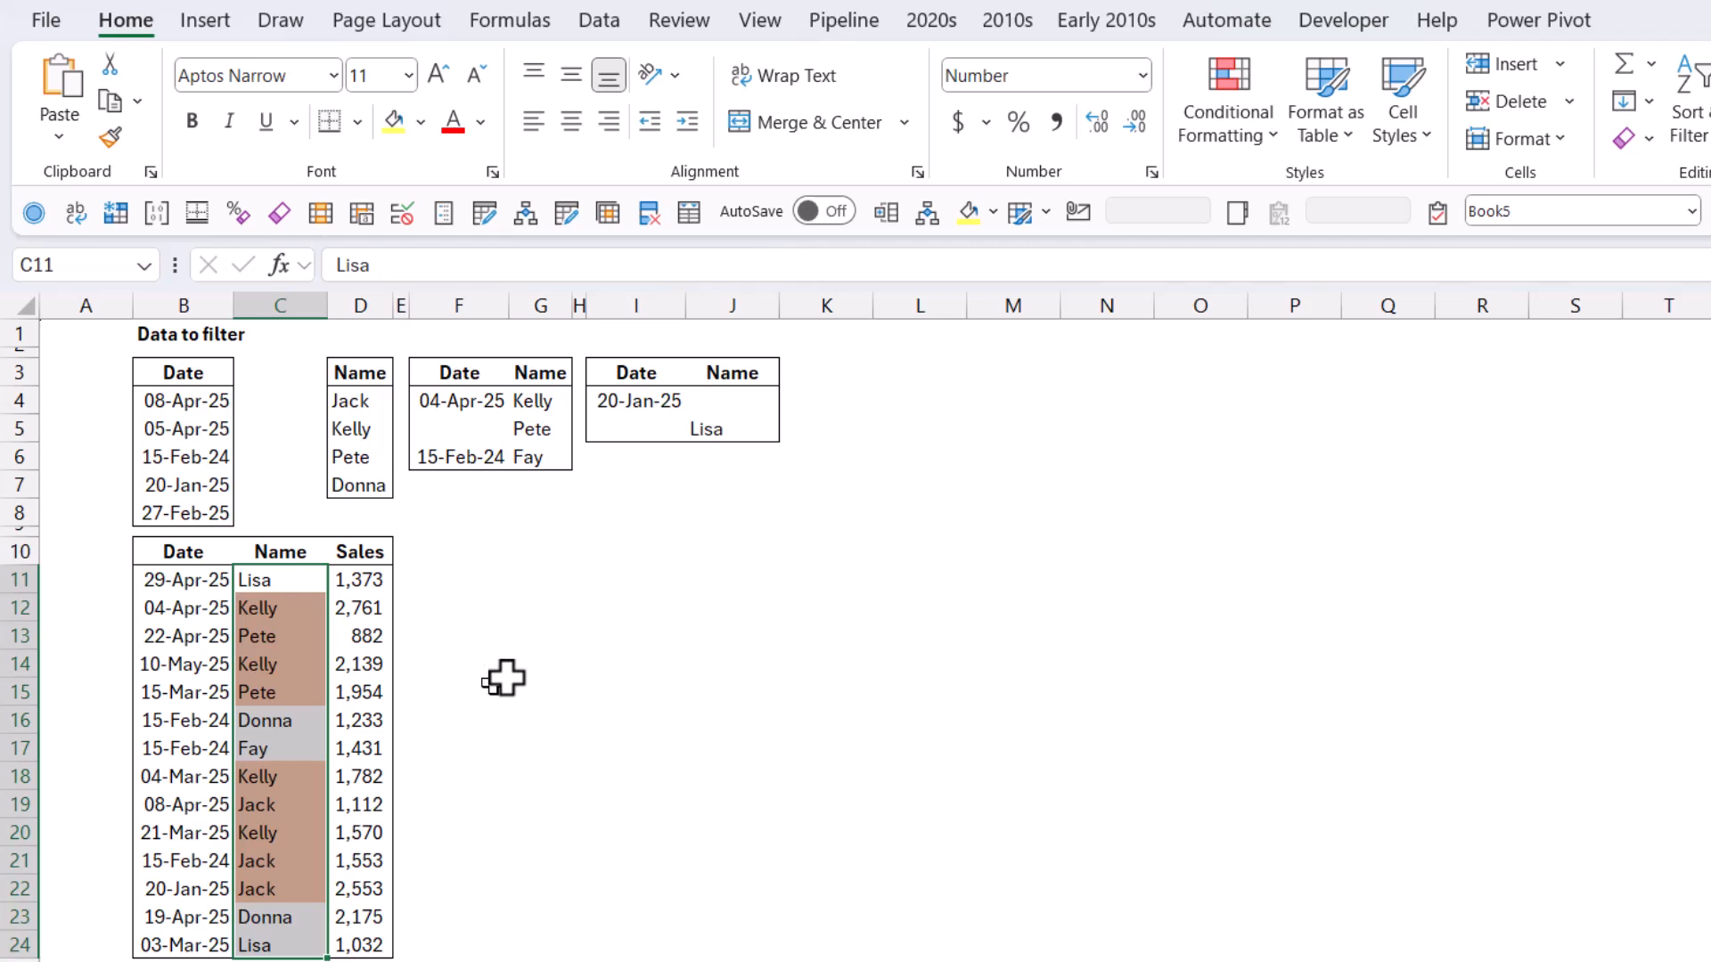
{"action": "mouse_move", "coordinate": [419, 611]}
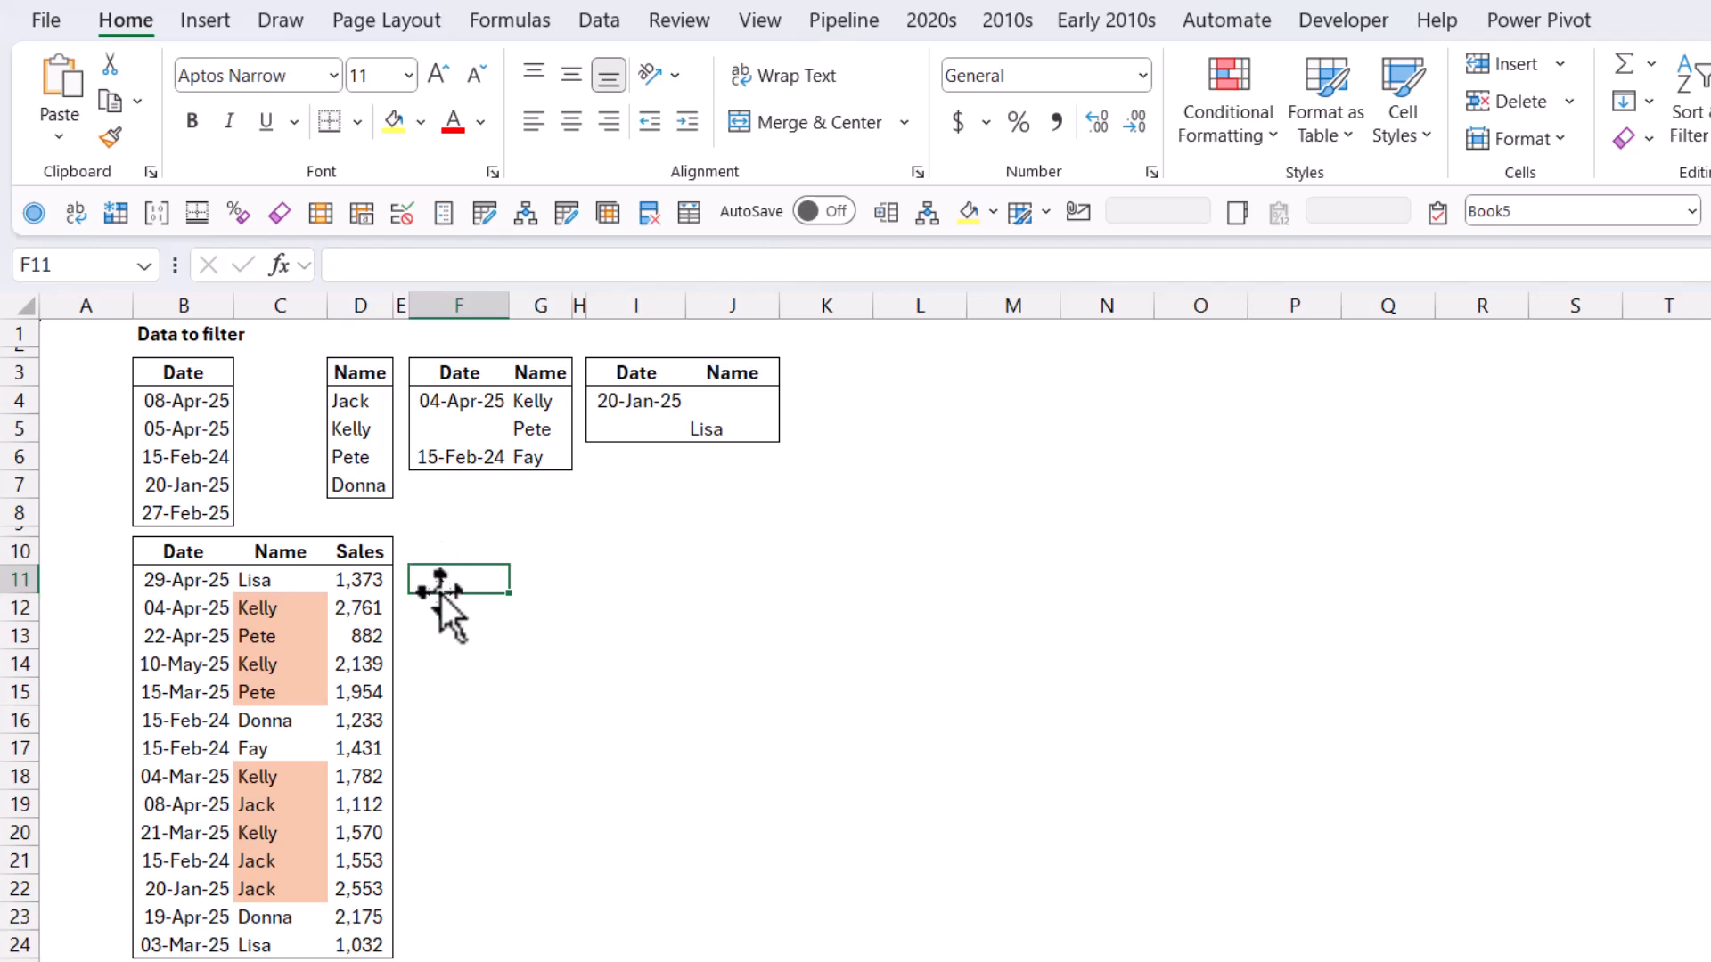
Enter =COUNTIFS($B$4:$B$8,B11) in F11
{"action": "type", "text": "=counti"}
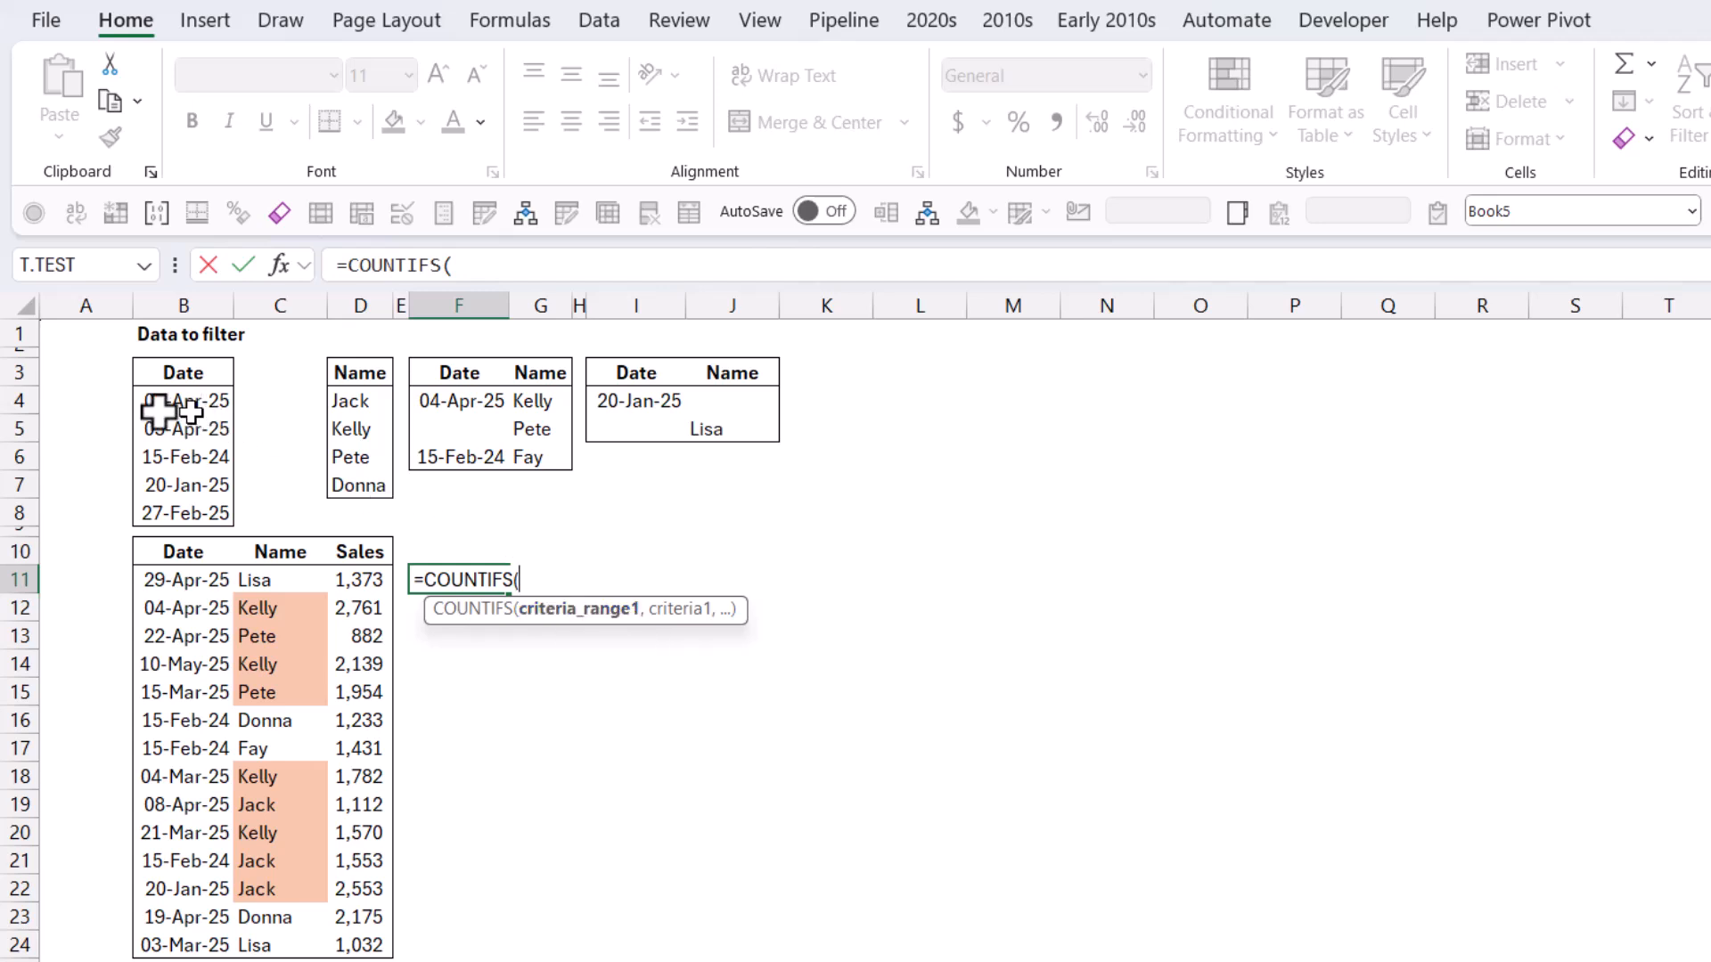
{"action": "left_click_drag", "start_coordinate": [184, 400], "coordinate": [184, 513]}
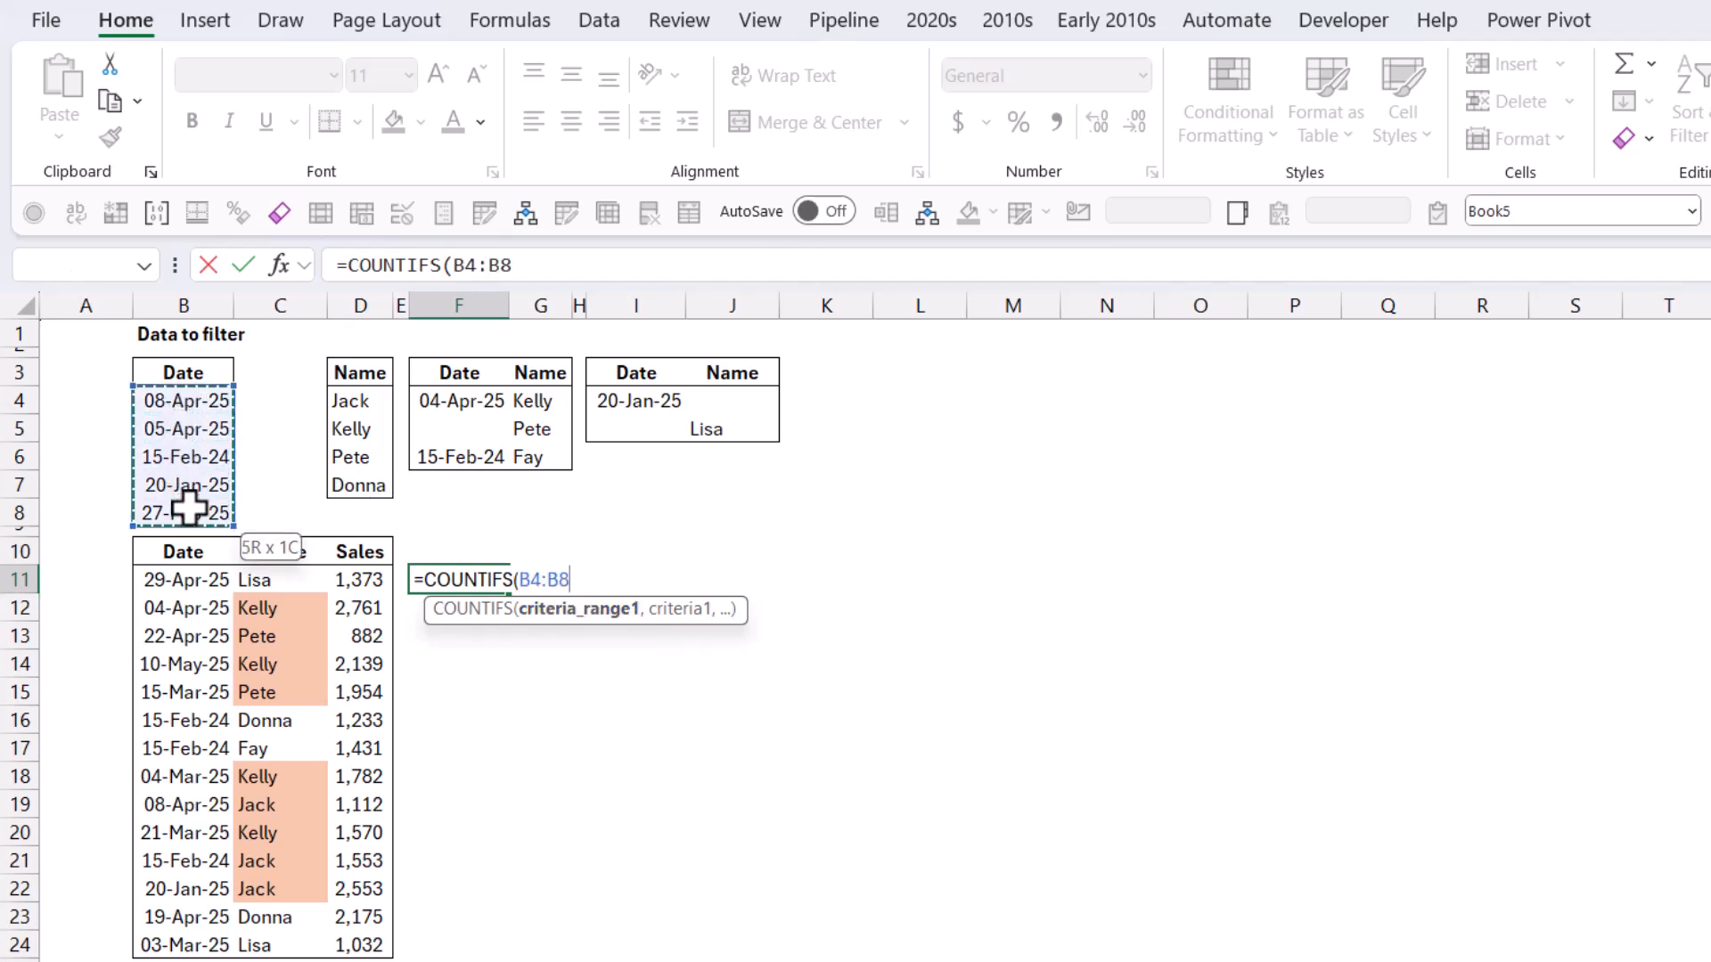
{"action": "key", "text": "f4"}
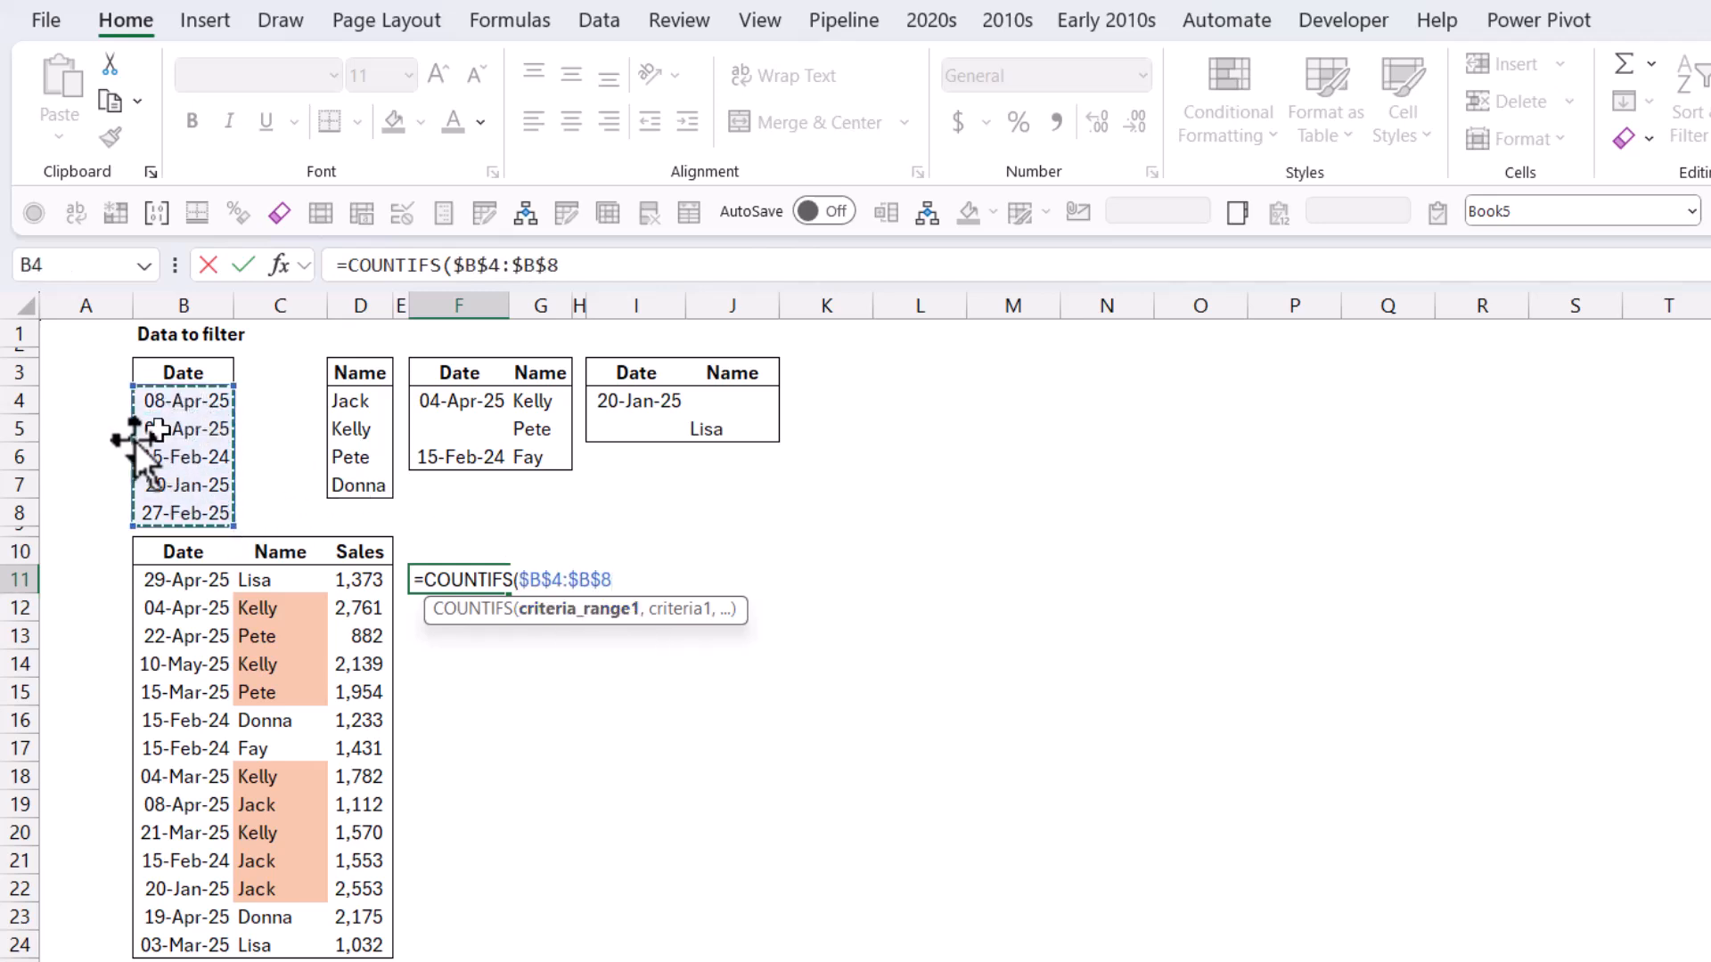
{"action": "type", "text": ","}
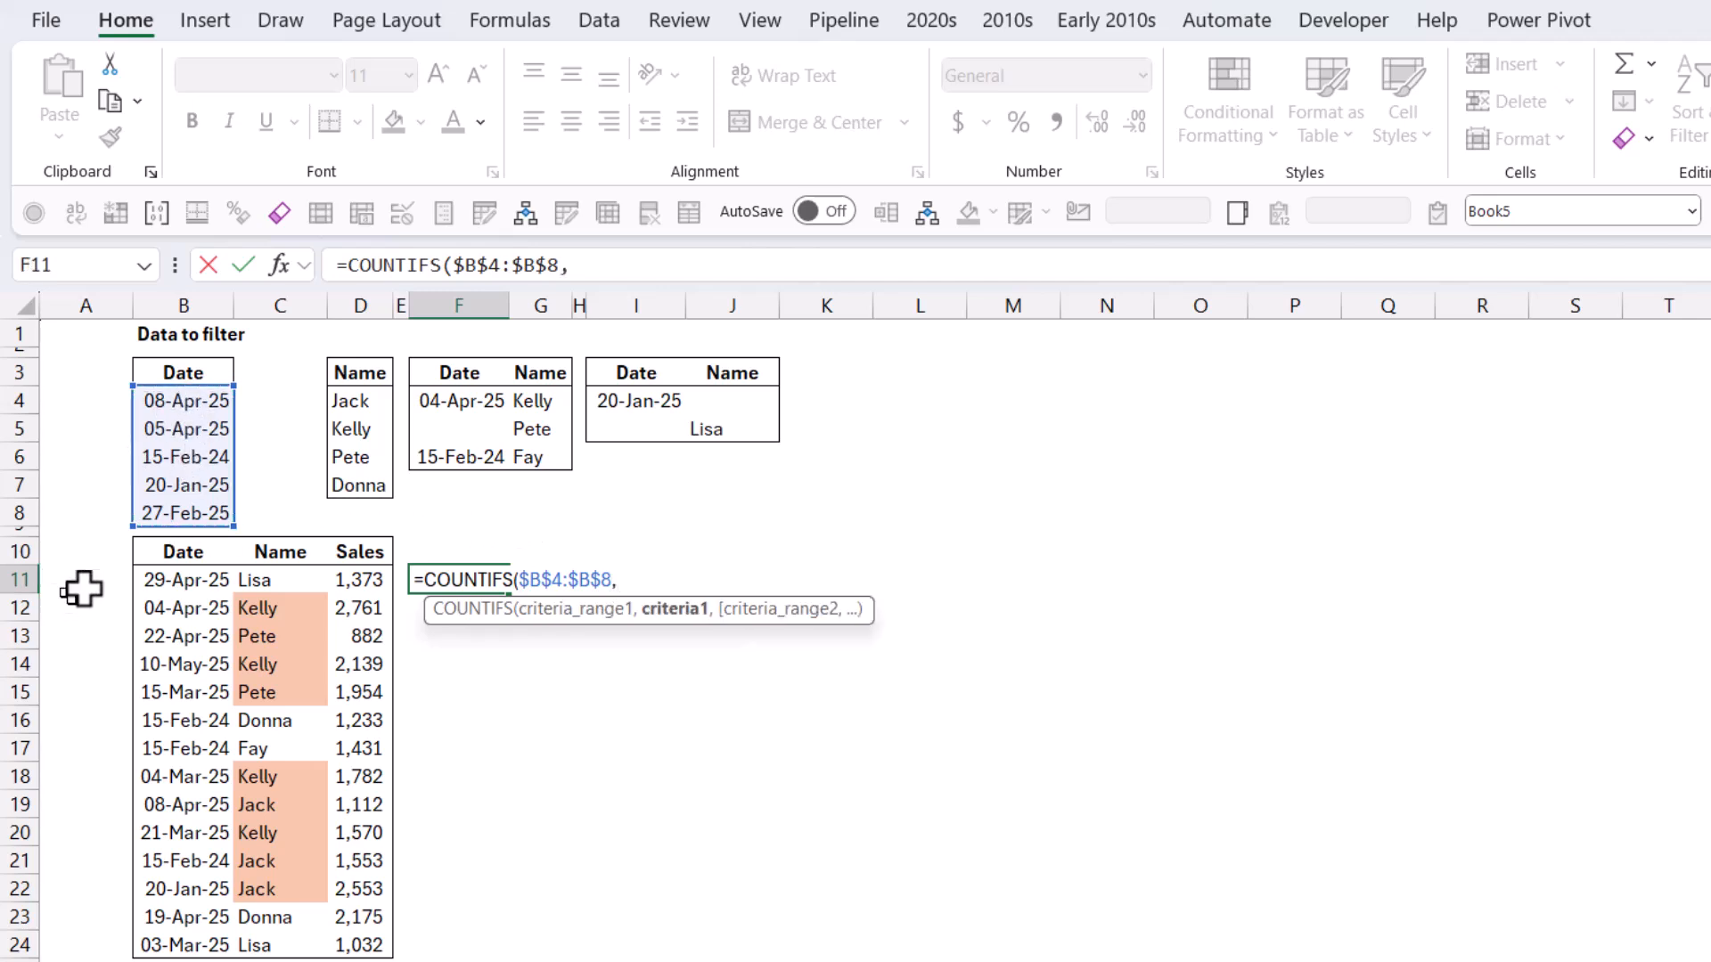
{"action": "mouse_move", "coordinate": [196, 586]}
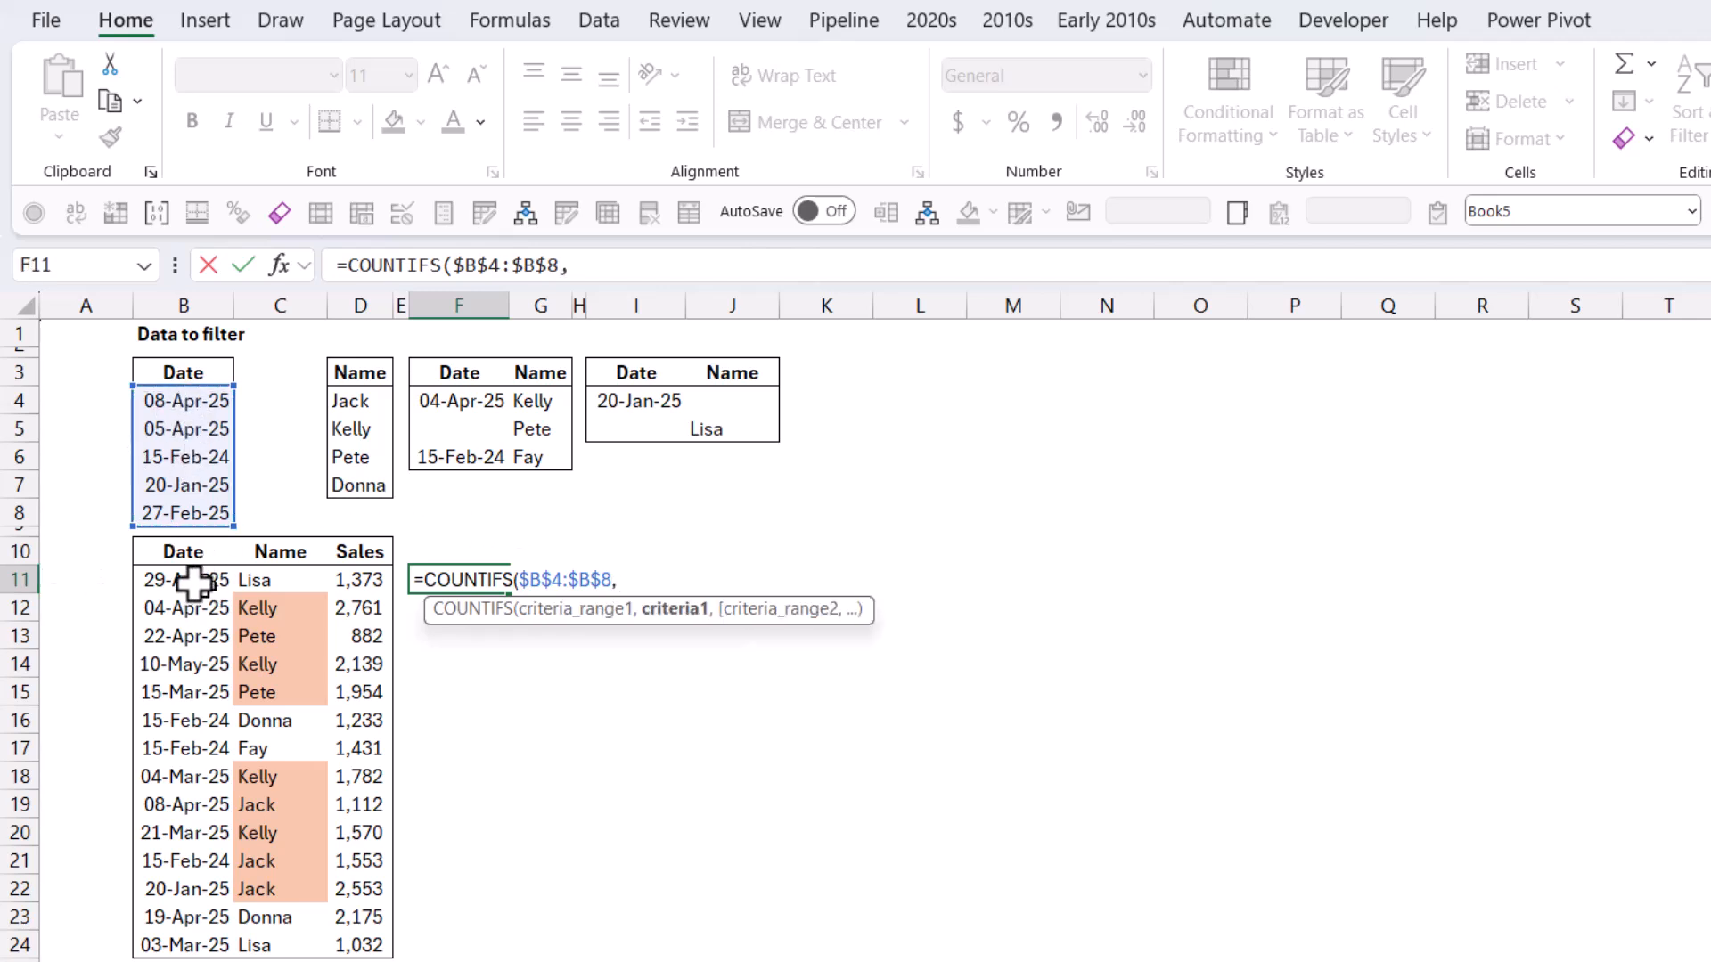
{"action": "left_click", "coordinate": [183, 579]}
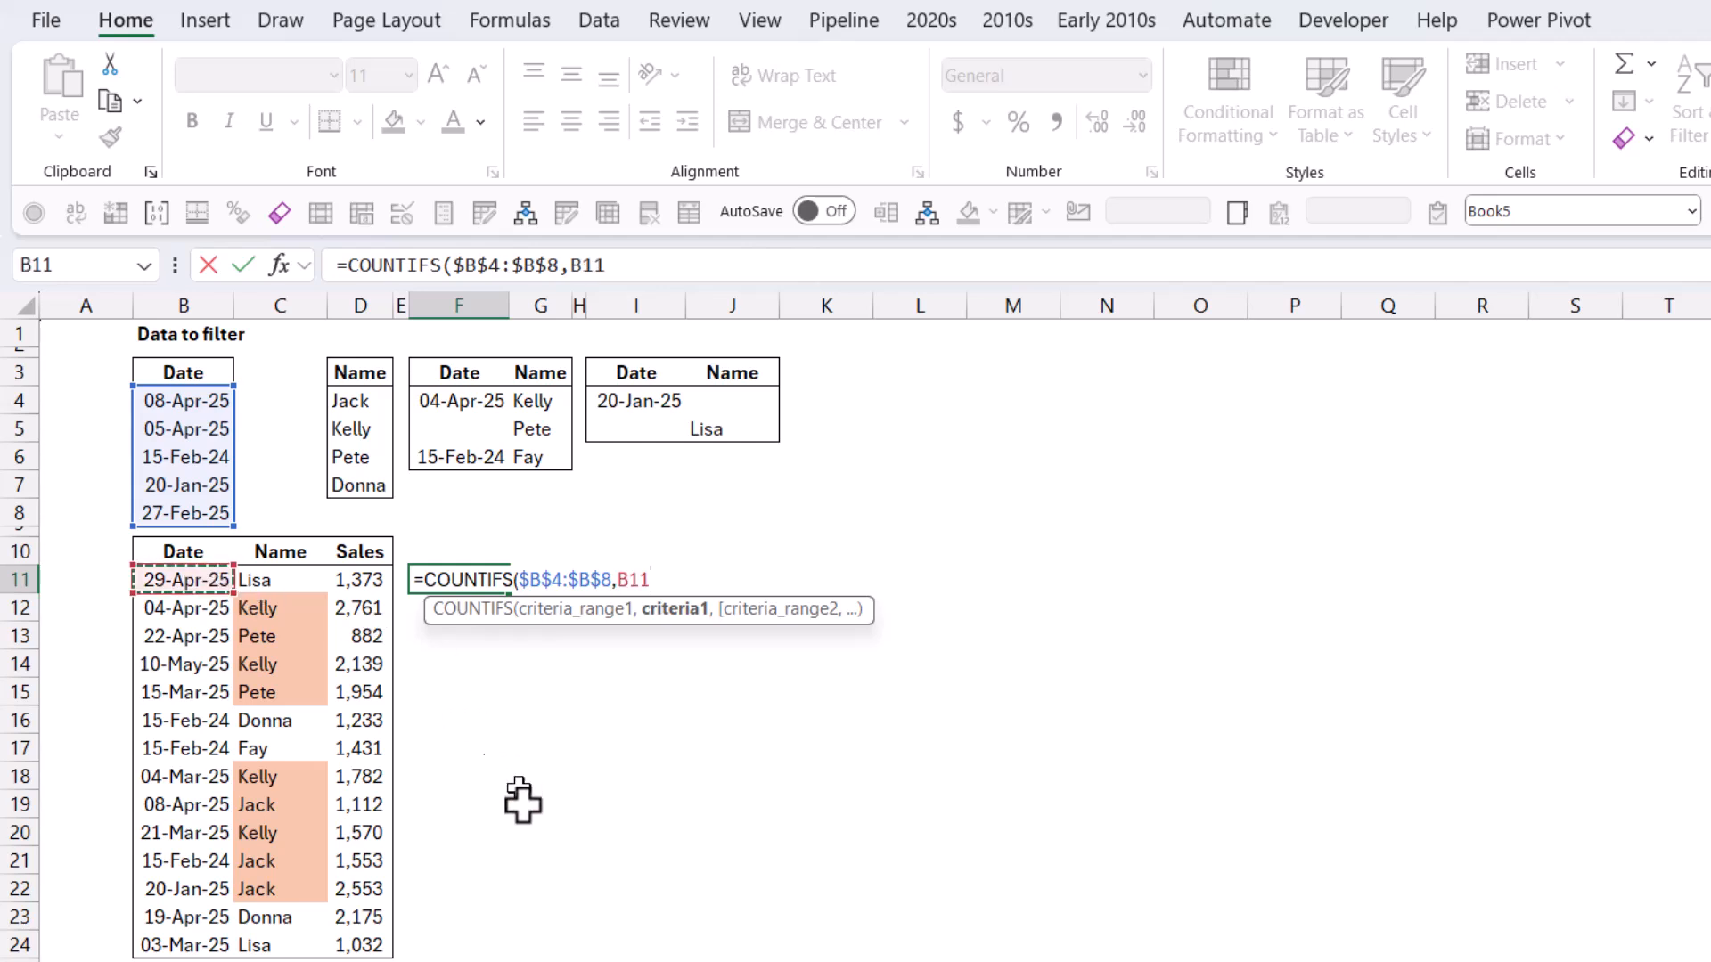
{"action": "type", "text": ")"}
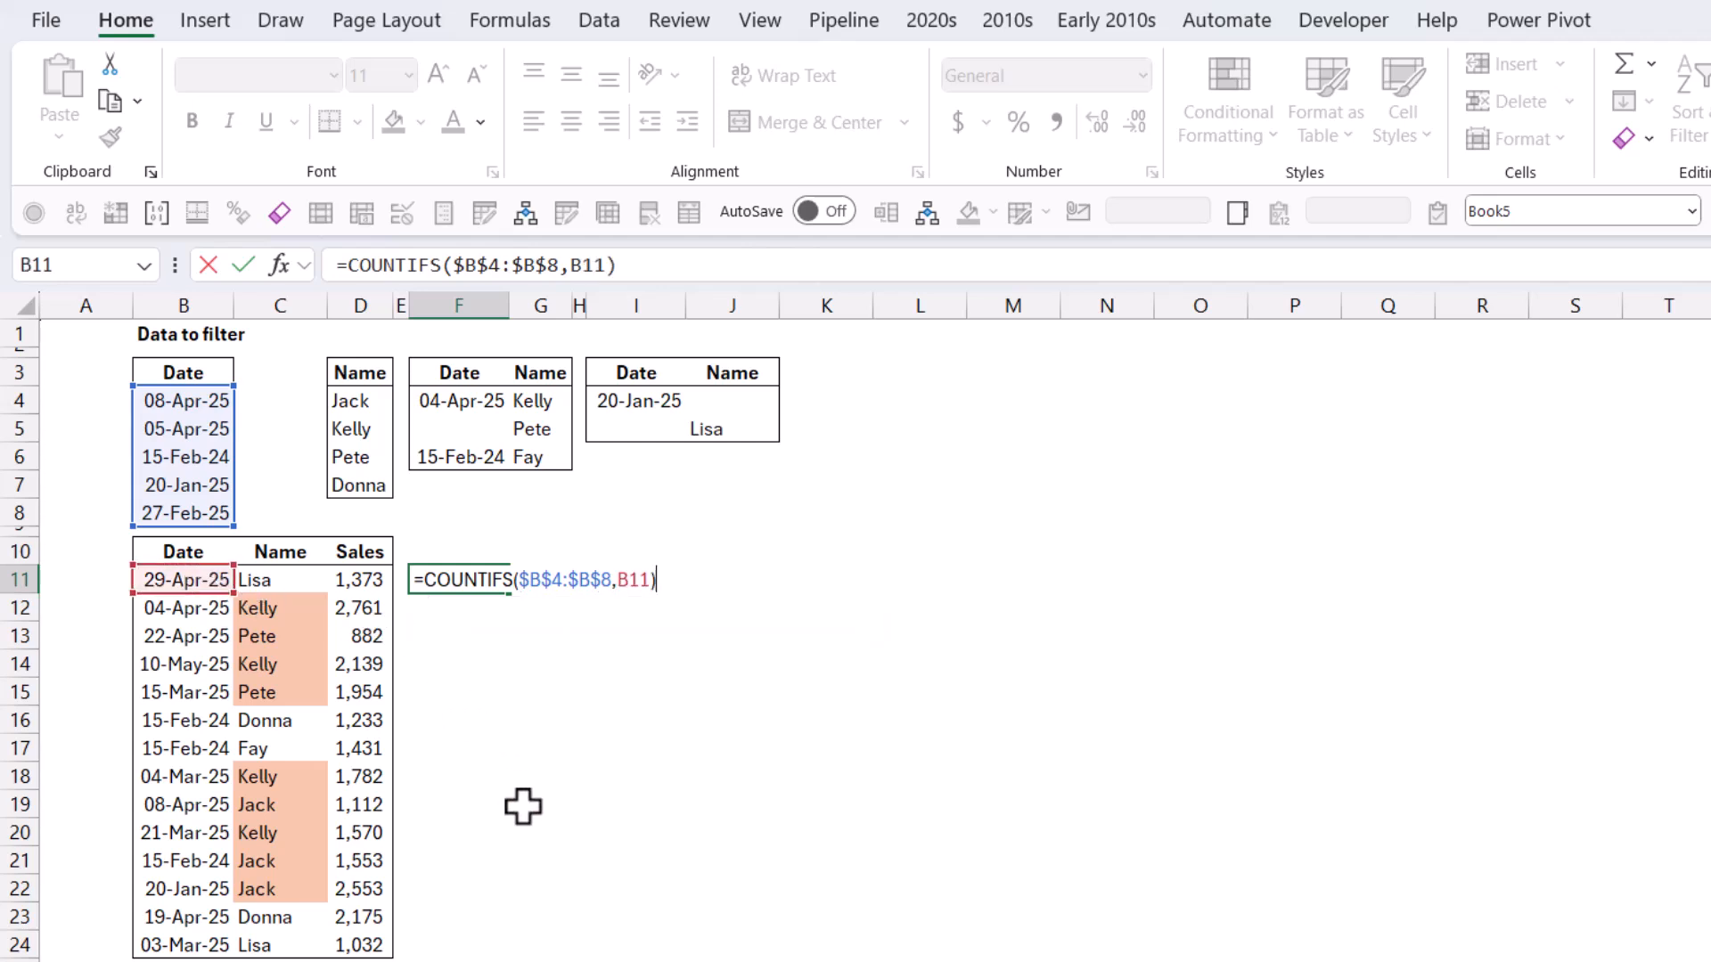
{"action": "key", "text": "Enter"}
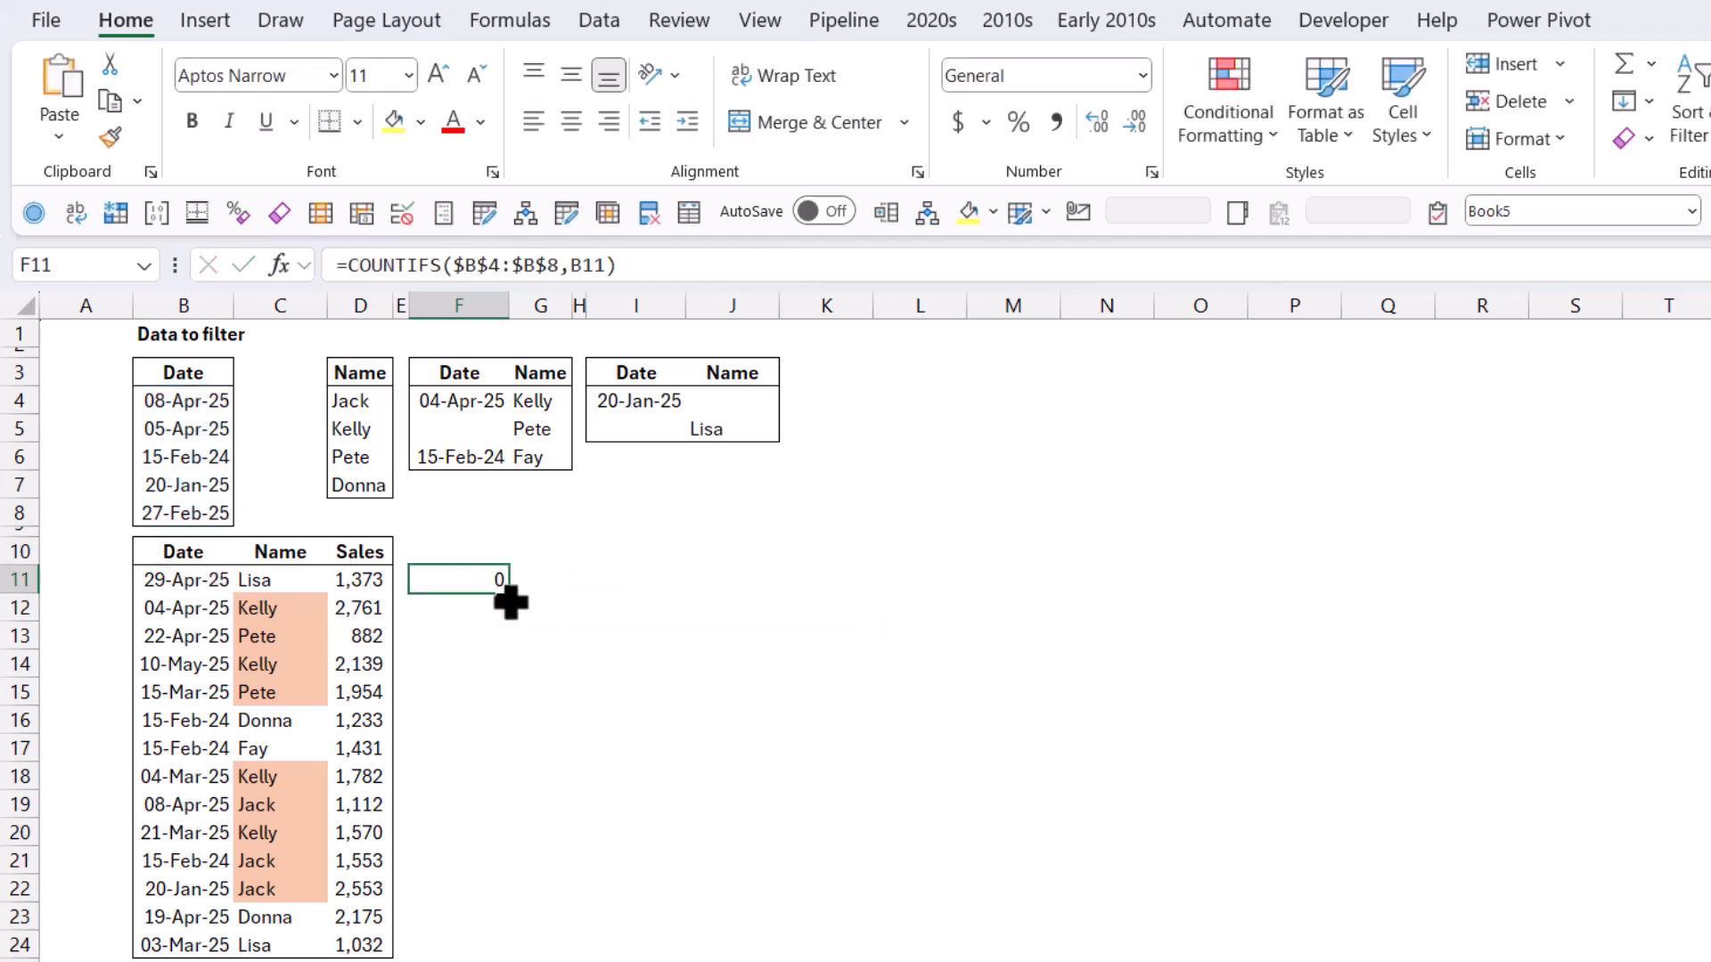
Fill the COUNTIFS formula down from F11 to F24
{"action": "left_click_drag", "start_coordinate": [457, 579], "coordinate": [457, 944]}
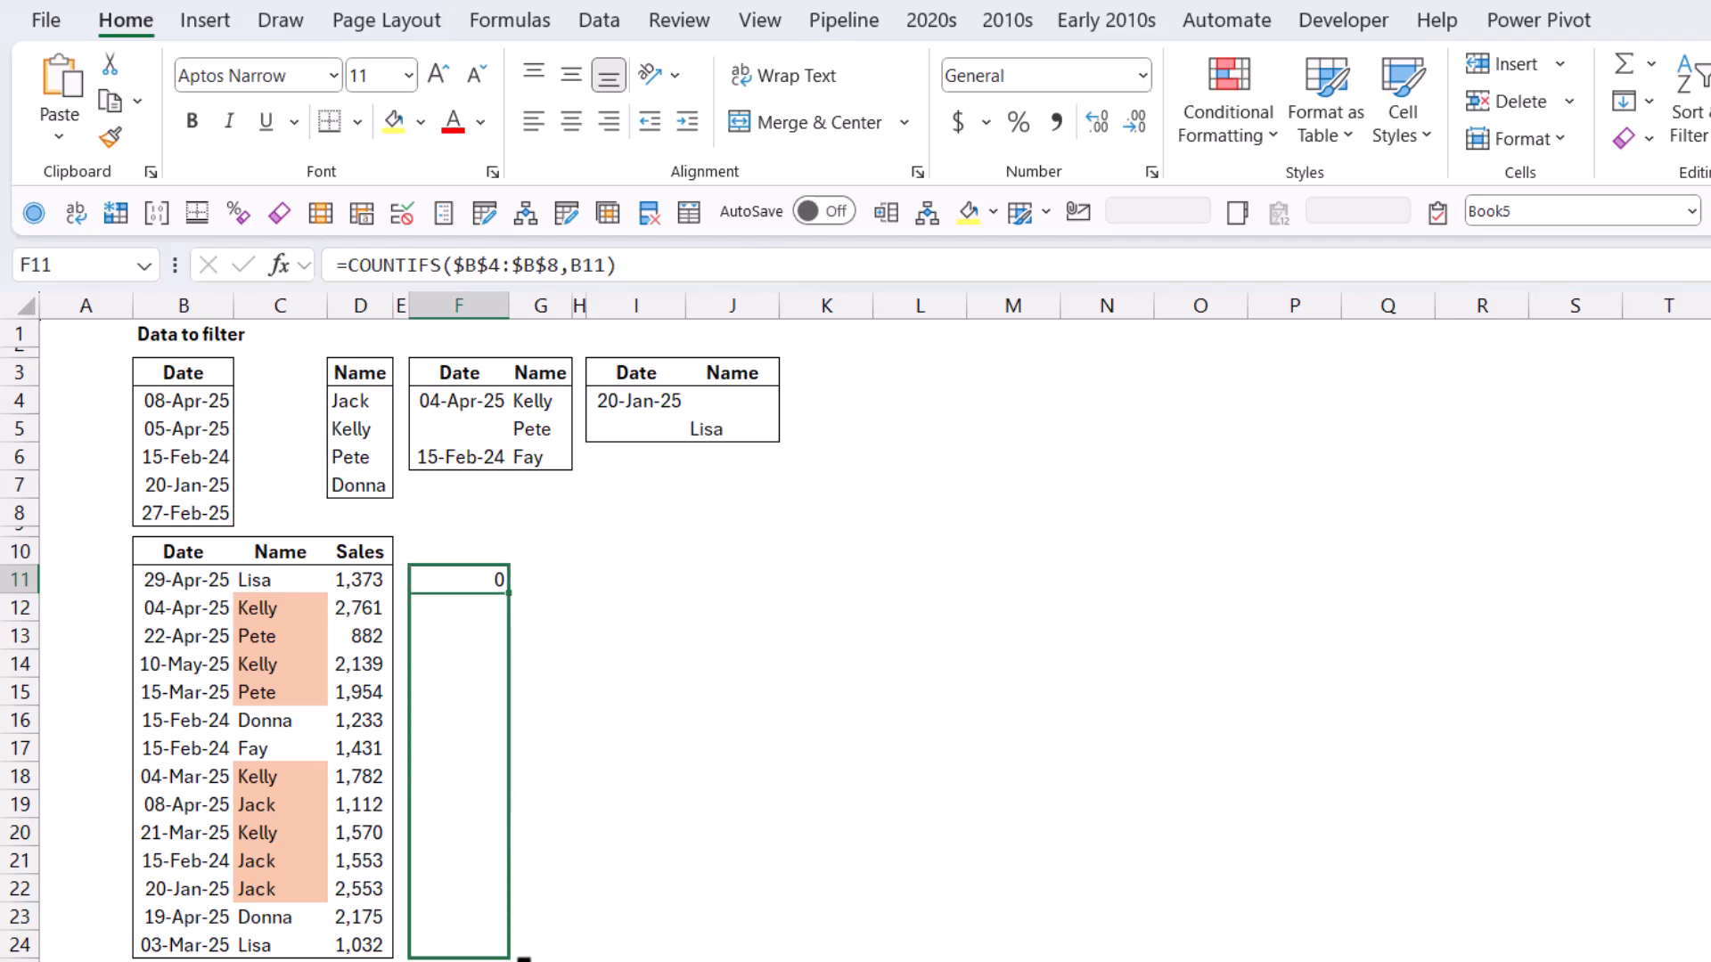
{"action": "left_click_drag", "start_coordinate": [458, 579], "coordinate": [458, 719]}
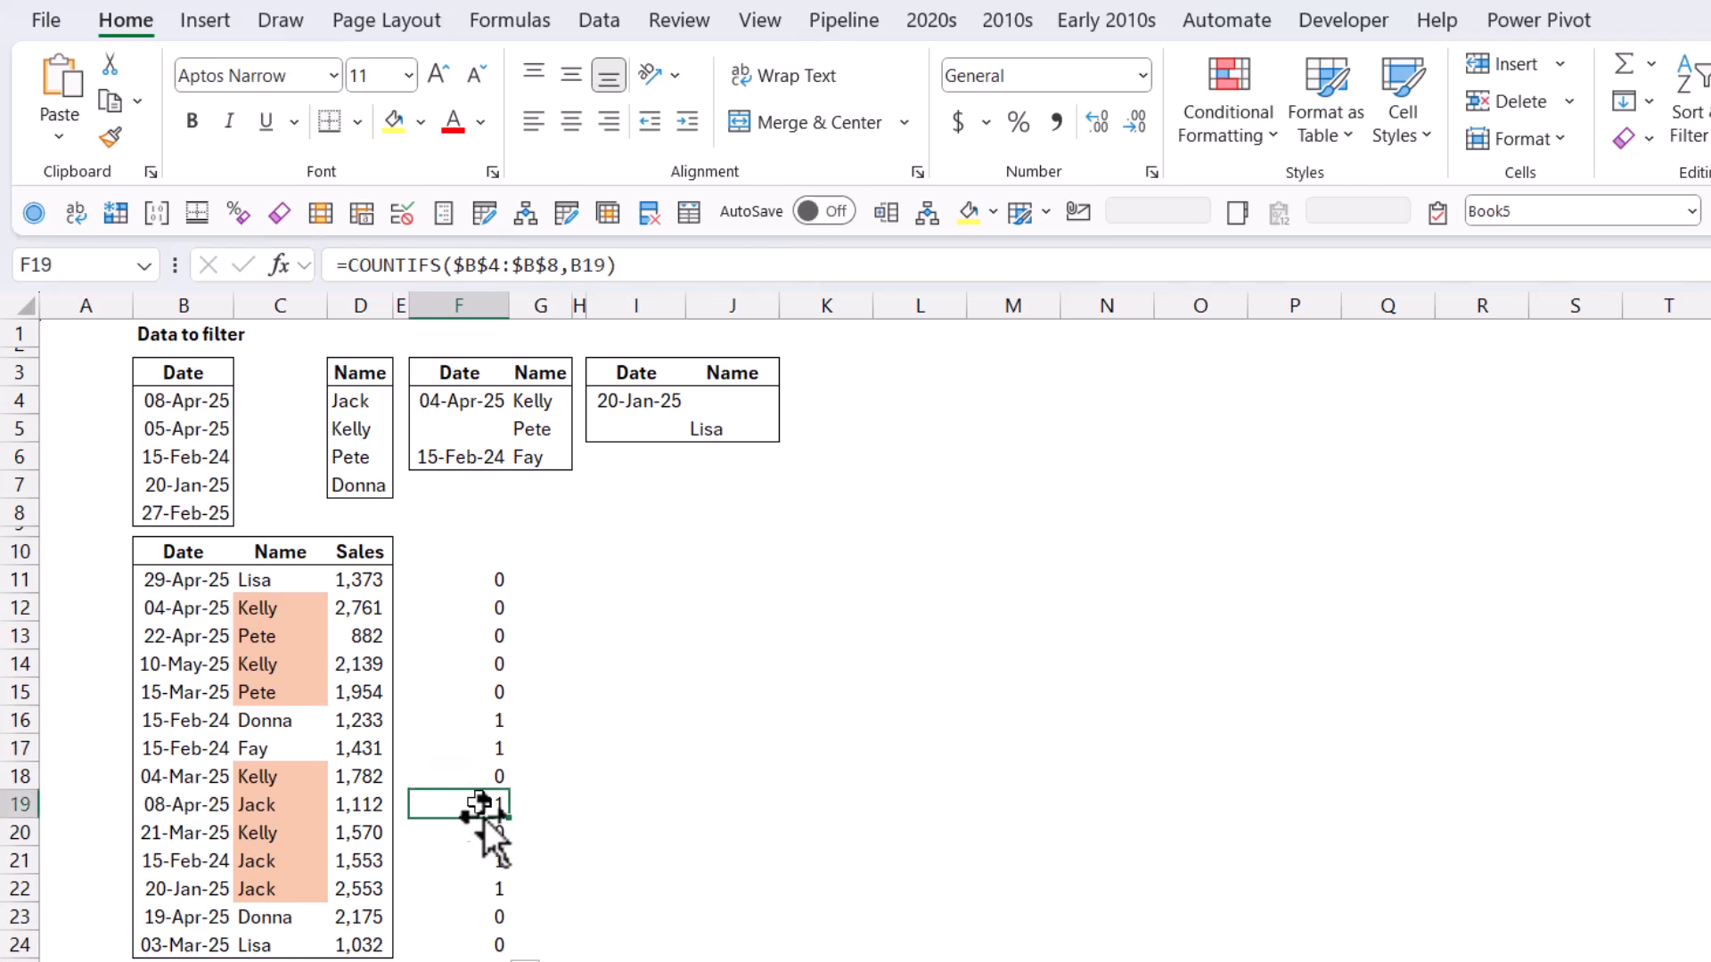
{"action": "left_click", "coordinate": [457, 888]}
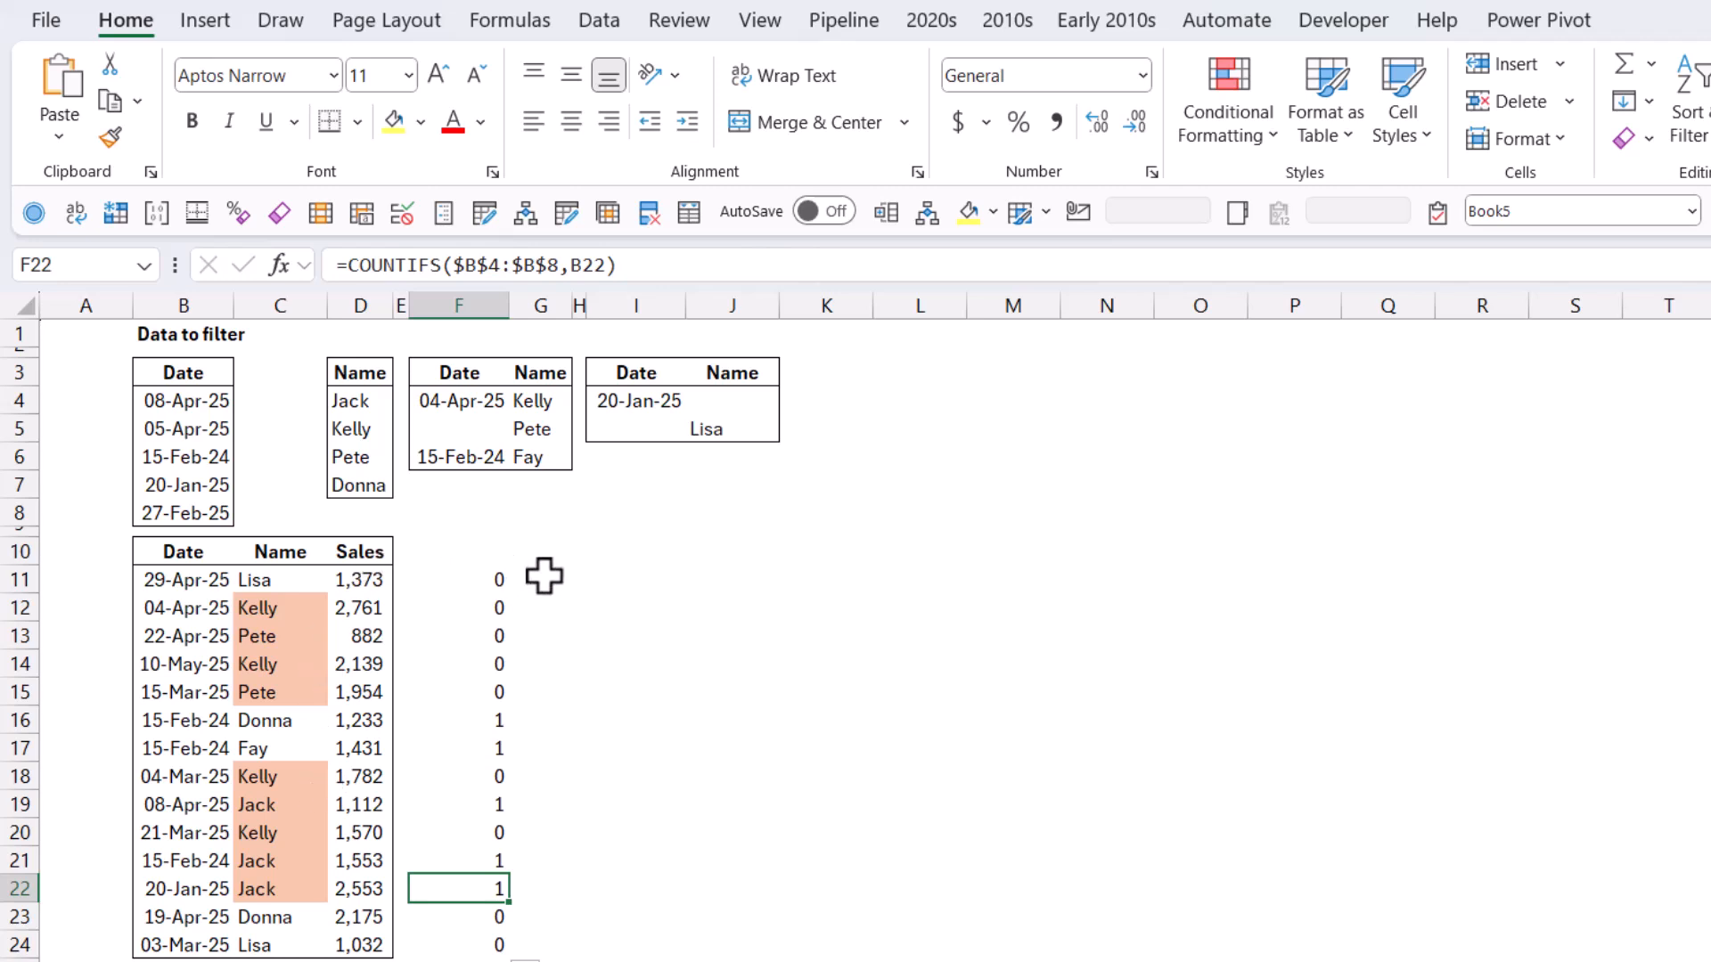
{"action": "left_click", "coordinate": [457, 579]}
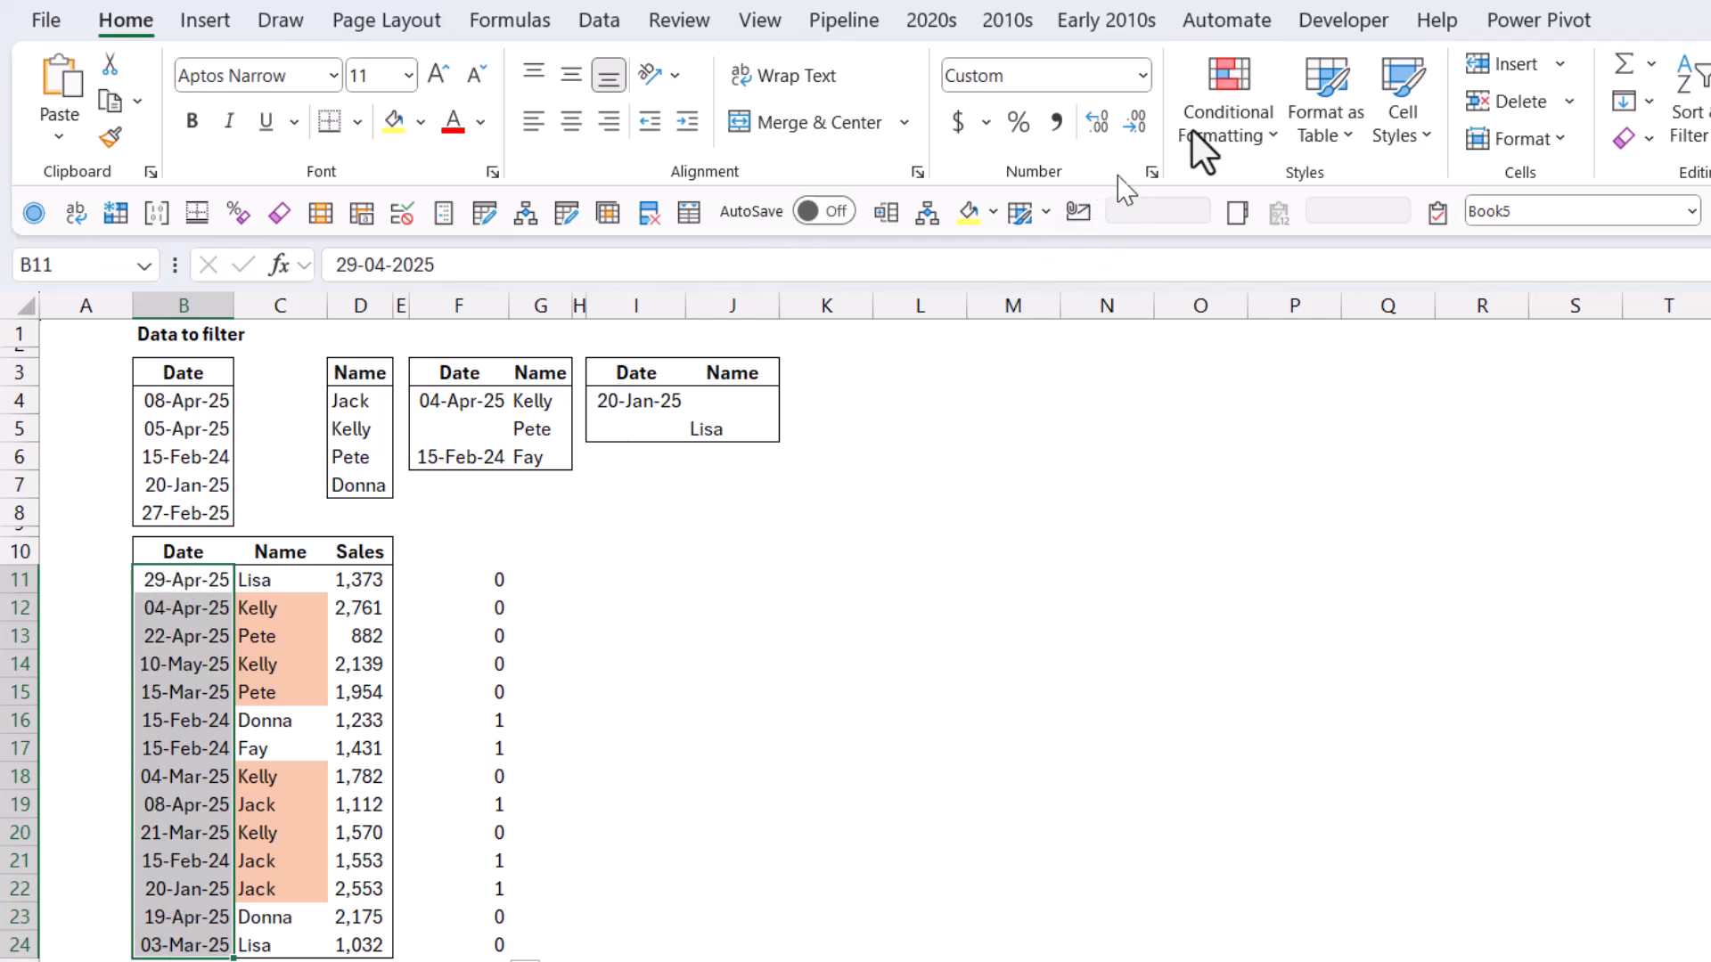
Add a =COUNTIFS($B$4:$B$8,B11) formula rule giving matching dates in B11:B24 blue fill
{"action": "left_click", "coordinate": [1226, 98]}
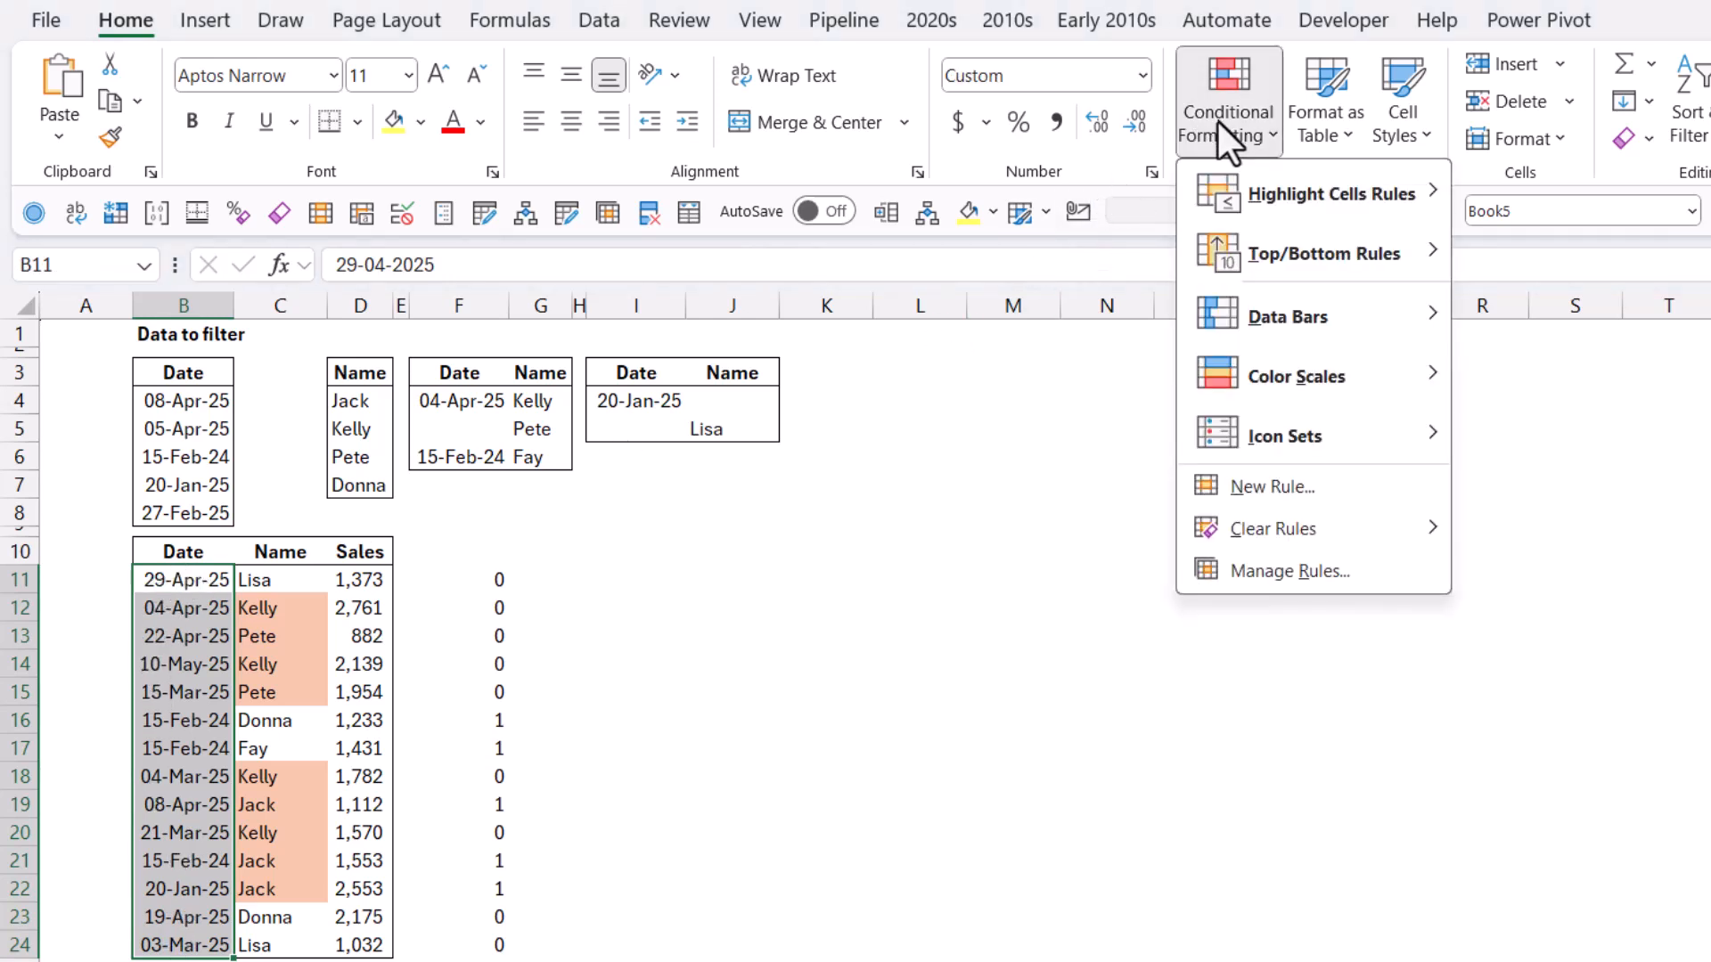
{"action": "left_click", "coordinate": [1306, 509]}
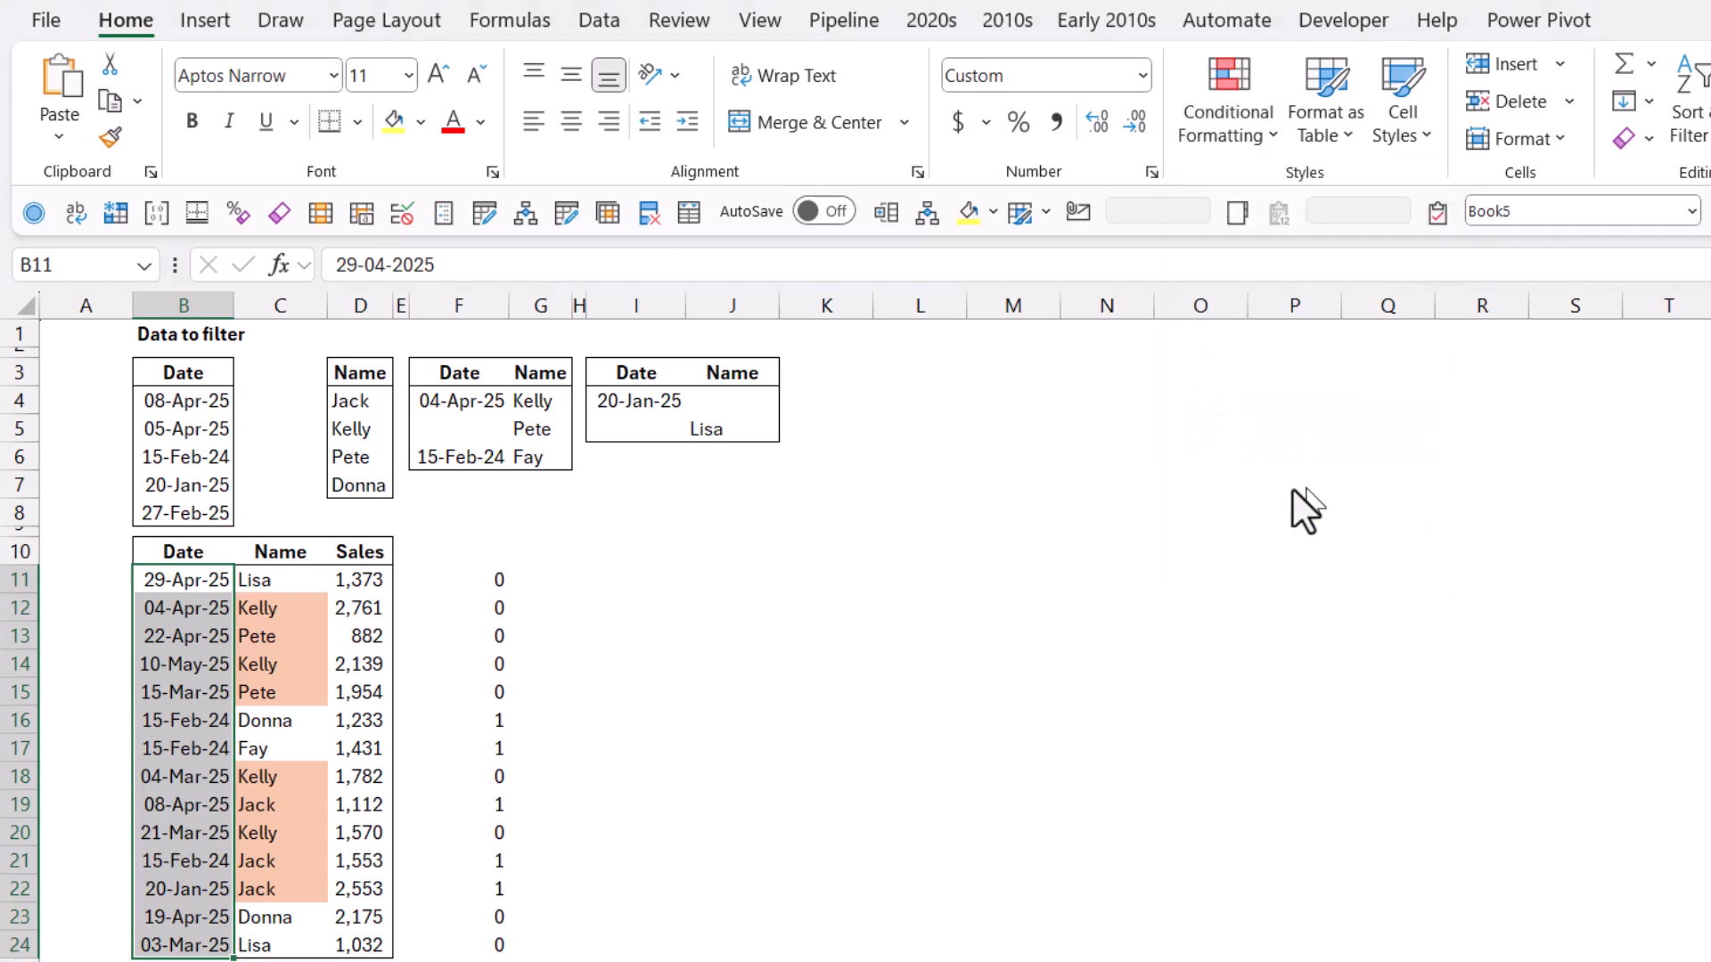
{"action": "left_click", "coordinate": [1226, 98]}
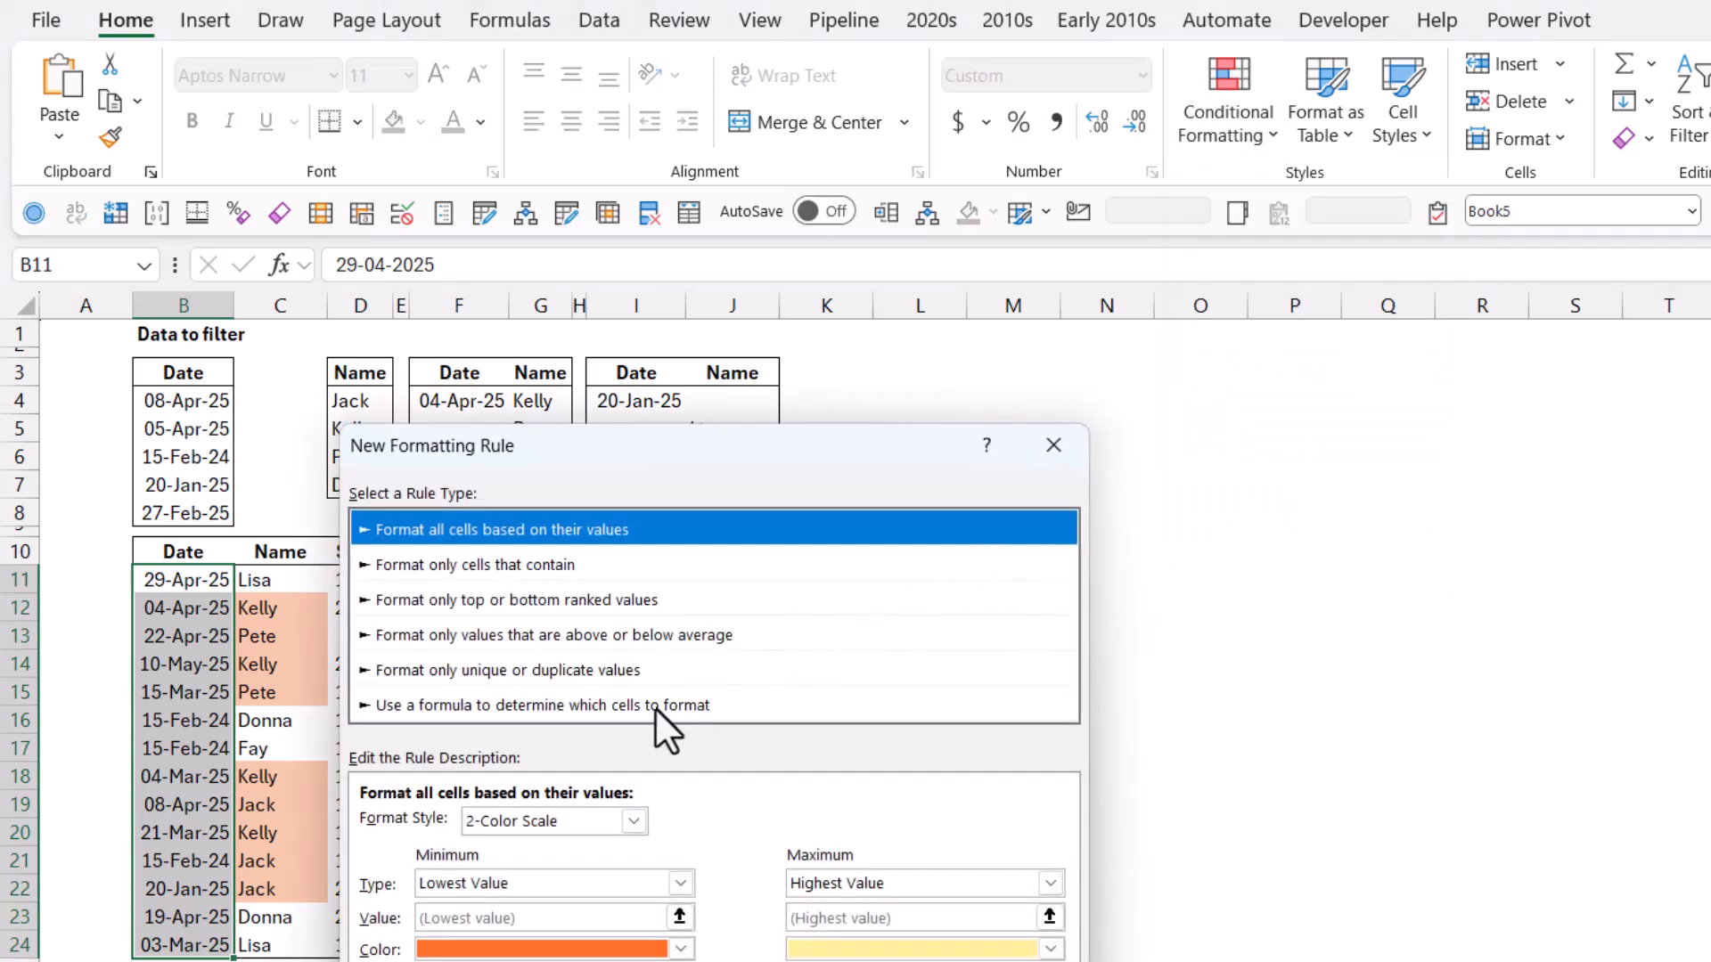
{"action": "left_click", "coordinate": [542, 705]}
{"action": "type", "text": "=COUNTIFS($B$4:$B$8,B11)"}
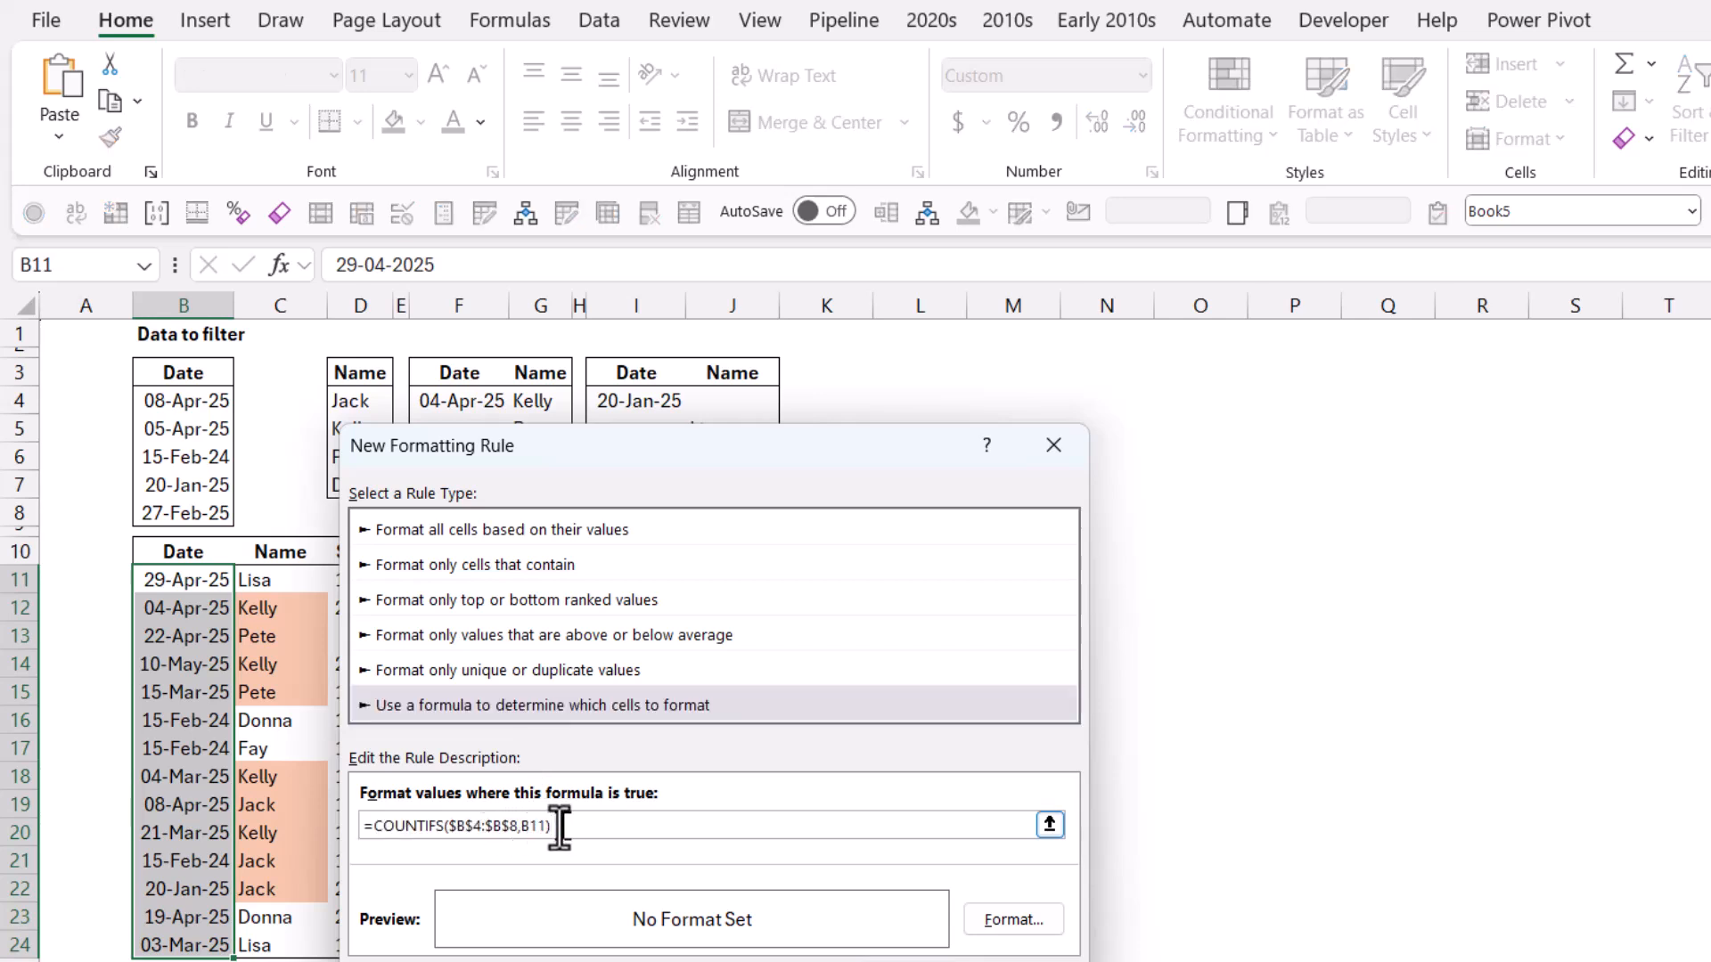
{"action": "mouse_move", "coordinate": [1145, 509]}
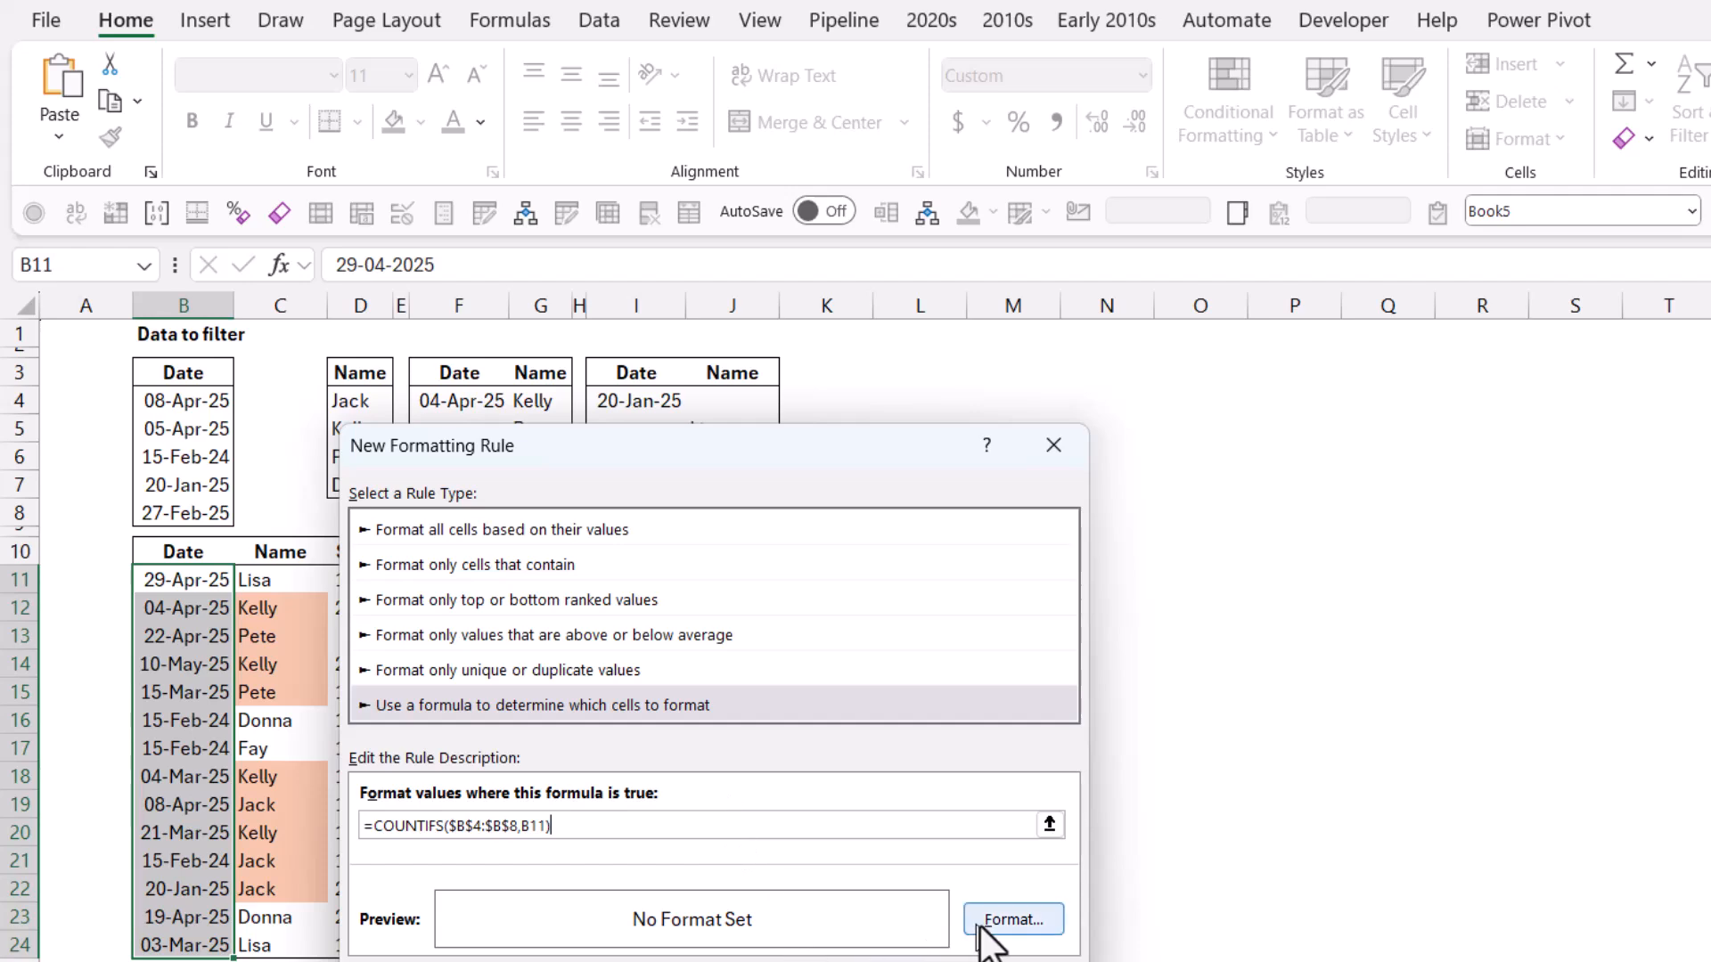
{"action": "left_click", "coordinate": [1010, 918]}
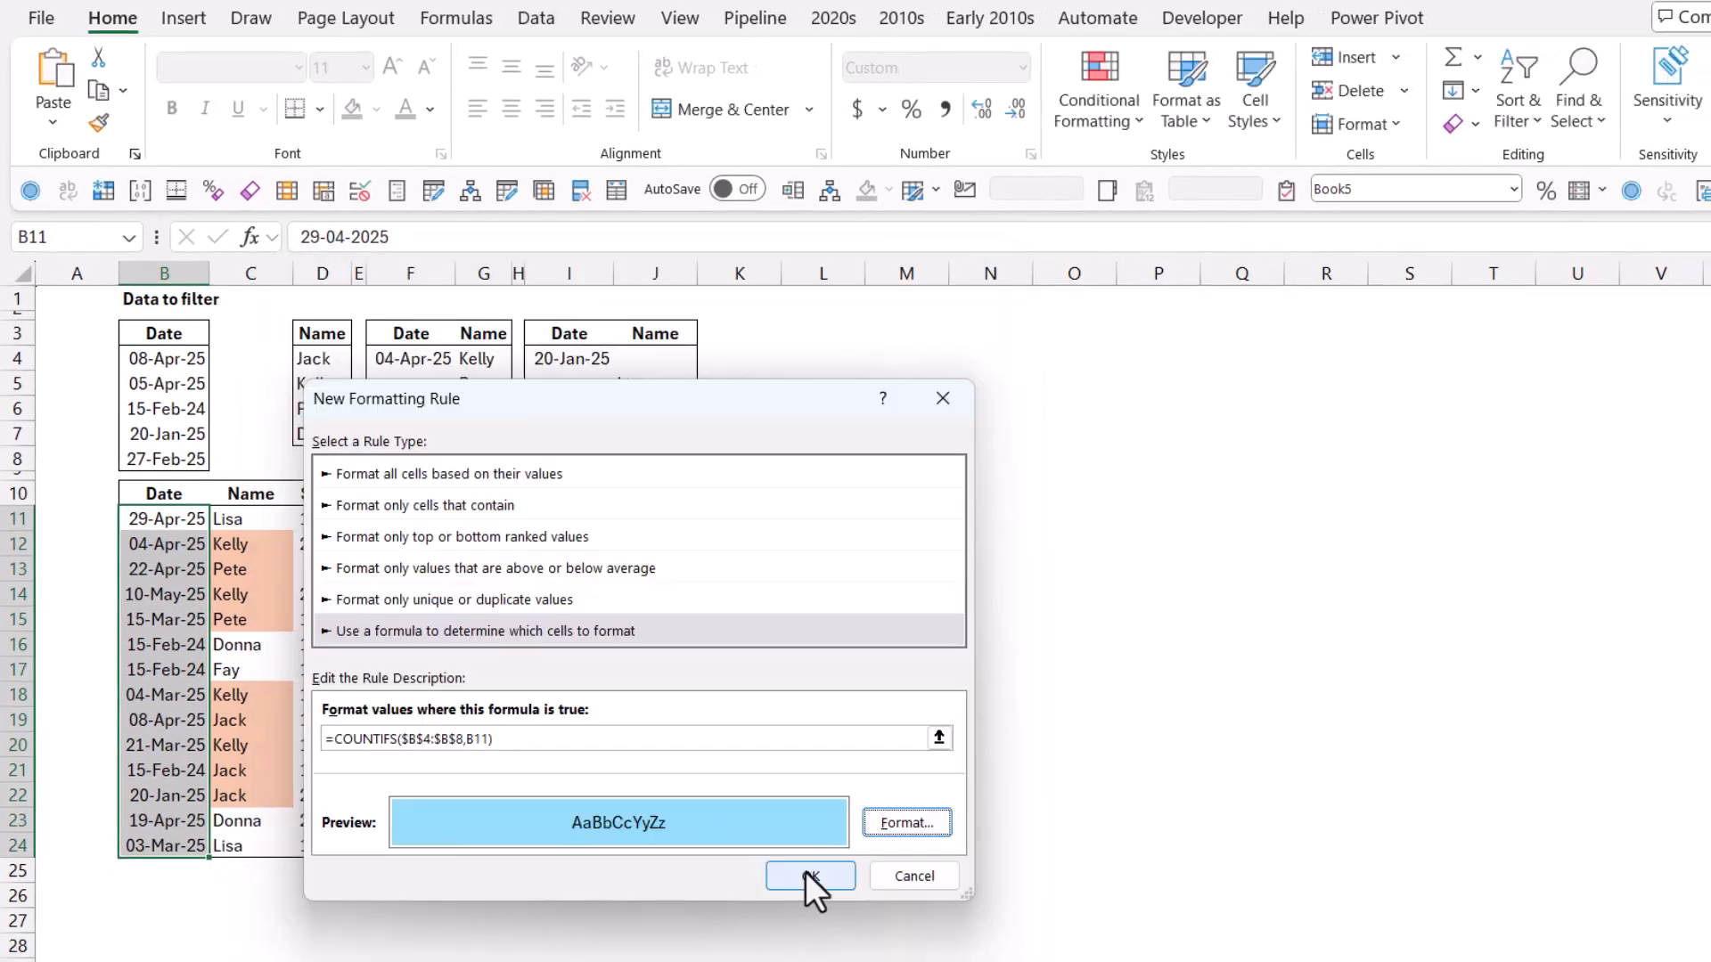
{"action": "left_click", "coordinate": [810, 875]}
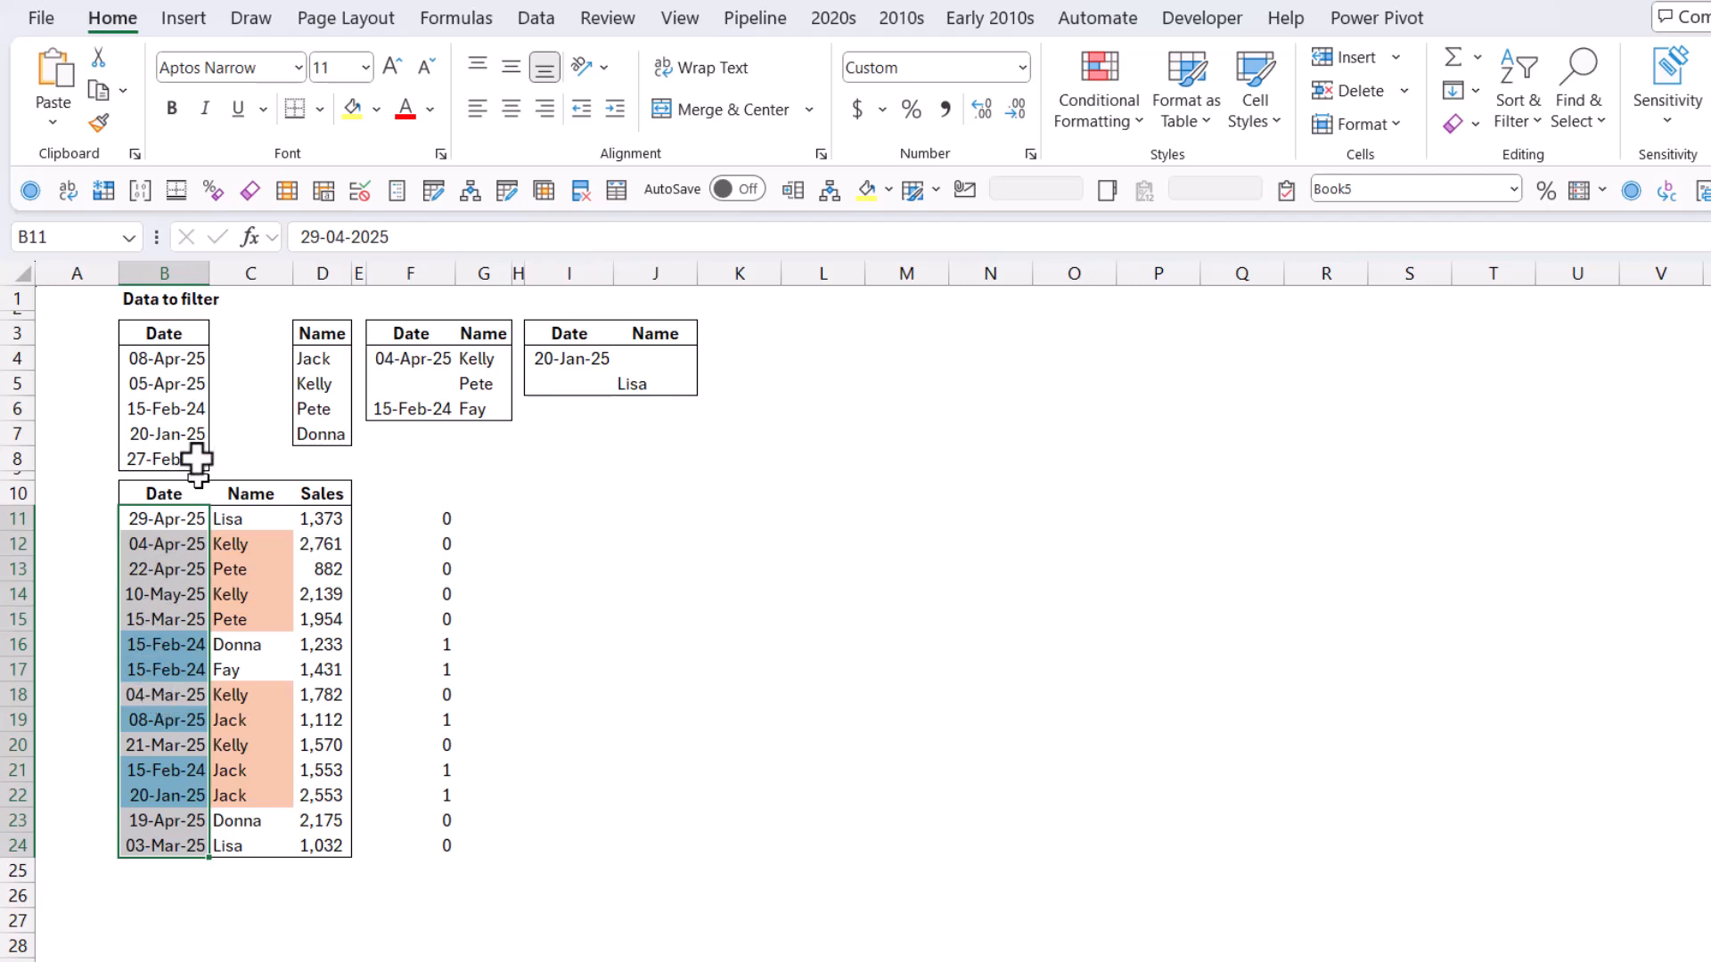
{"action": "left_click", "coordinate": [165, 408]}
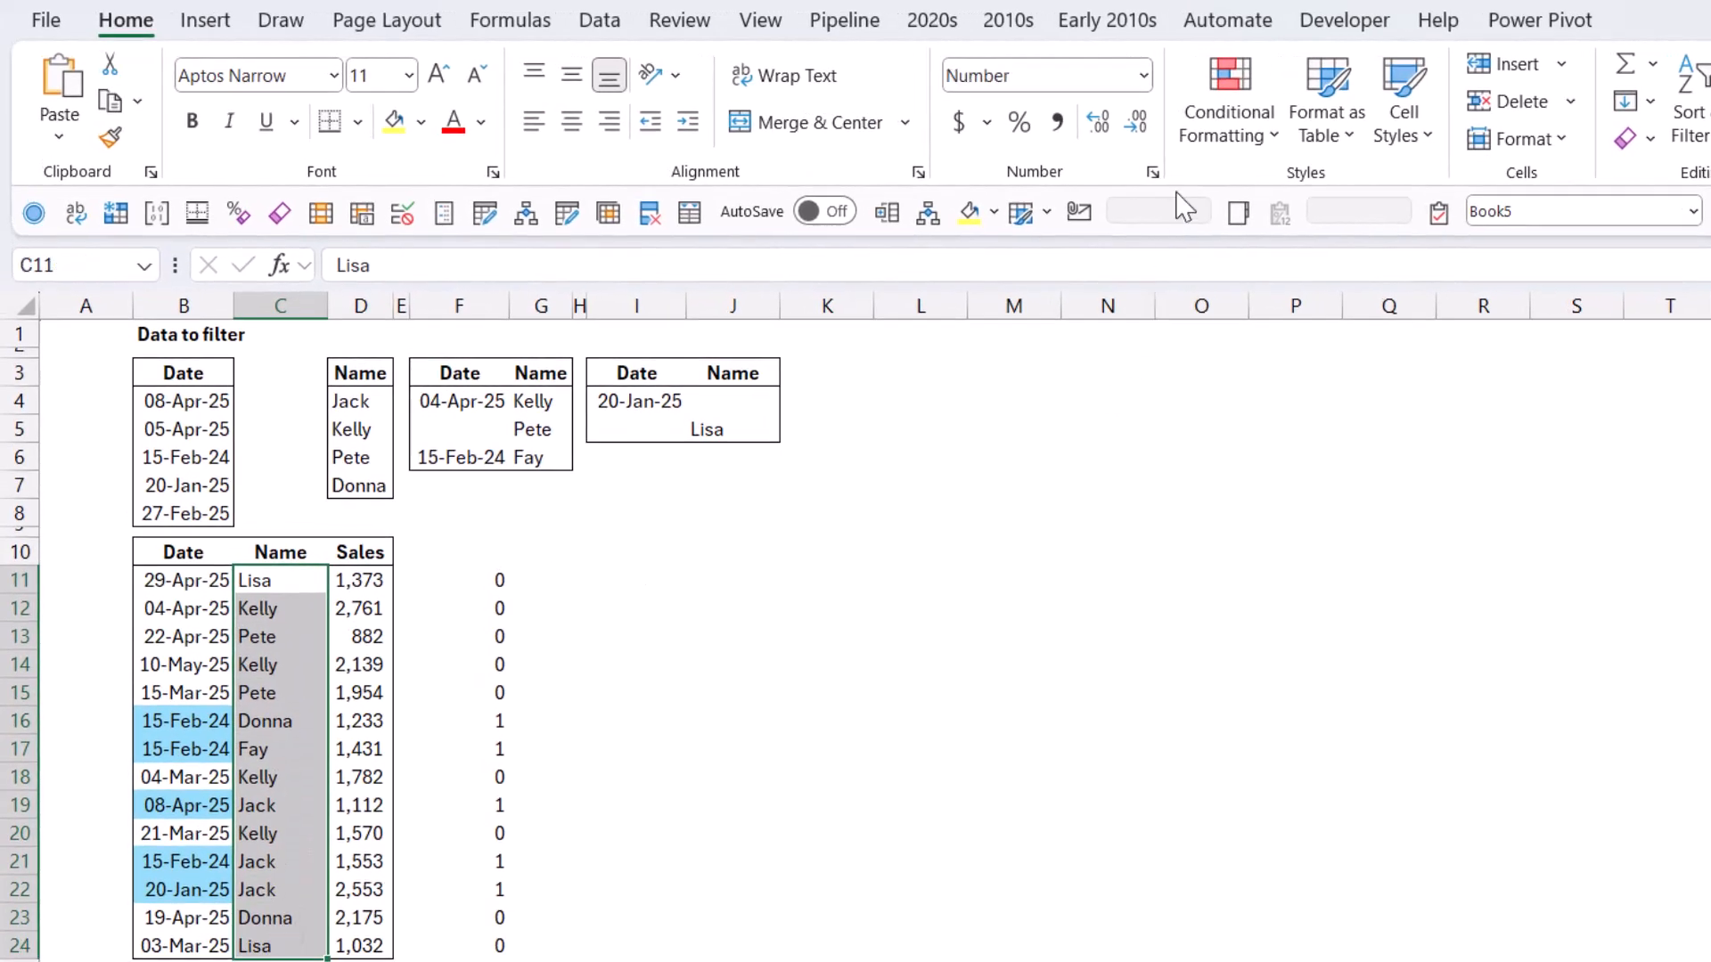
Add a rule =COUNTIFS($D$4:$D$7,$C11) giving matching names in C11:C24 a purple fill
{"action": "left_click", "coordinate": [1226, 98]}
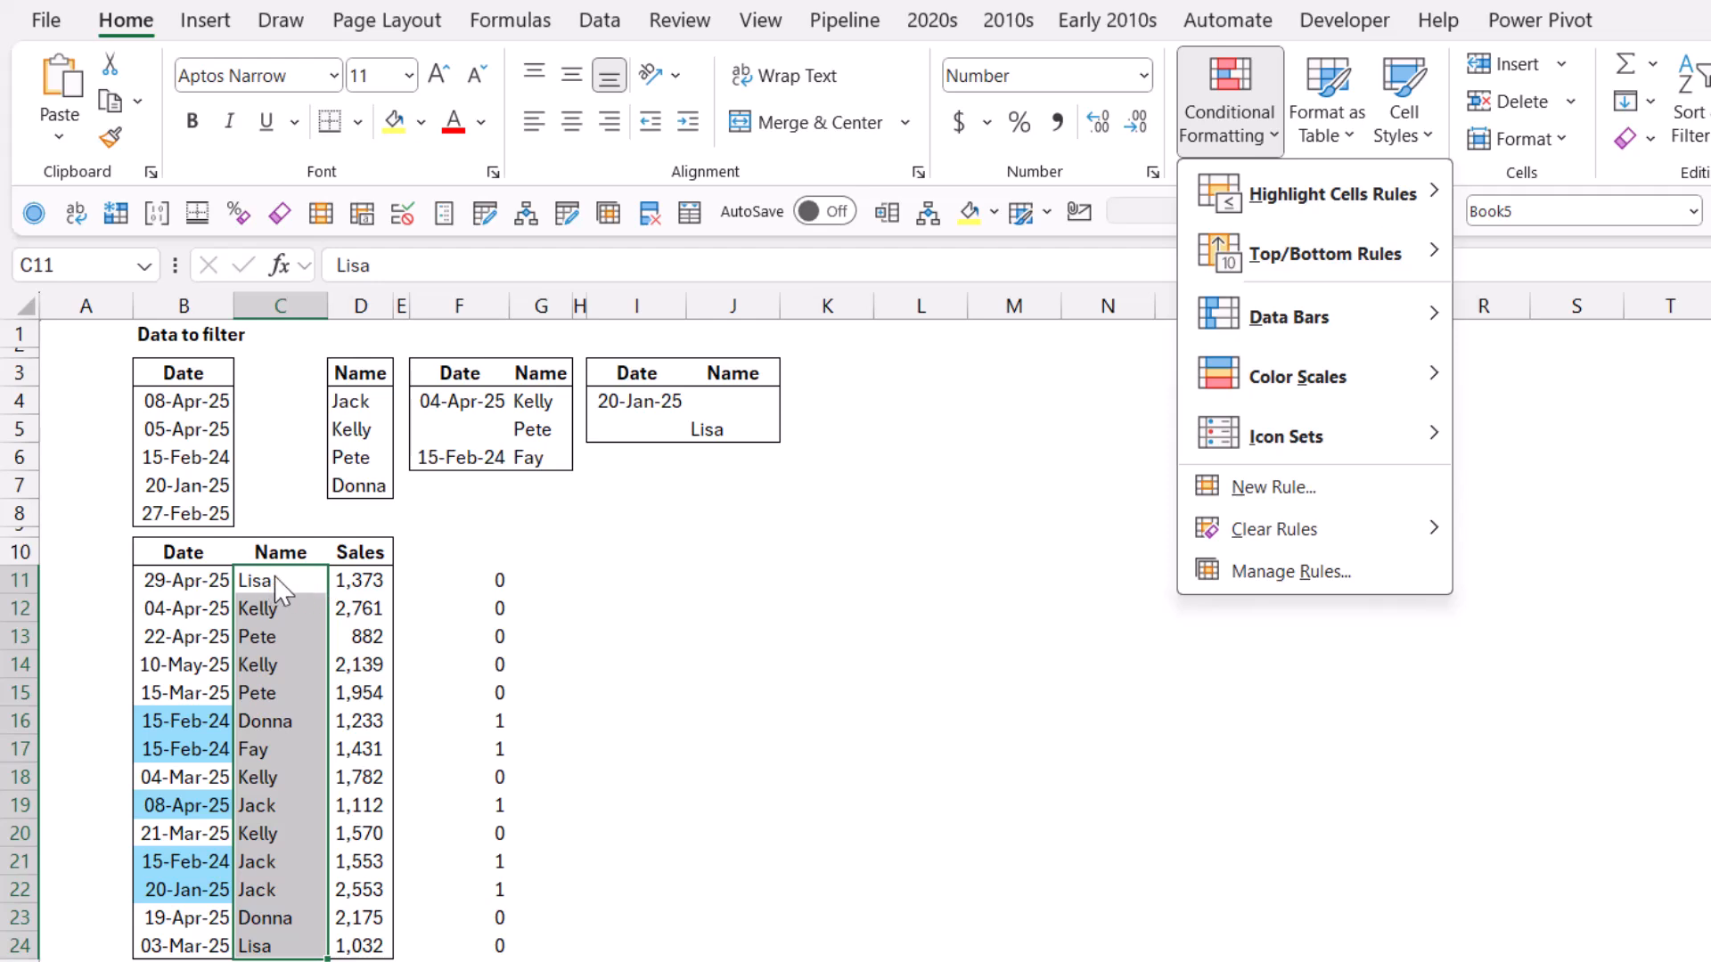
{"action": "mouse_move", "coordinate": [1321, 487]}
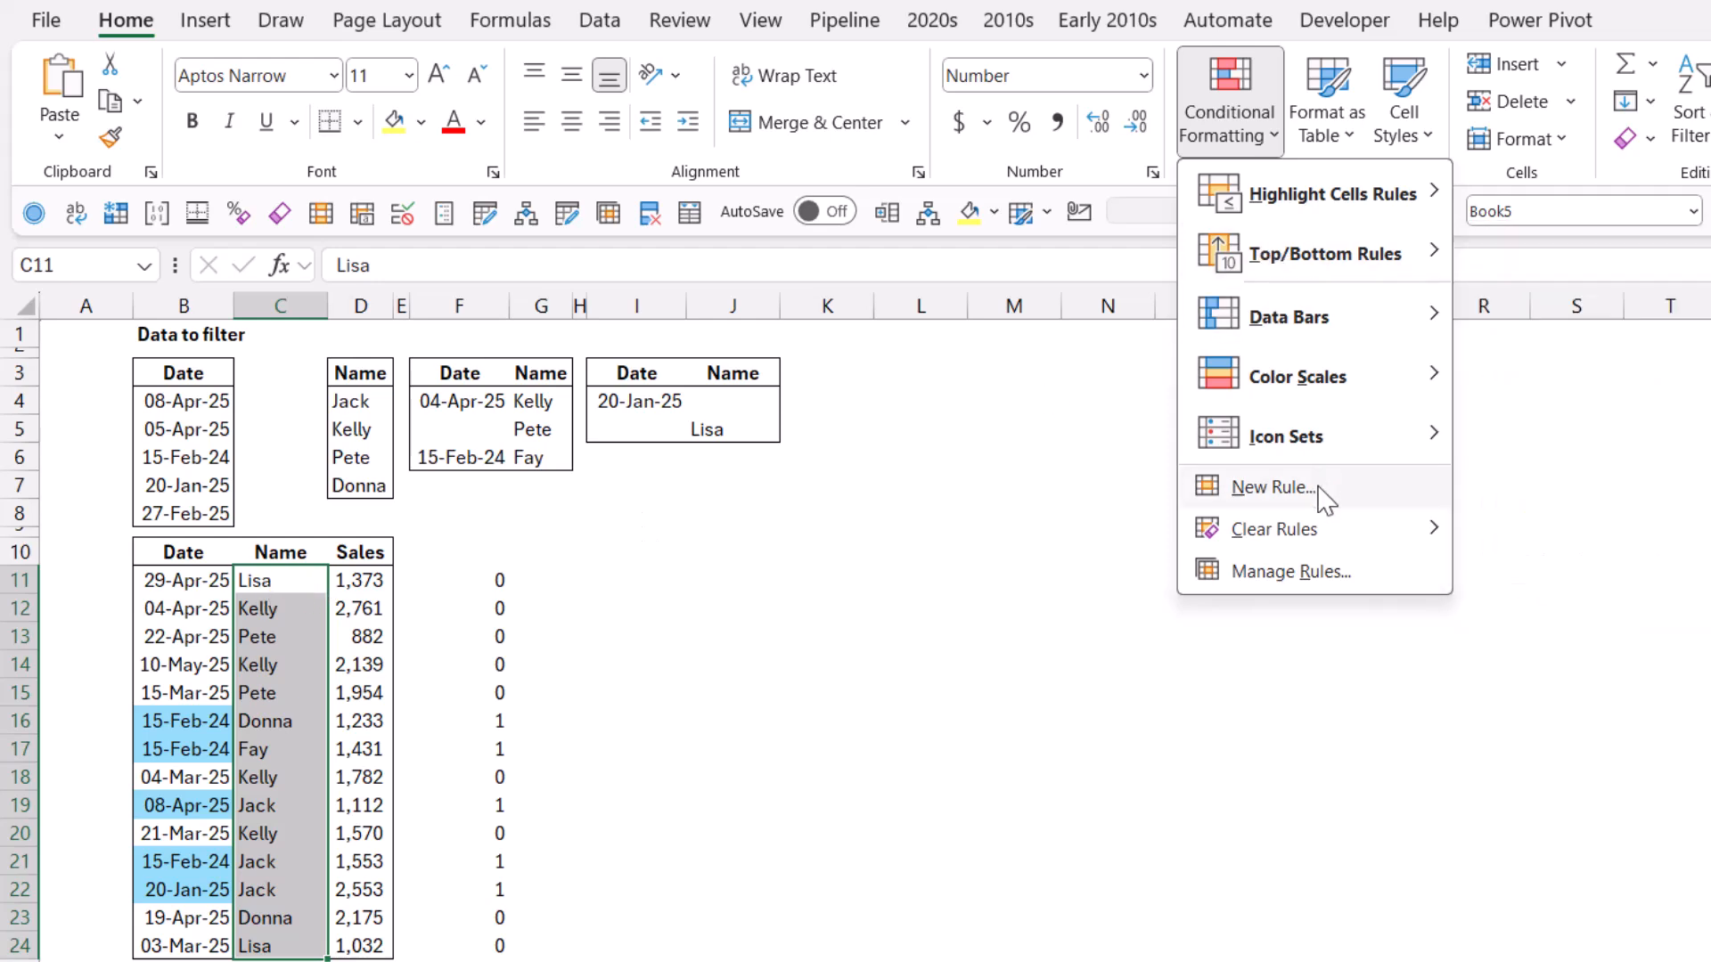
{"action": "left_click", "coordinate": [1269, 487]}
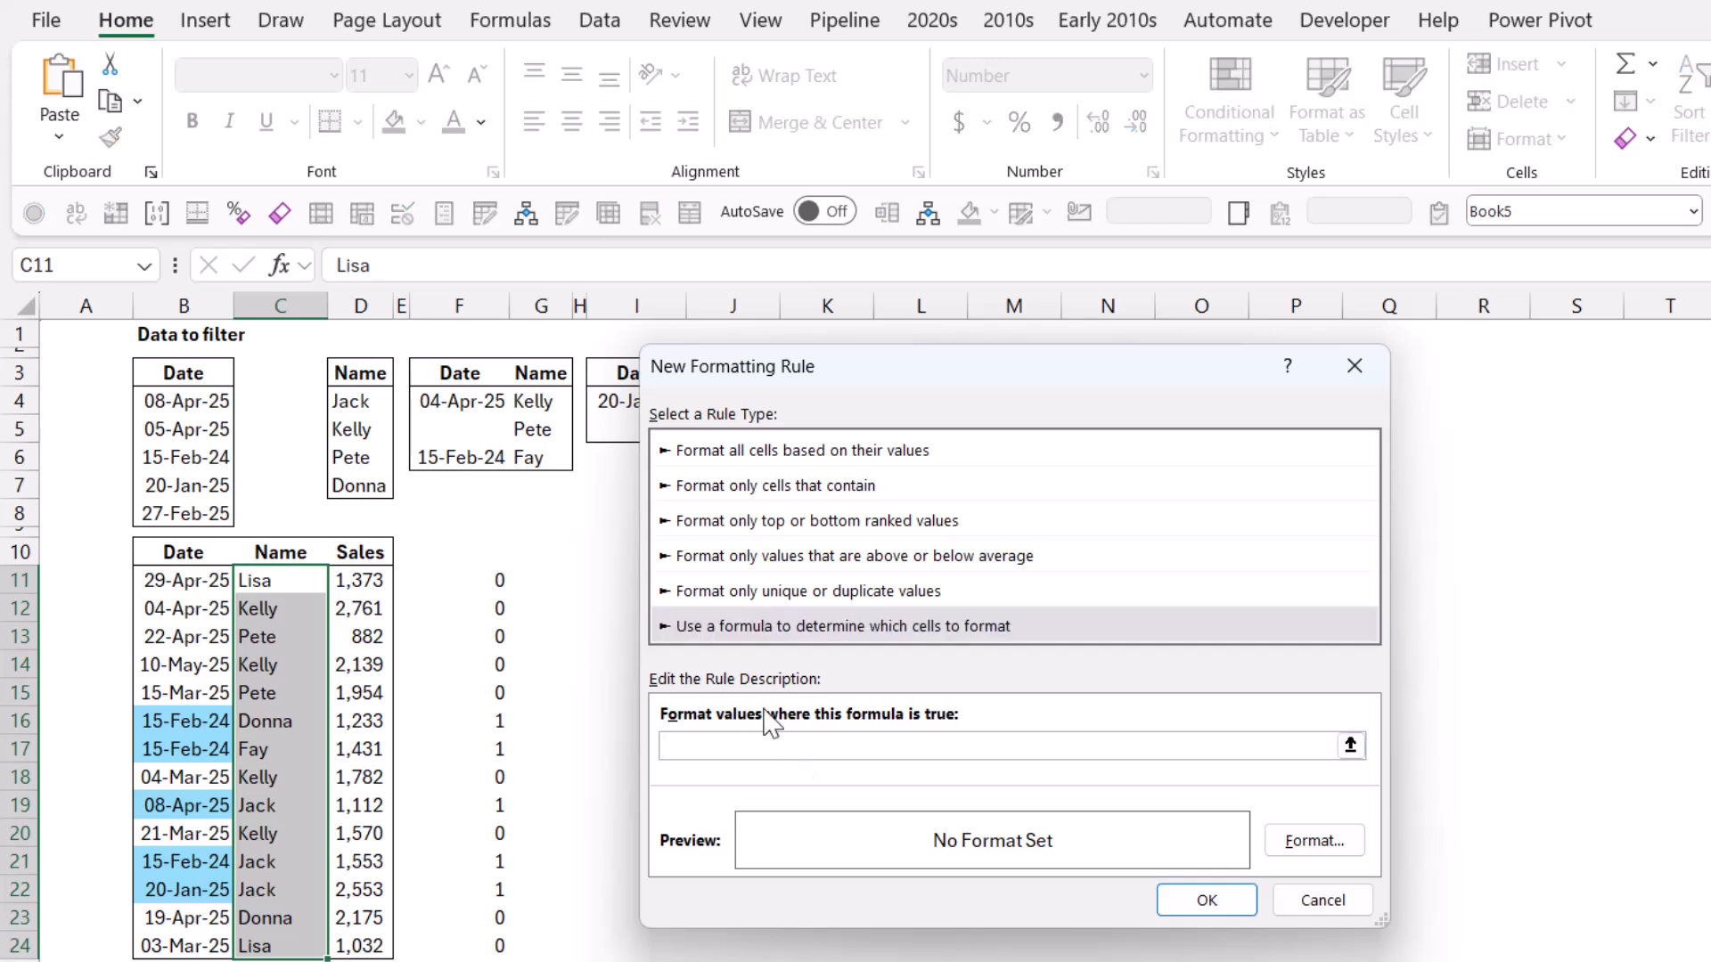
{"action": "type", "text": "=COUNTIFS"}
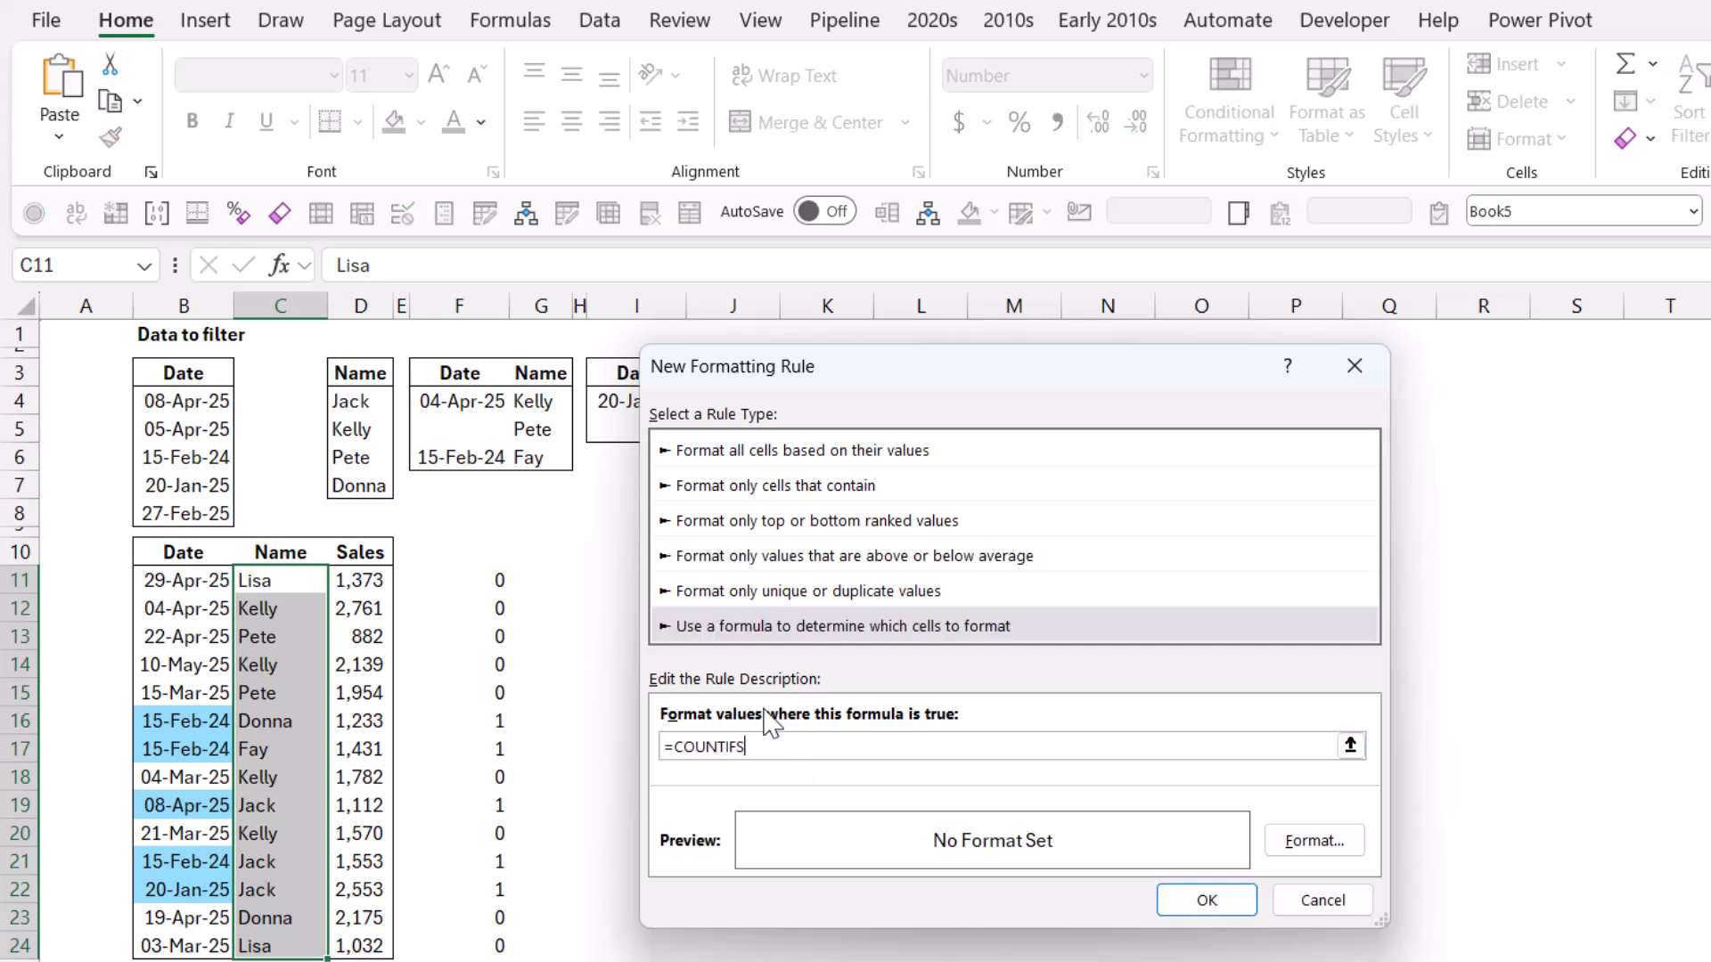
{"action": "type", "text": "($D$4:$D$7,"}
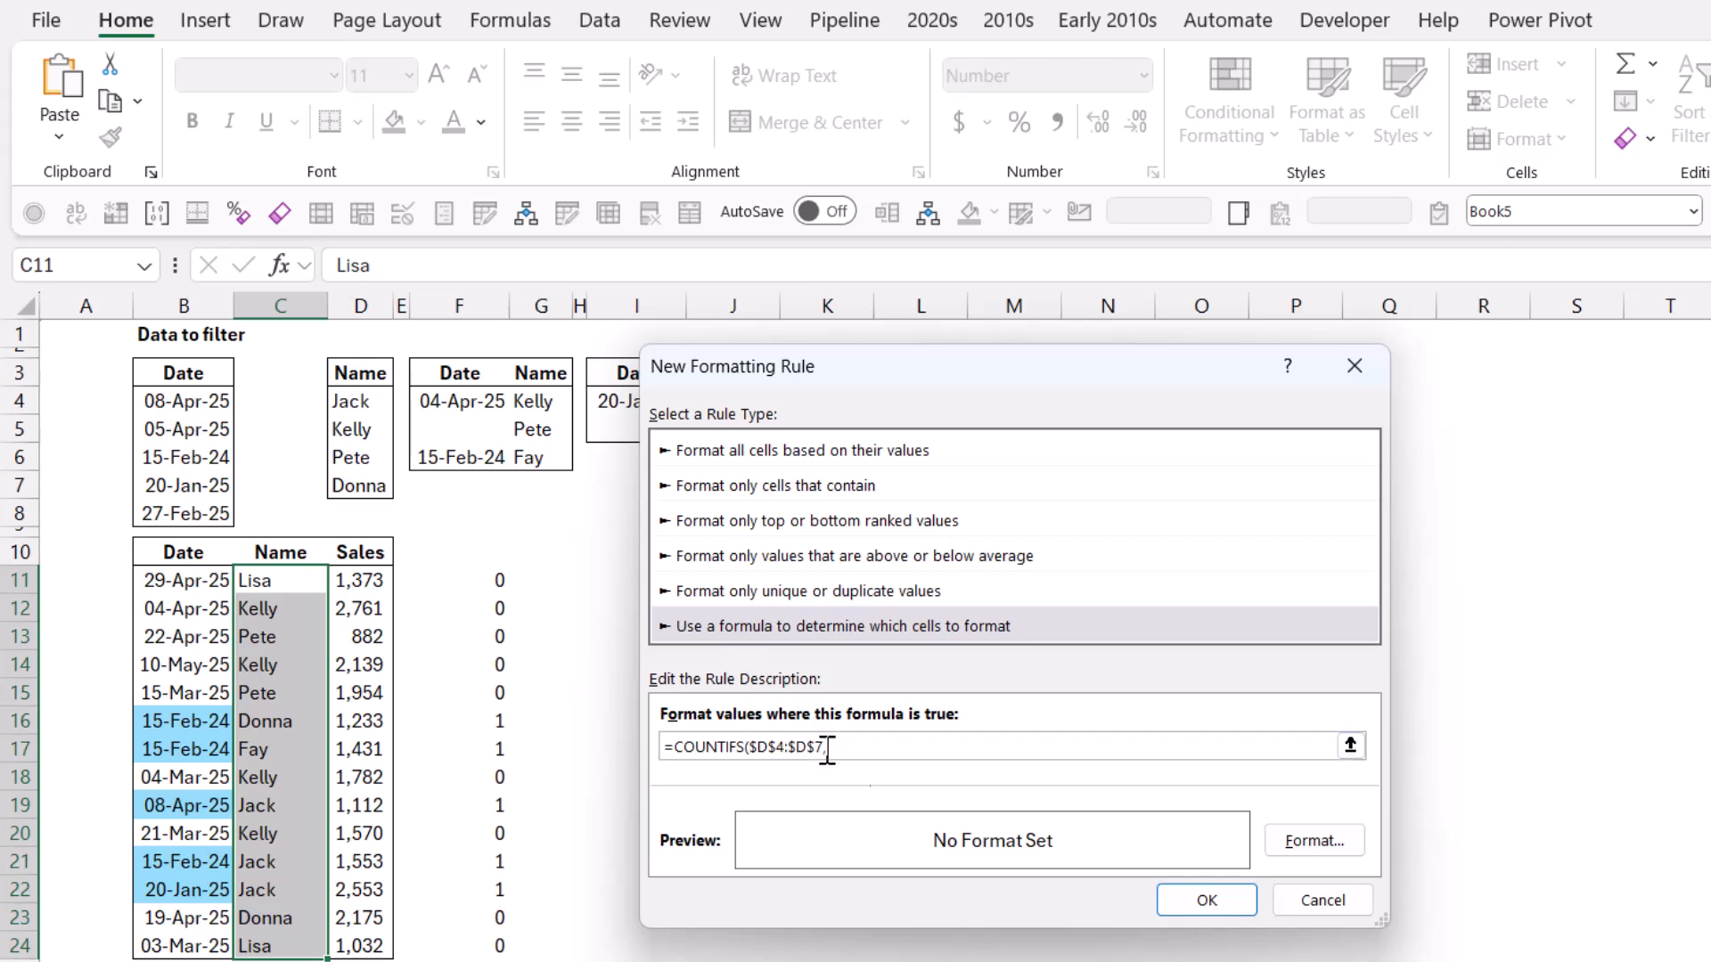
{"action": "left_click", "coordinate": [279, 579]}
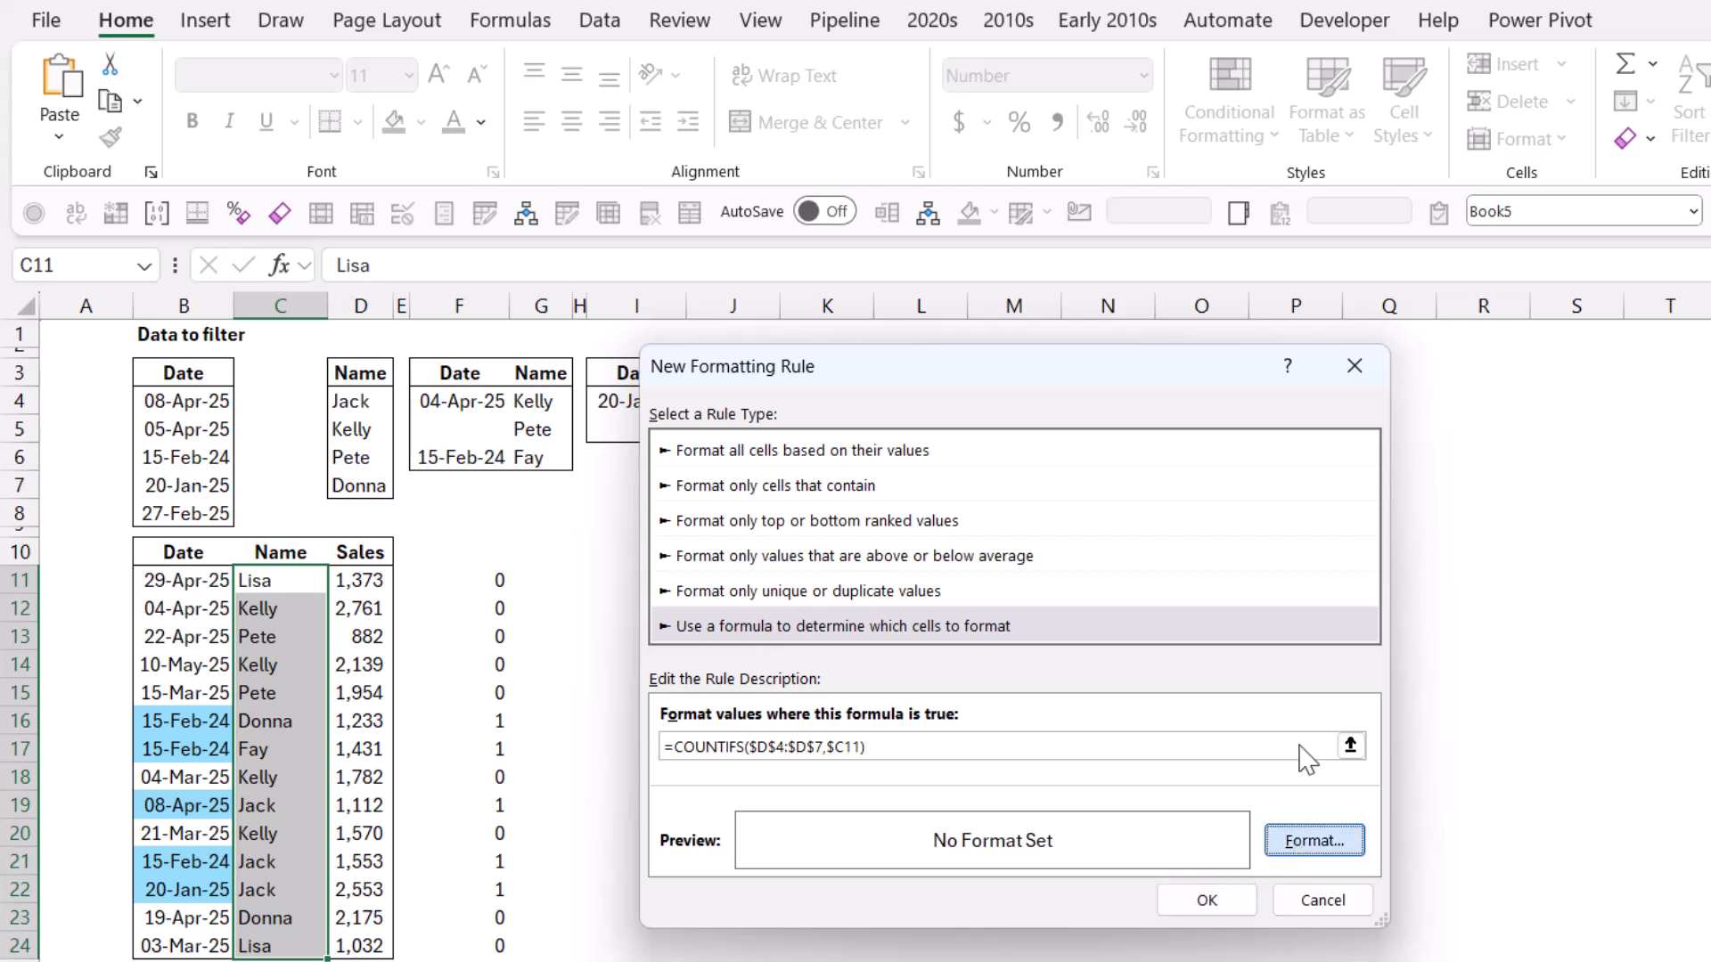
{"action": "left_click", "coordinate": [1313, 840]}
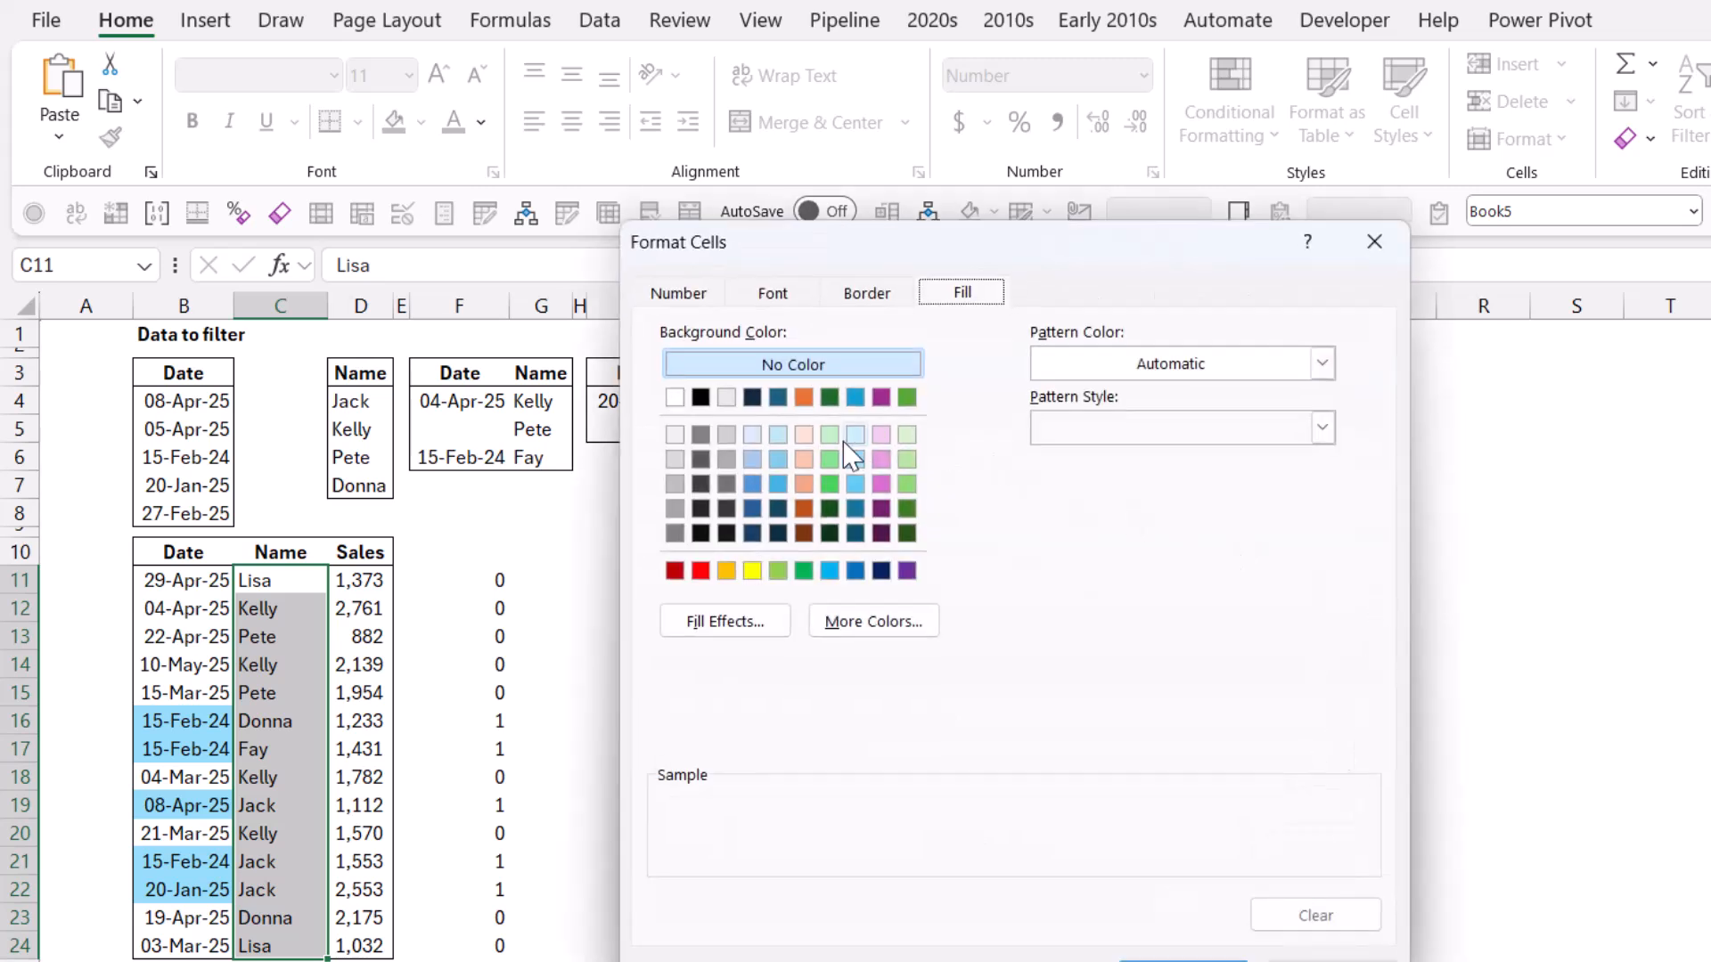
{"action": "left_click", "coordinate": [881, 434]}
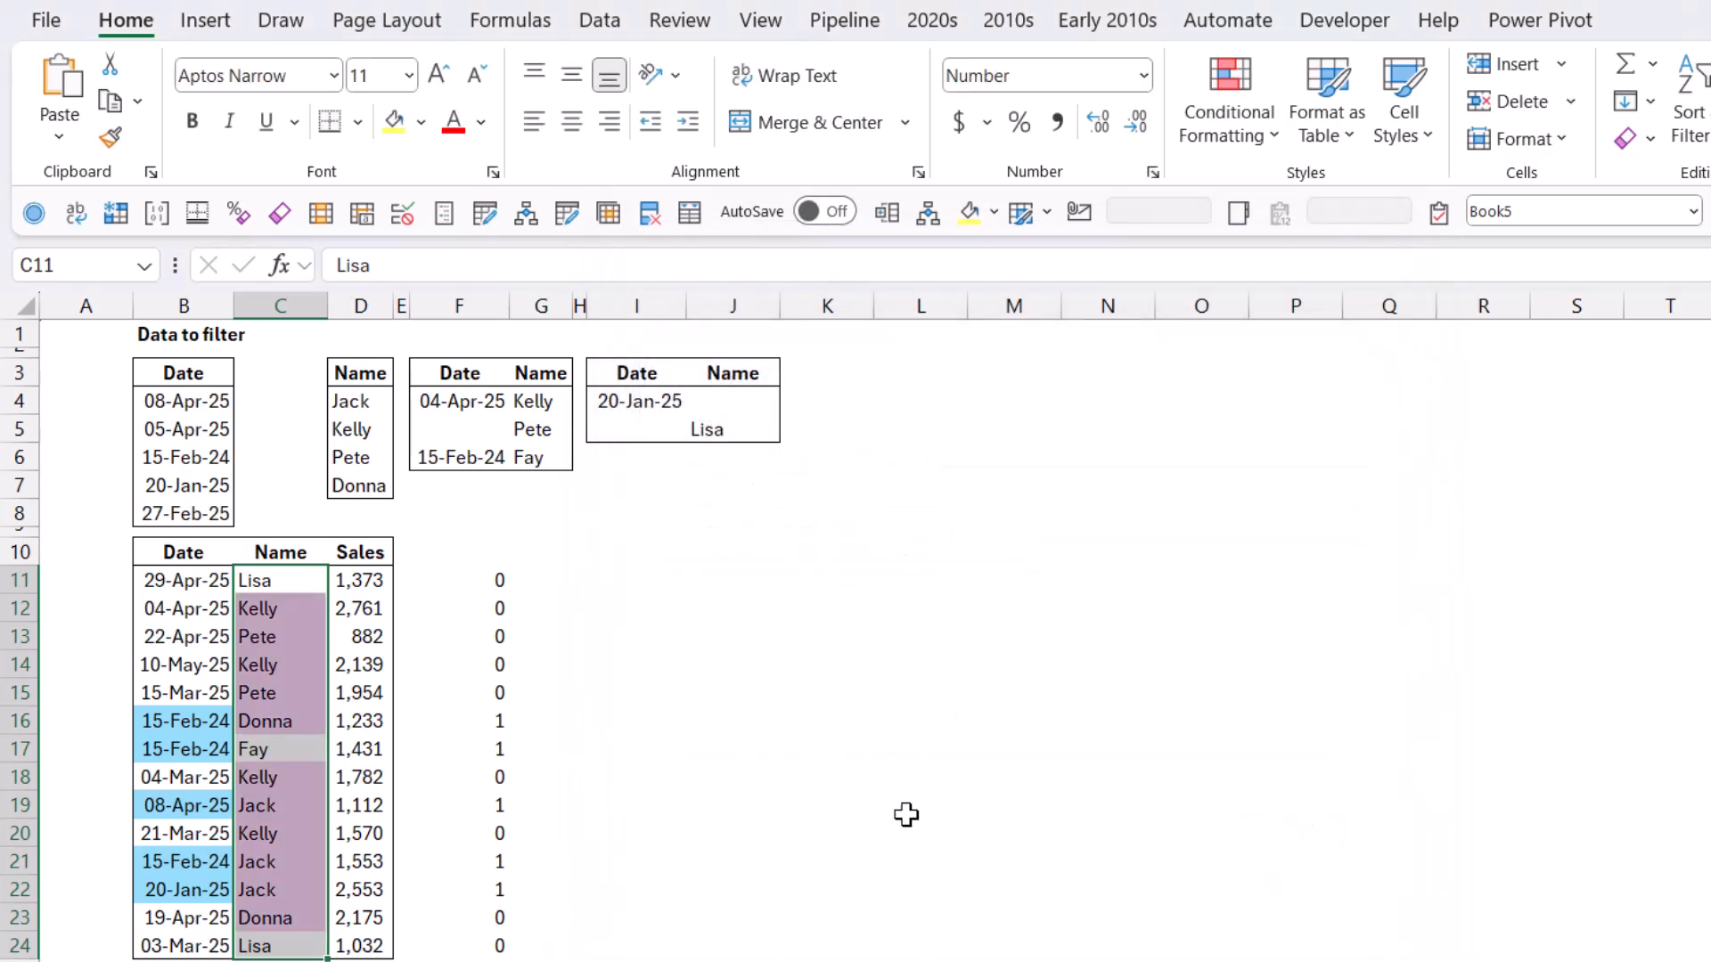
{"action": "mouse_move", "coordinate": [437, 395]}
{"action": "type", "text": "Fay"}
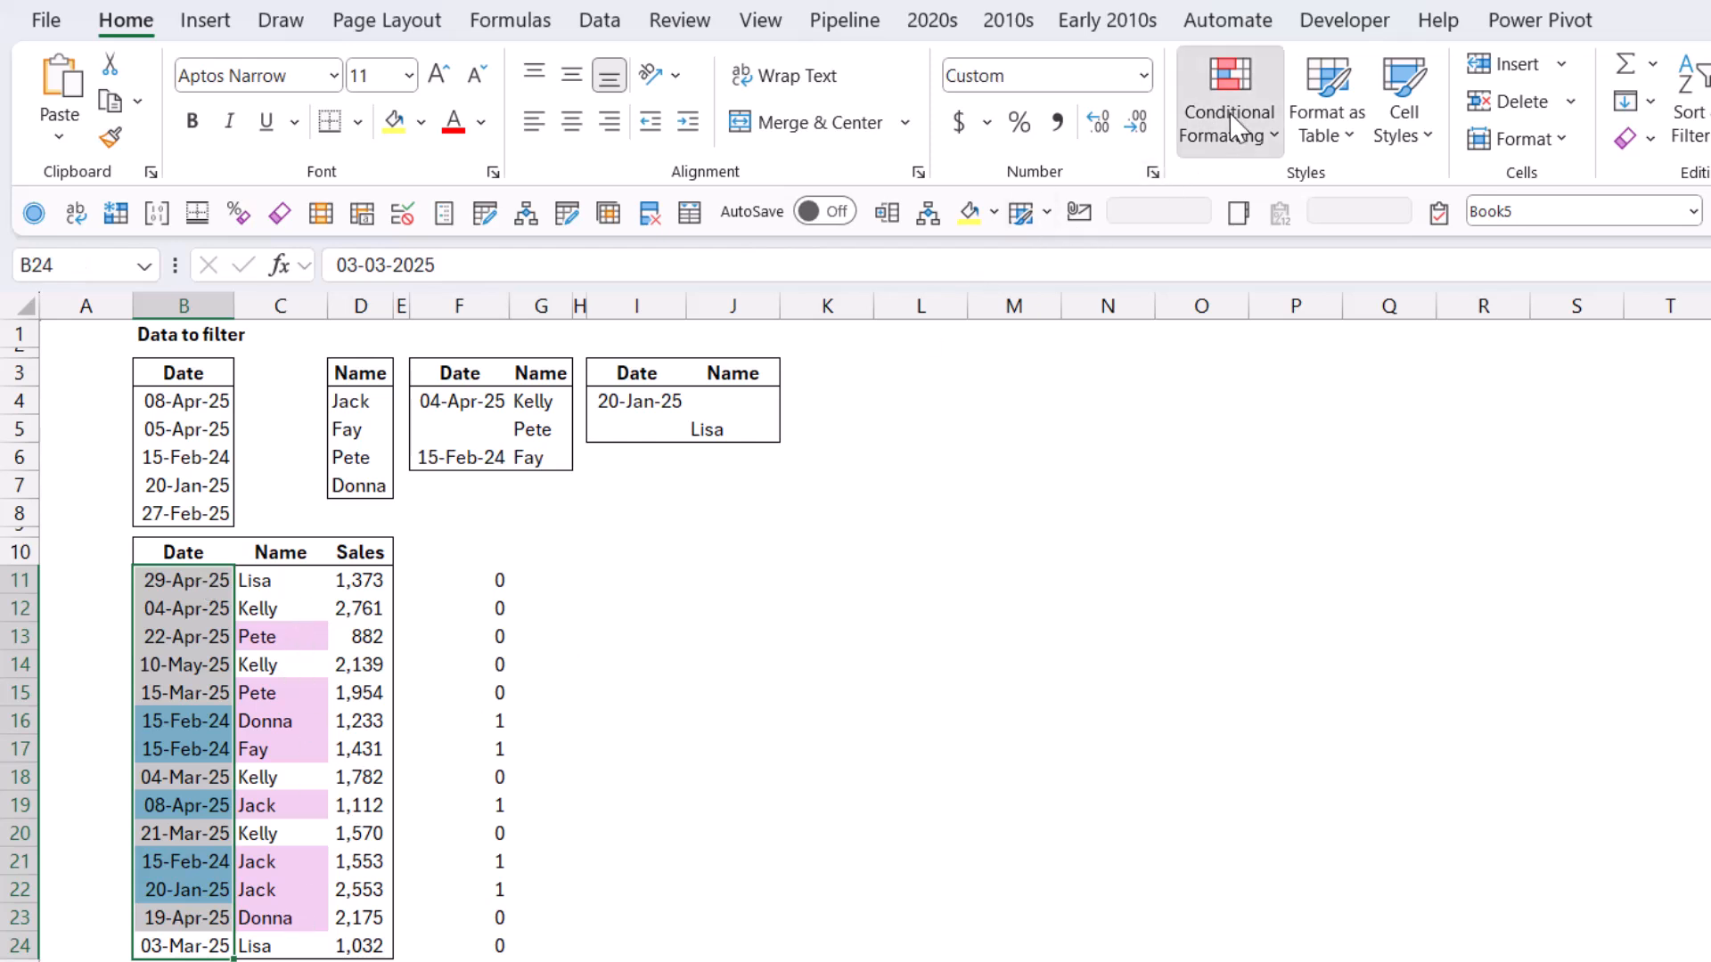
{"action": "mouse_move", "coordinate": [1258, 477]}
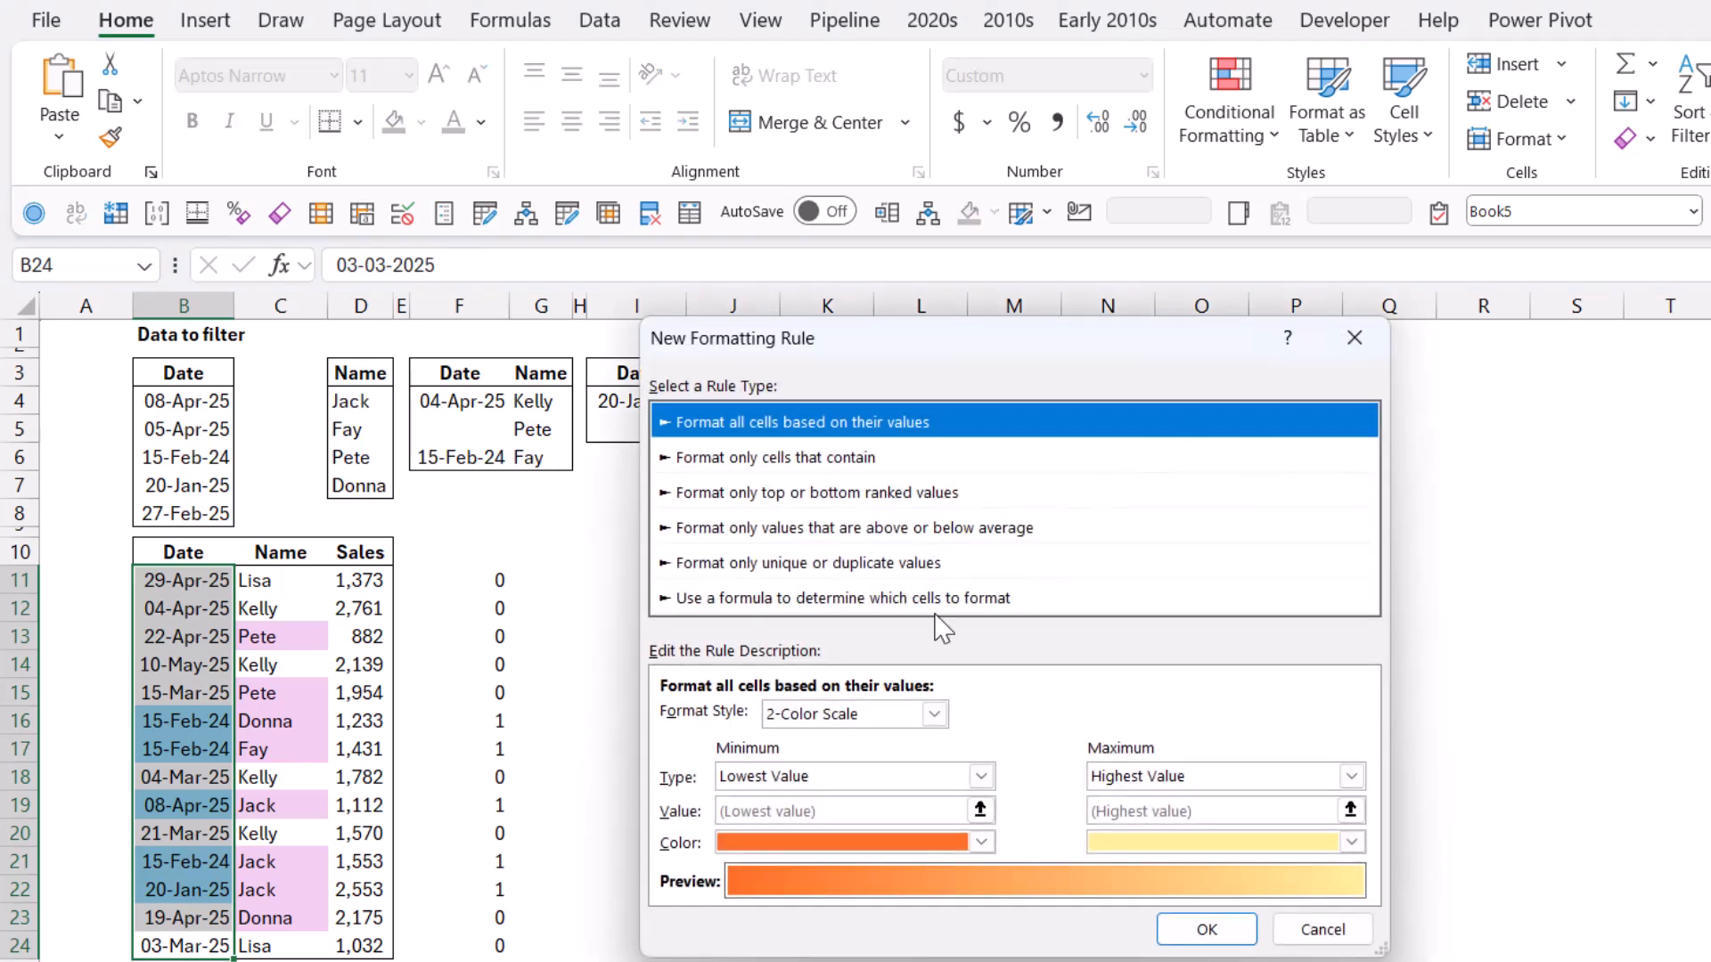
Create a grey-fill rule =COUNTIFS($F$4:$F$6,$B11) for matching dates, then select B11:B24
{"action": "left_click", "coordinate": [840, 598]}
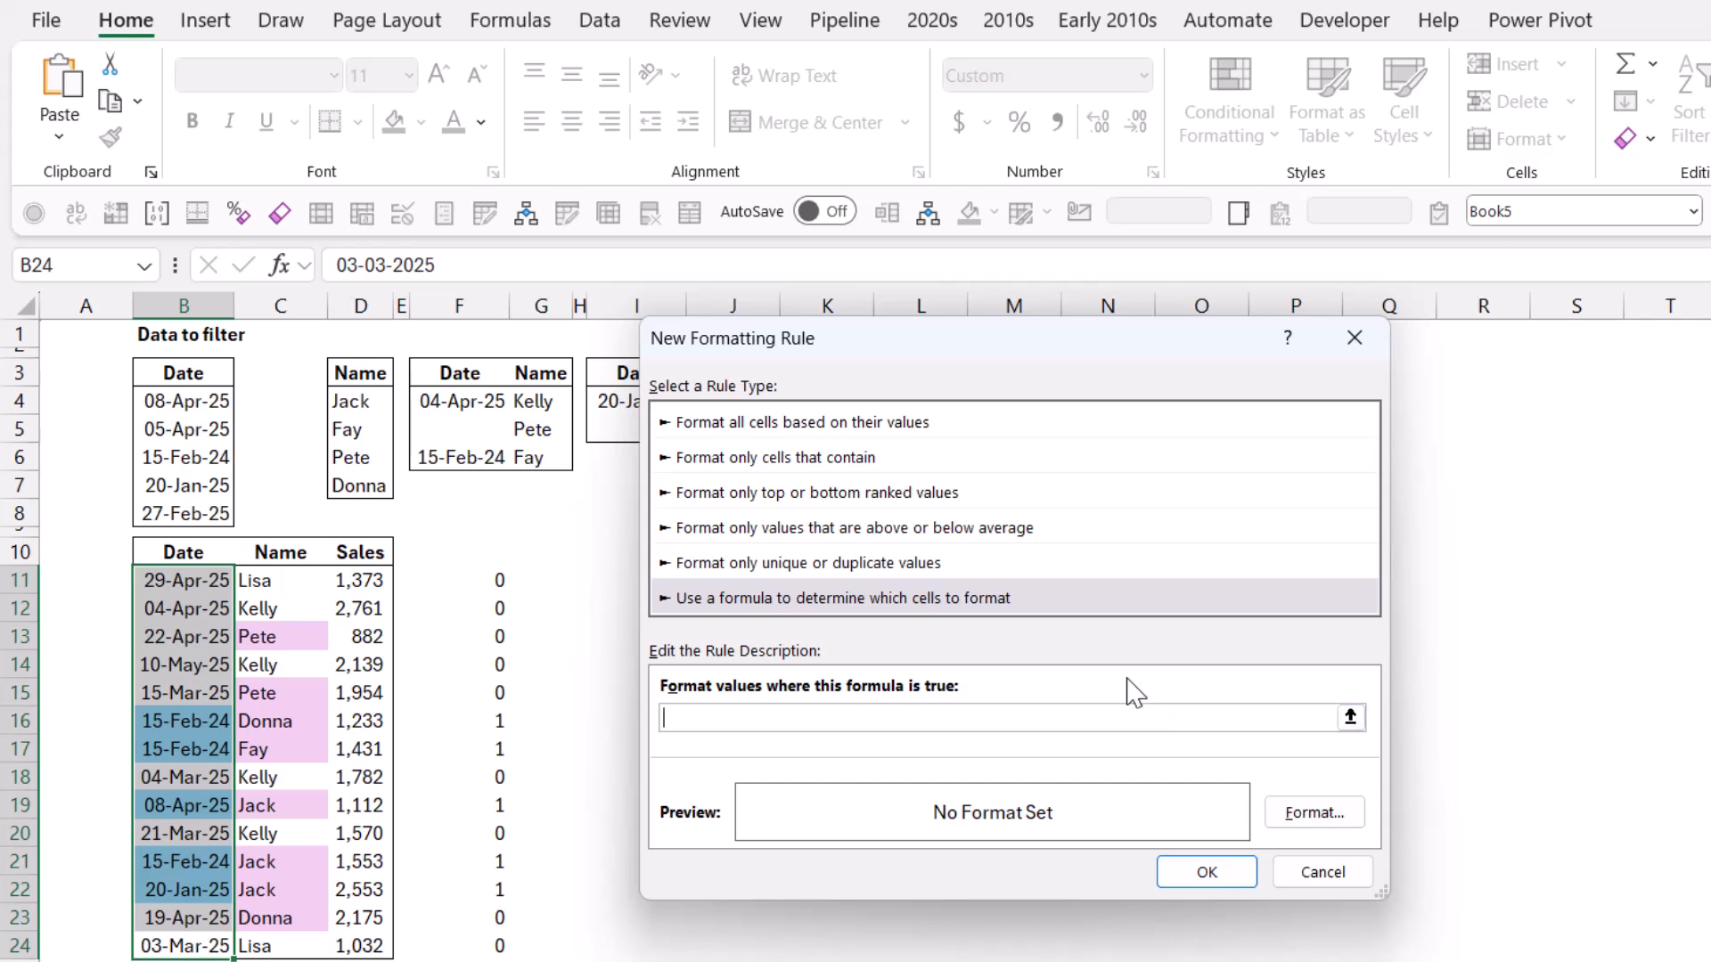
{"action": "type", "text": "=COUNTIFS"}
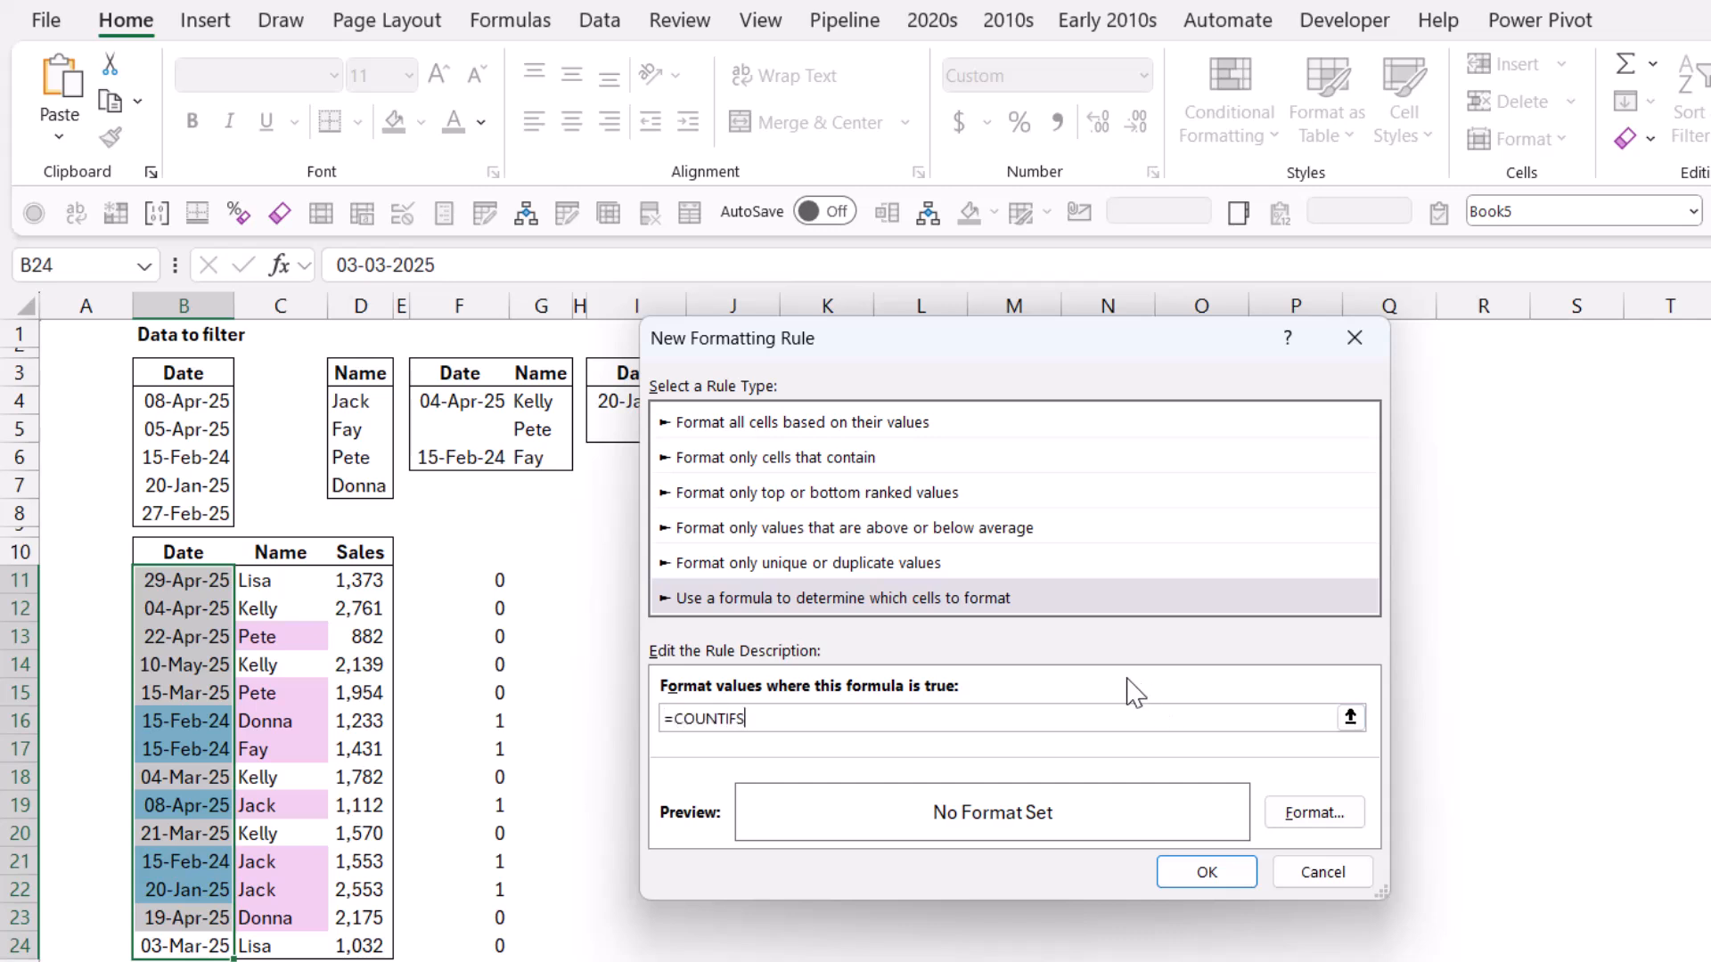
{"action": "type", "text": "("}
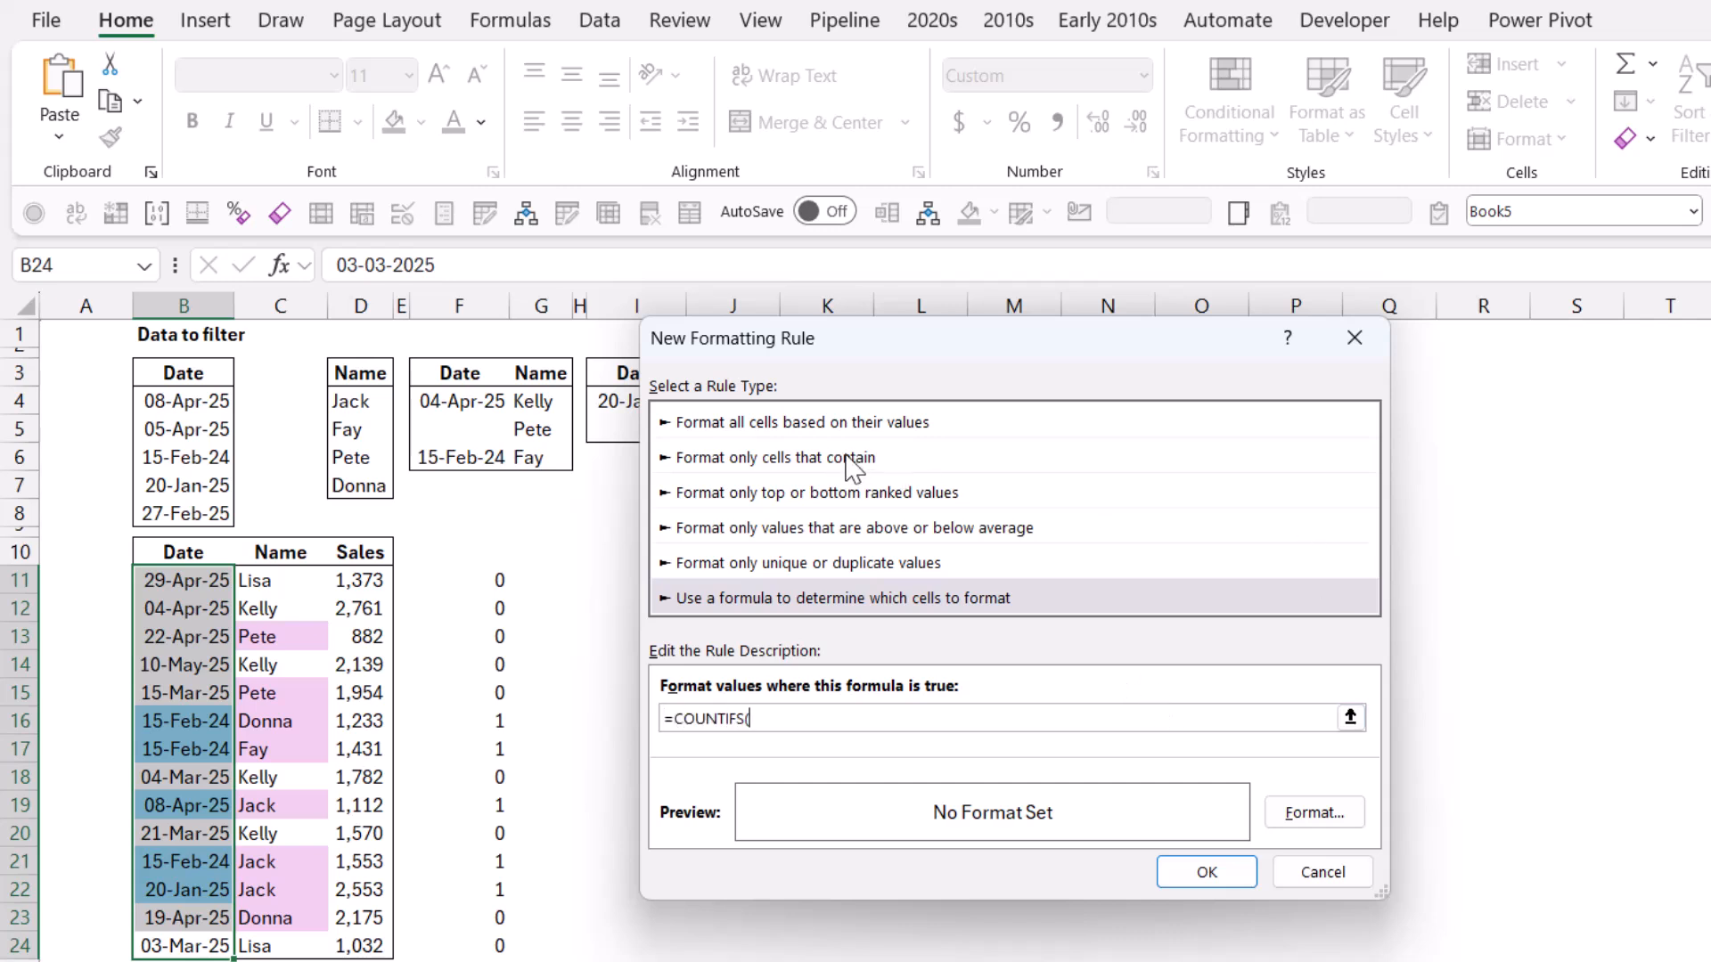
{"action": "left_click_drag", "start_coordinate": [457, 400], "coordinate": [458, 457]}
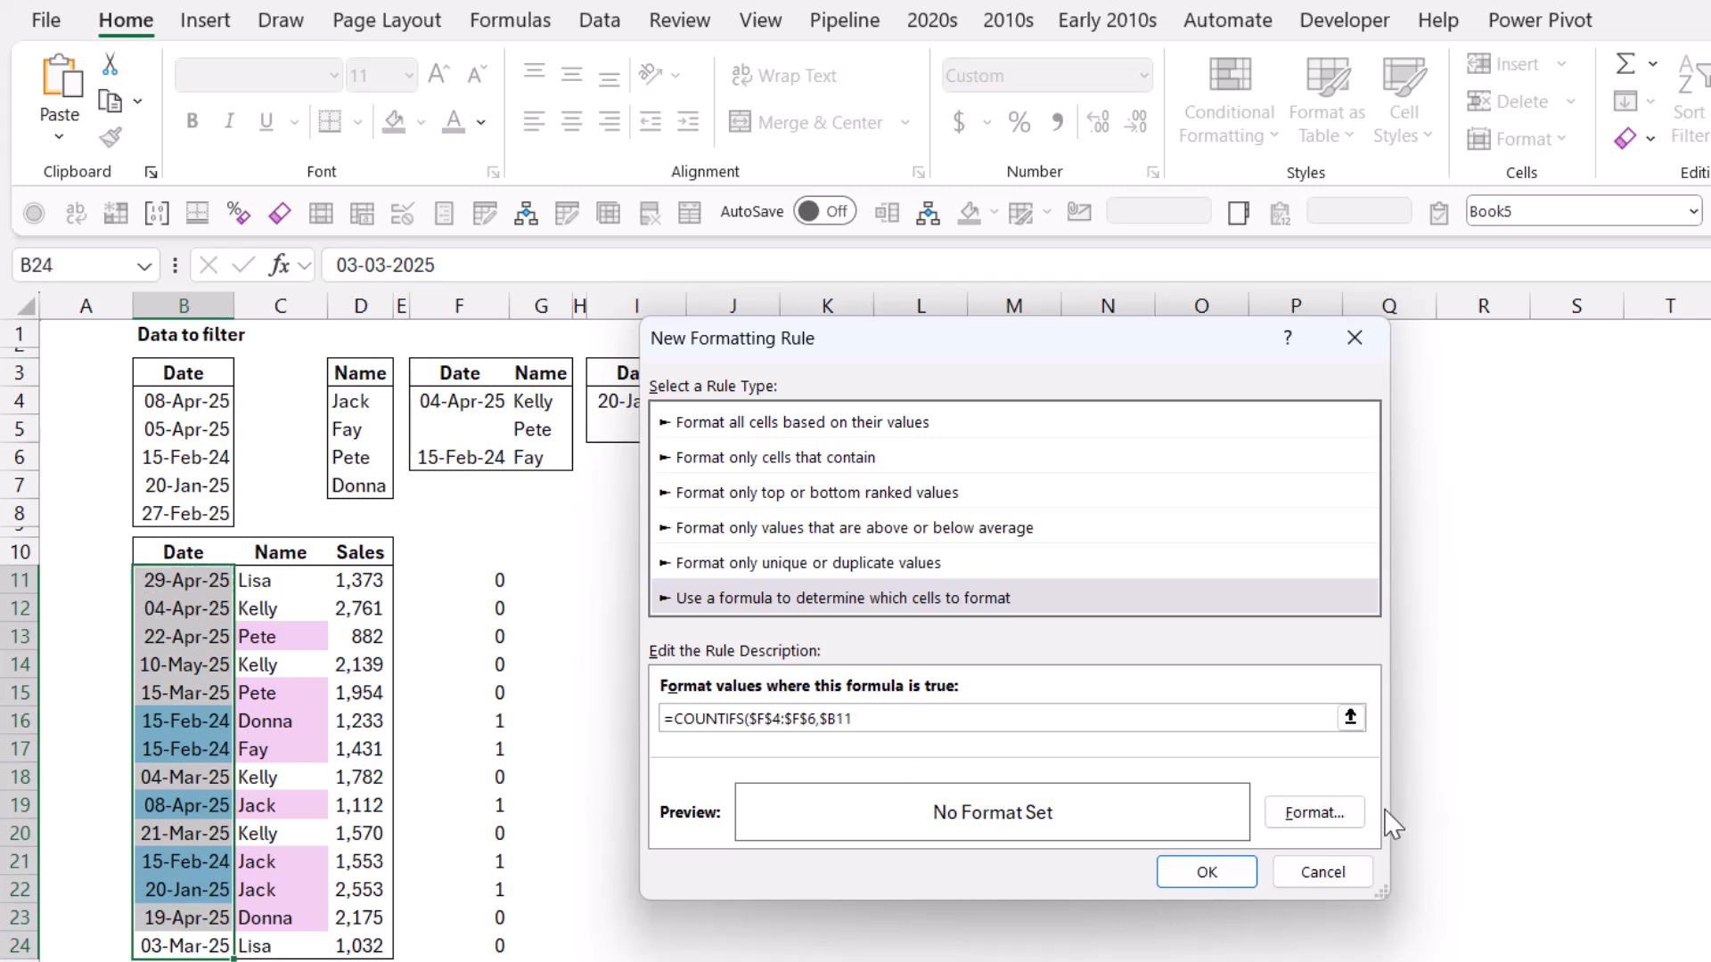
{"action": "left_click", "coordinate": [1313, 813]}
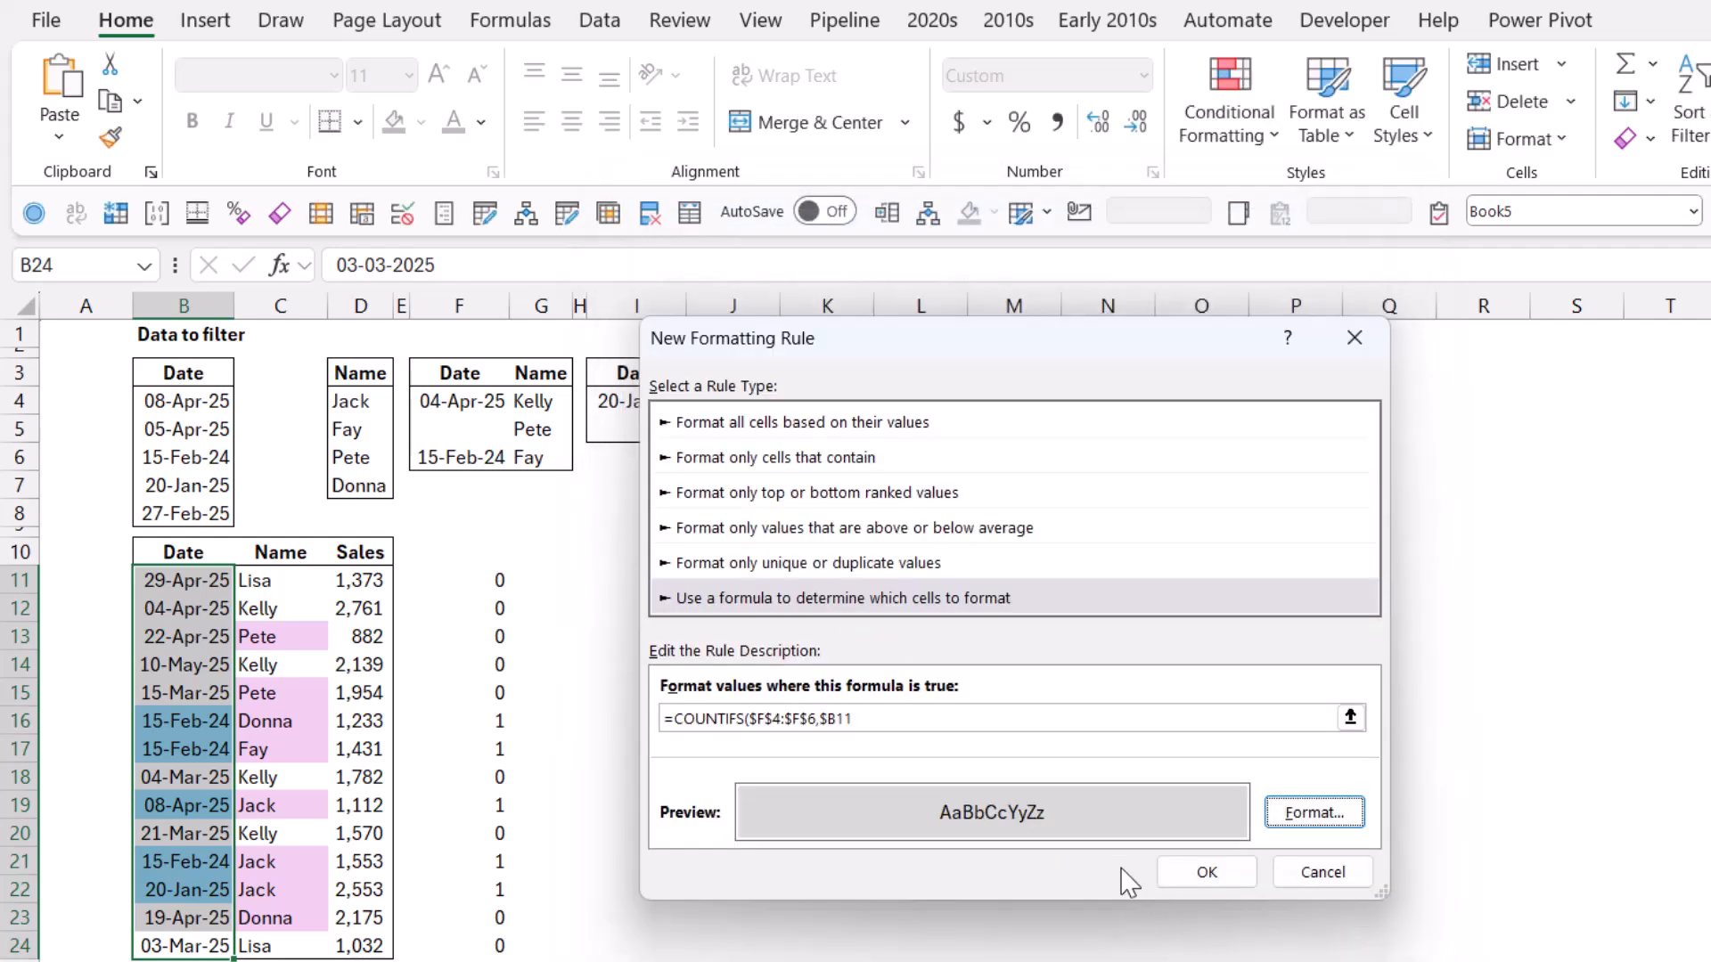
{"action": "left_click", "coordinate": [1205, 871]}
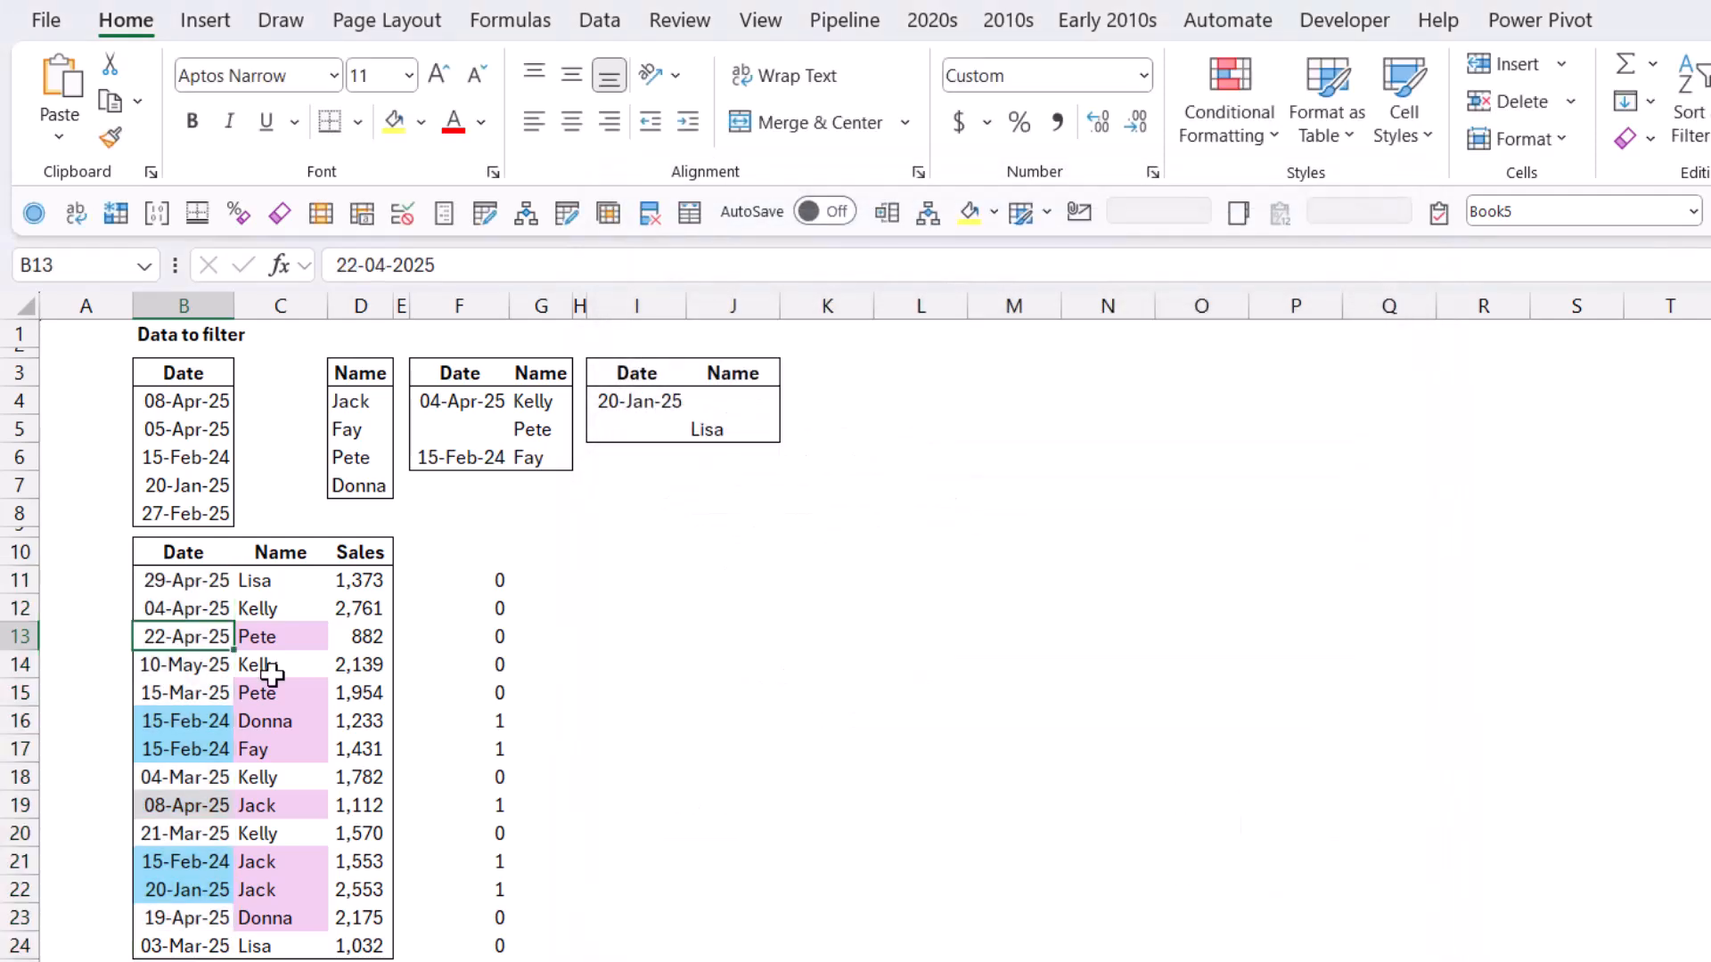
{"action": "mouse_move", "coordinate": [203, 810]}
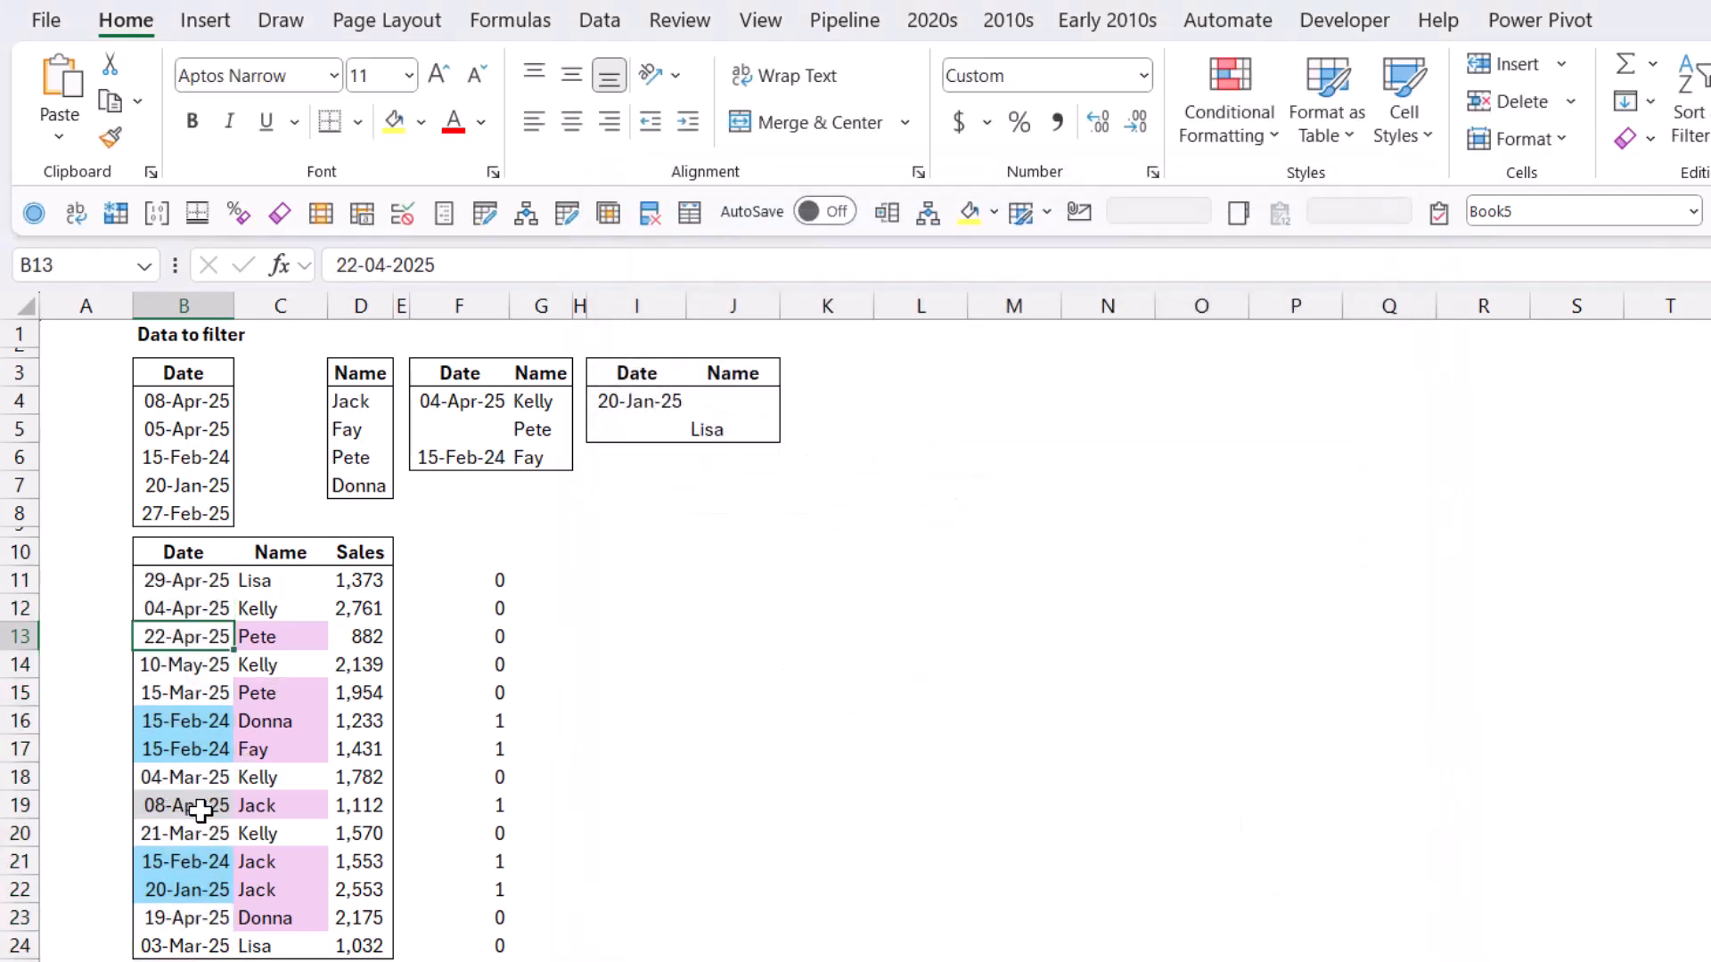
{"action": "left_click", "coordinate": [183, 805]}
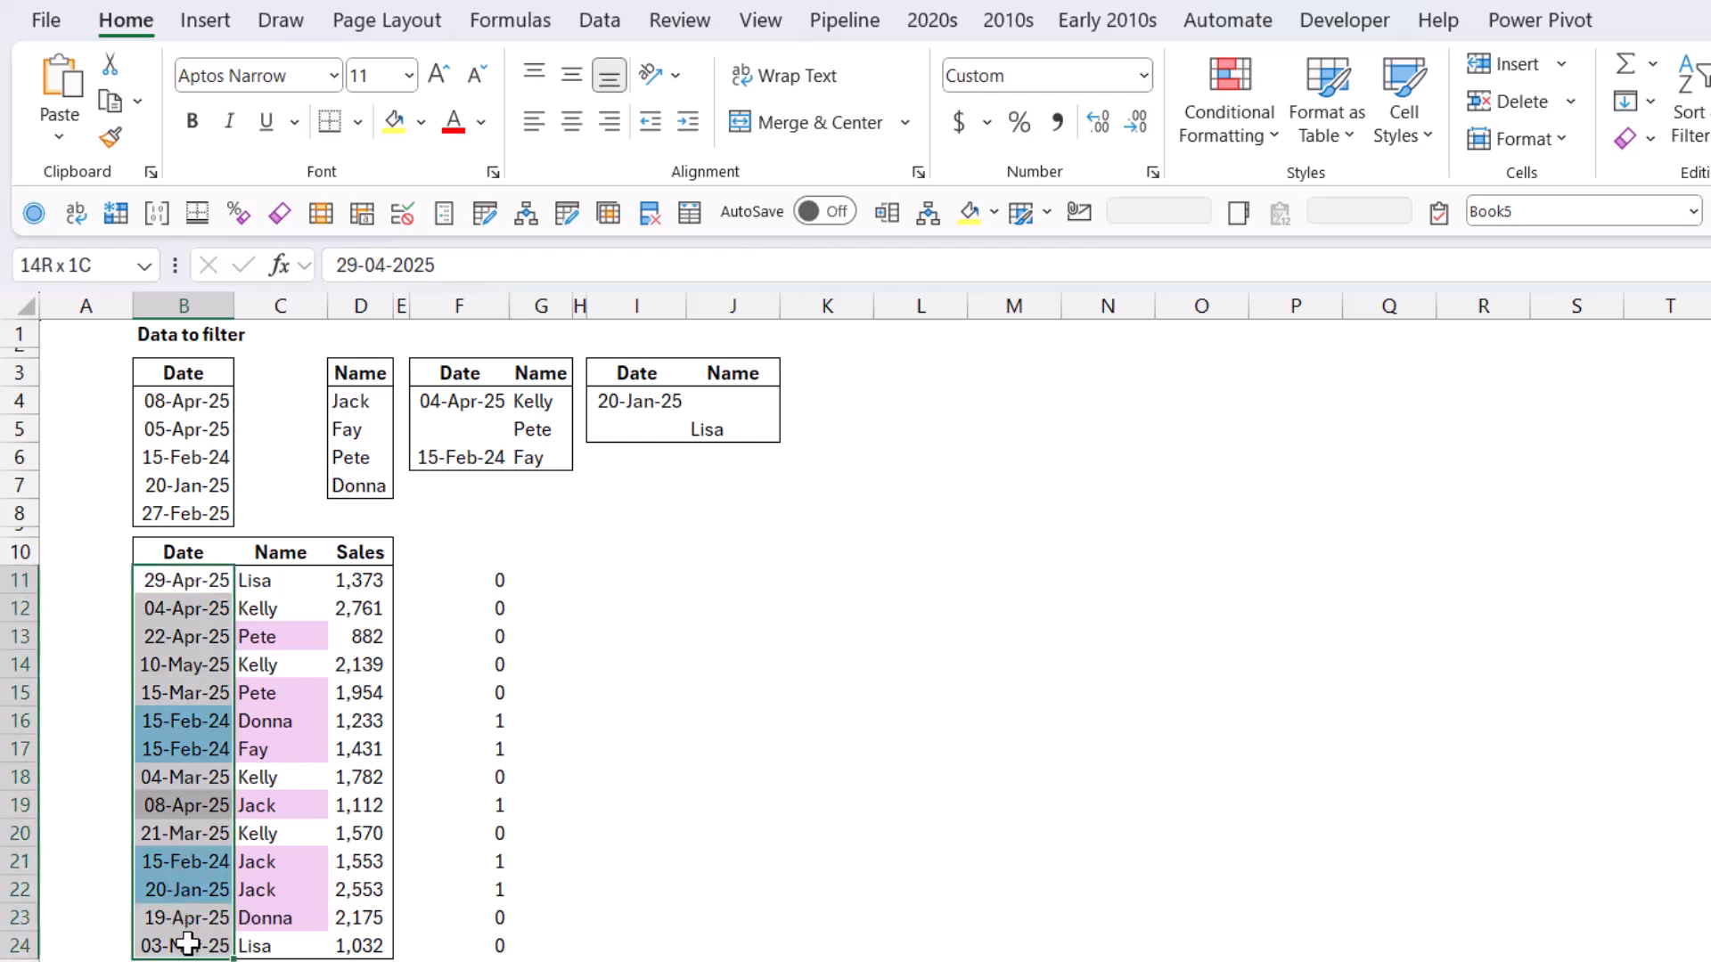
Shade rows B11:D24 peach using =COUNTIFS($G$4:$G$6,$C11) for names Kelly, Pete and Fay
{"action": "left_click", "coordinate": [184, 579]}
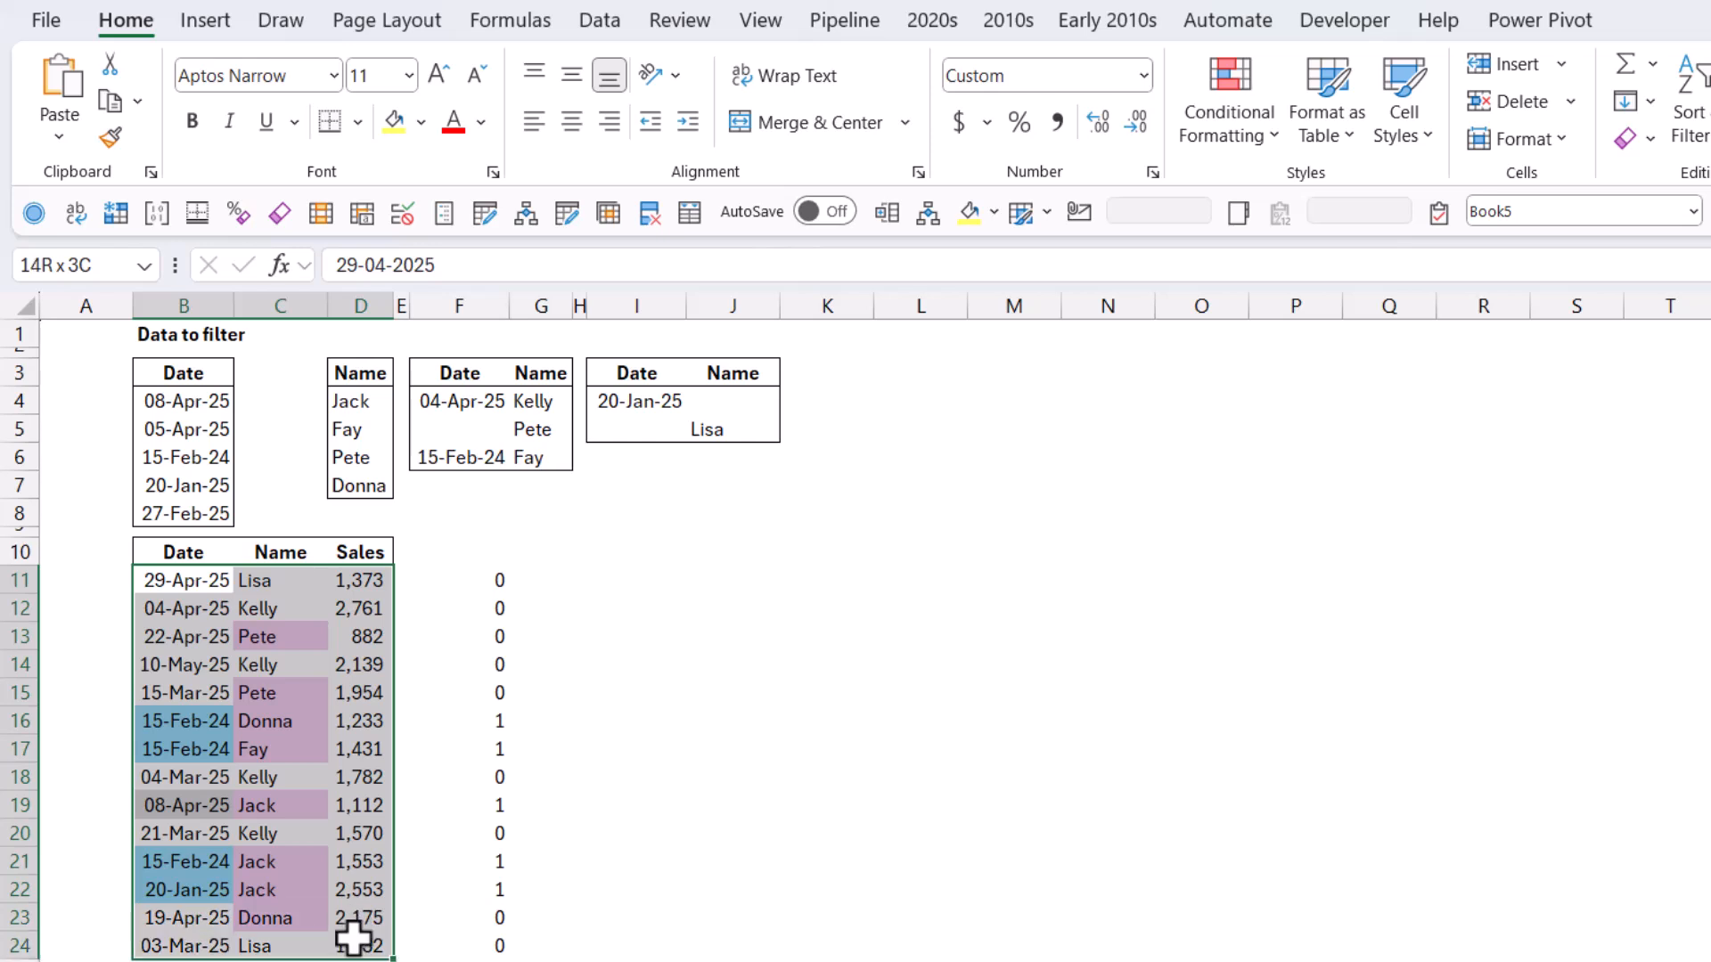
{"action": "left_click", "coordinate": [182, 580]}
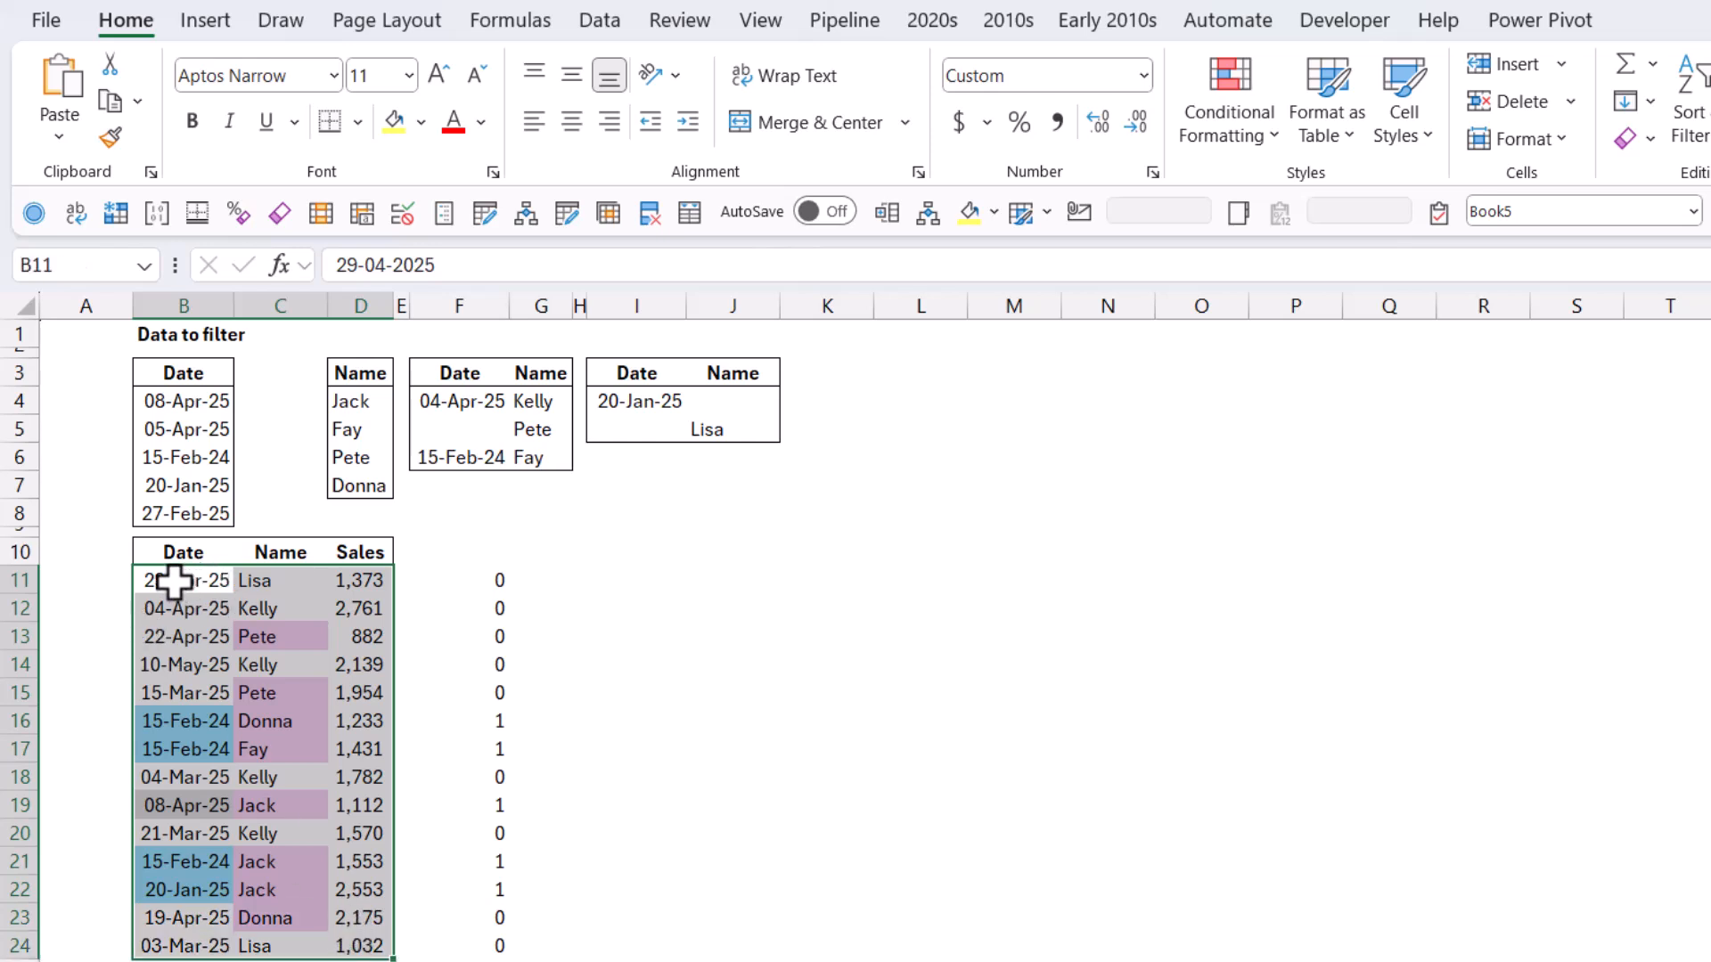
{"action": "mouse_move", "coordinate": [1226, 98]}
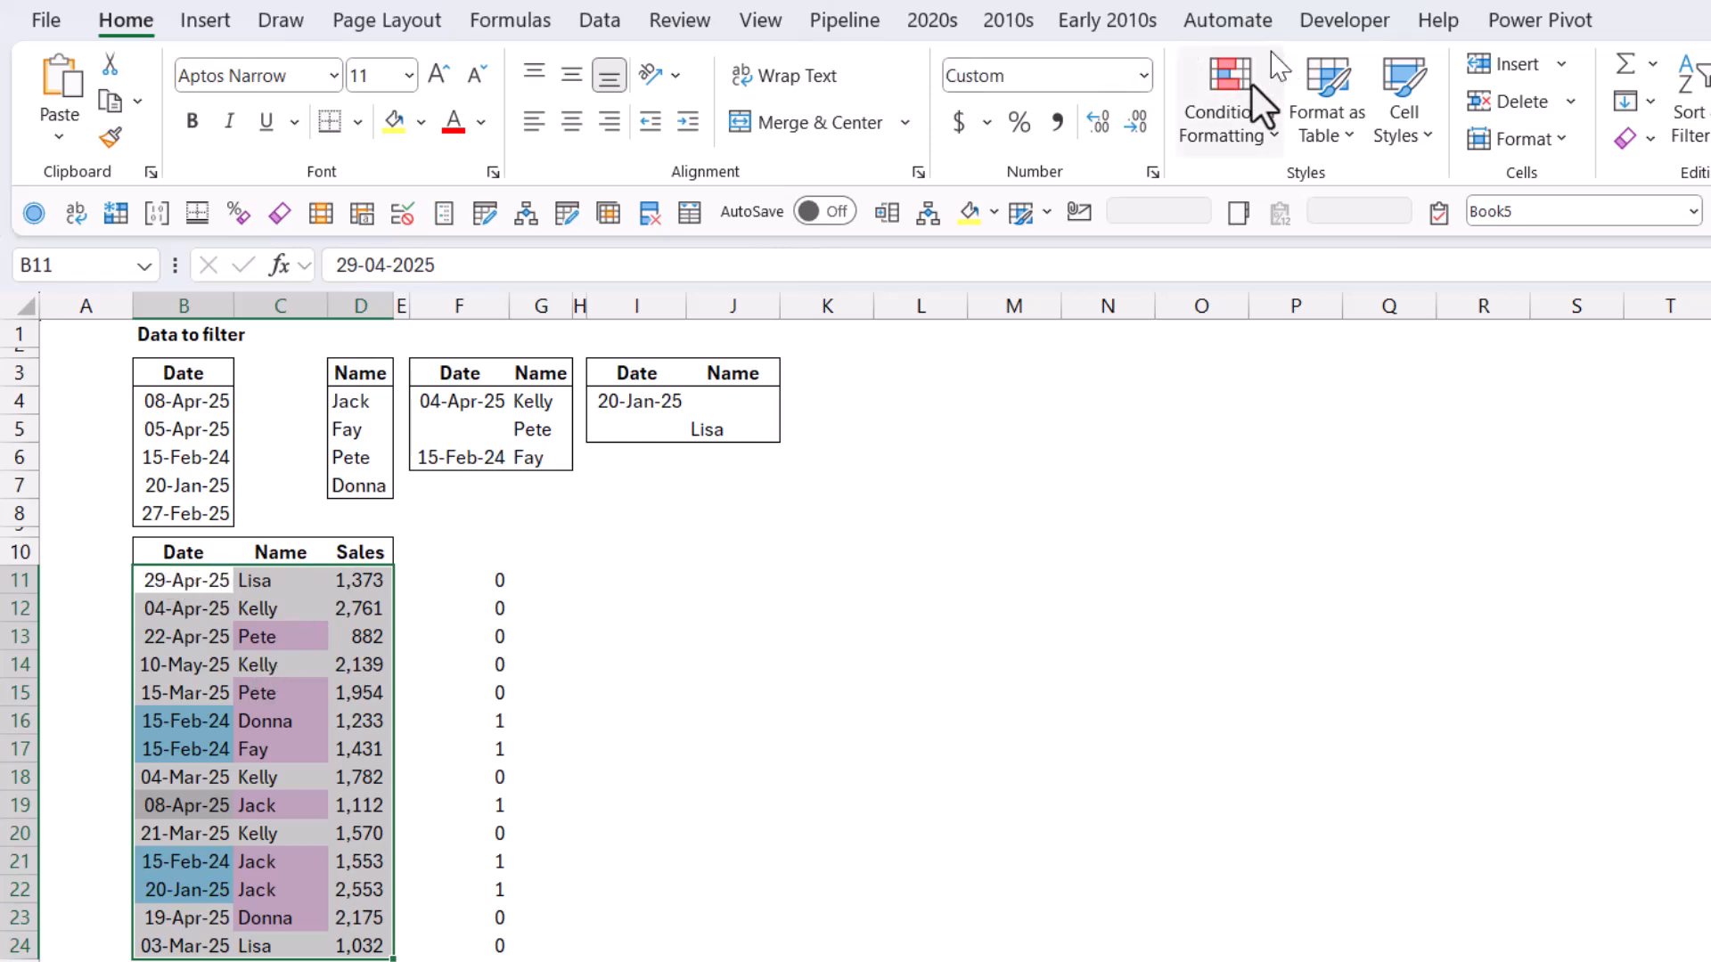
{"action": "mouse_move", "coordinate": [1308, 507]}
{"action": "type", "text": "="}
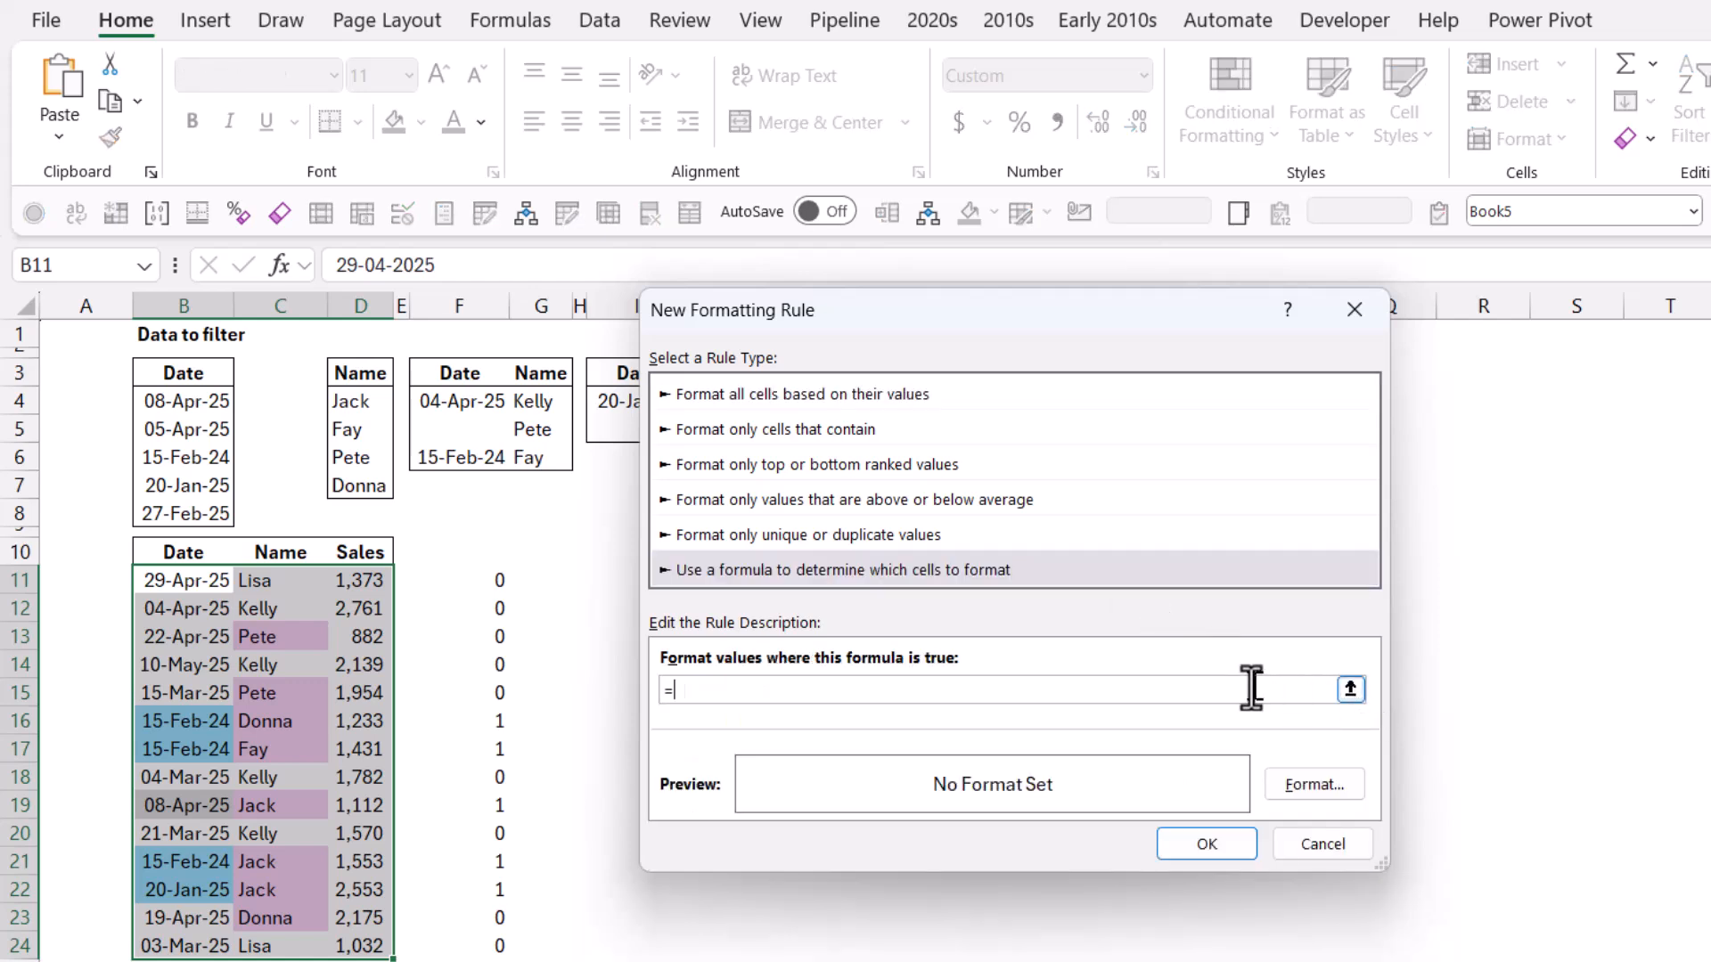
{"action": "type", "text": "COUNTIFS("}
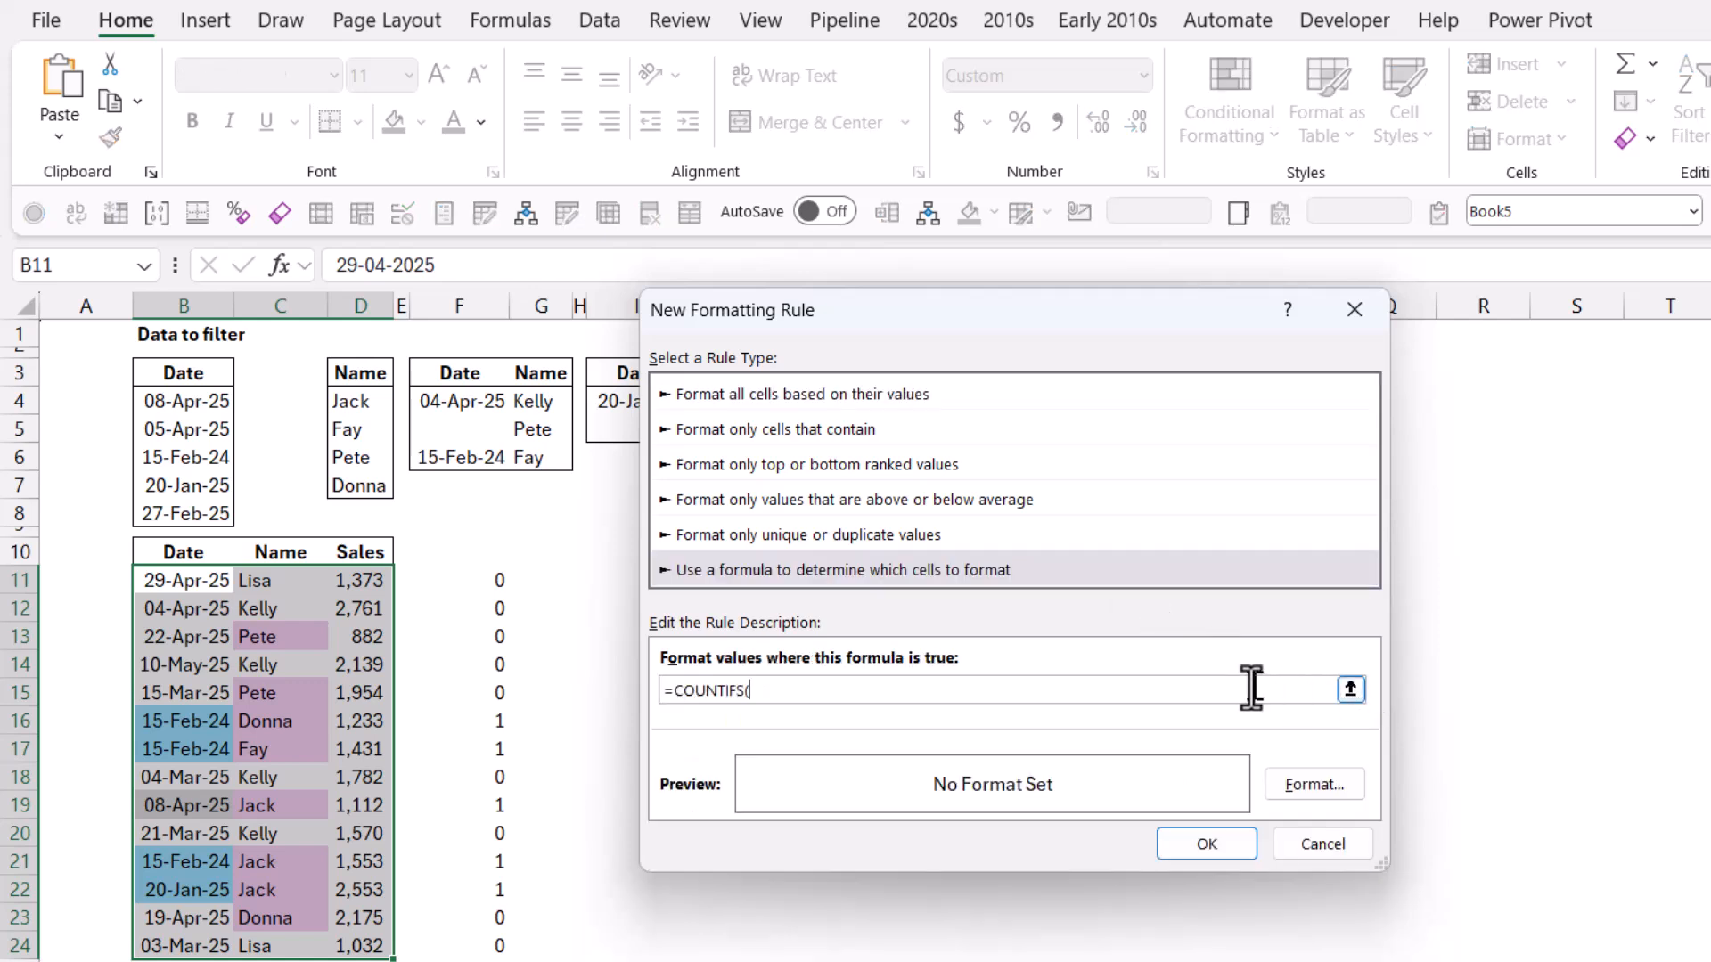
{"action": "mouse_move", "coordinate": [550, 412]}
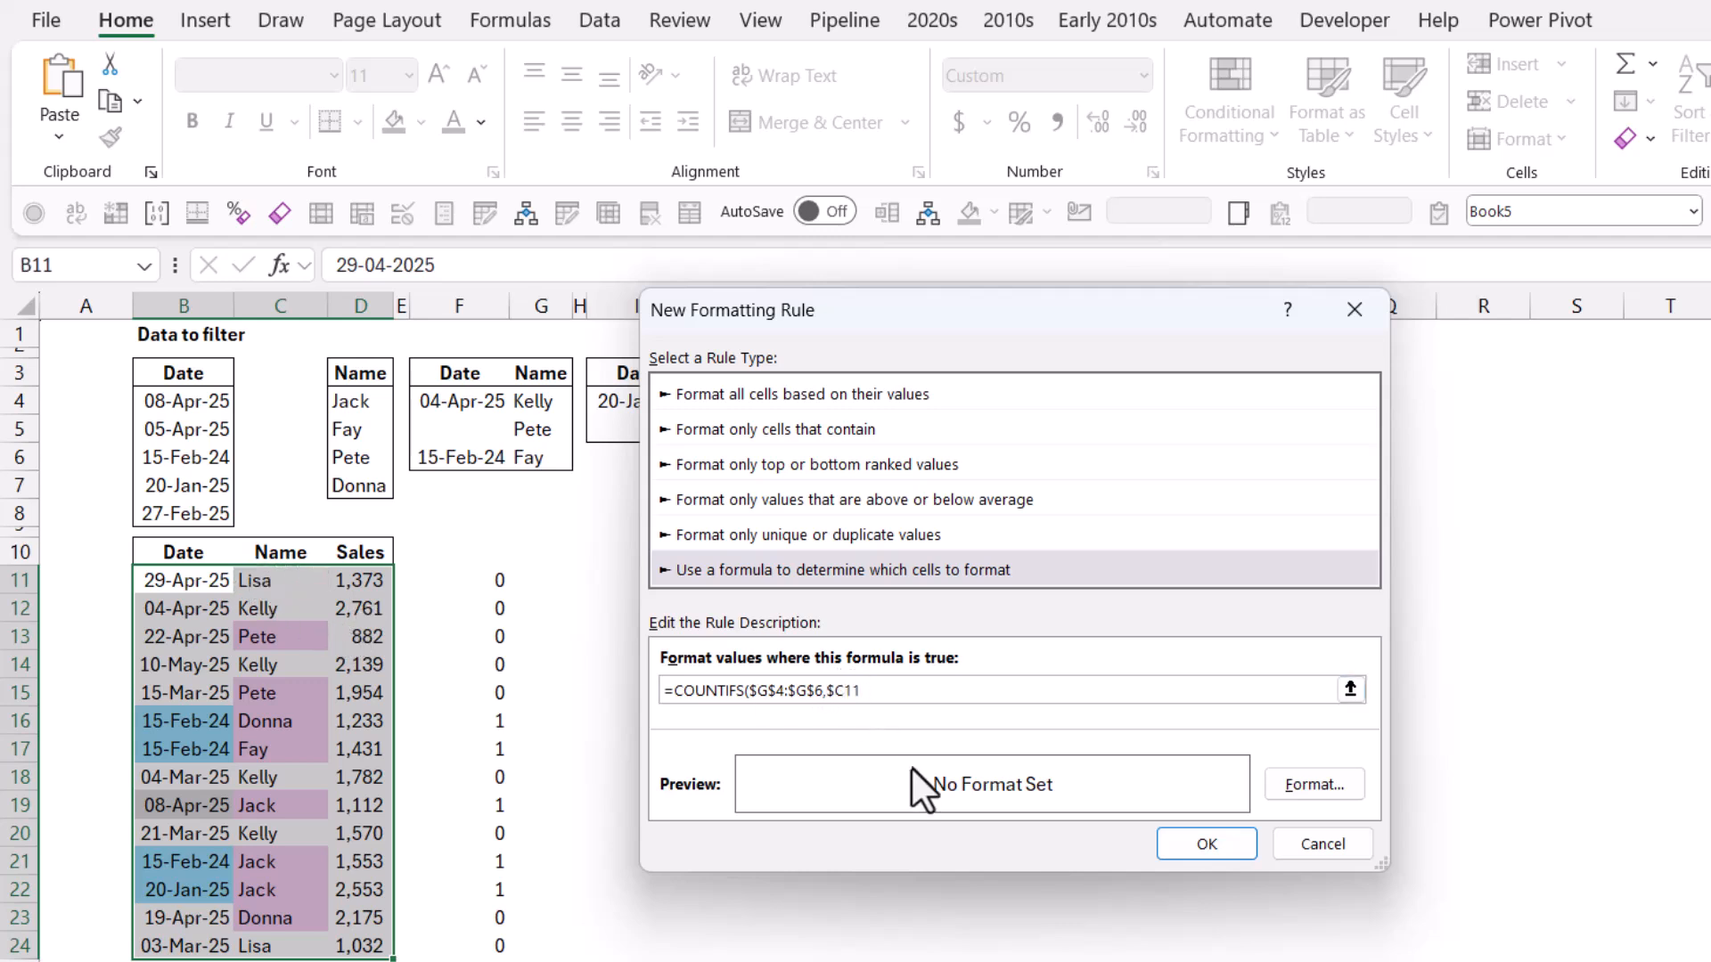
{"action": "left_click", "coordinate": [1313, 783]}
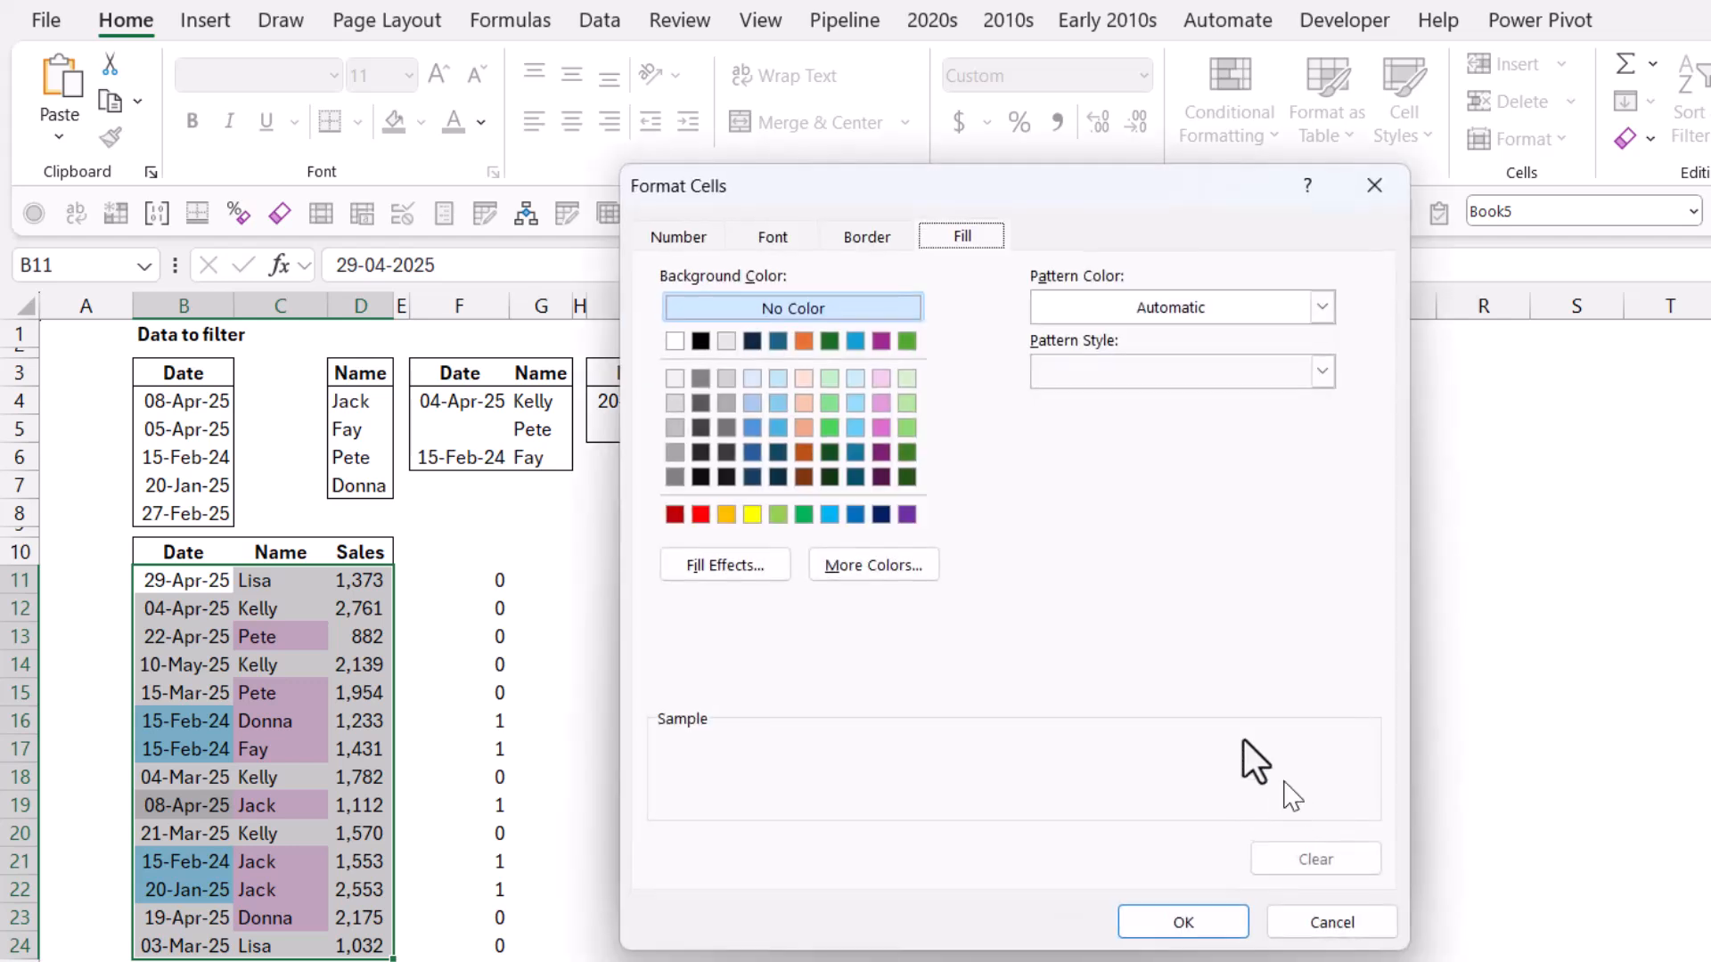
{"action": "mouse_move", "coordinate": [812, 420]}
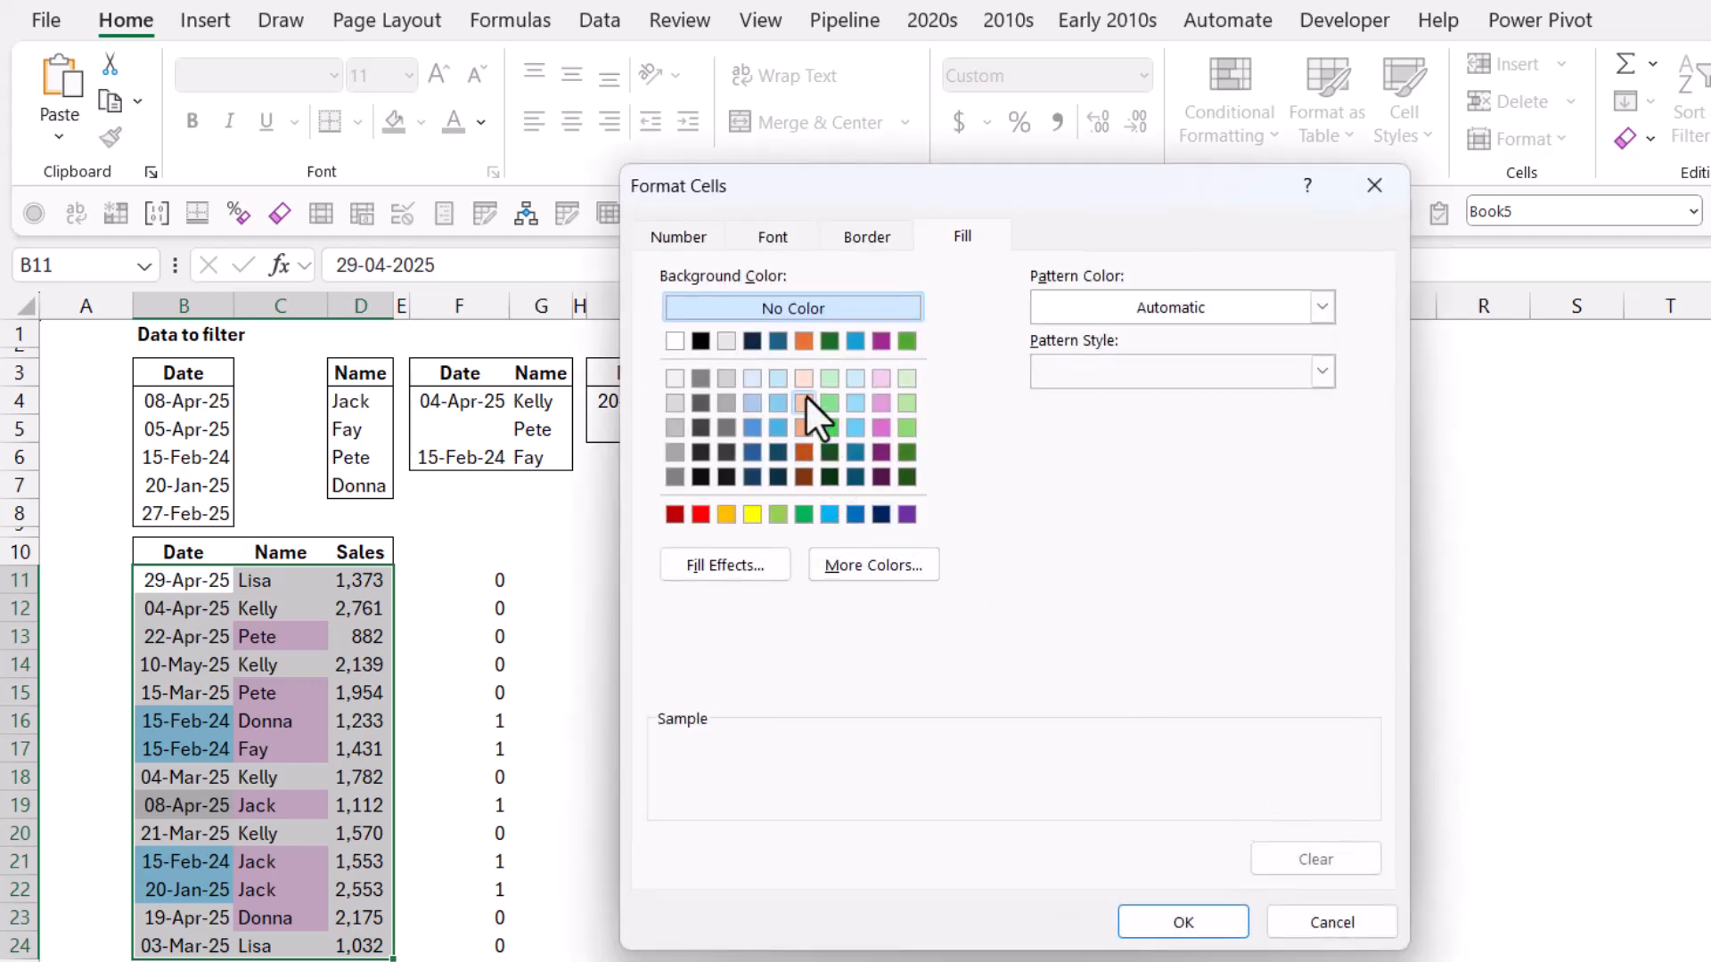
{"action": "left_click", "coordinate": [1180, 922]}
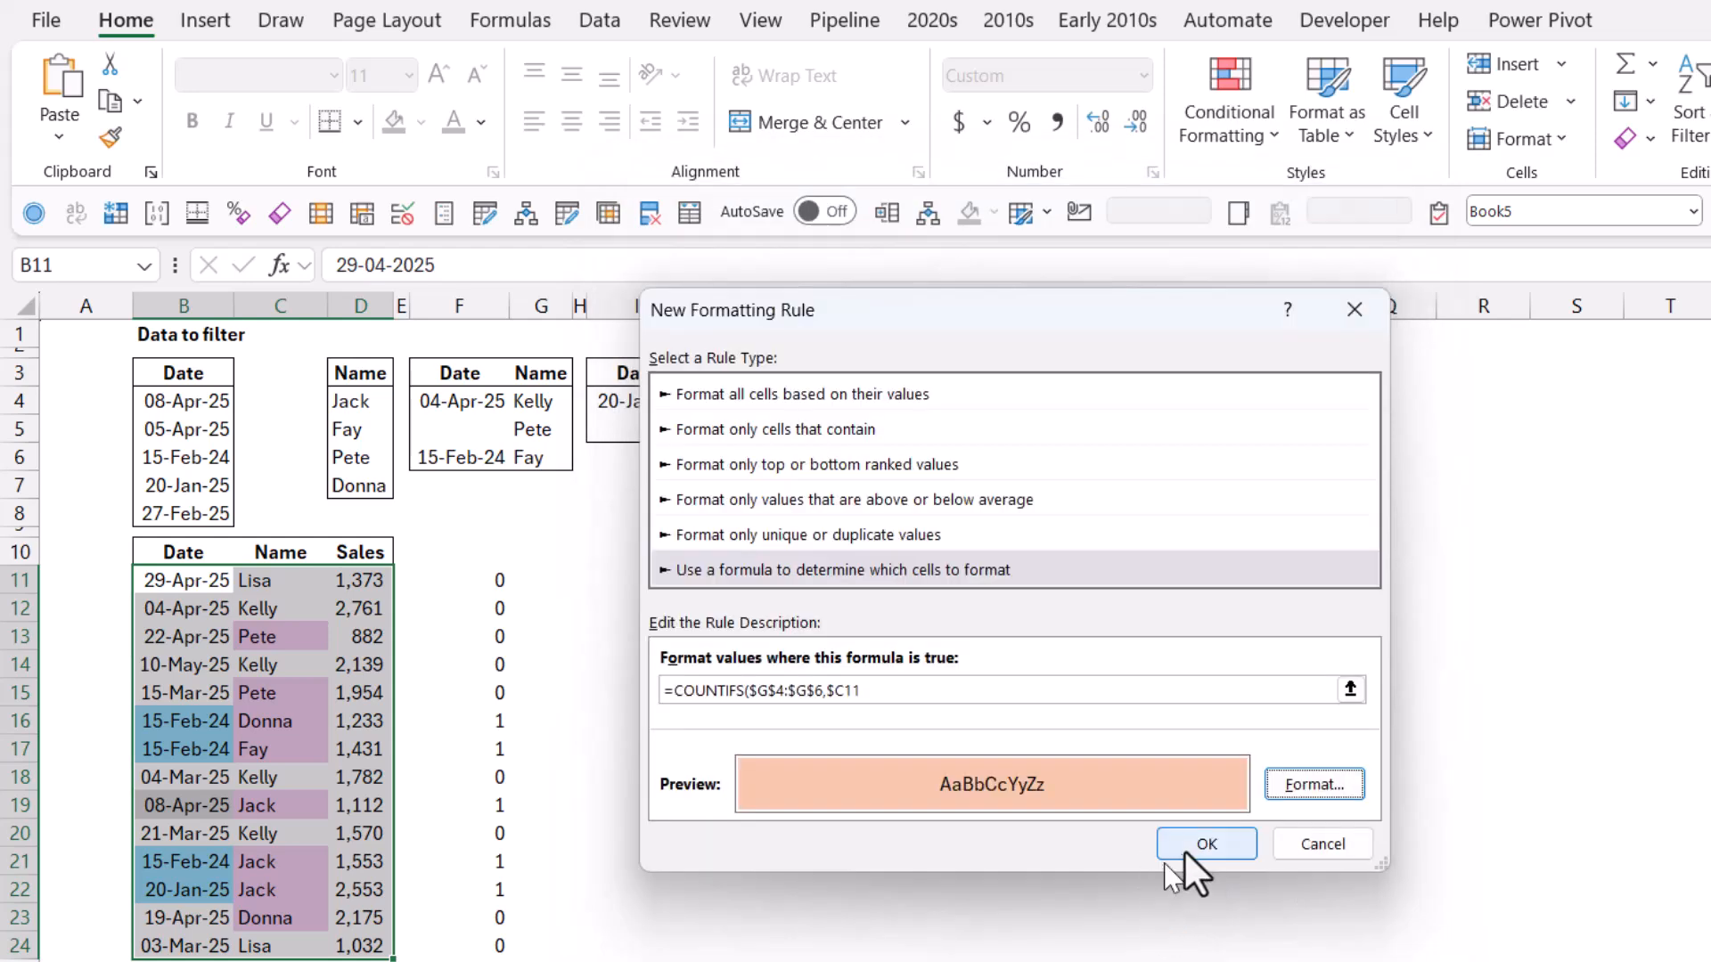
{"action": "left_click", "coordinate": [1204, 844]}
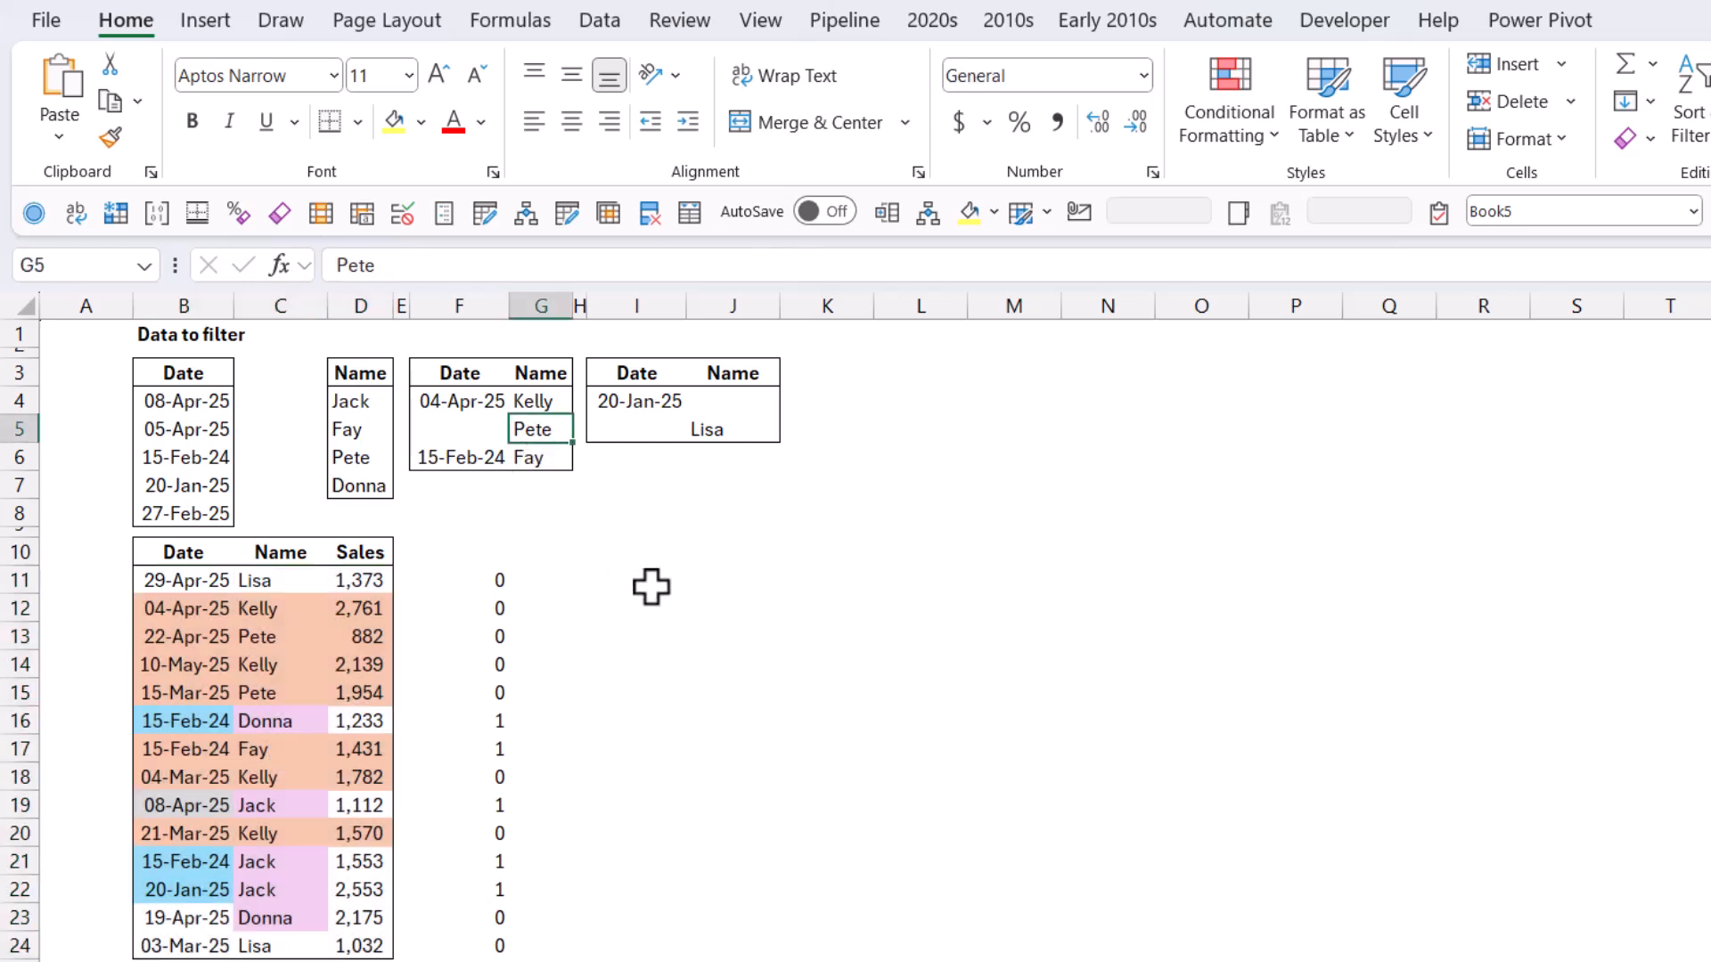
{"action": "type", "text": "Lisa"}
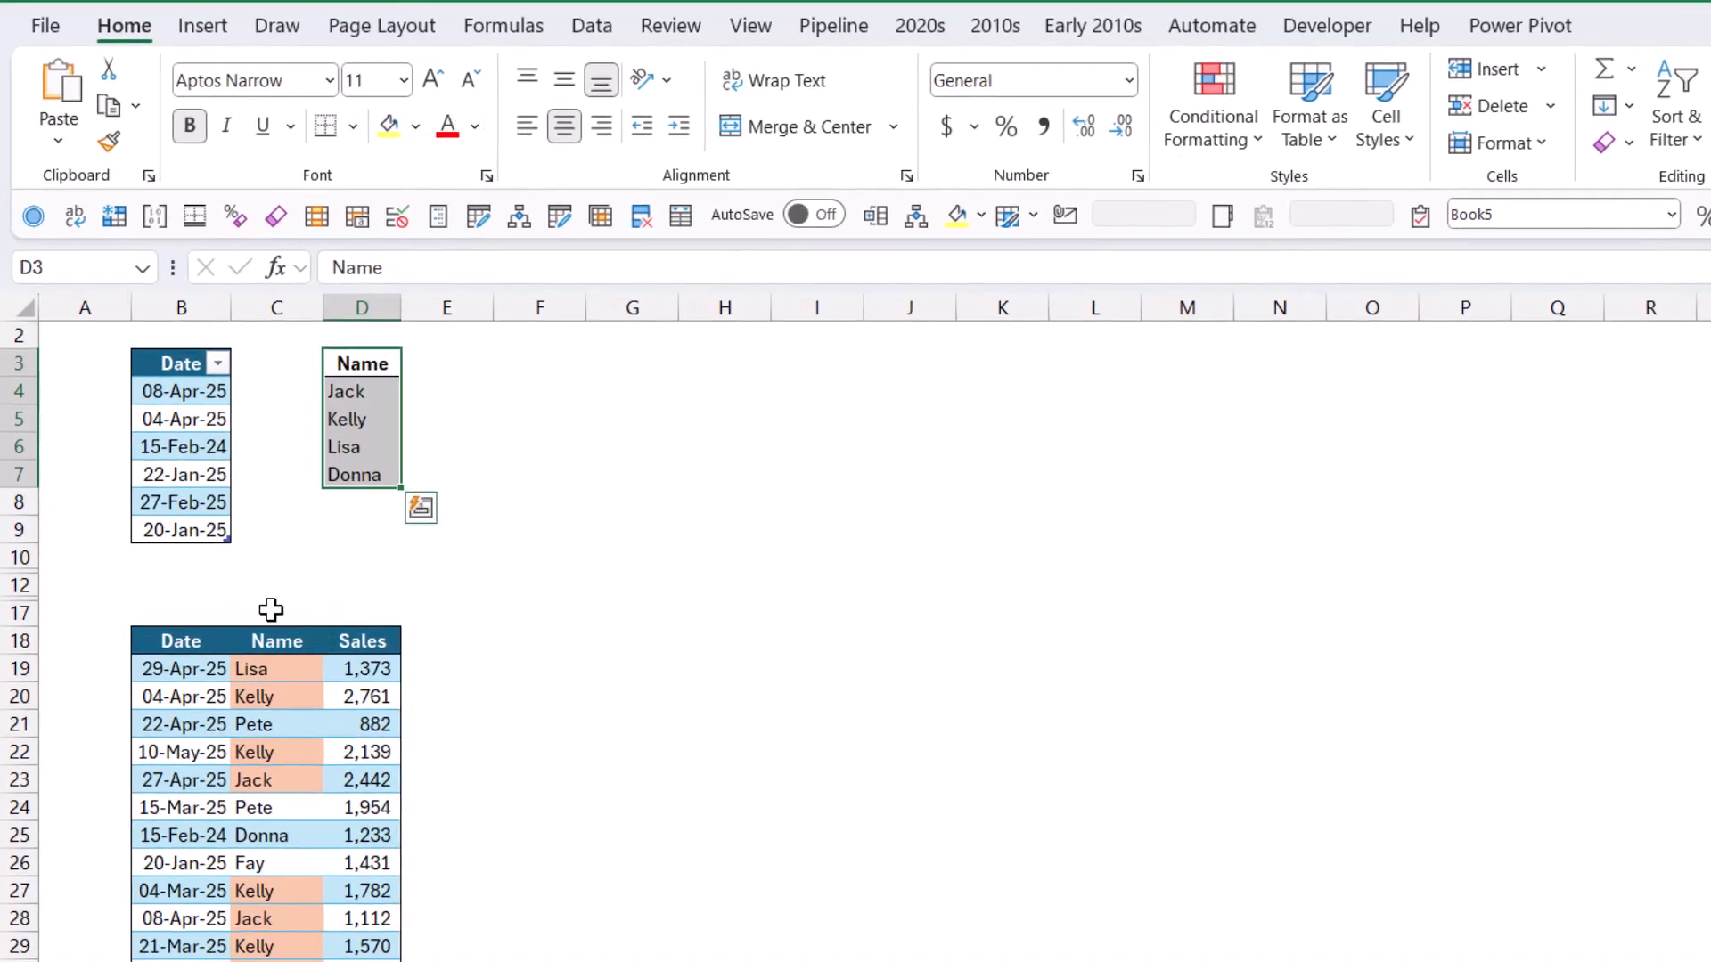
Advanced-filter the sales table using the Date table as the criteria range
{"action": "left_click", "coordinate": [592, 25]}
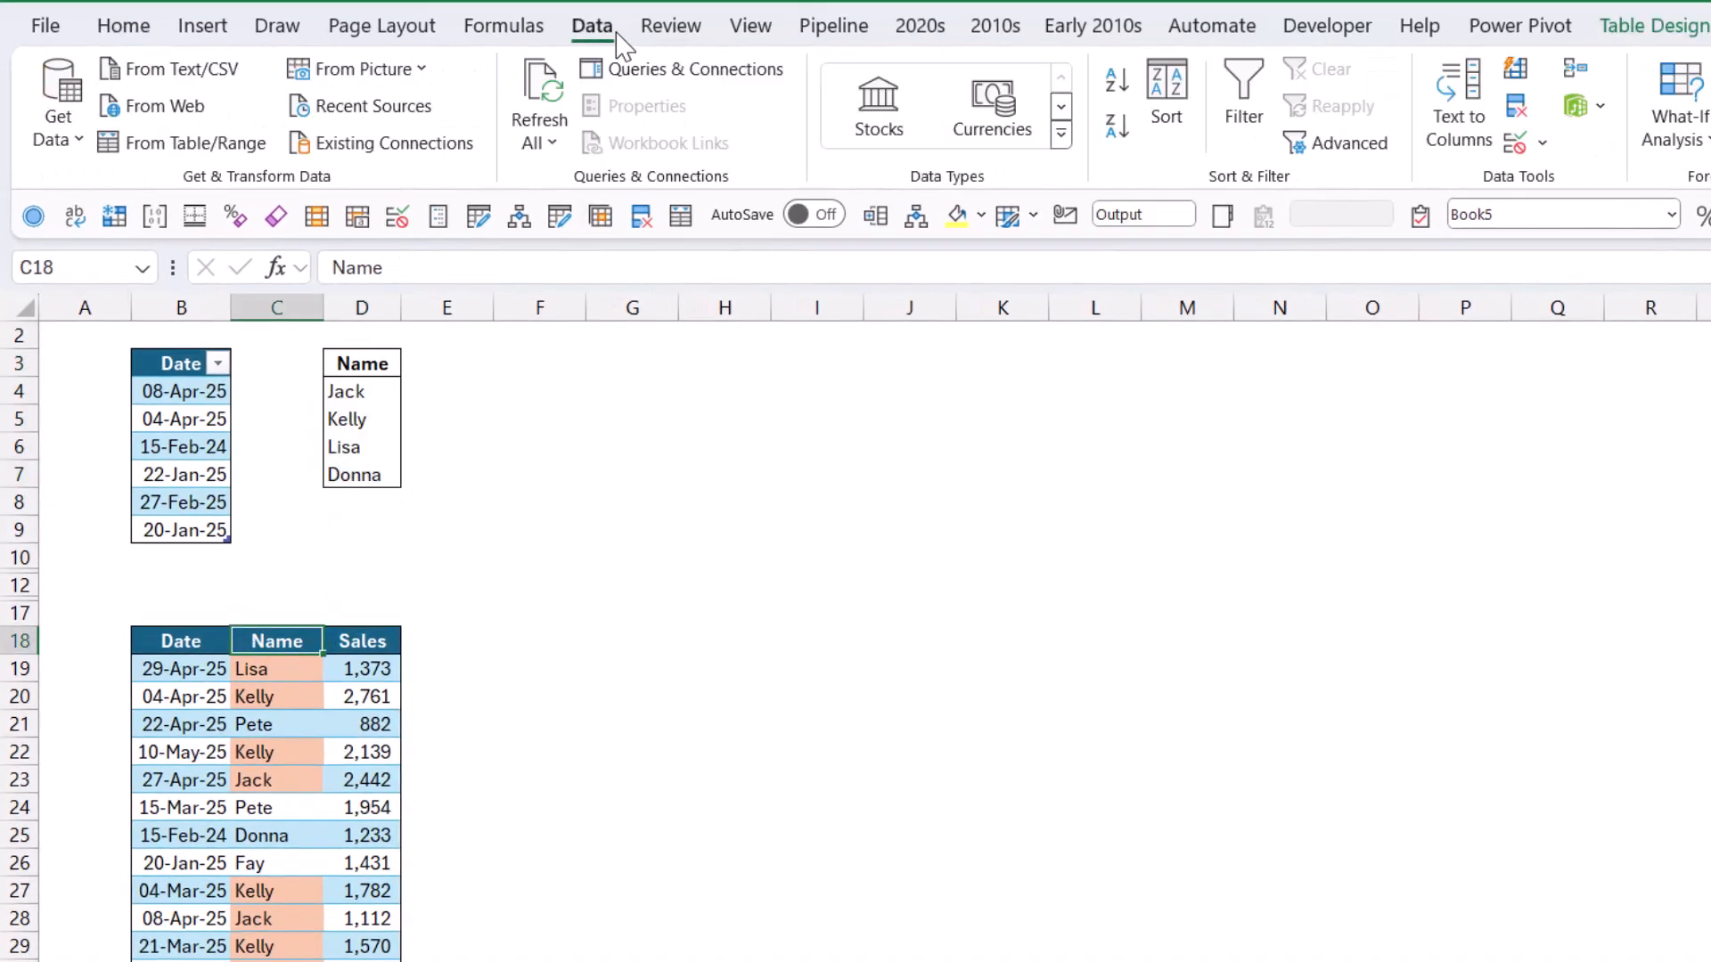
{"action": "left_click", "coordinate": [1346, 142]}
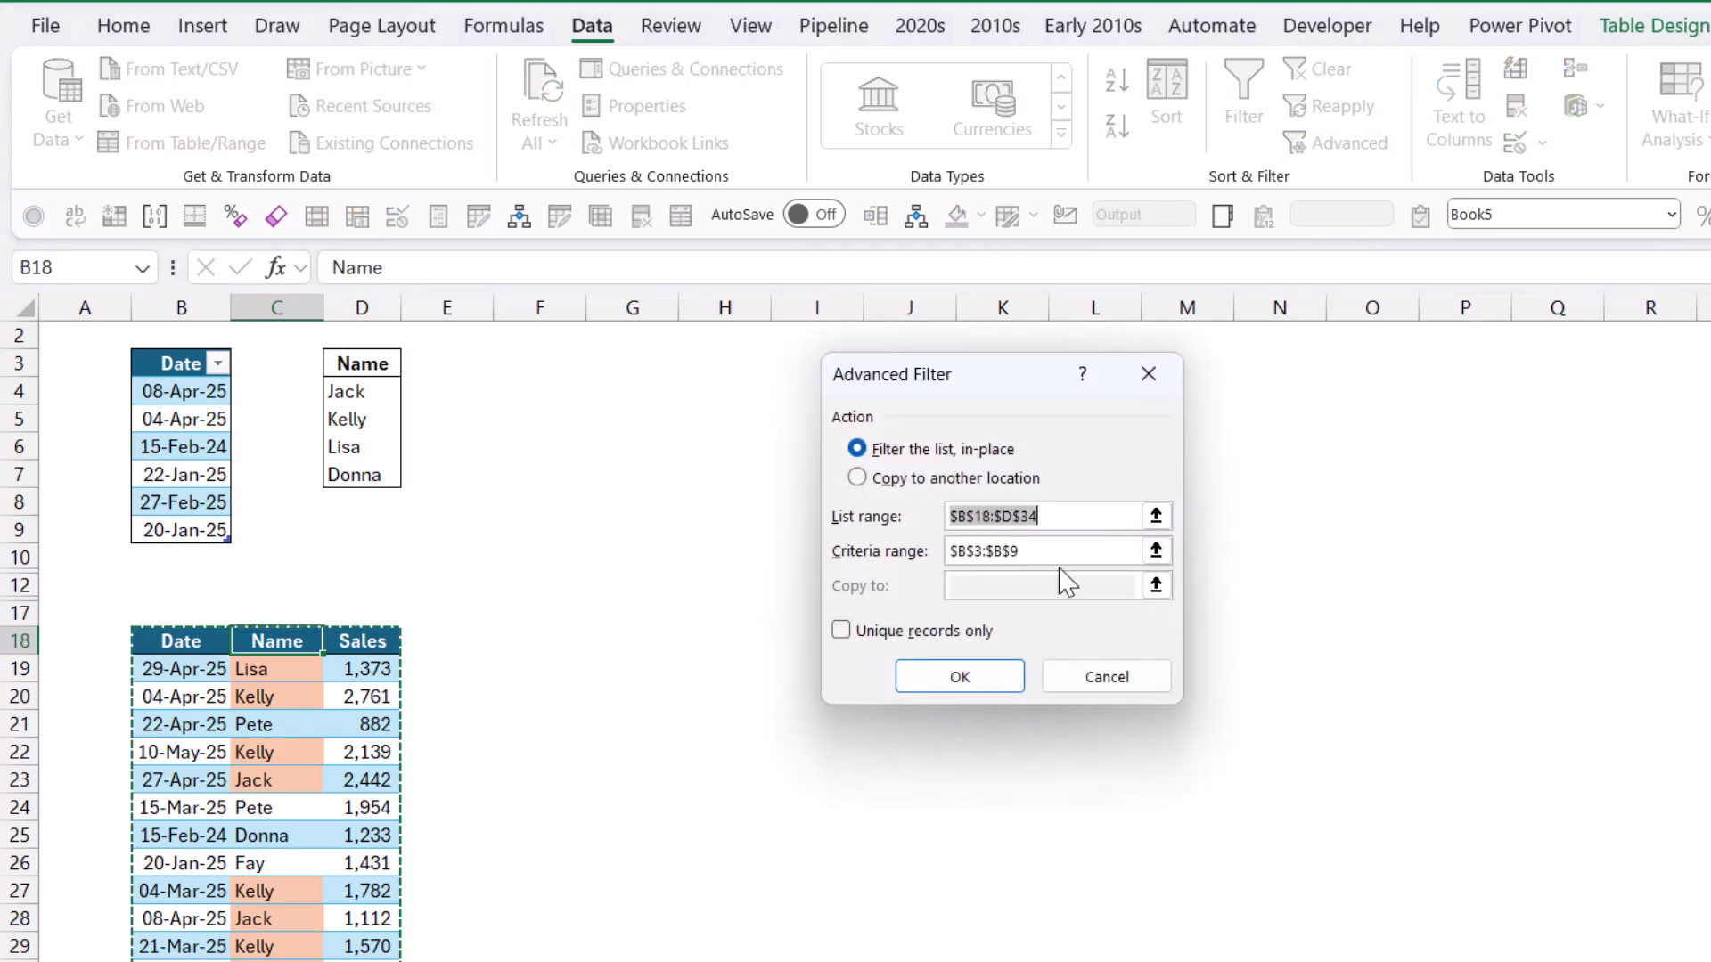
{"action": "left_click", "coordinate": [1155, 550]}
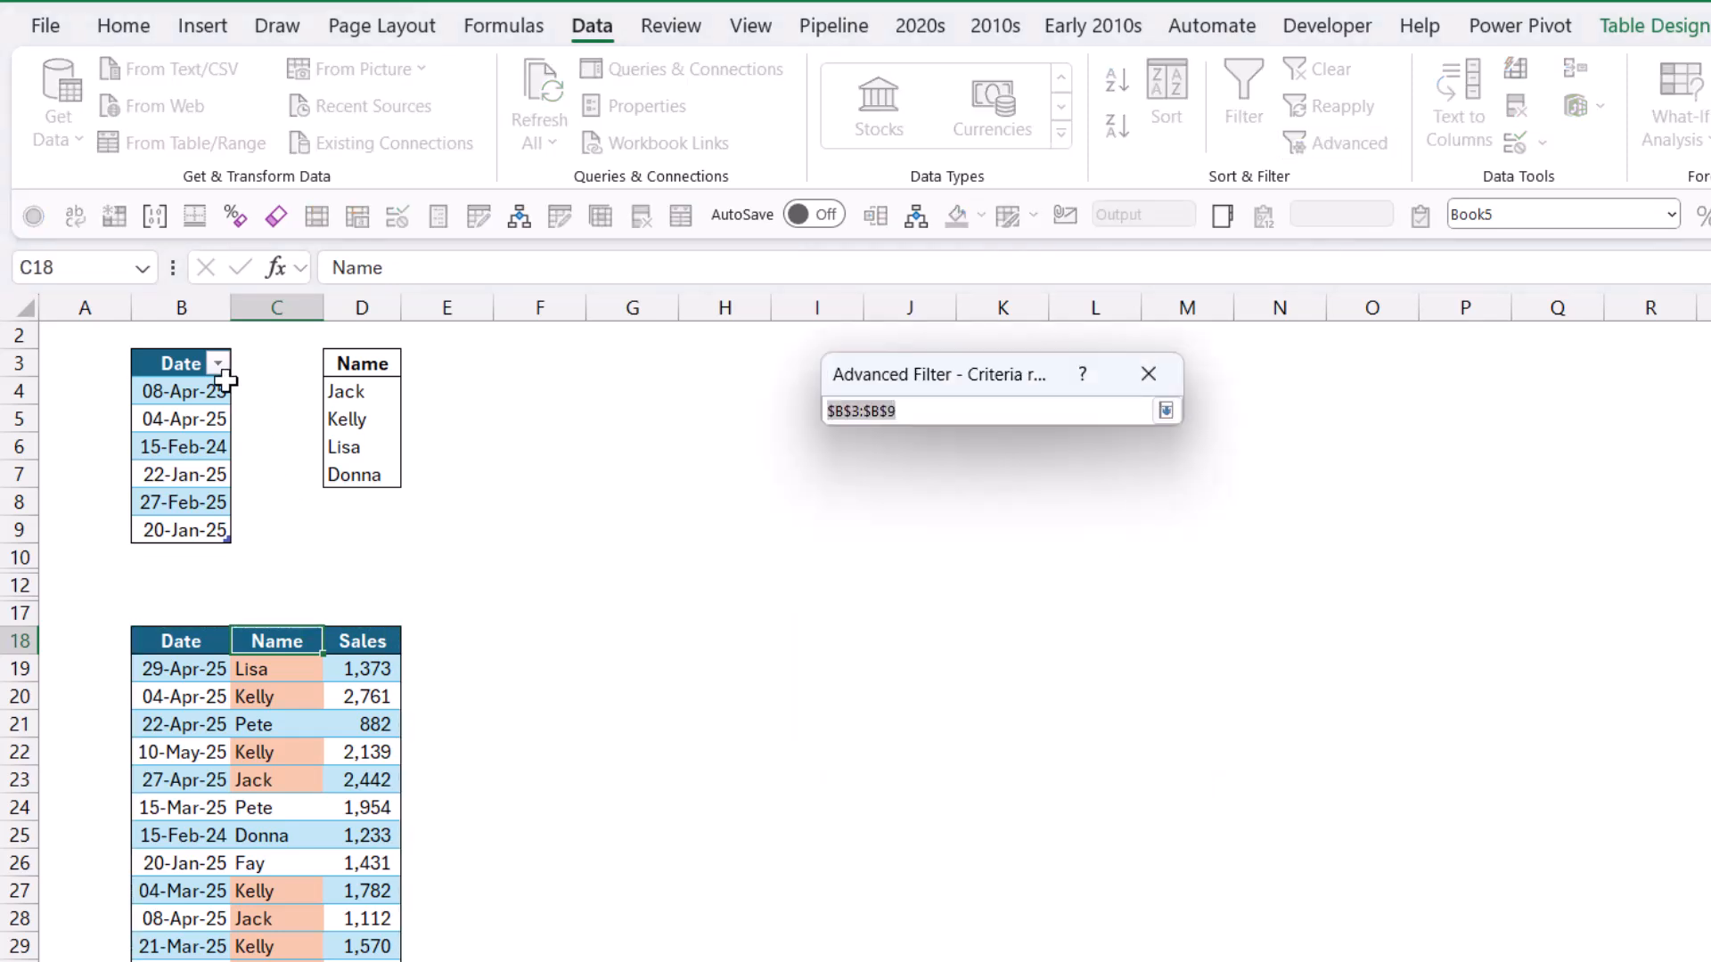
{"action": "left_click_drag", "start_coordinate": [180, 382], "coordinate": [181, 532]}
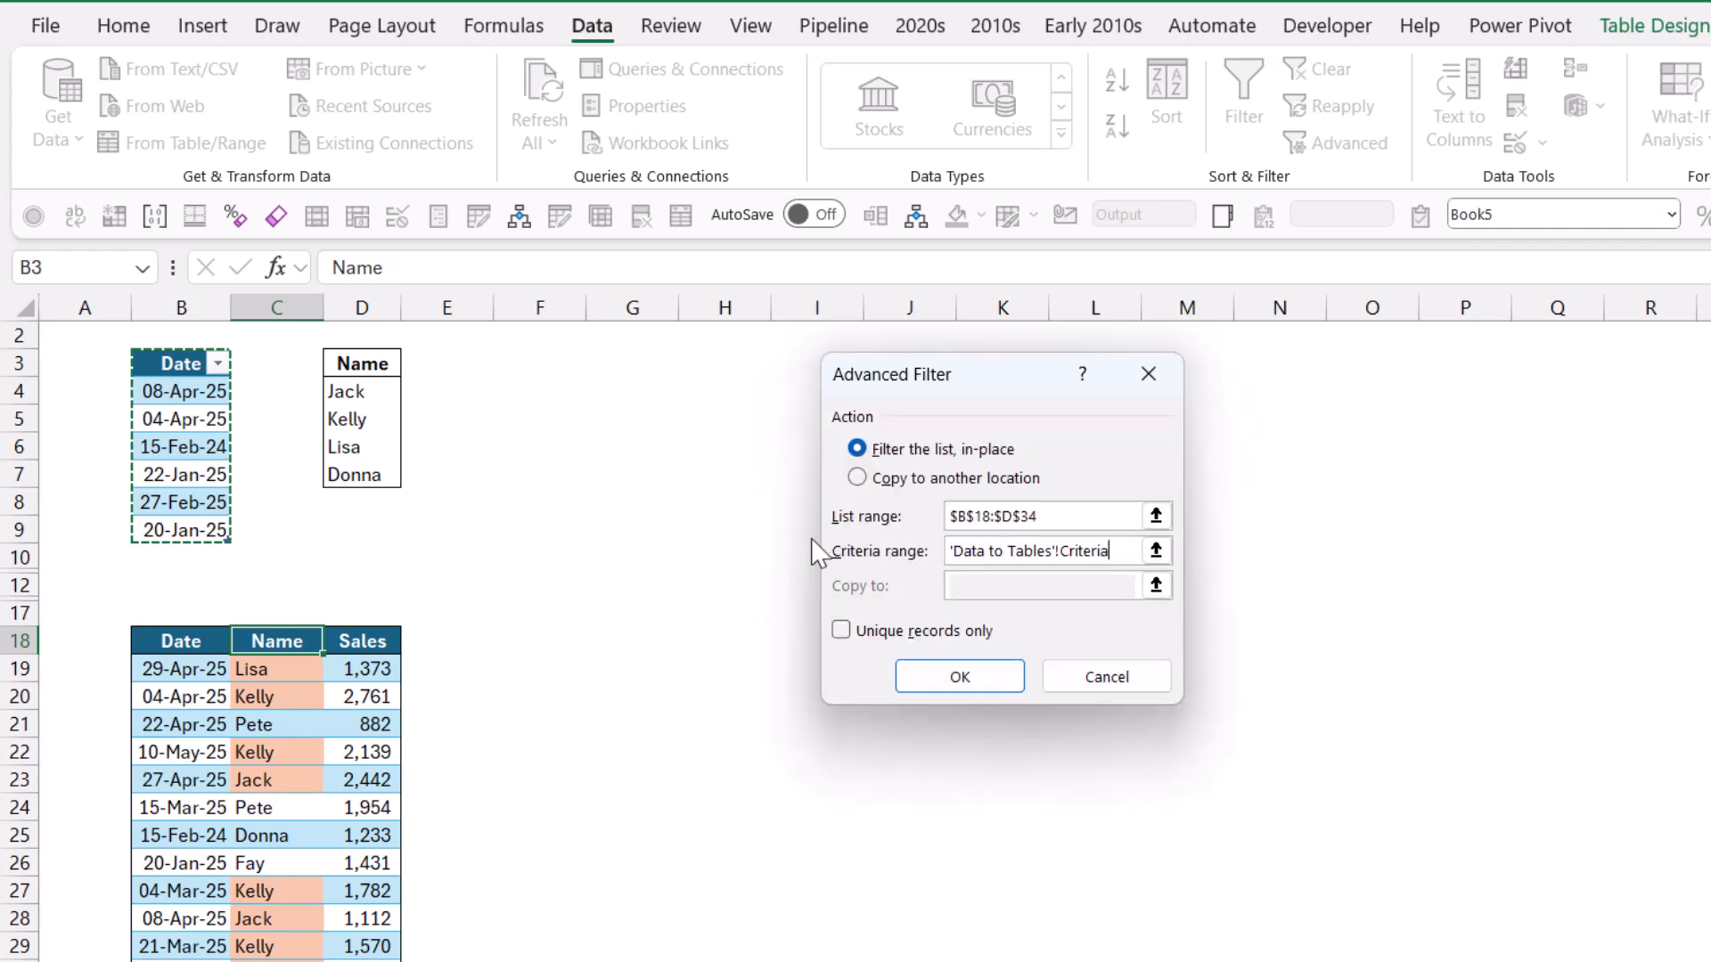
{"action": "mouse_move", "coordinate": [1002, 663]}
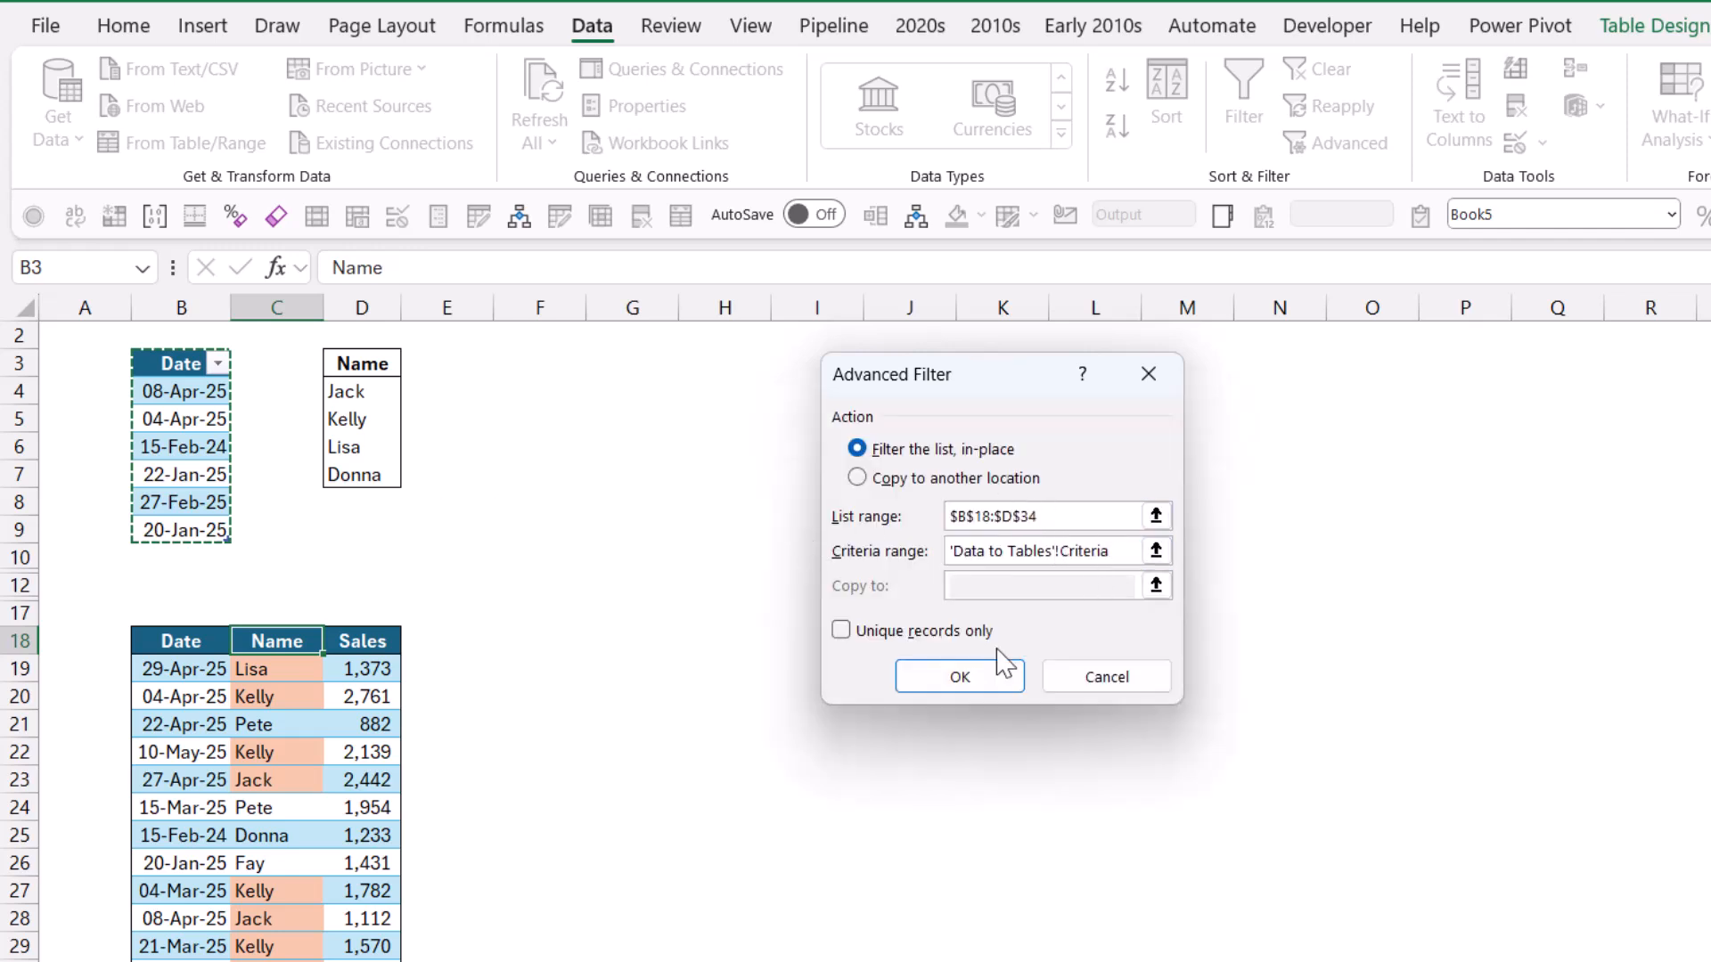
{"action": "left_click", "coordinate": [959, 676]}
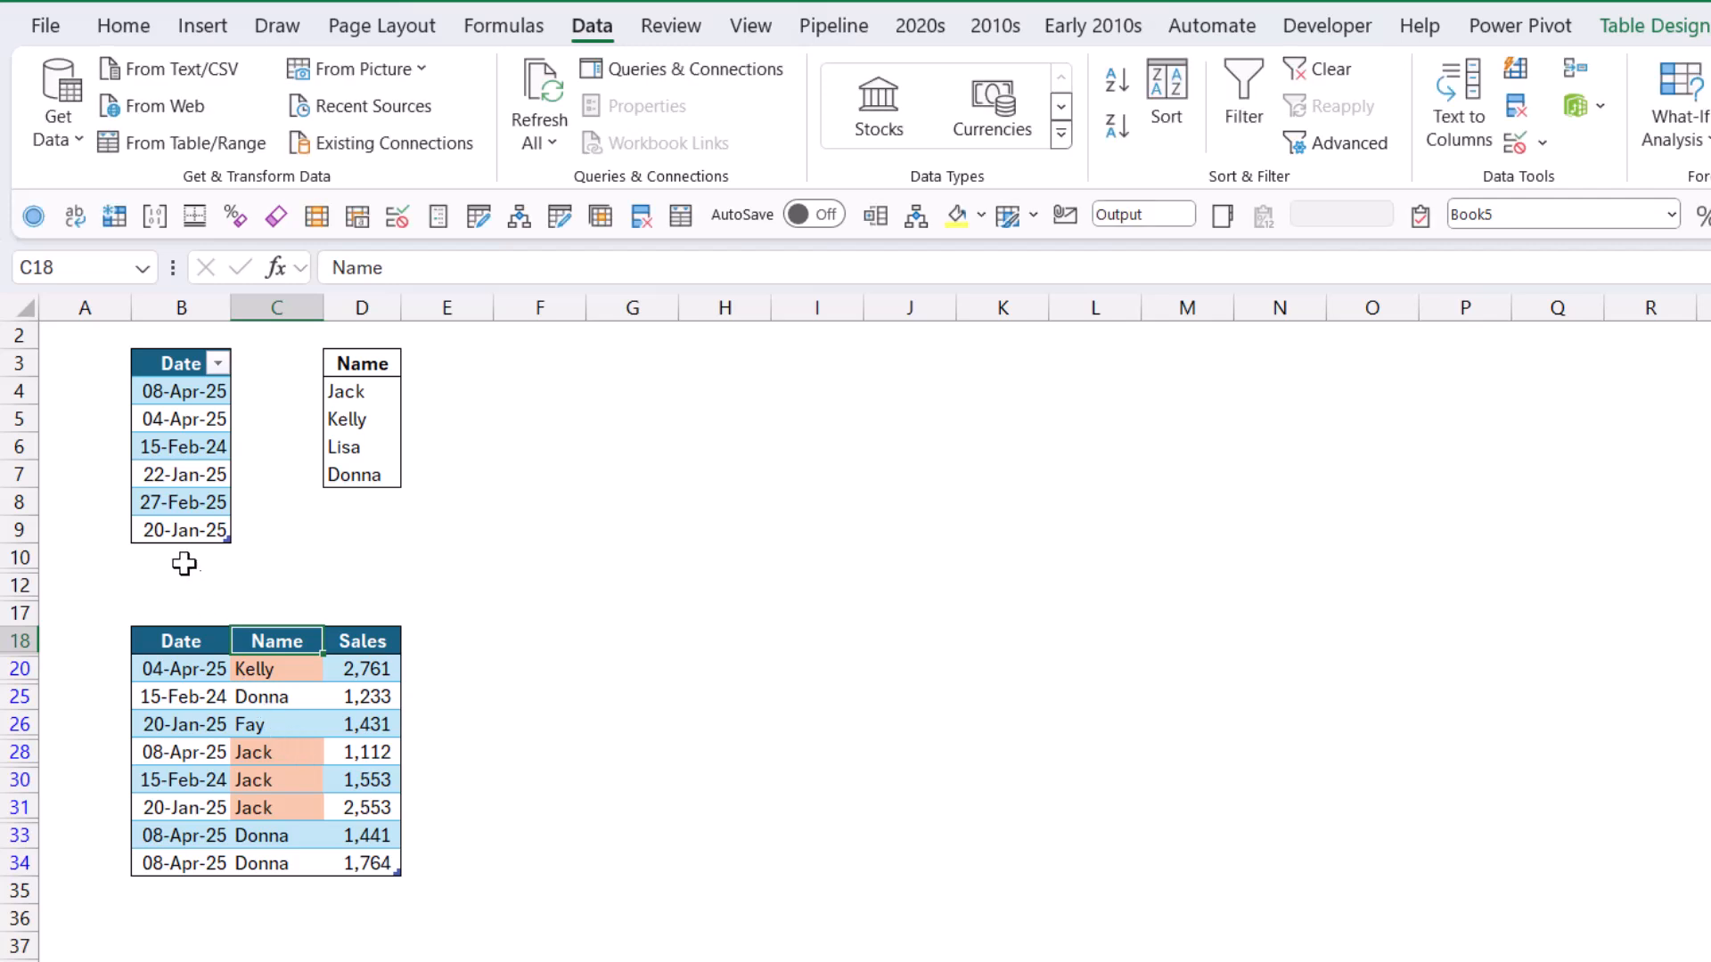
Add 20-Jan-25 as a new date below the Date criteria table
{"action": "left_click", "coordinate": [180, 557]}
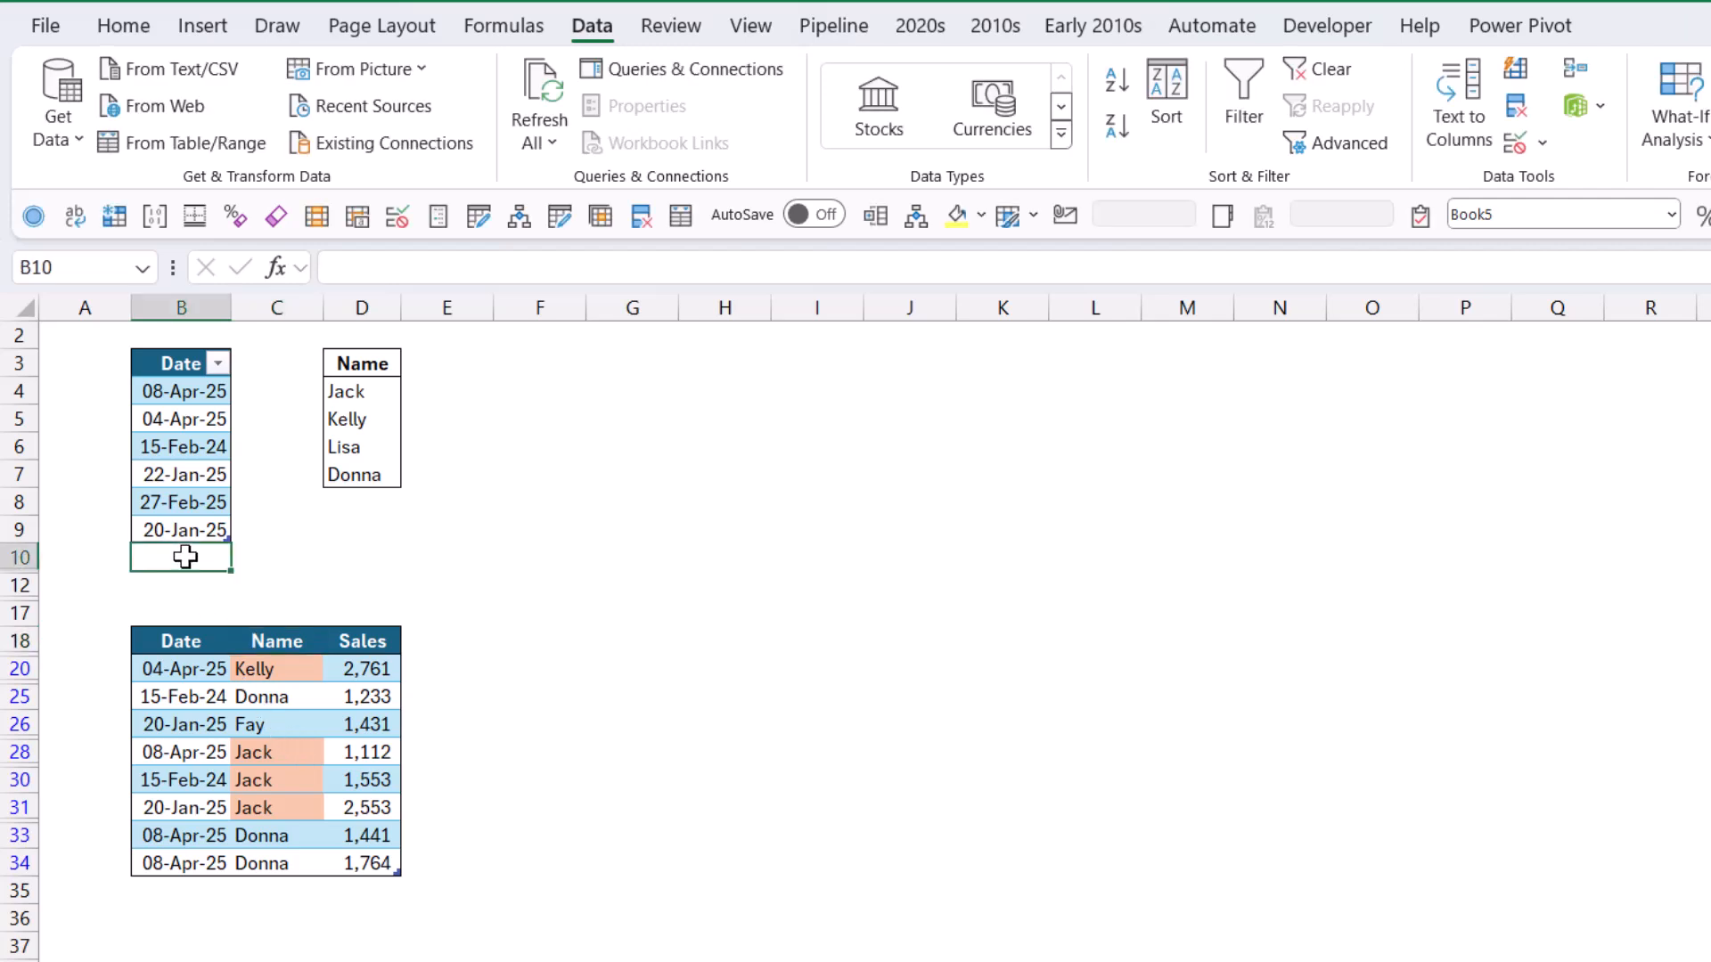
{"action": "type", "text": "20-01-2025"}
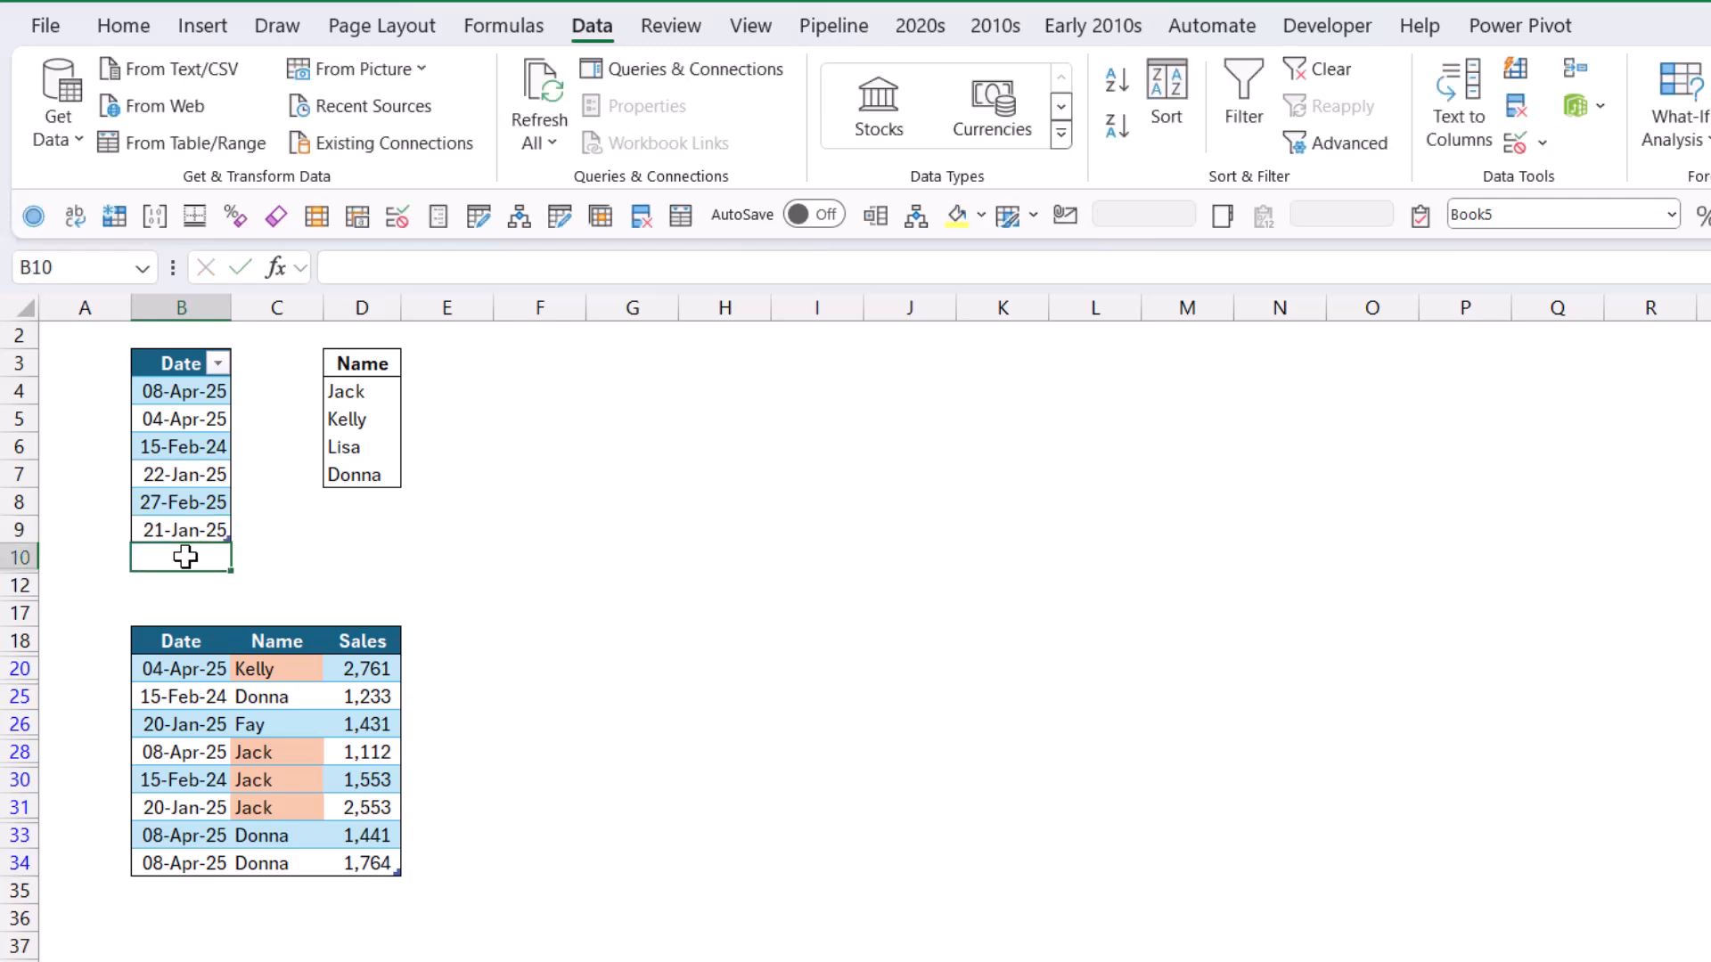
{"action": "type", "text": "20 Jan 2"}
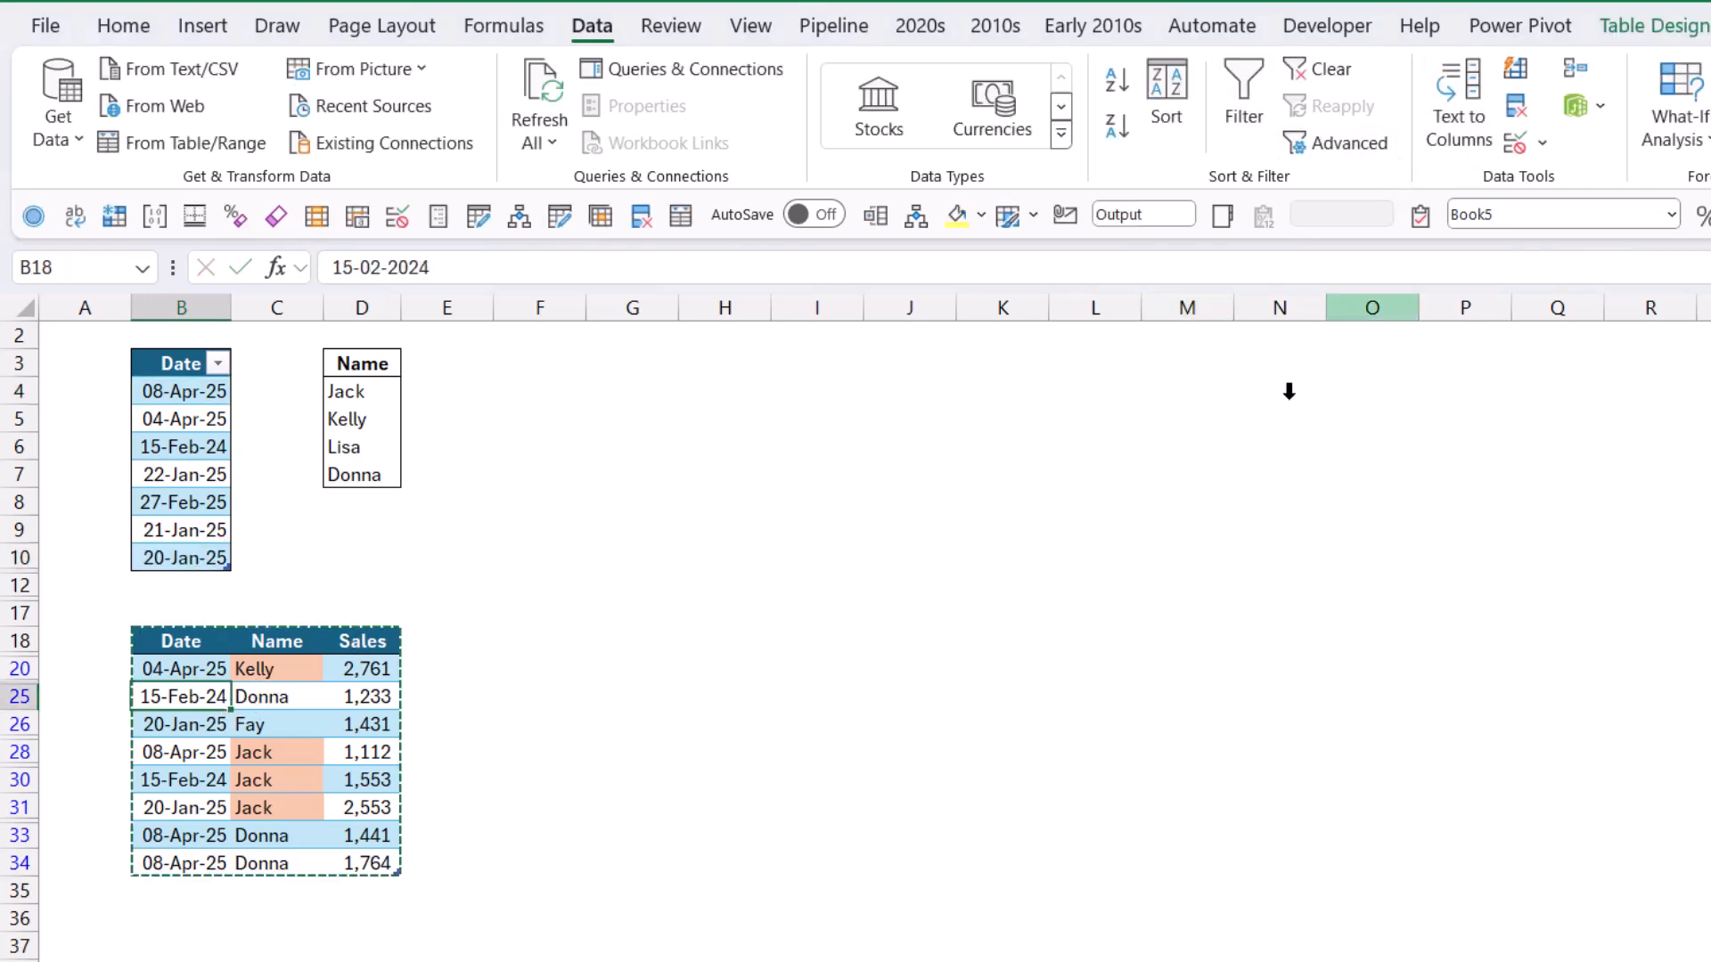
{"action": "left_click", "coordinate": [181, 696]}
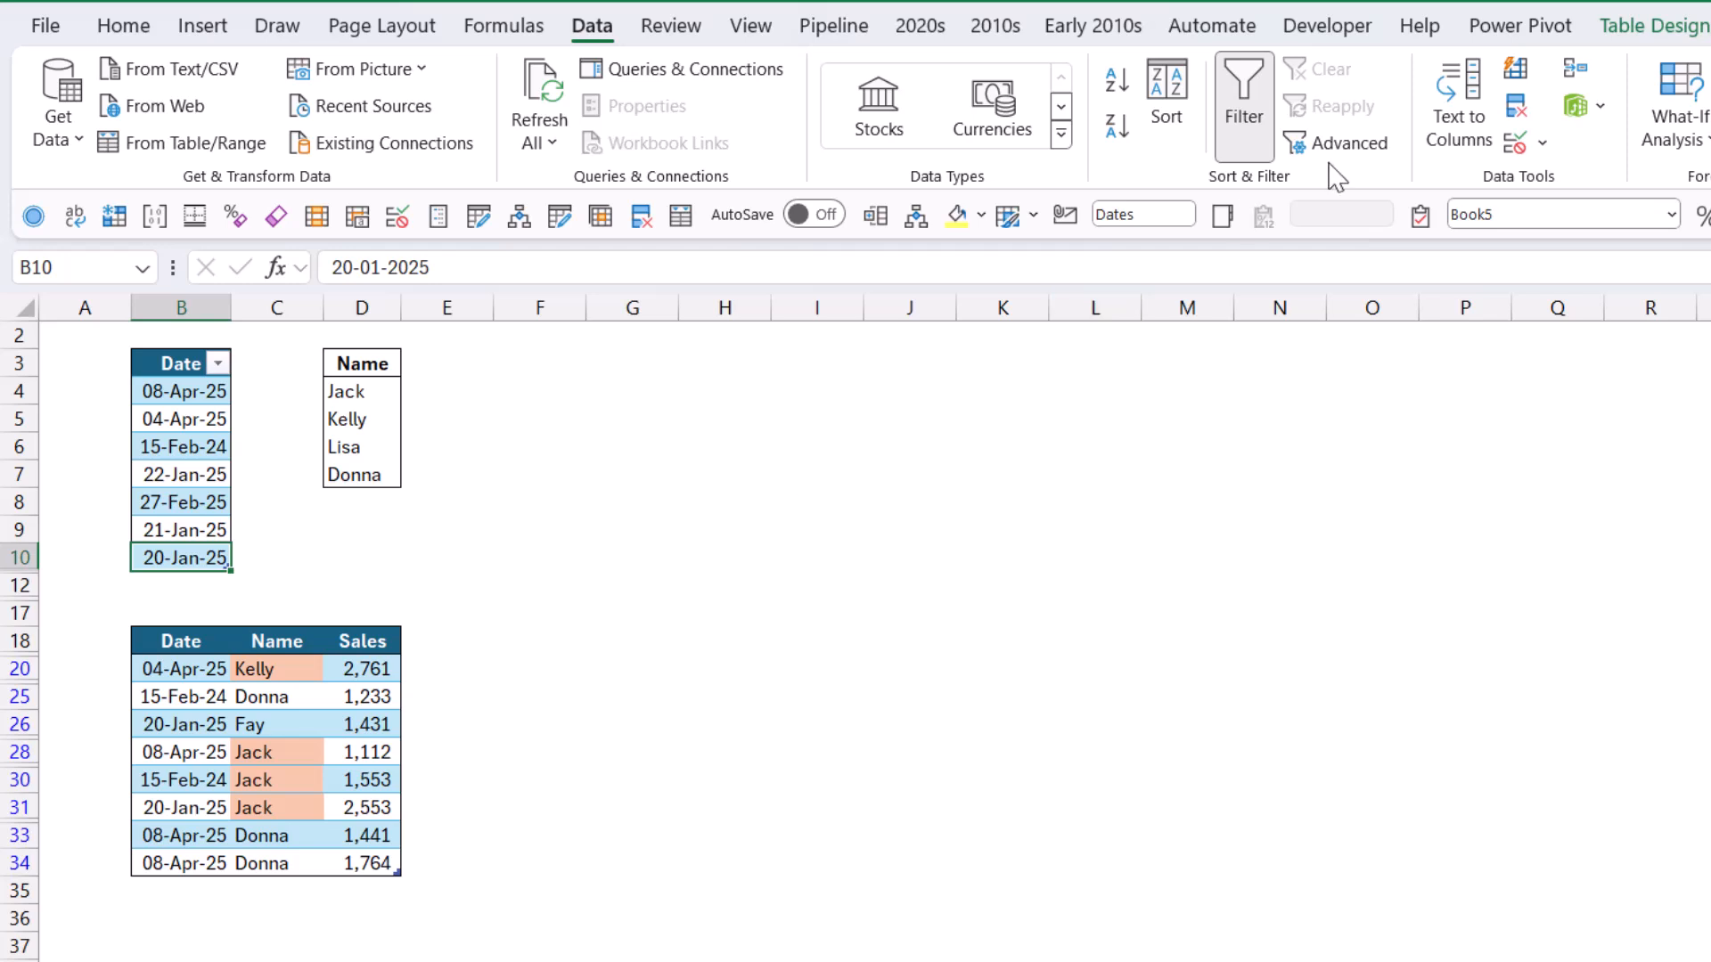
{"action": "left_click", "coordinate": [368, 669]}
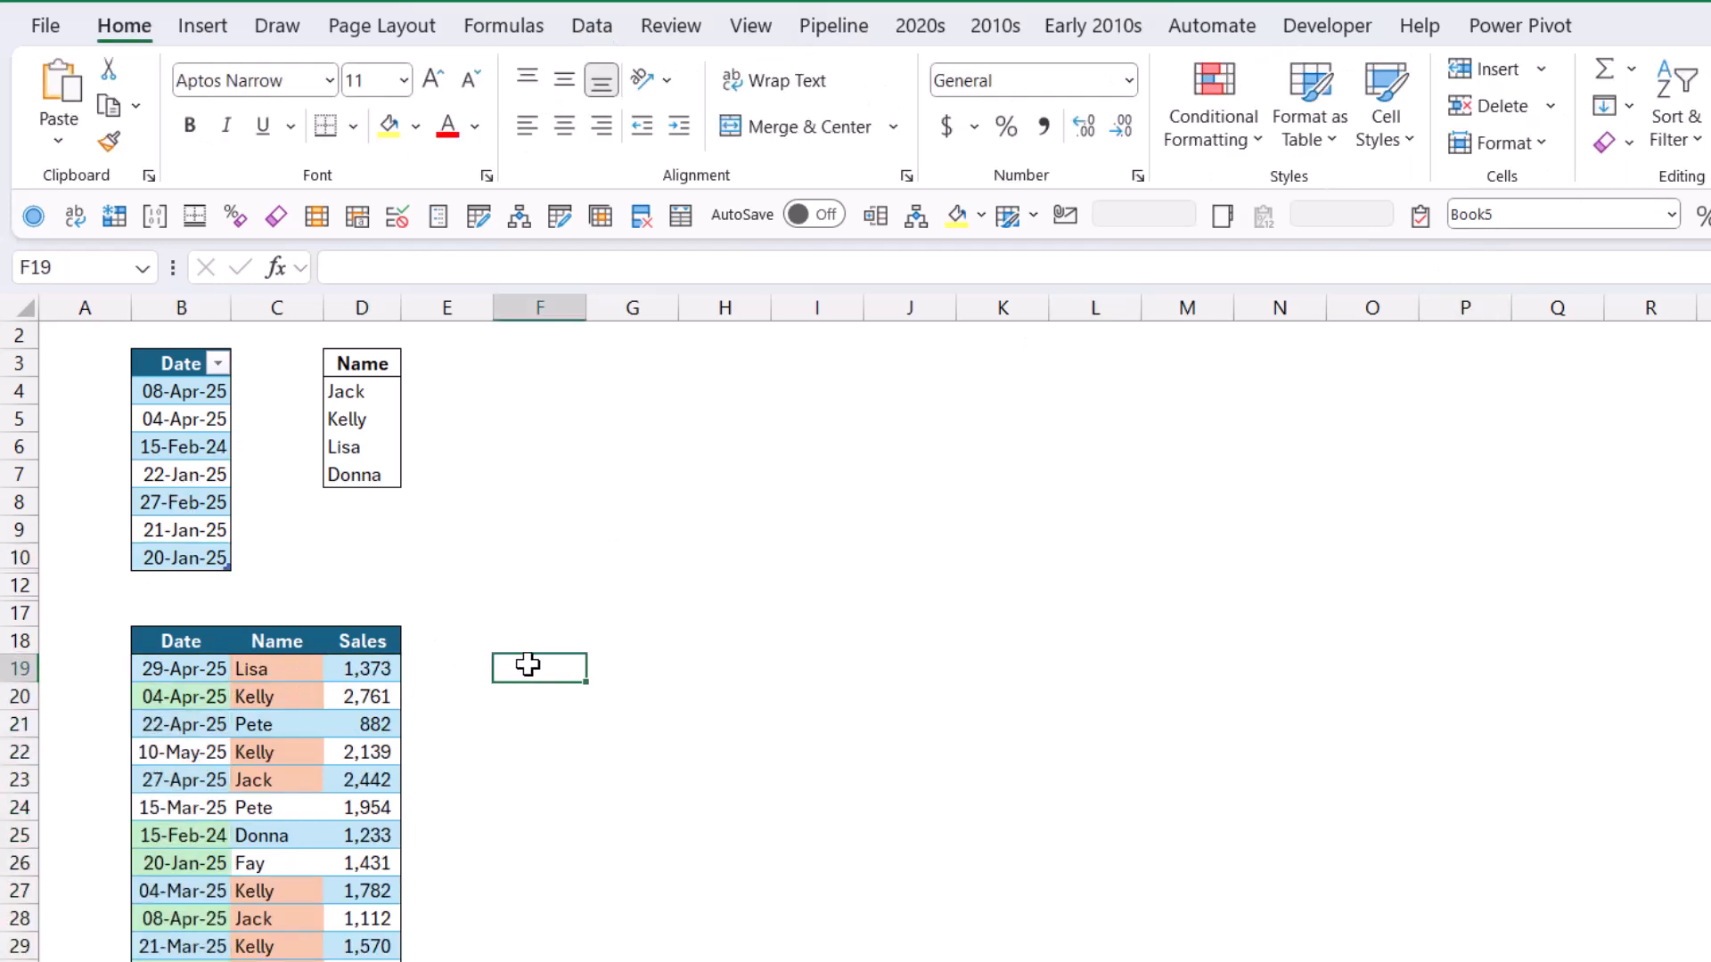
{"action": "type", "text": "="}
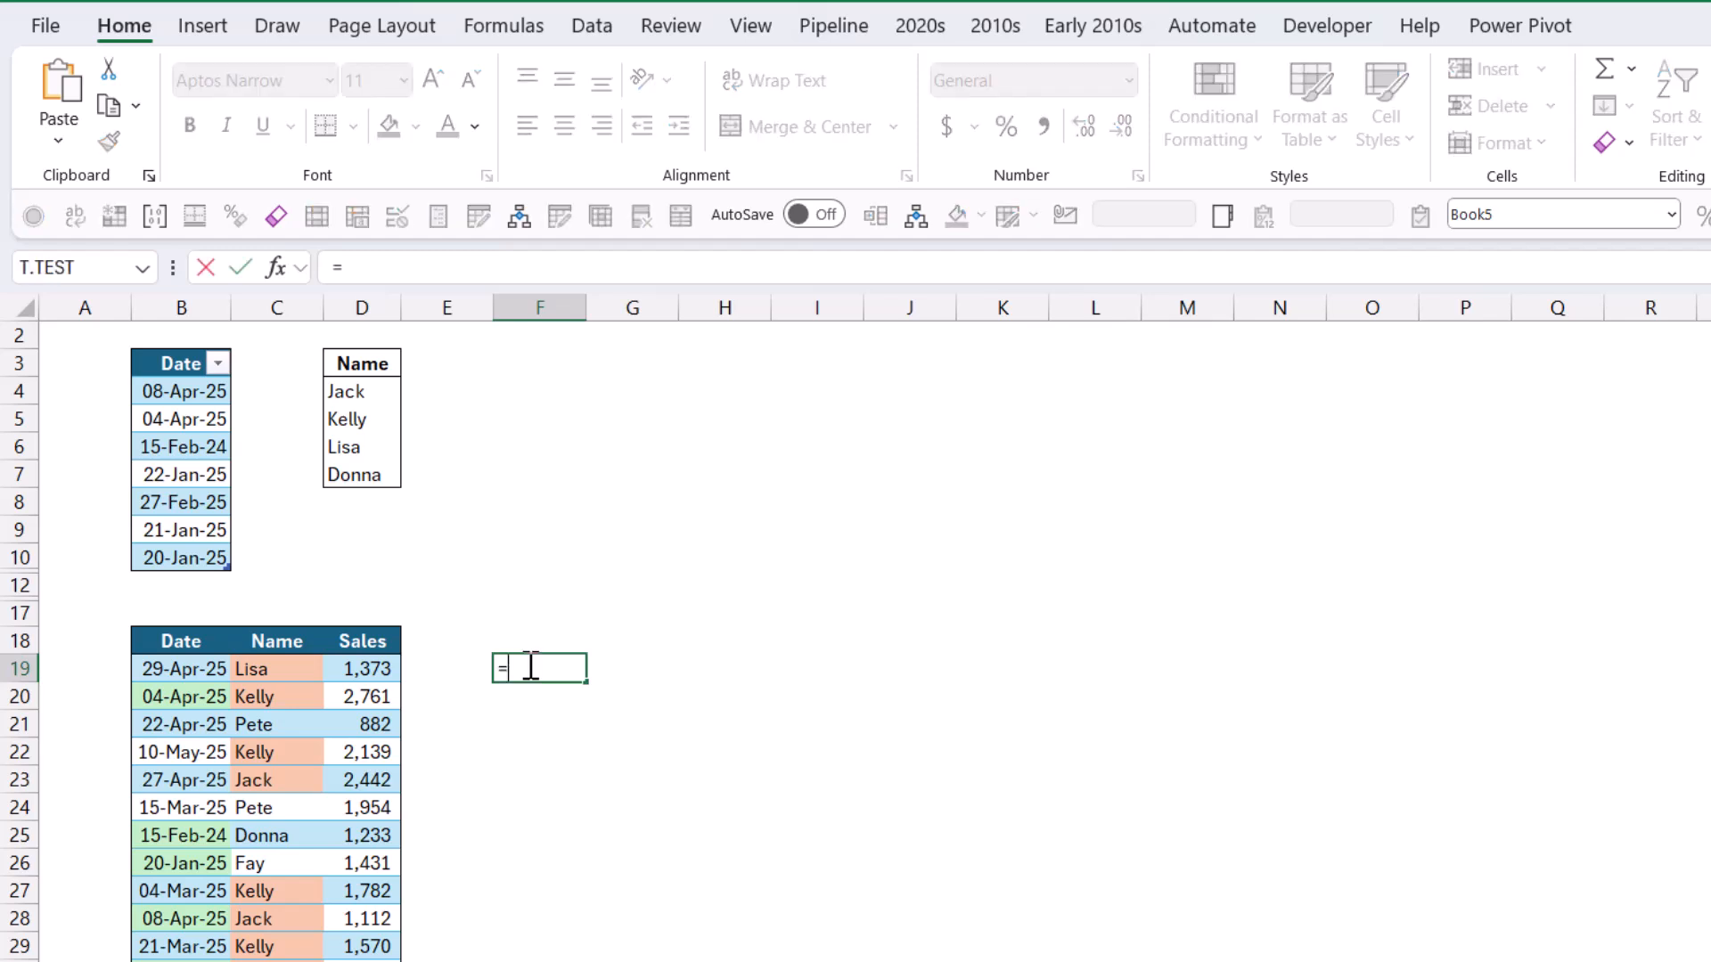
{"action": "type", "text": "COUNTIFS("}
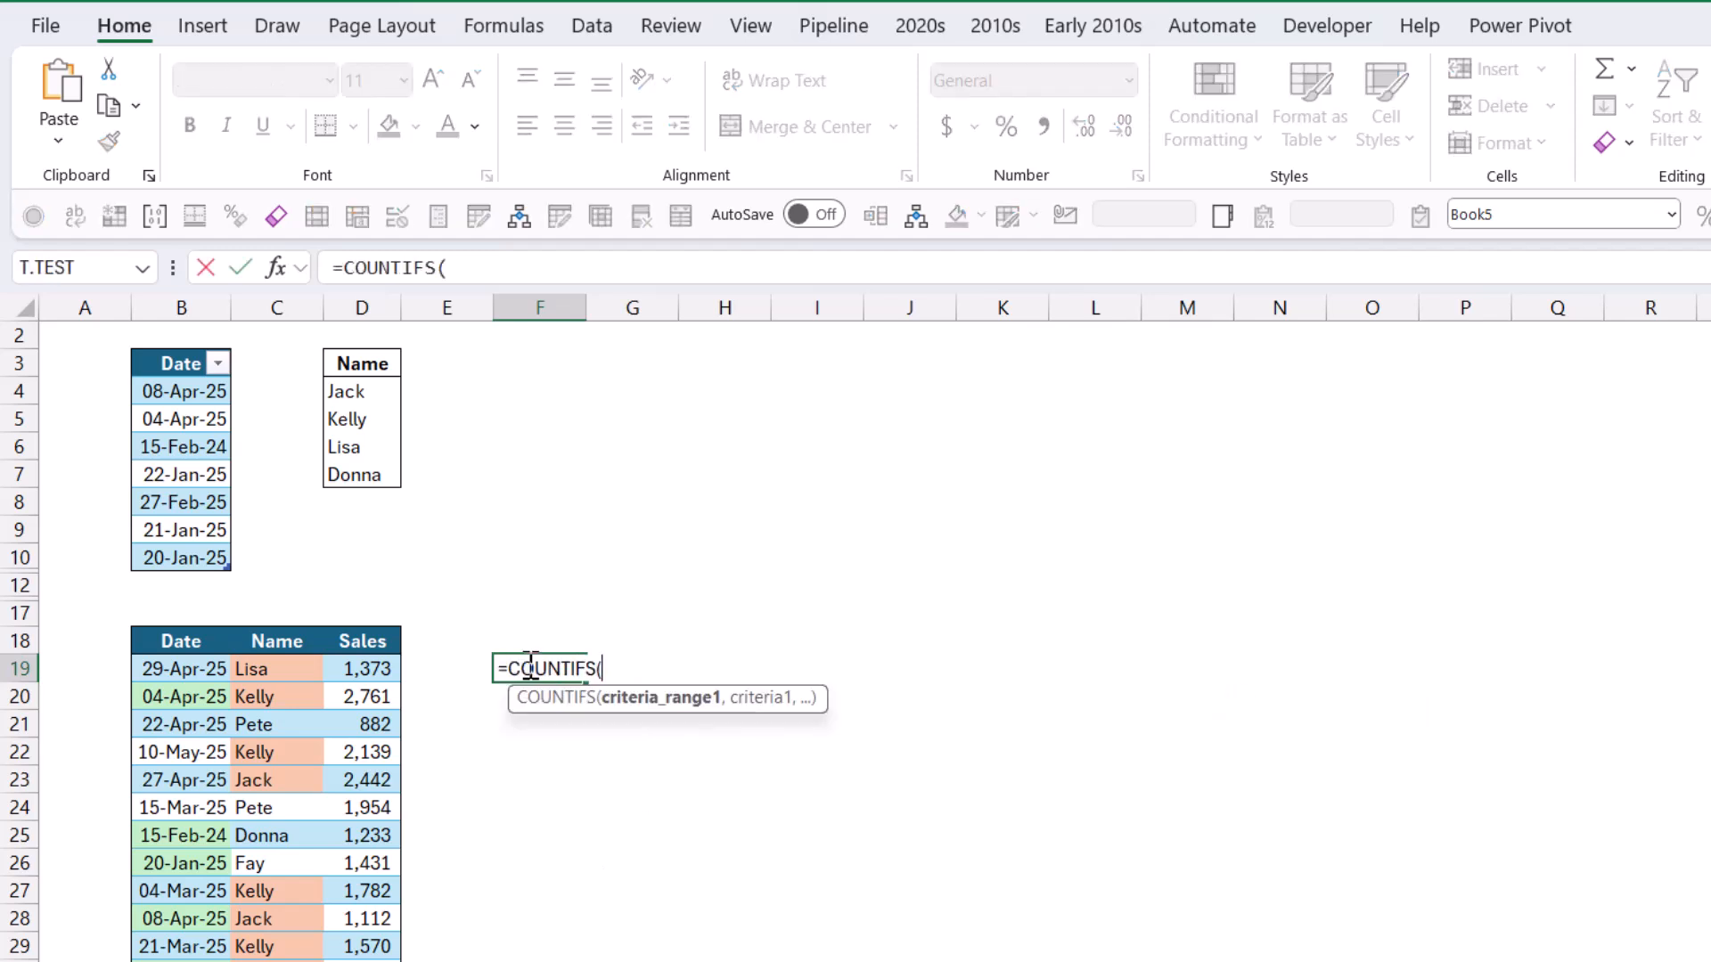
{"action": "left_click_drag", "start_coordinate": [181, 390], "coordinate": [181, 529]}
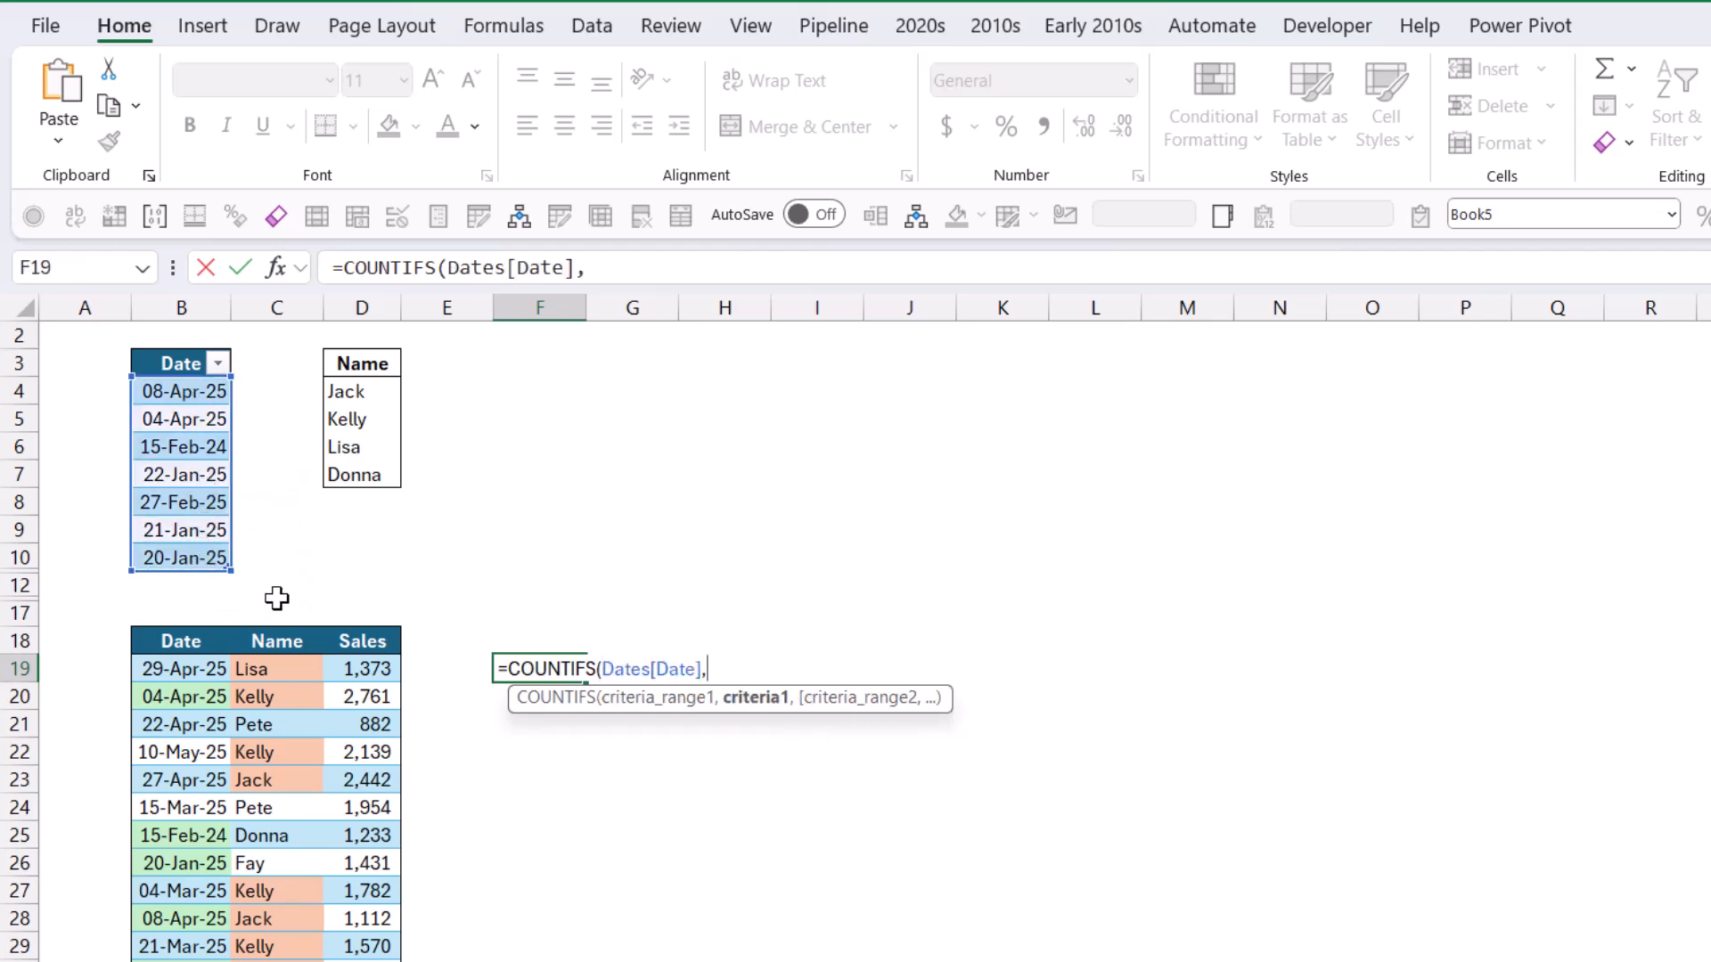
{"action": "left_click", "coordinate": [181, 669]}
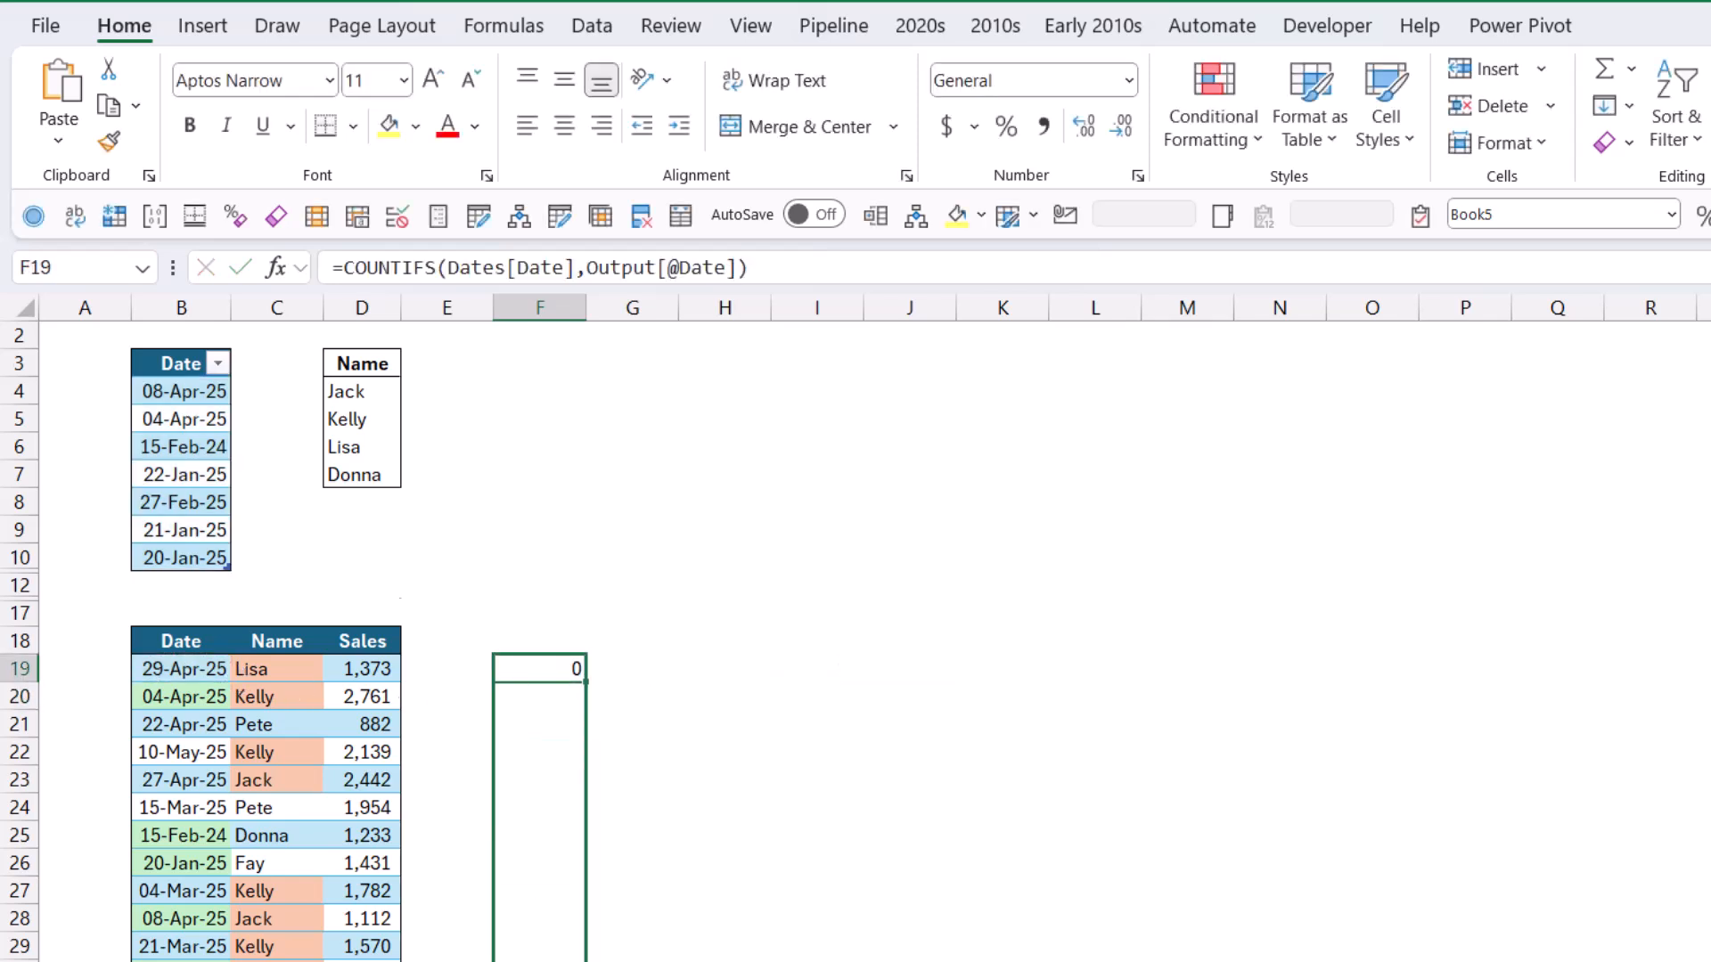
{"action": "scroll", "scroll_direction": "down", "scroll_amount": 3}
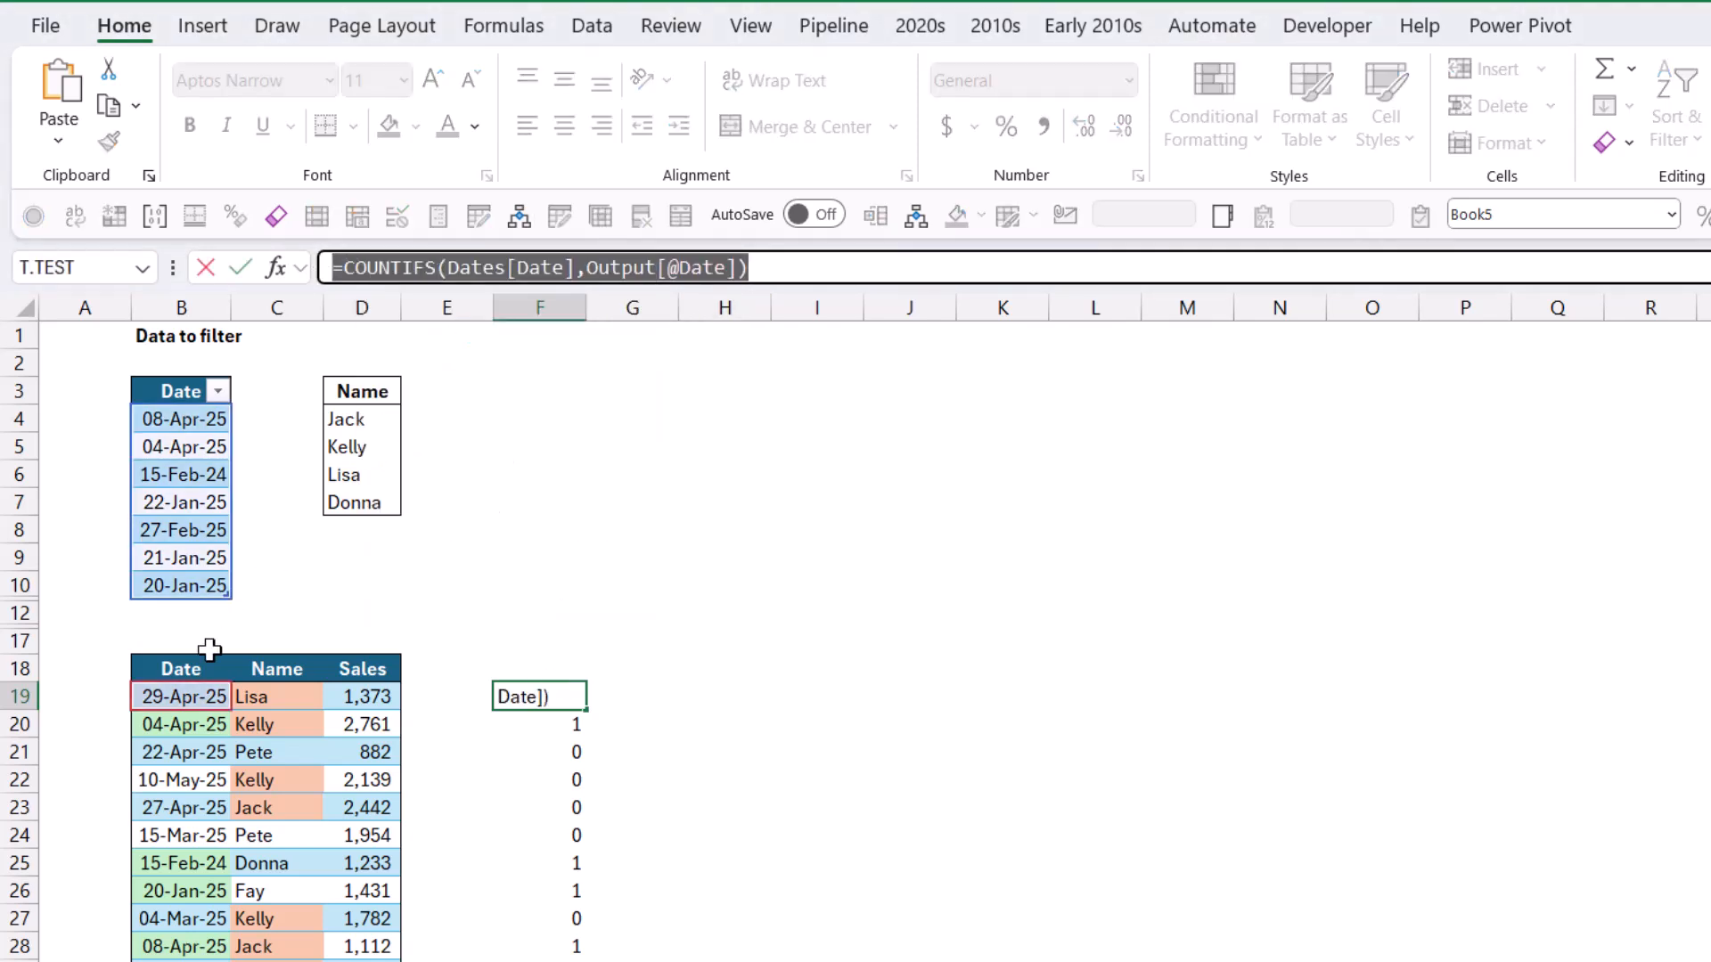
{"action": "left_click", "coordinate": [181, 695]}
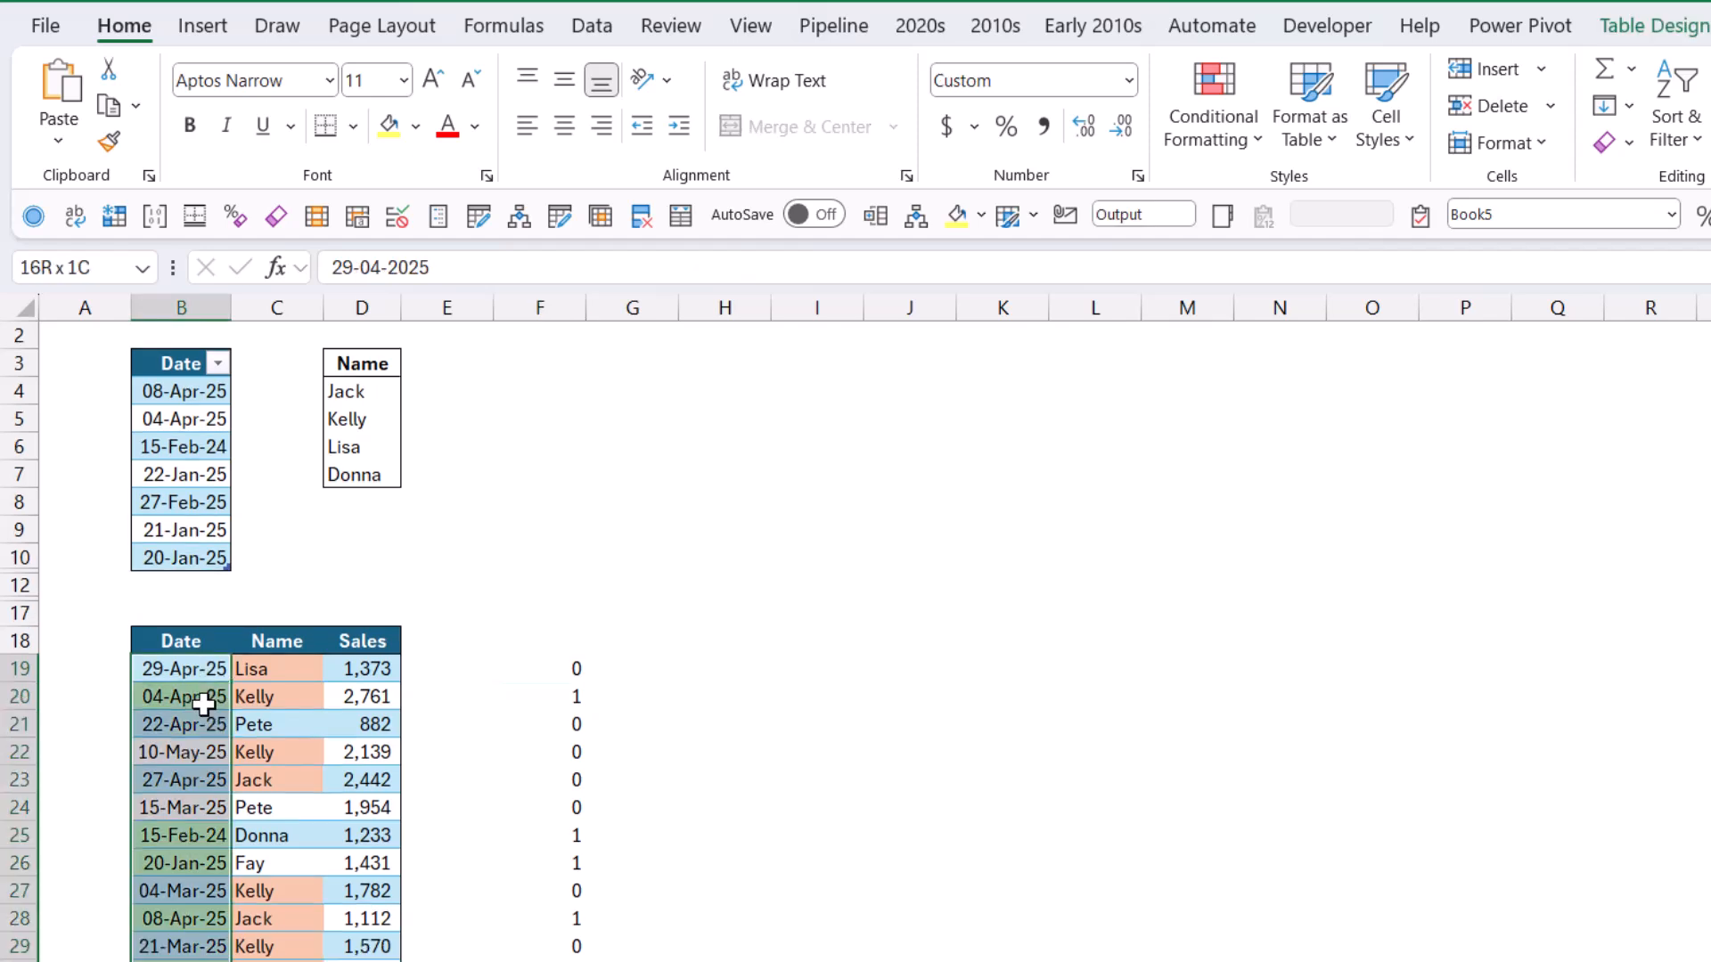
{"action": "left_click", "coordinate": [1211, 103]}
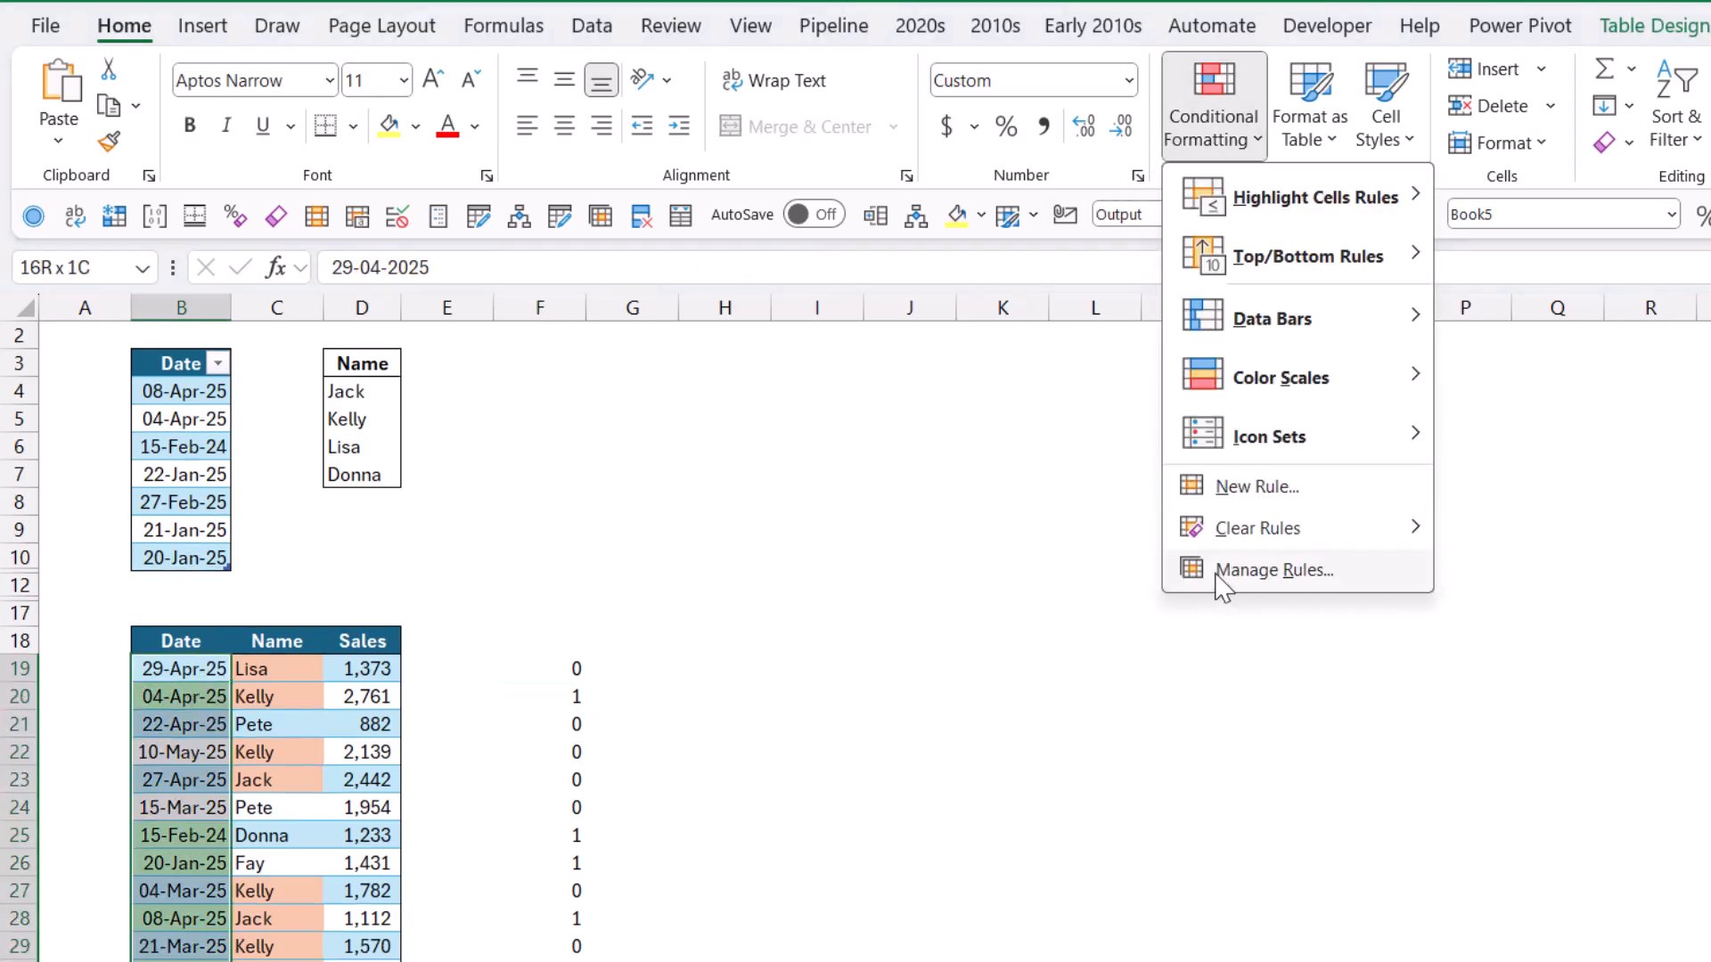
{"action": "left_click", "coordinate": [1273, 569]}
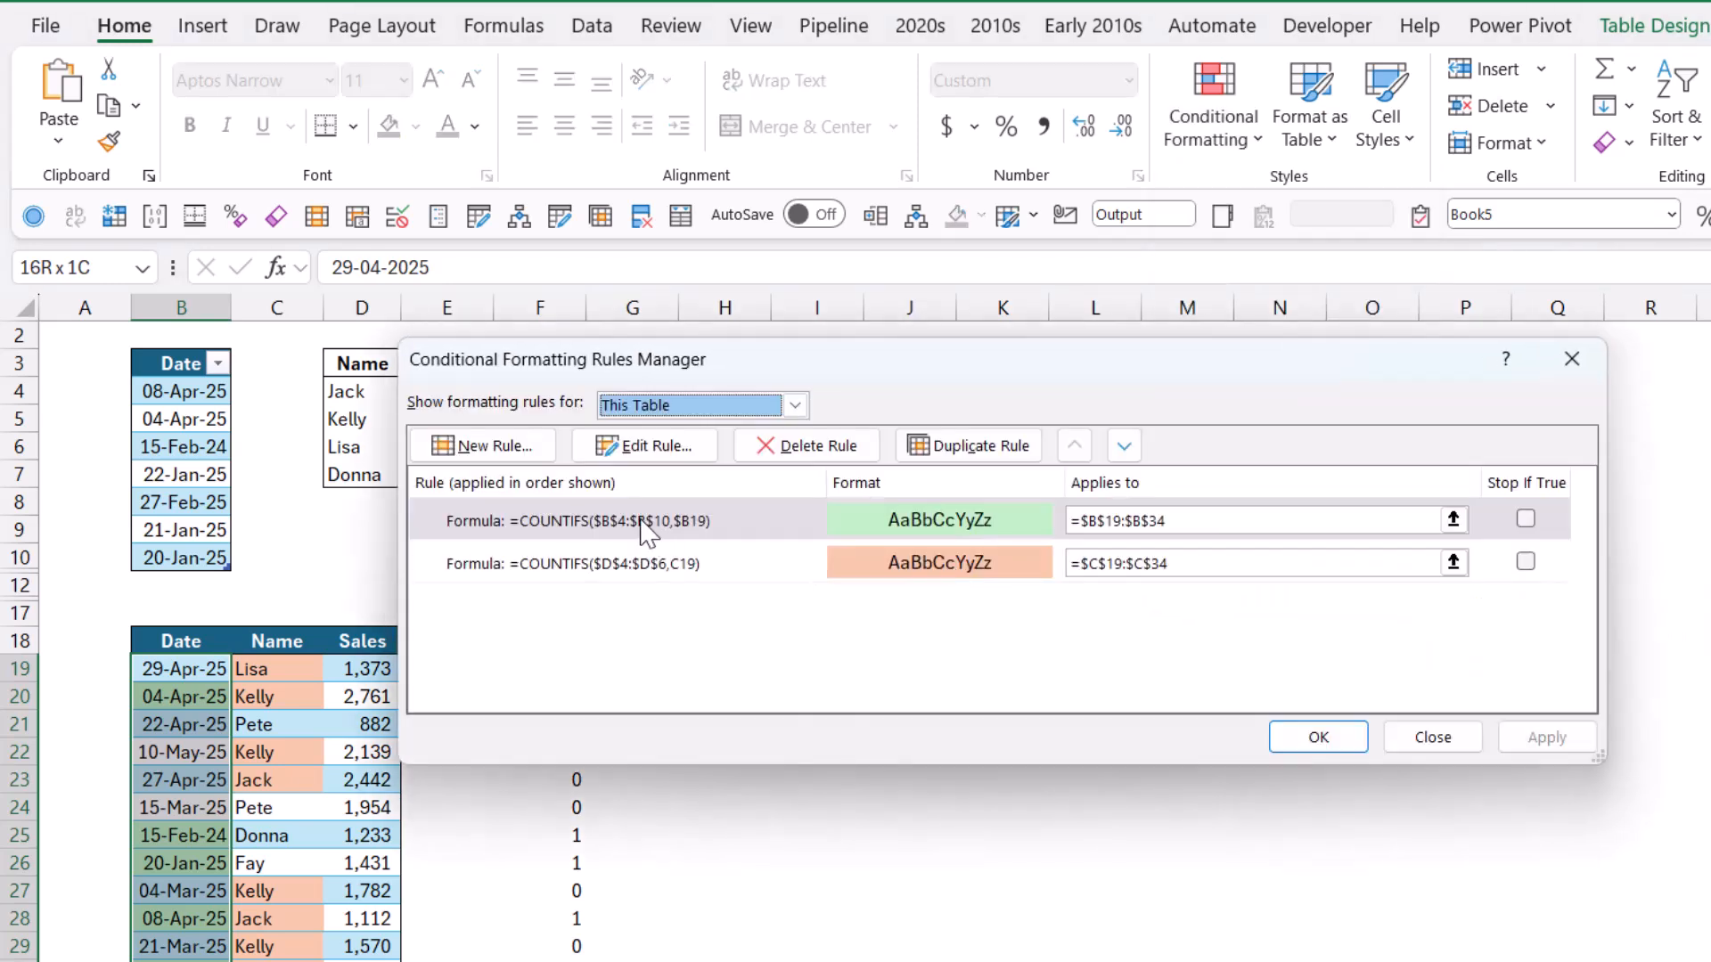
{"action": "left_click", "coordinate": [612, 520]}
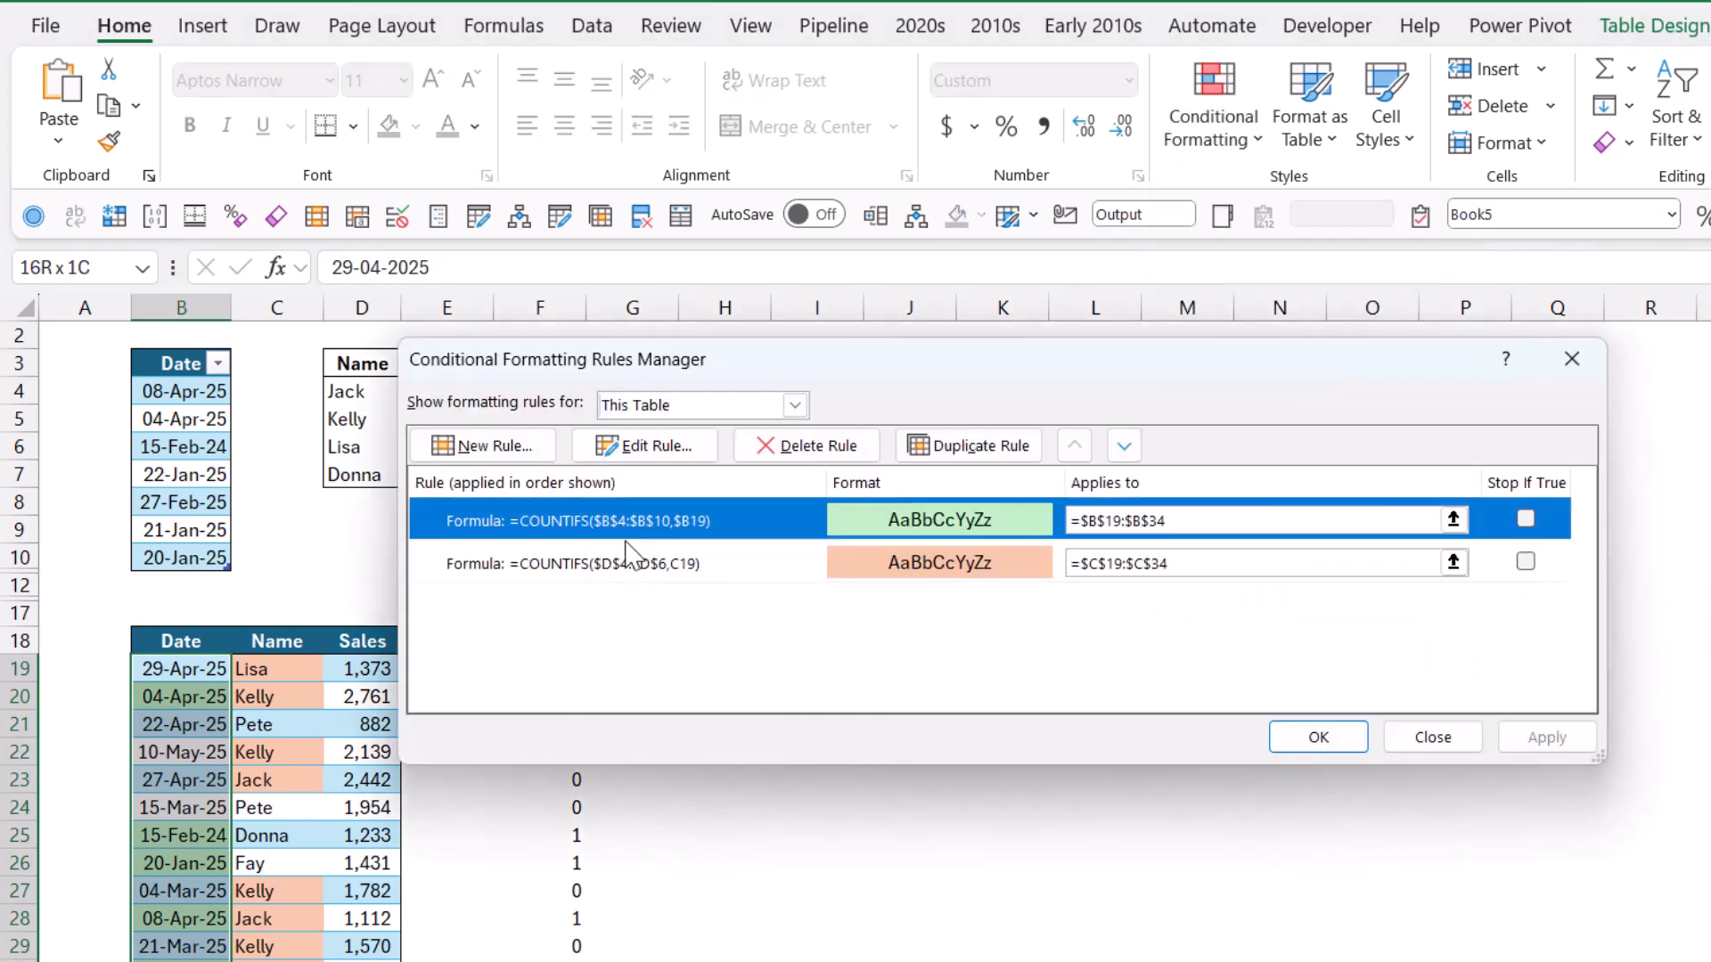
{"action": "left_click", "coordinate": [642, 445]}
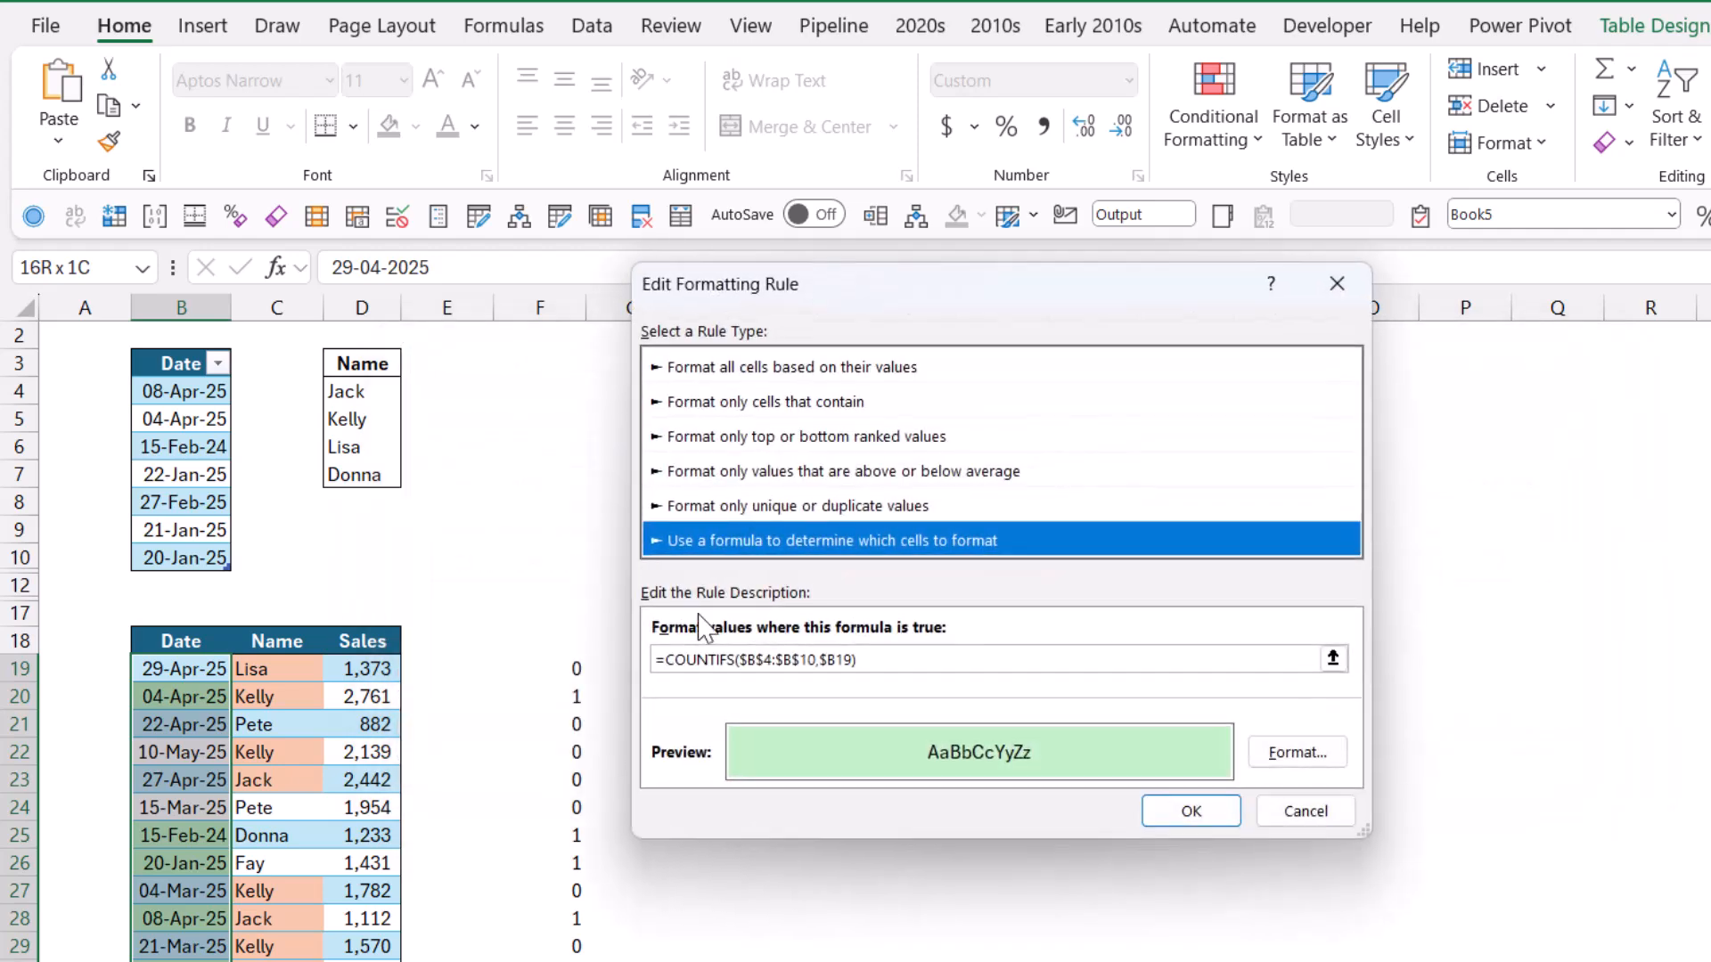
{"action": "left_click", "coordinate": [753, 660]}
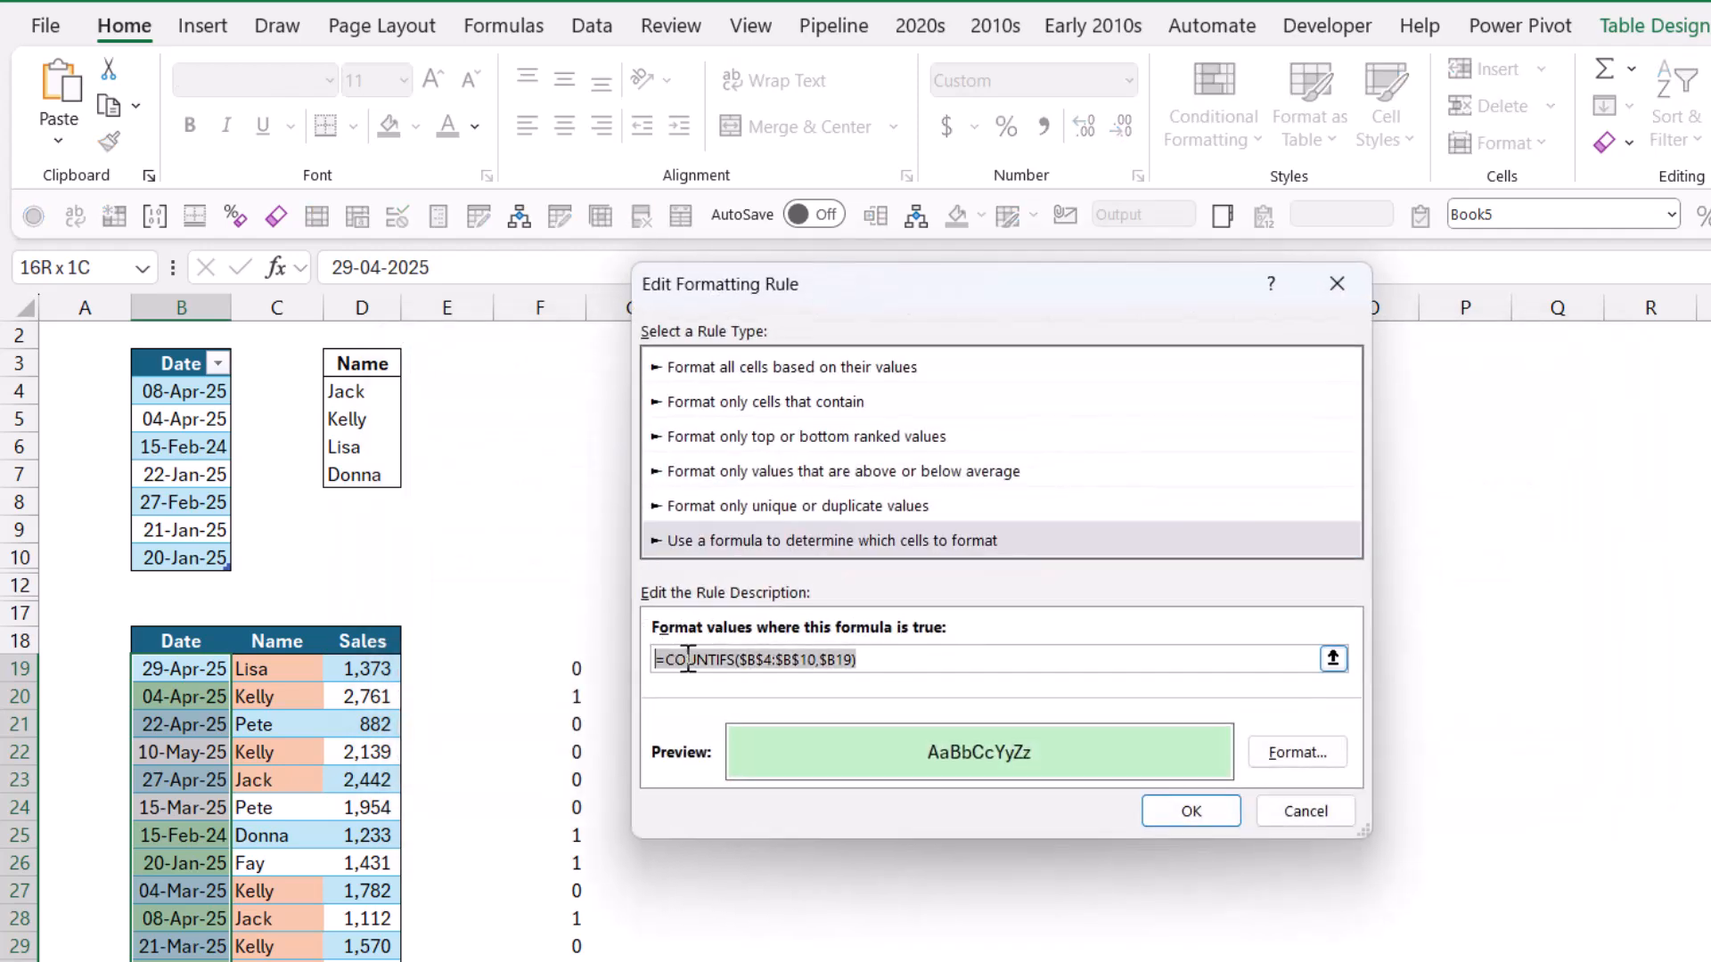
{"action": "type", "text": "=COUNTIFS(Dates[Date],Output[@Date])"}
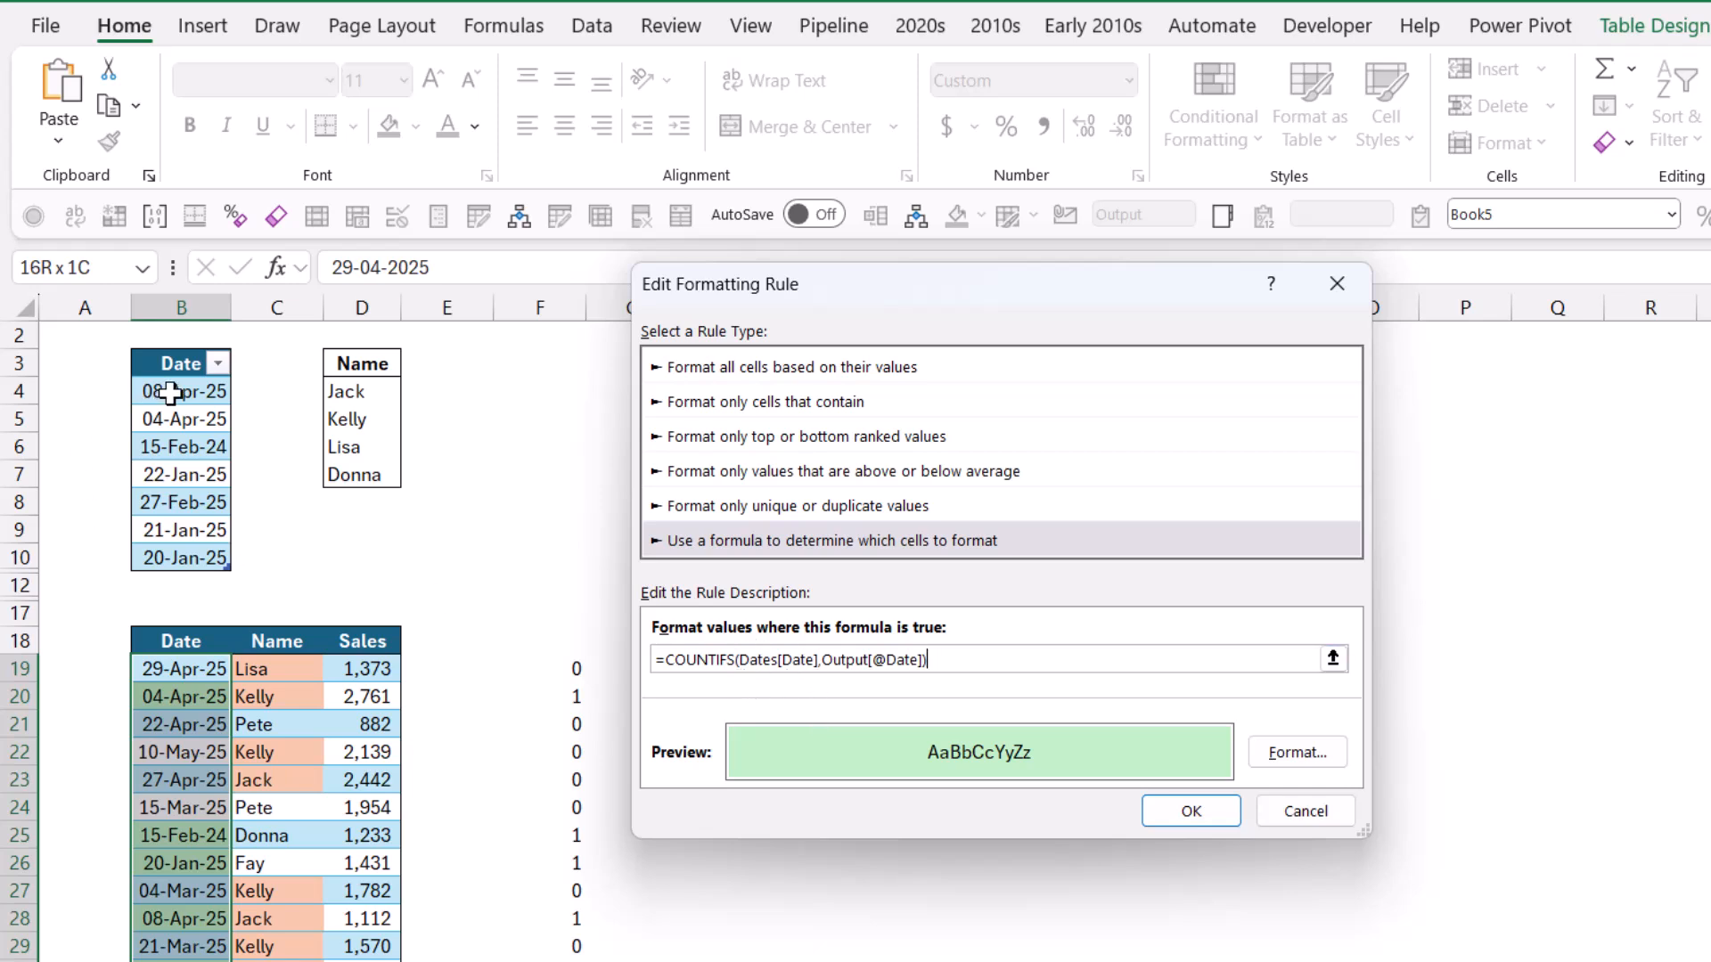
{"action": "mouse_move", "coordinate": [309, 501]}
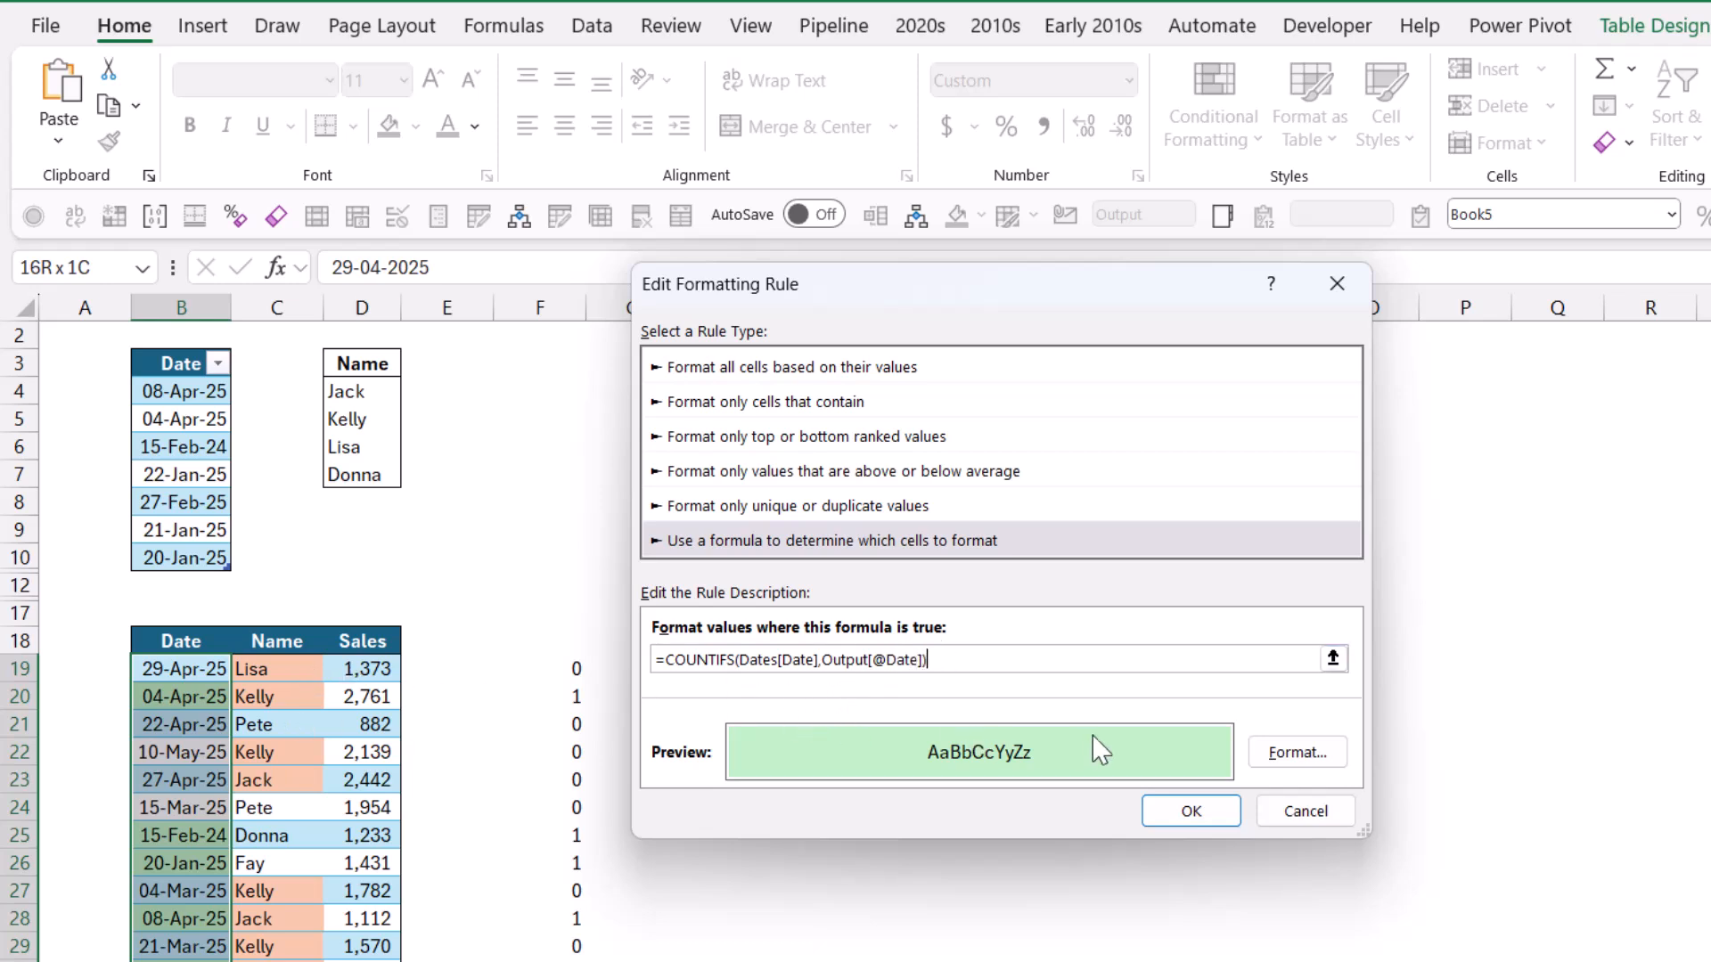
{"action": "left_click", "coordinate": [1190, 810]}
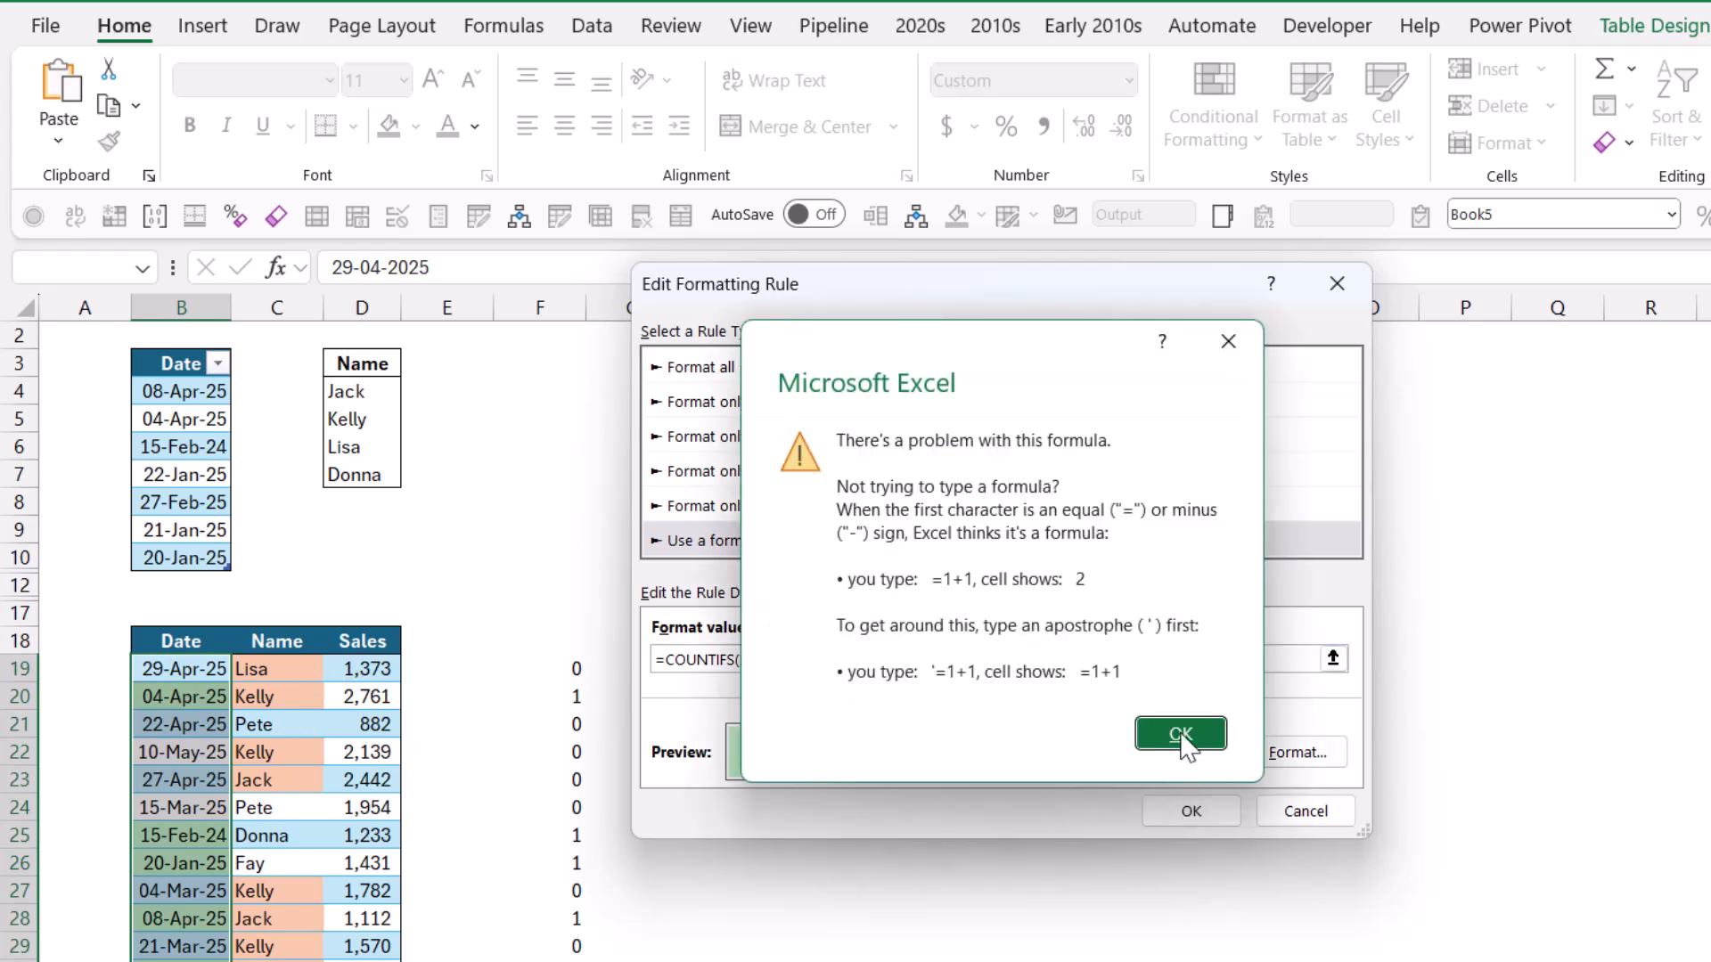
{"action": "left_click", "coordinate": [1180, 732]}
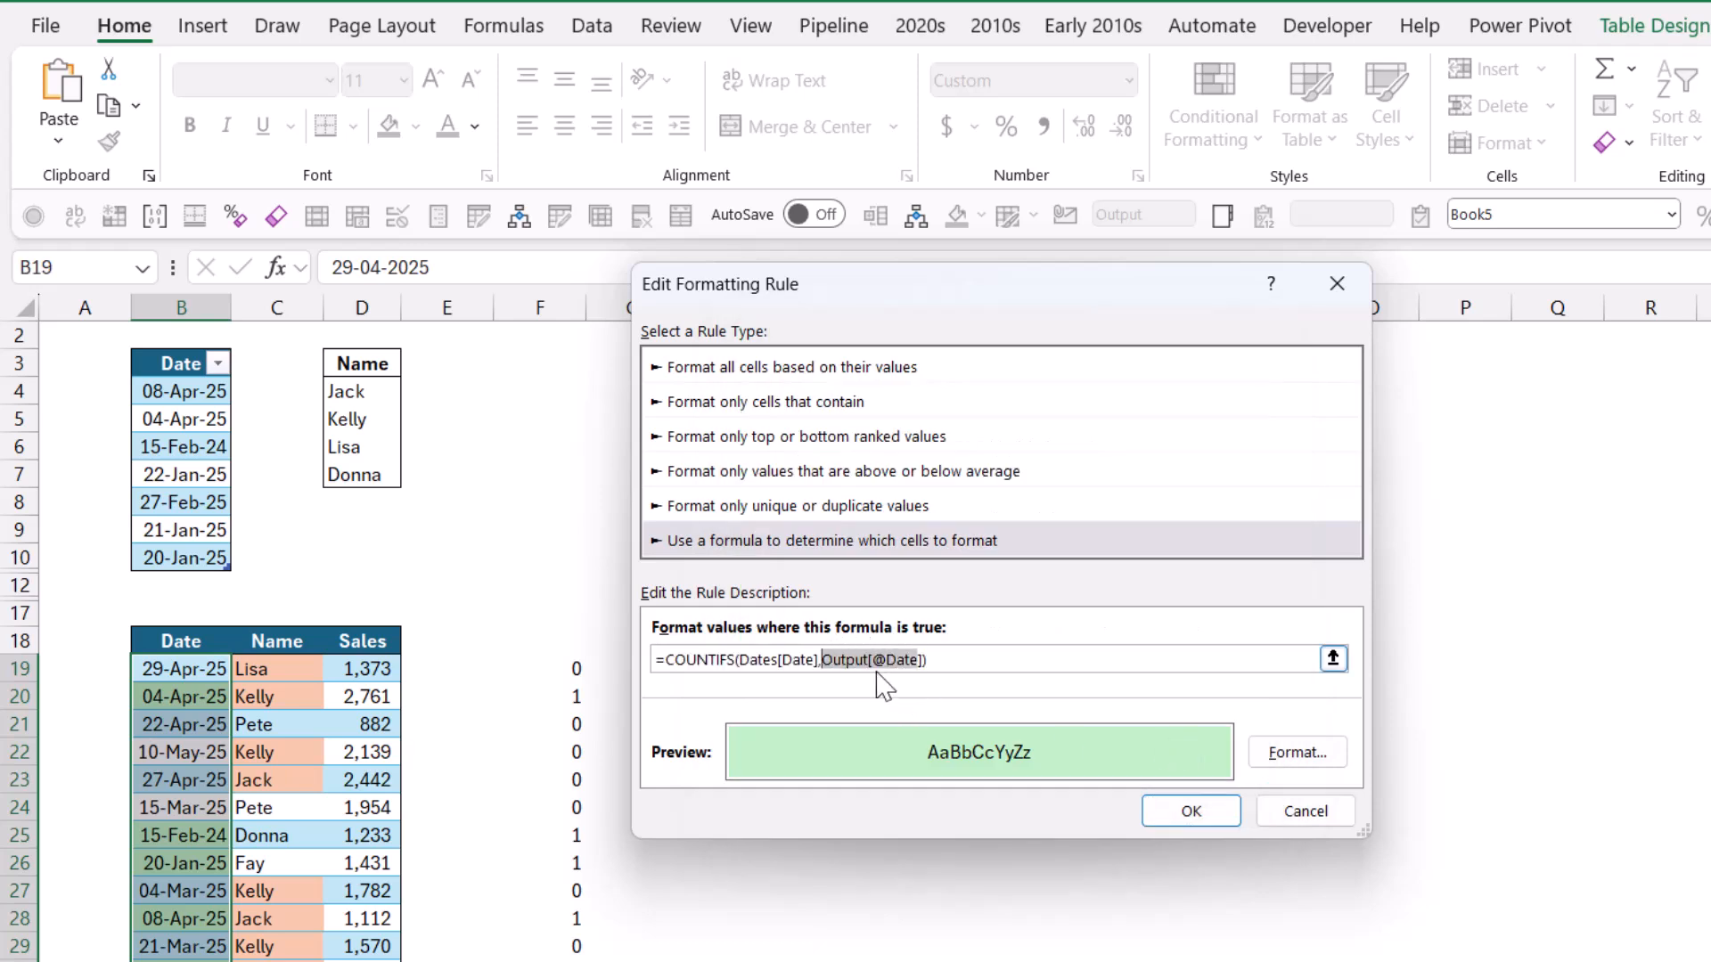
{"action": "key", "text": "Delete"}
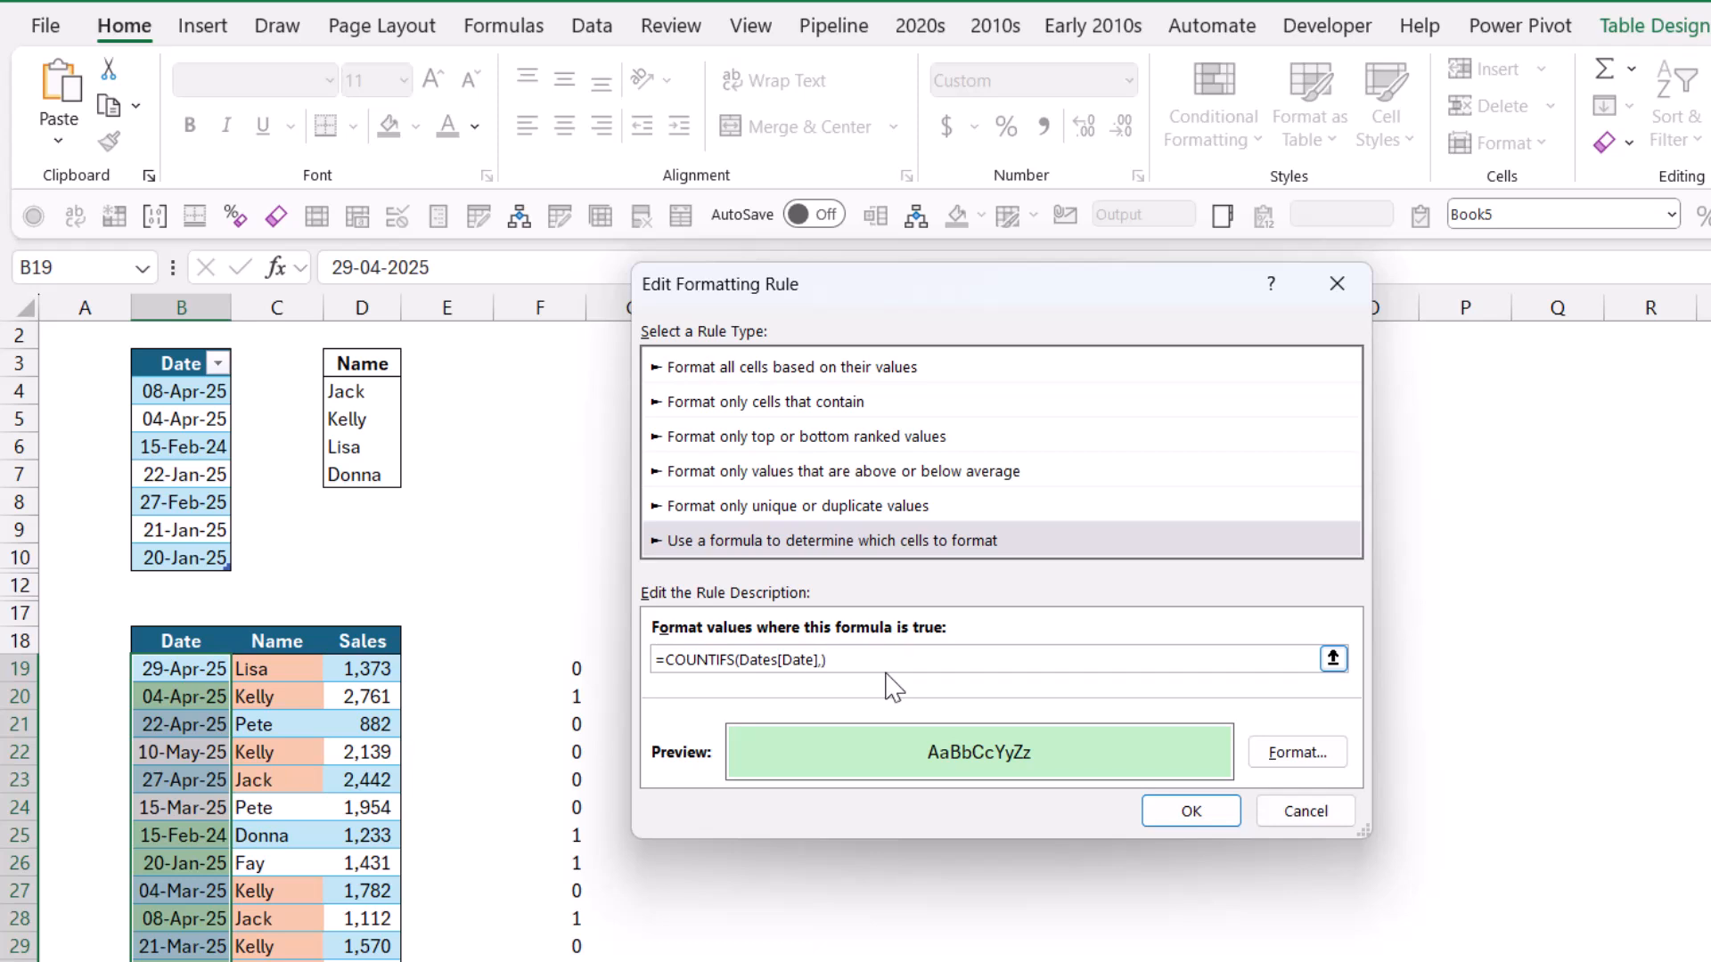
{"action": "left_click", "coordinate": [182, 670]}
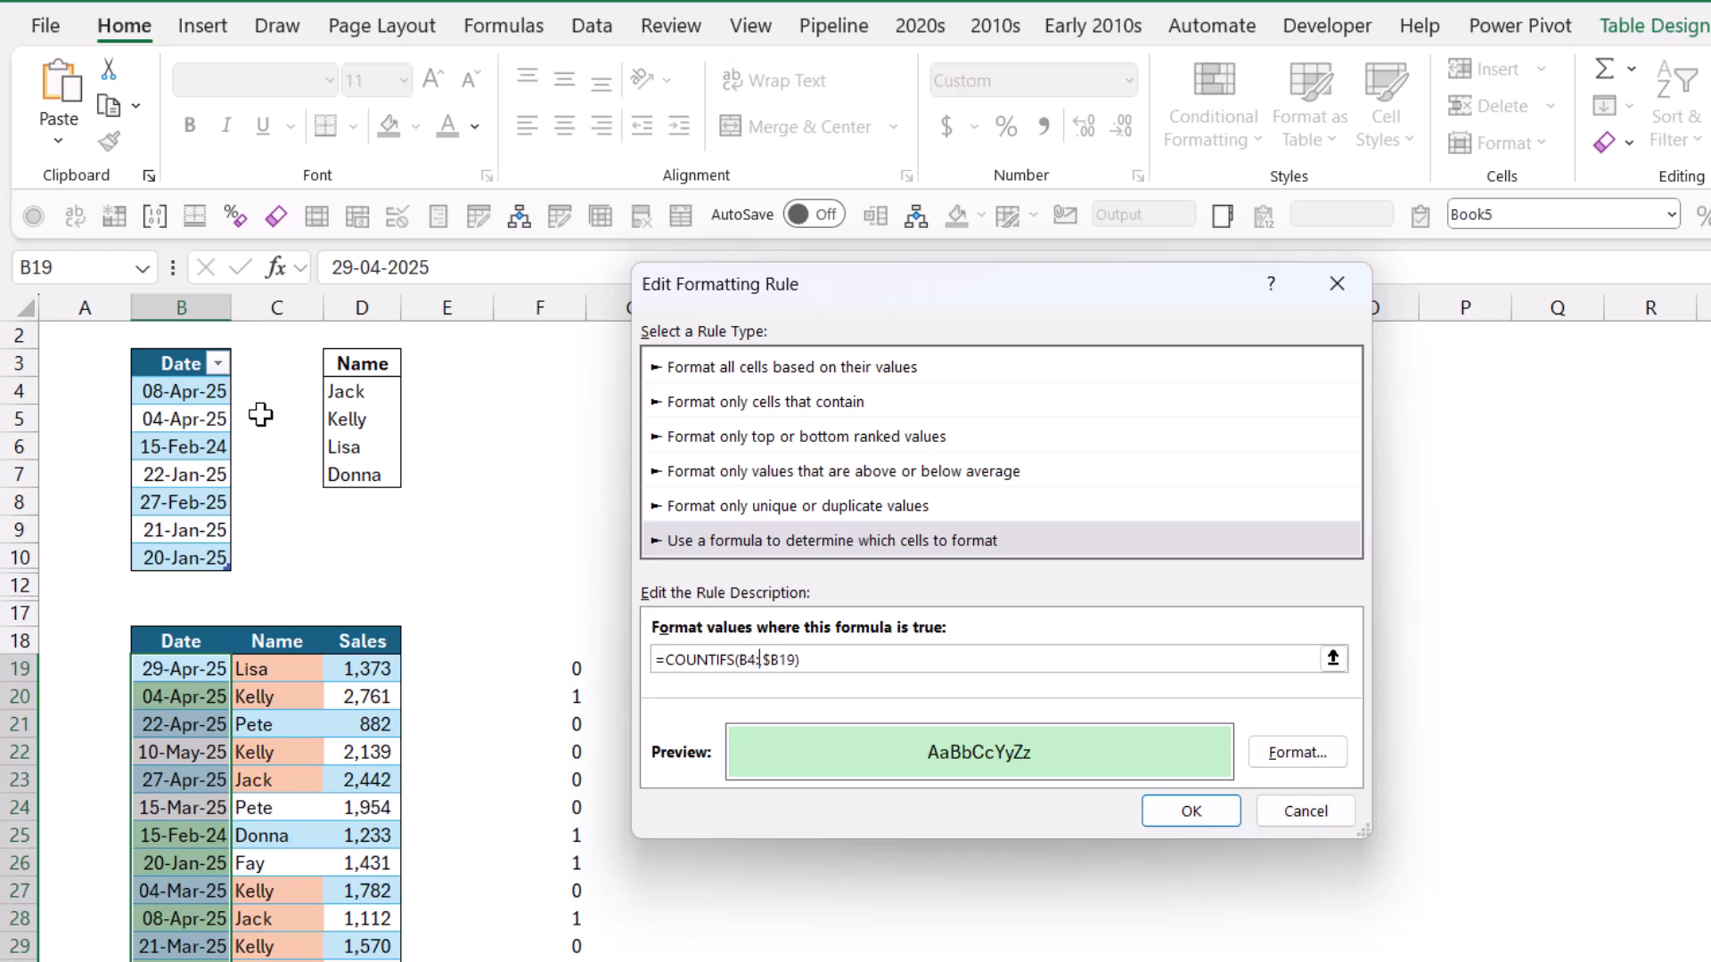
{"action": "type", "text": "B10"}
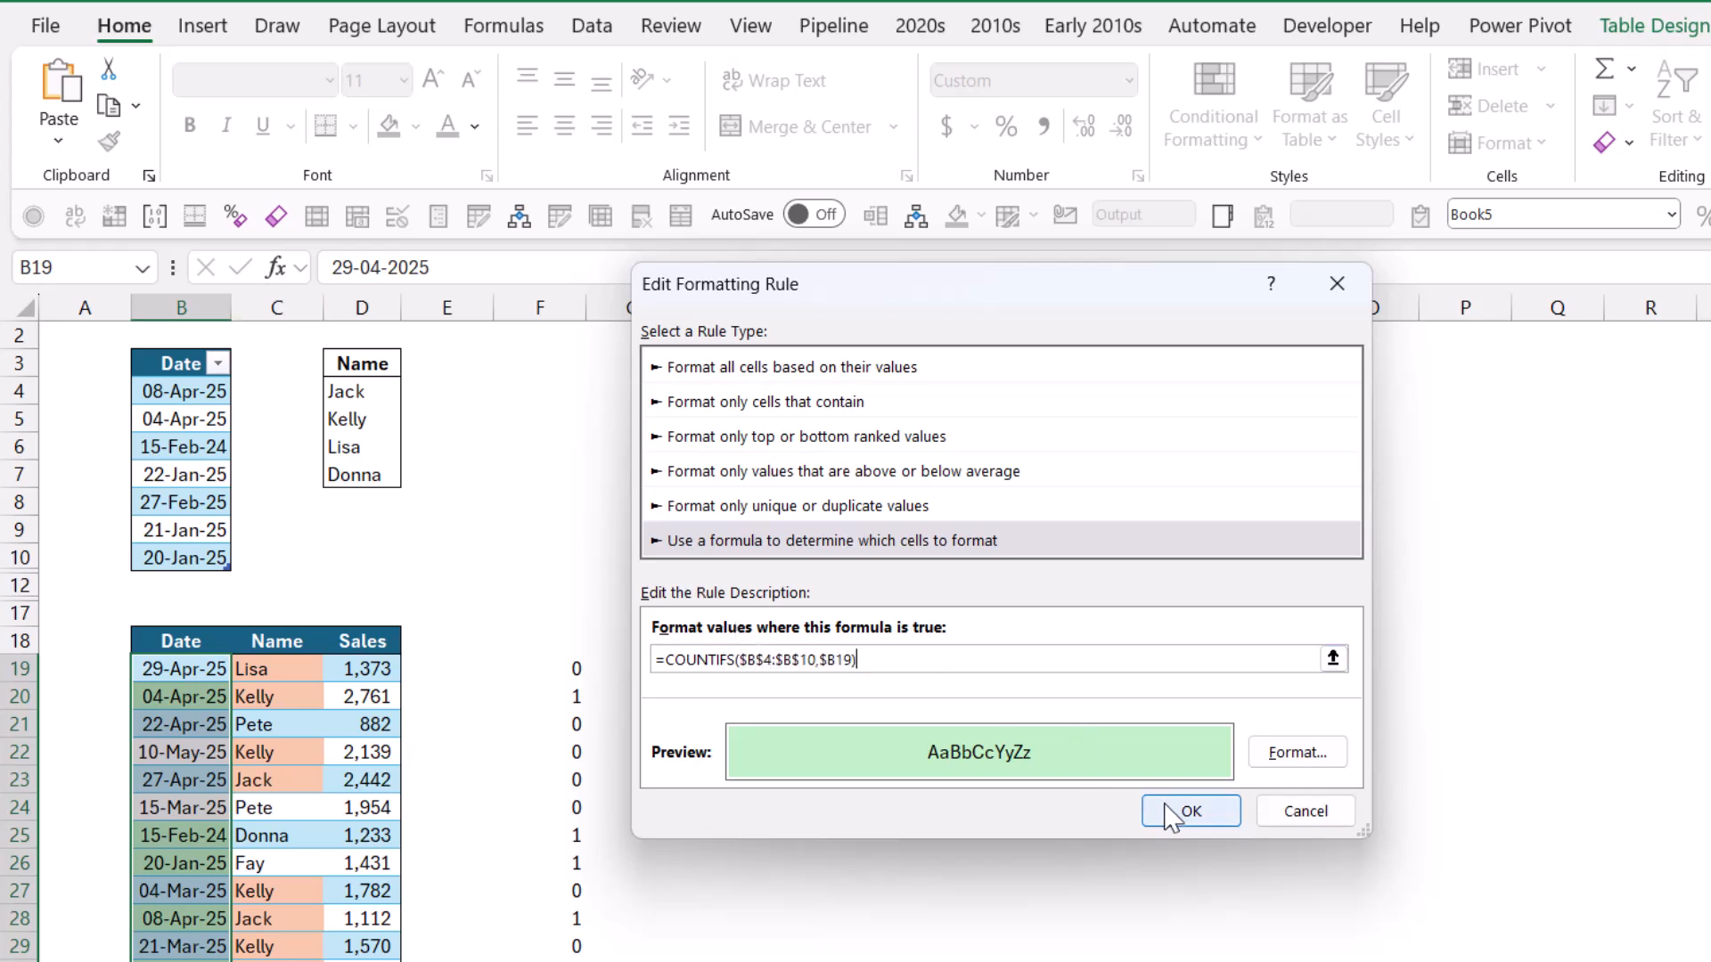
{"action": "left_click", "coordinate": [1188, 811]}
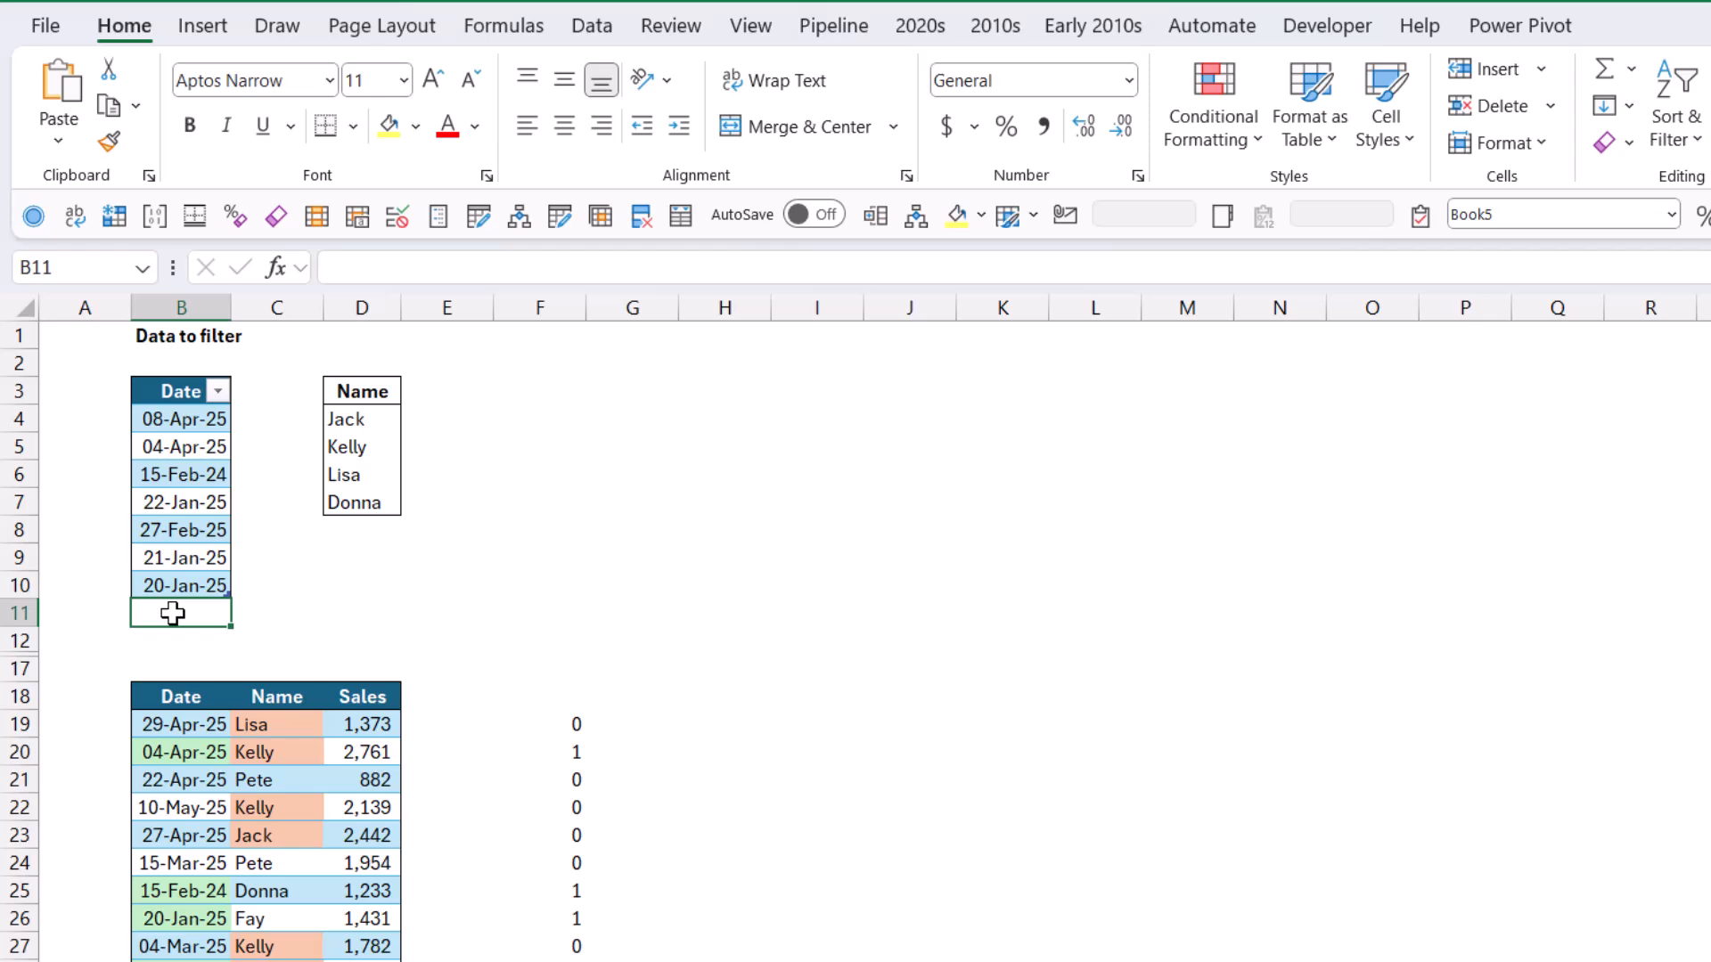
Enter 27 Apr 25 in B11 and select the newly highlighted 27-Apr-25 sale
{"action": "type", "text": "27 Apr"}
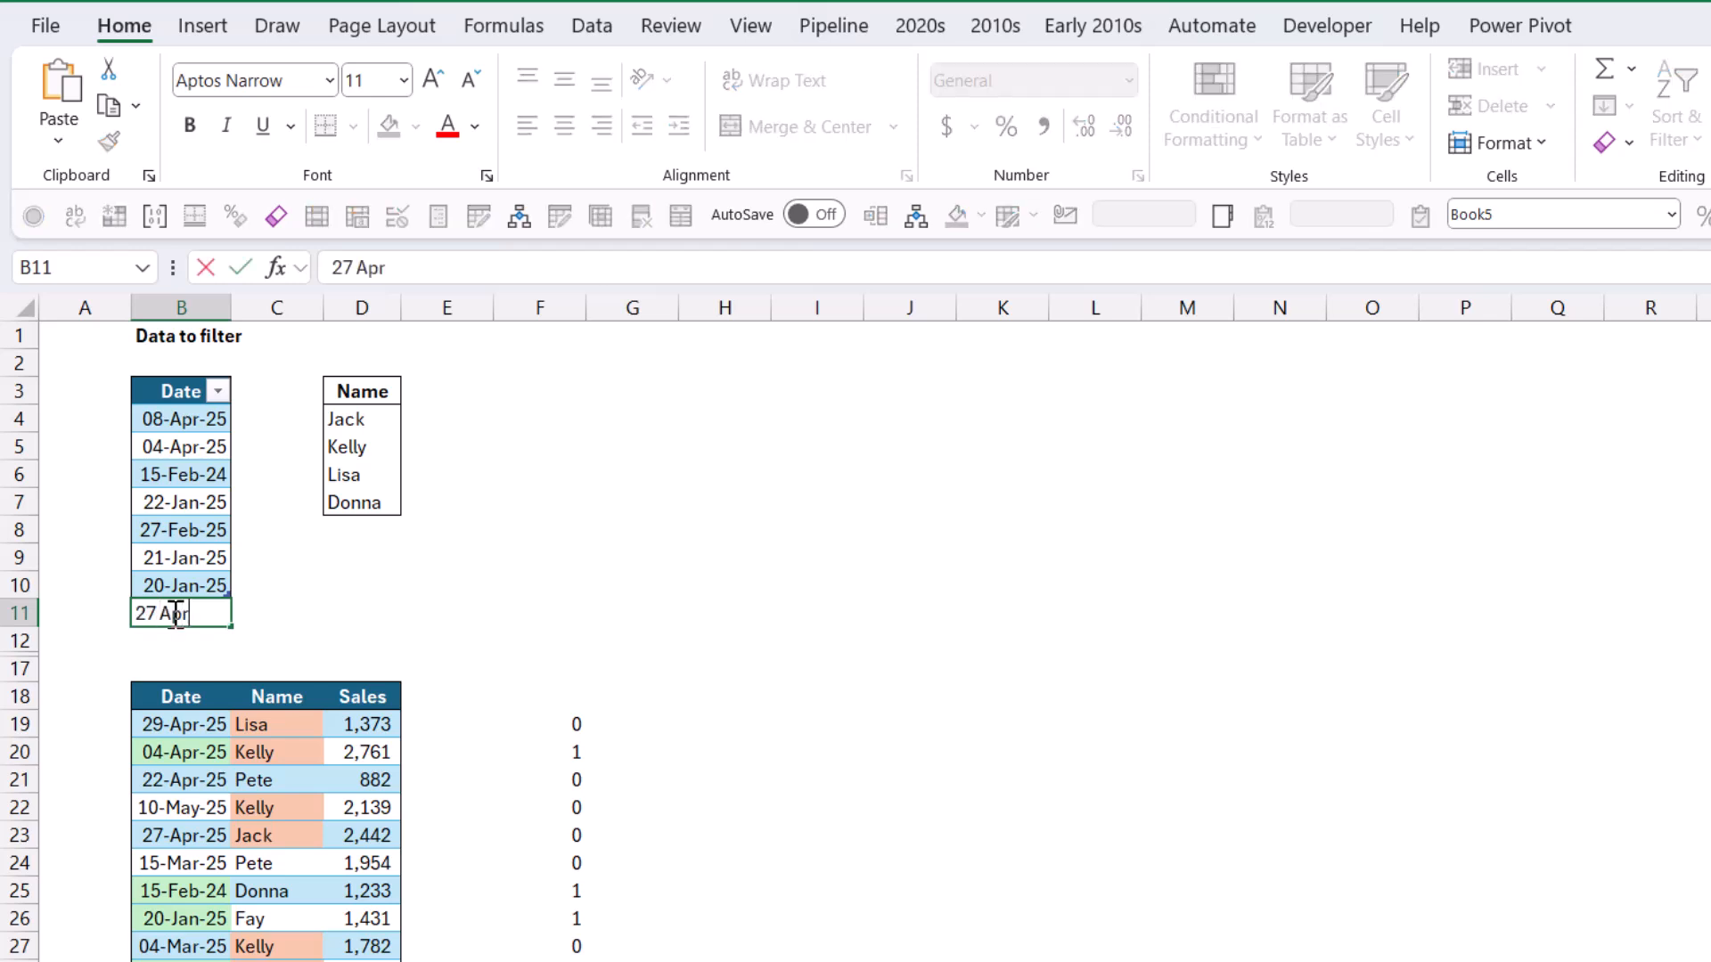
{"action": "type", "text": "25"}
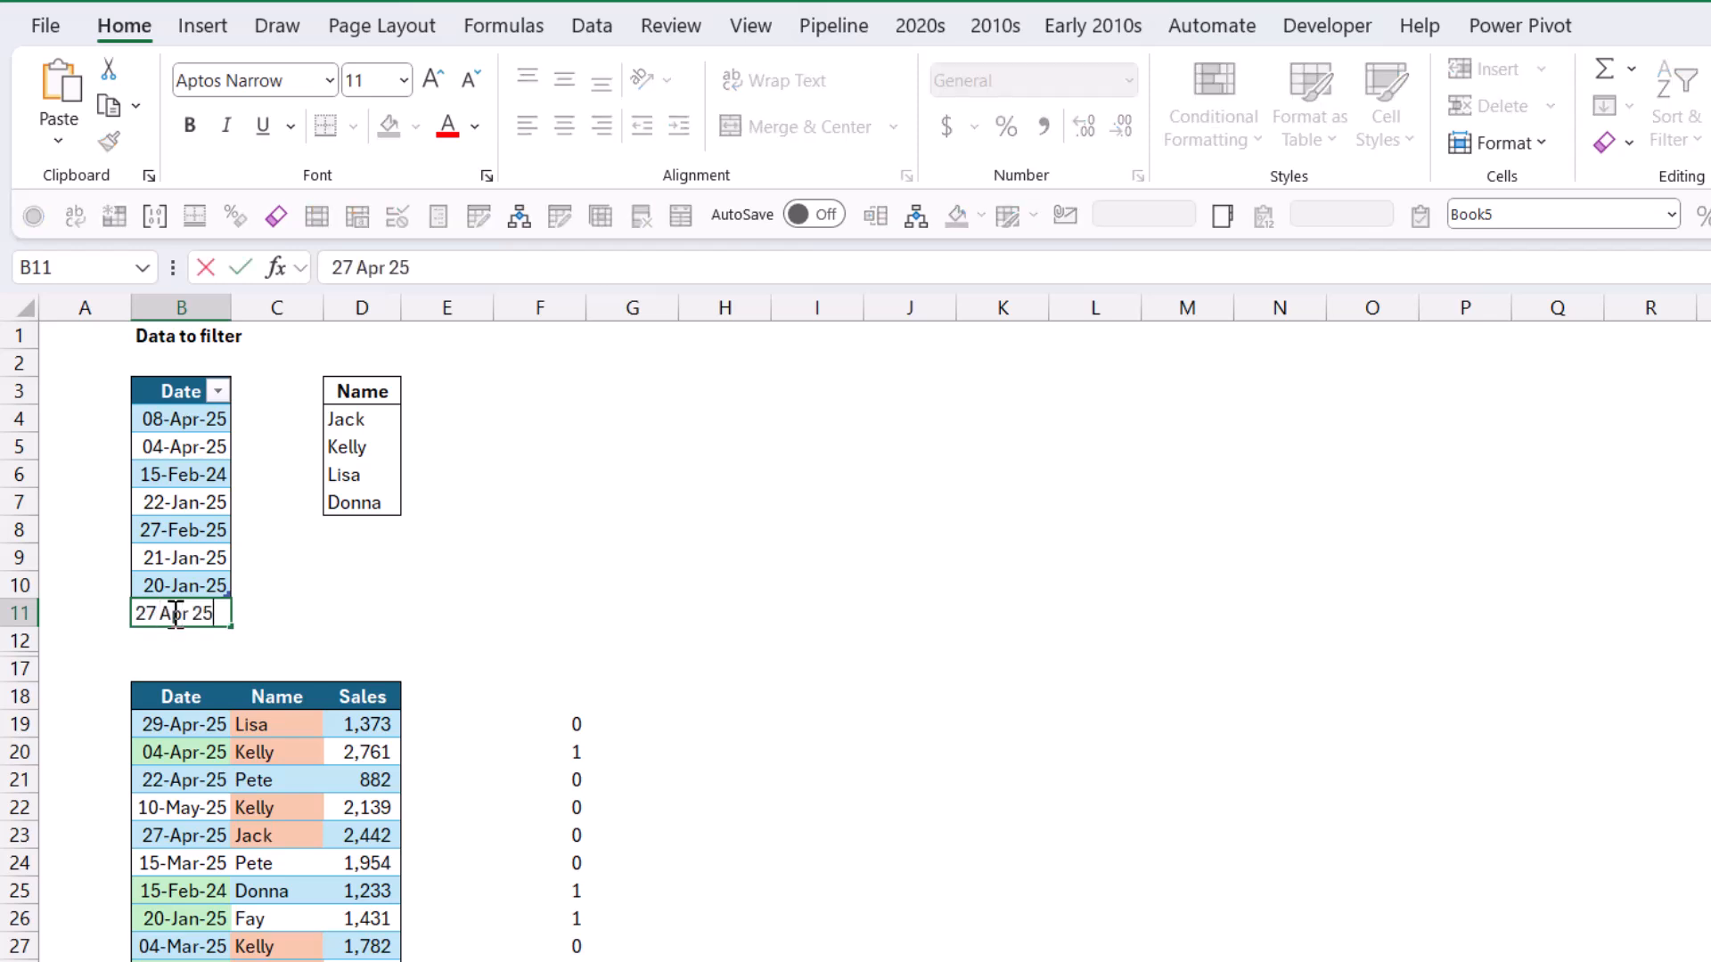
{"action": "key", "text": "enter"}
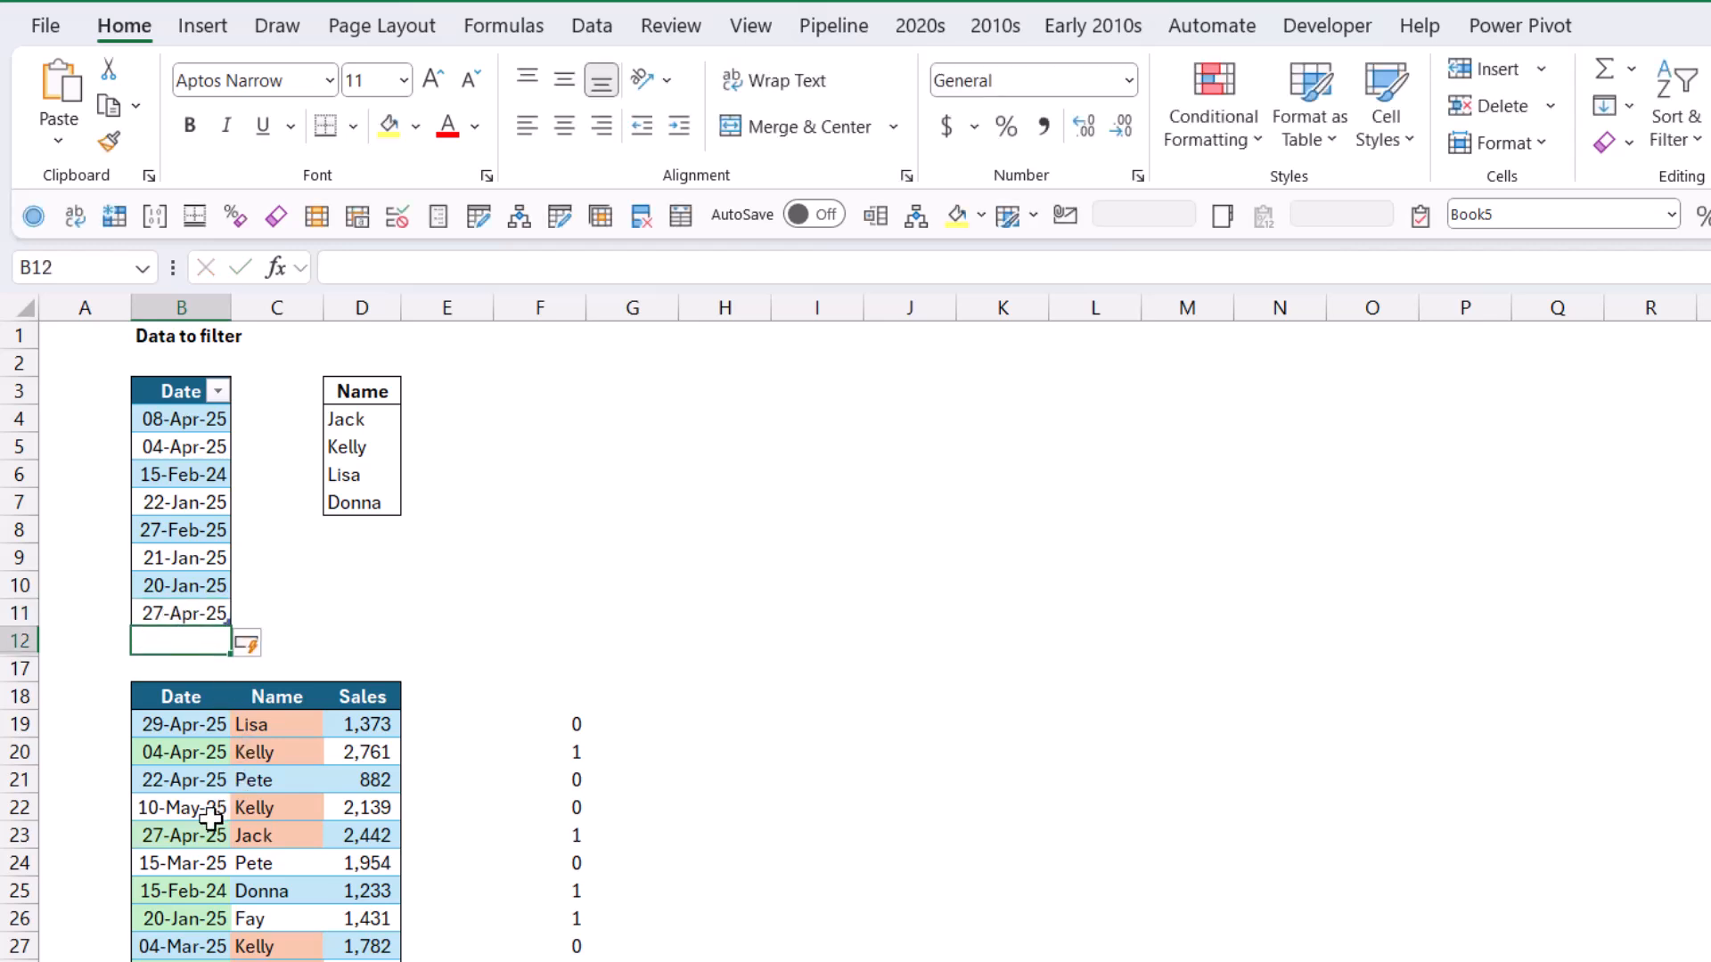
{"action": "left_click", "coordinate": [181, 836]}
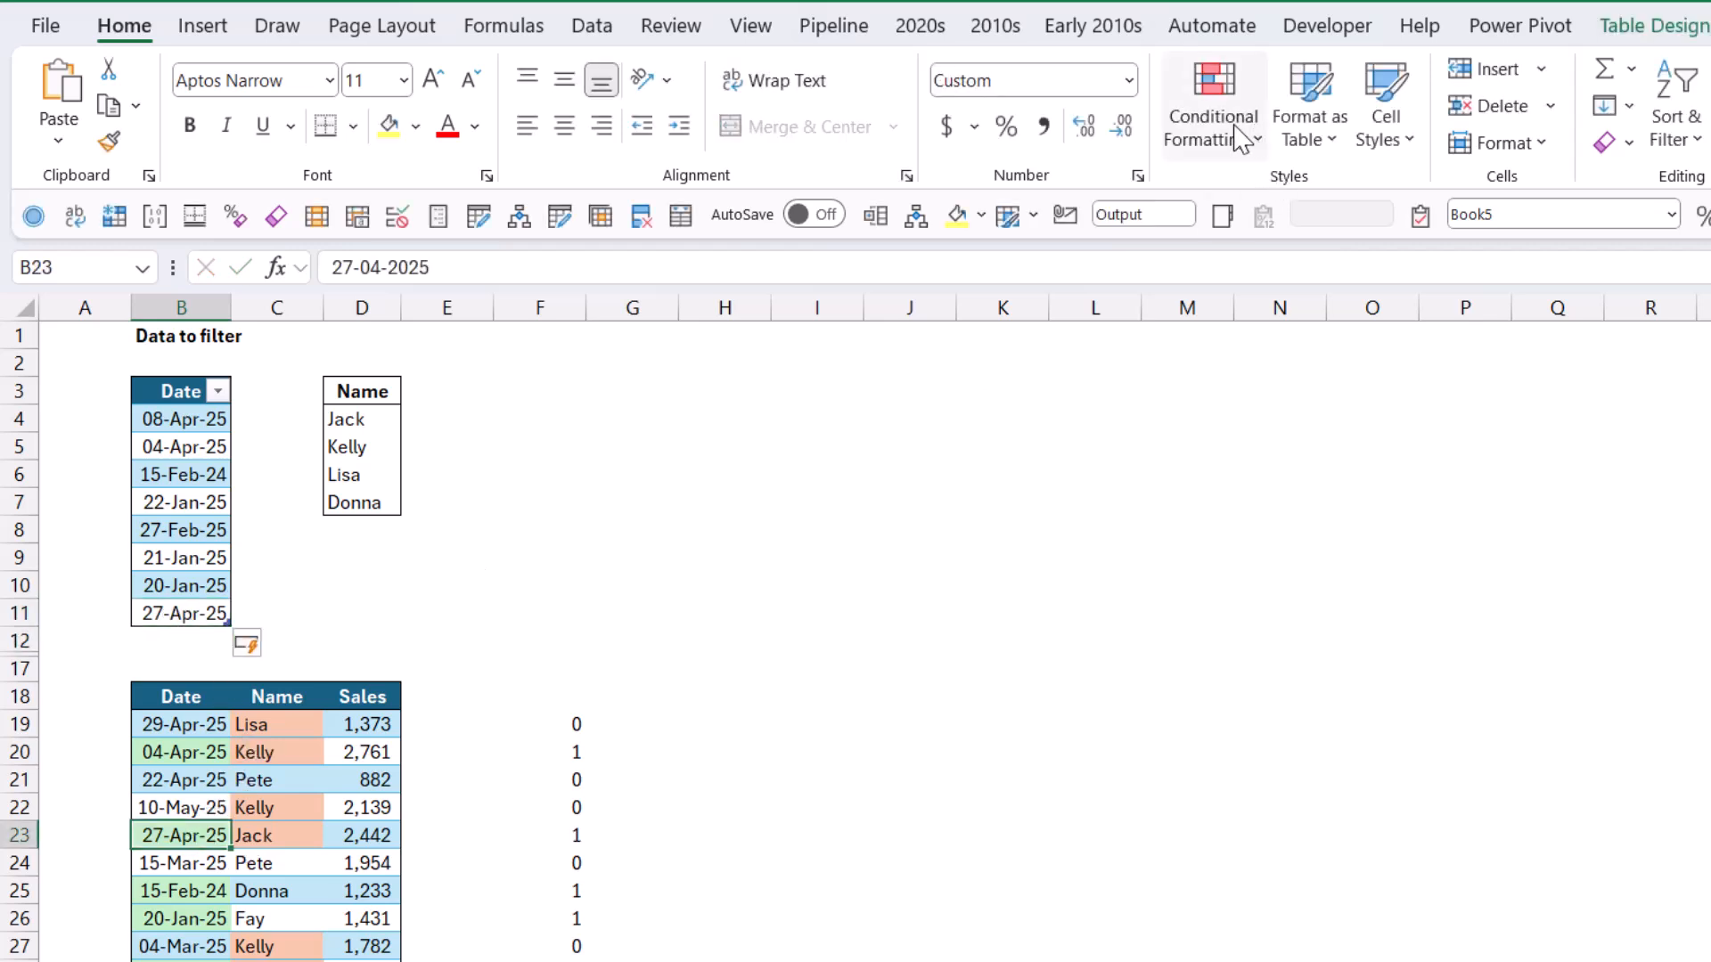
{"action": "mouse_move", "coordinate": [1271, 568]}
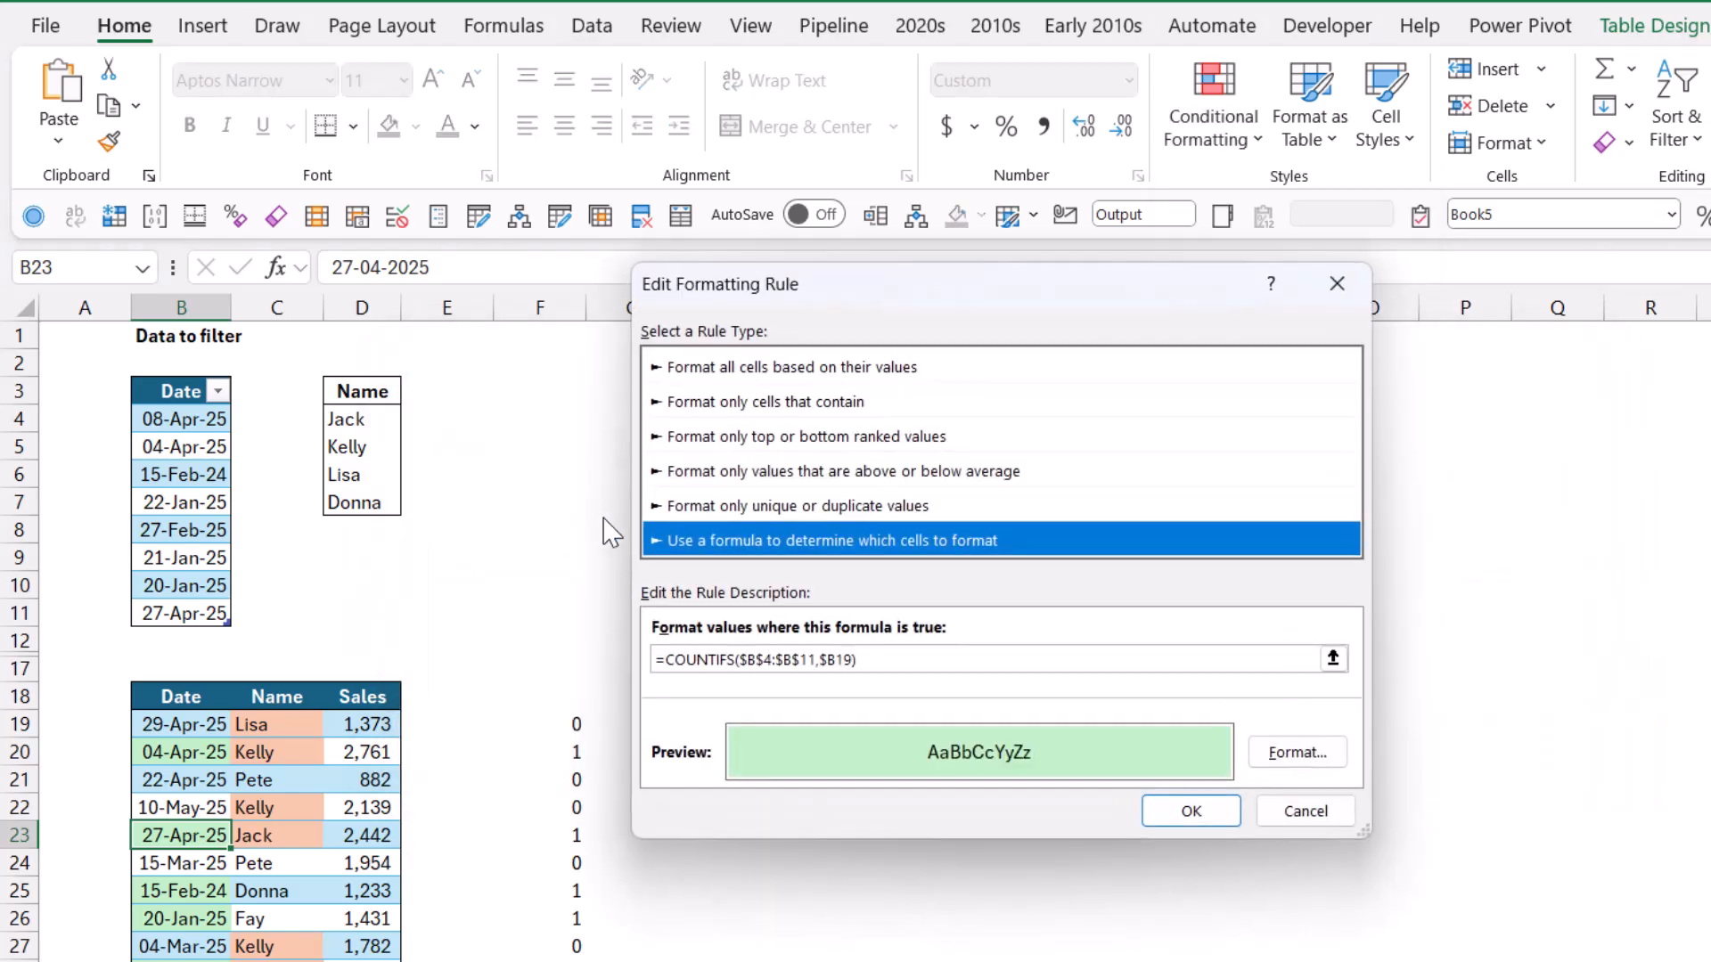
Check that the date rule's range now covers $B$4:$B$11, then close it unchanged
{"action": "left_click", "coordinate": [812, 659]}
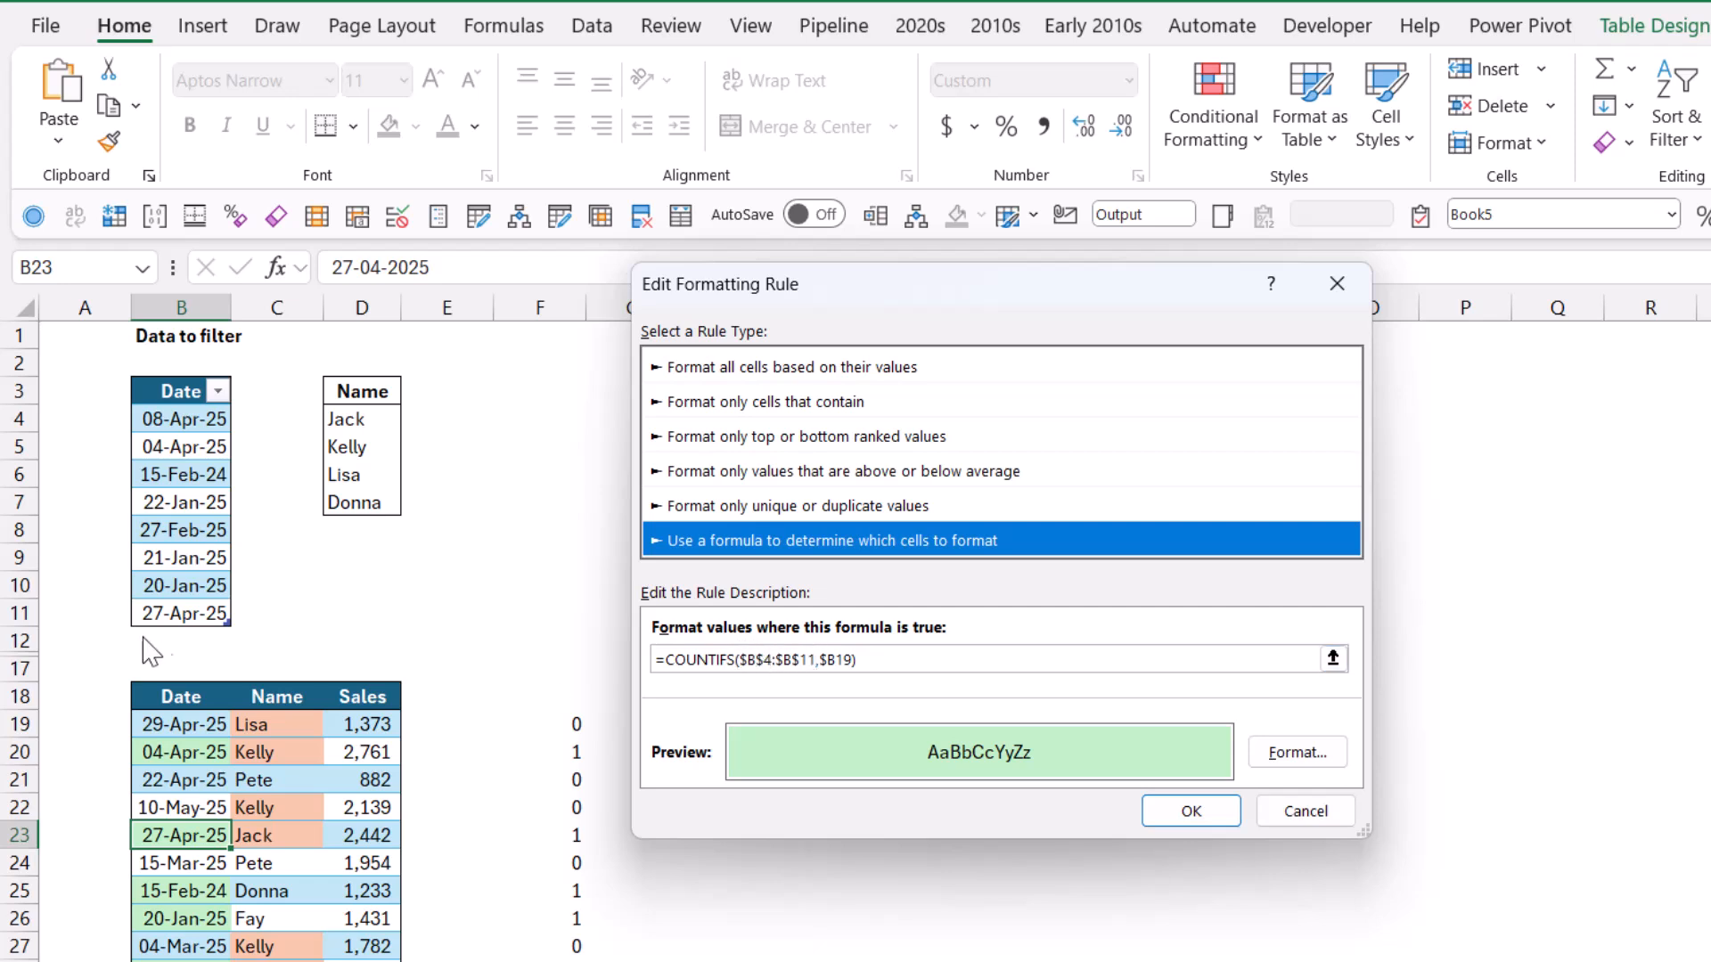
{"action": "mouse_move", "coordinate": [1475, 900]}
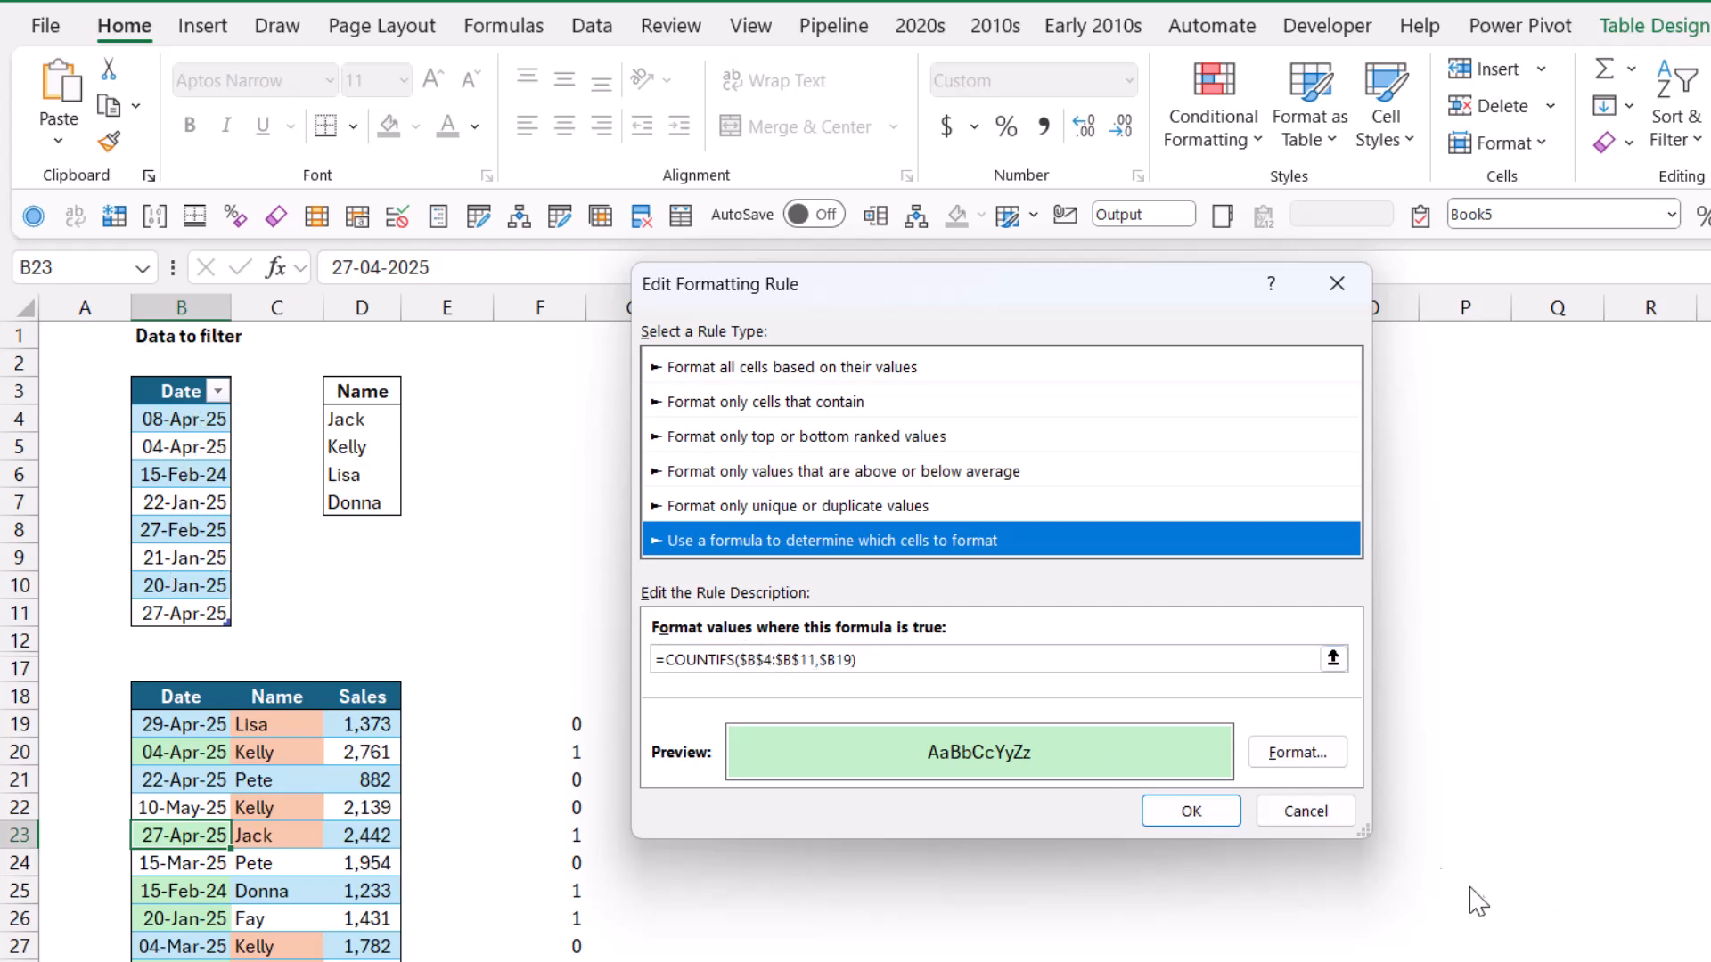
{"action": "left_click", "coordinate": [1189, 811]}
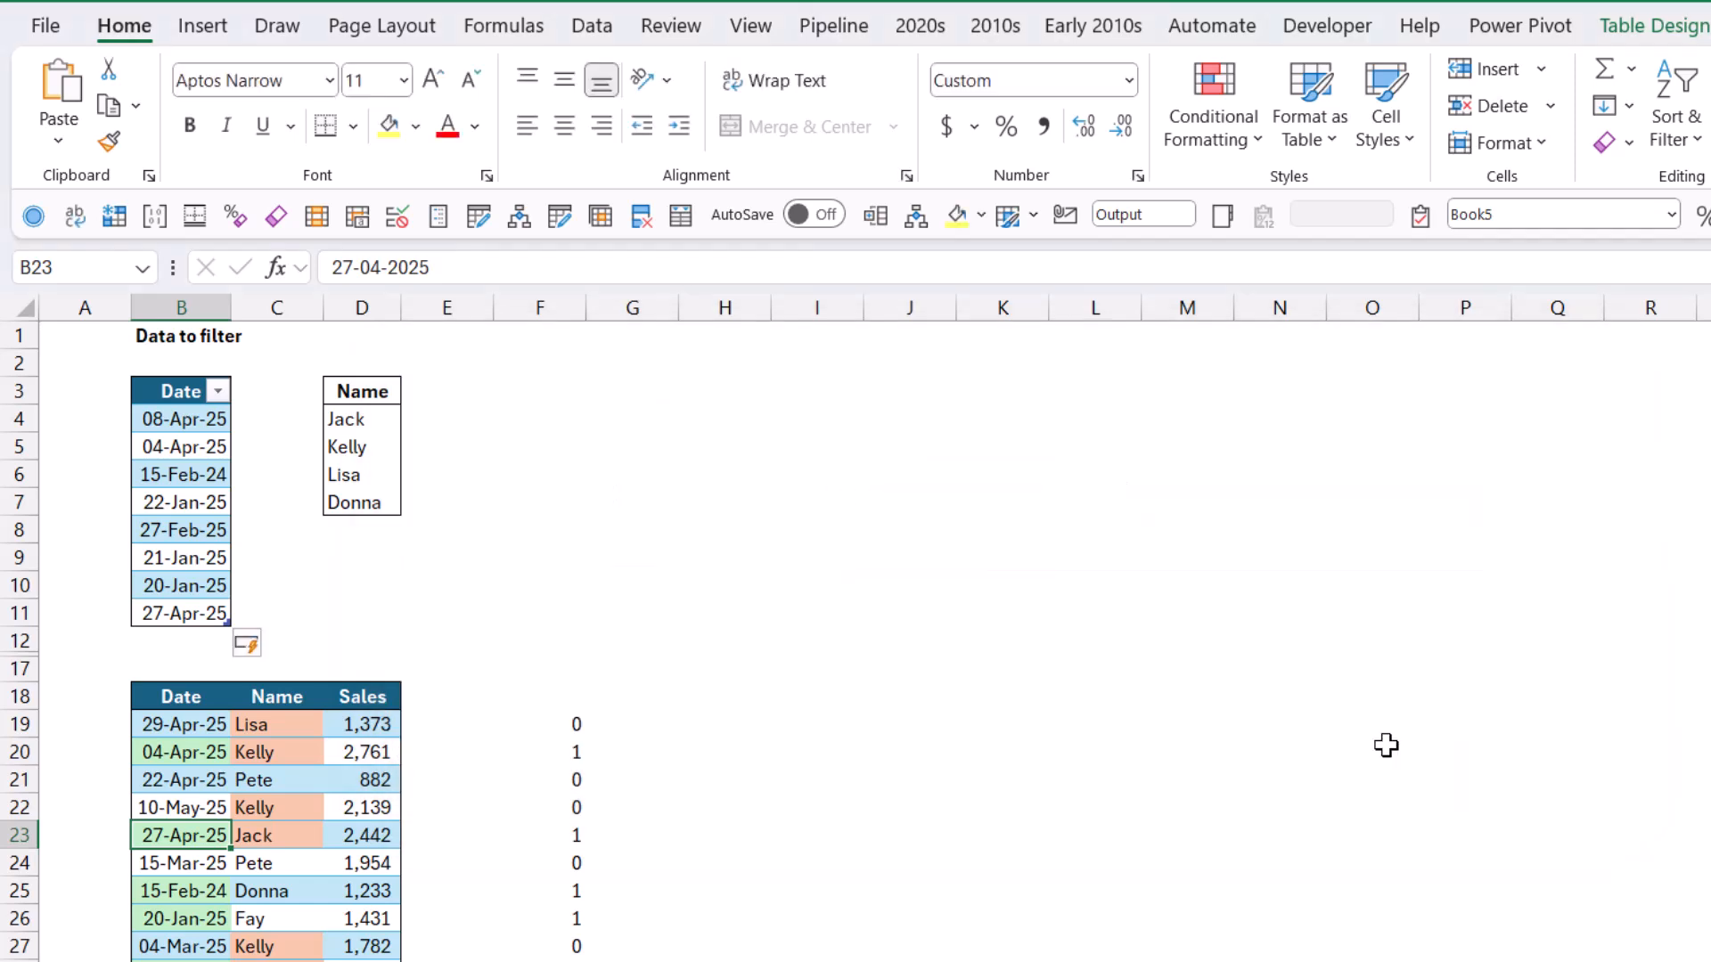
{"action": "left_click", "coordinate": [632, 834]}
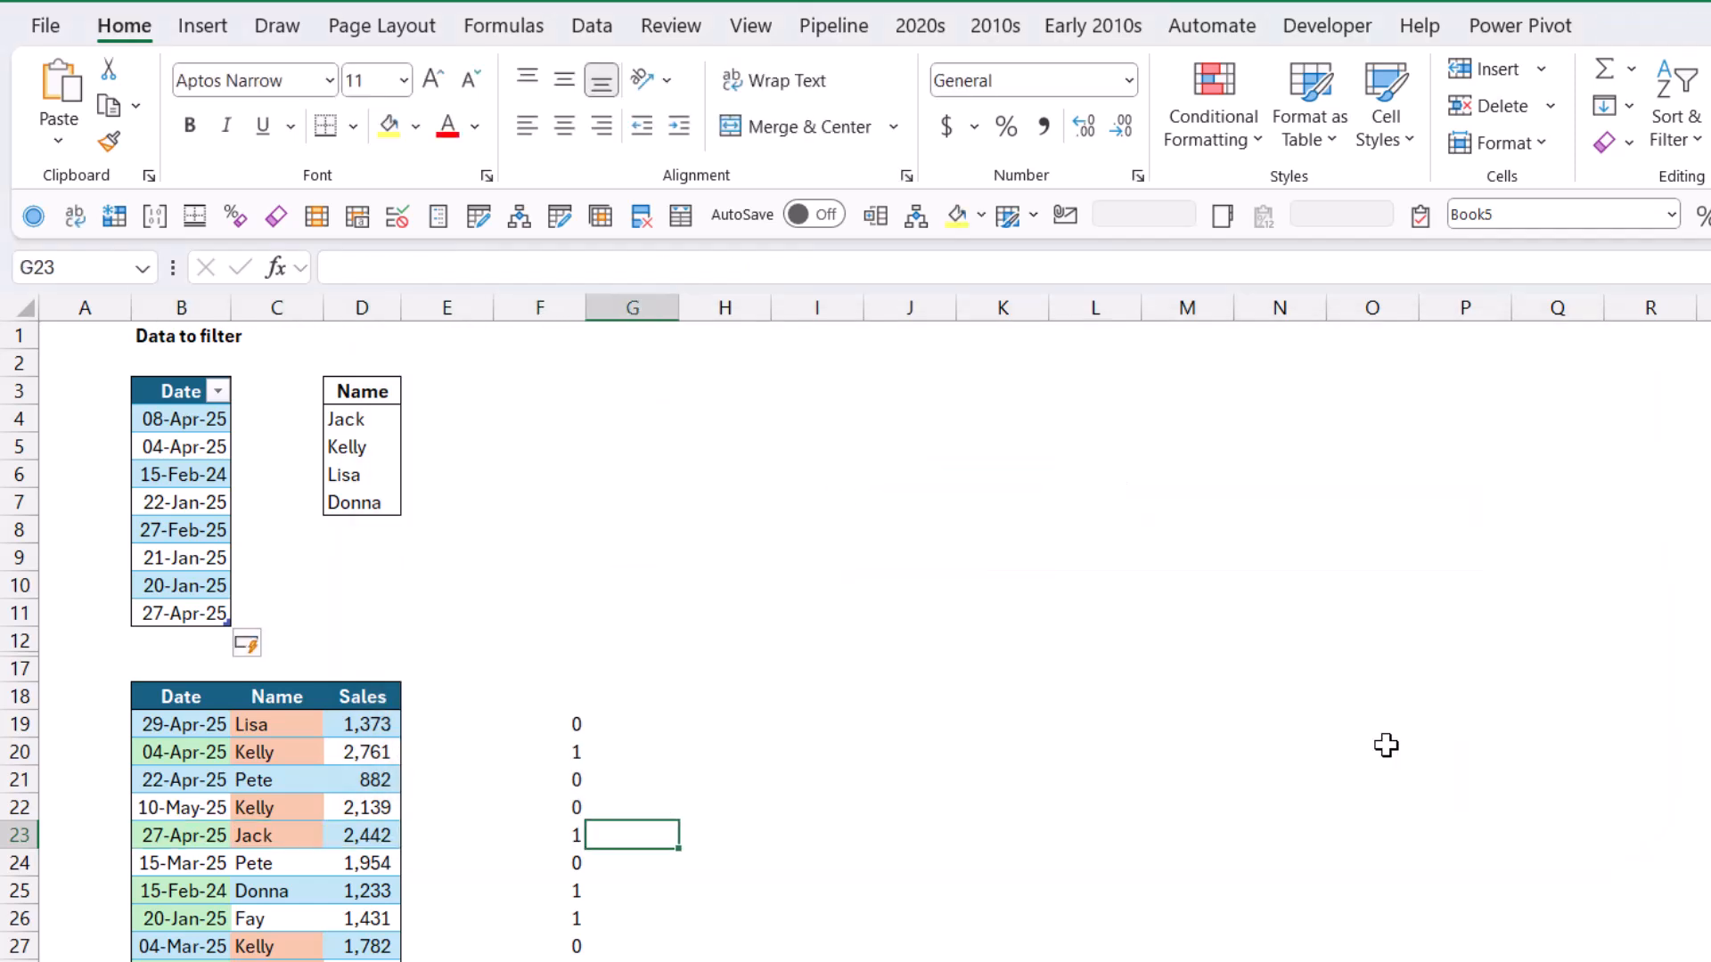
{"action": "left_click", "coordinate": [539, 835]}
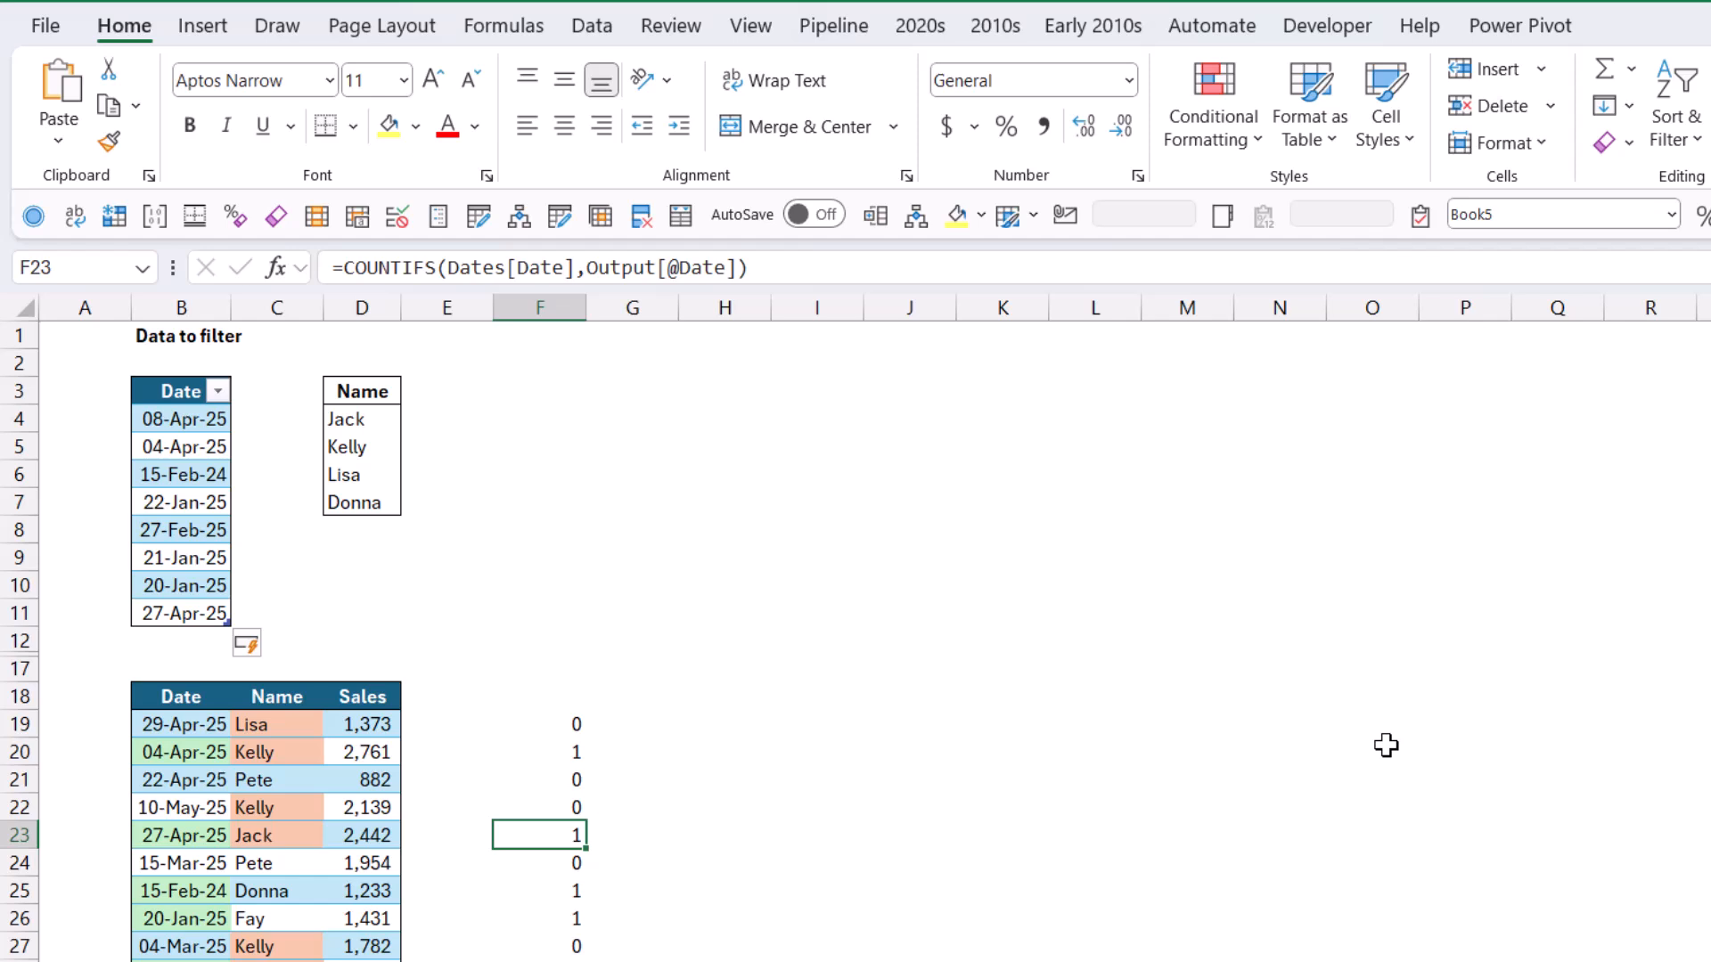
{"action": "mouse_move", "coordinate": [1343, 780]}
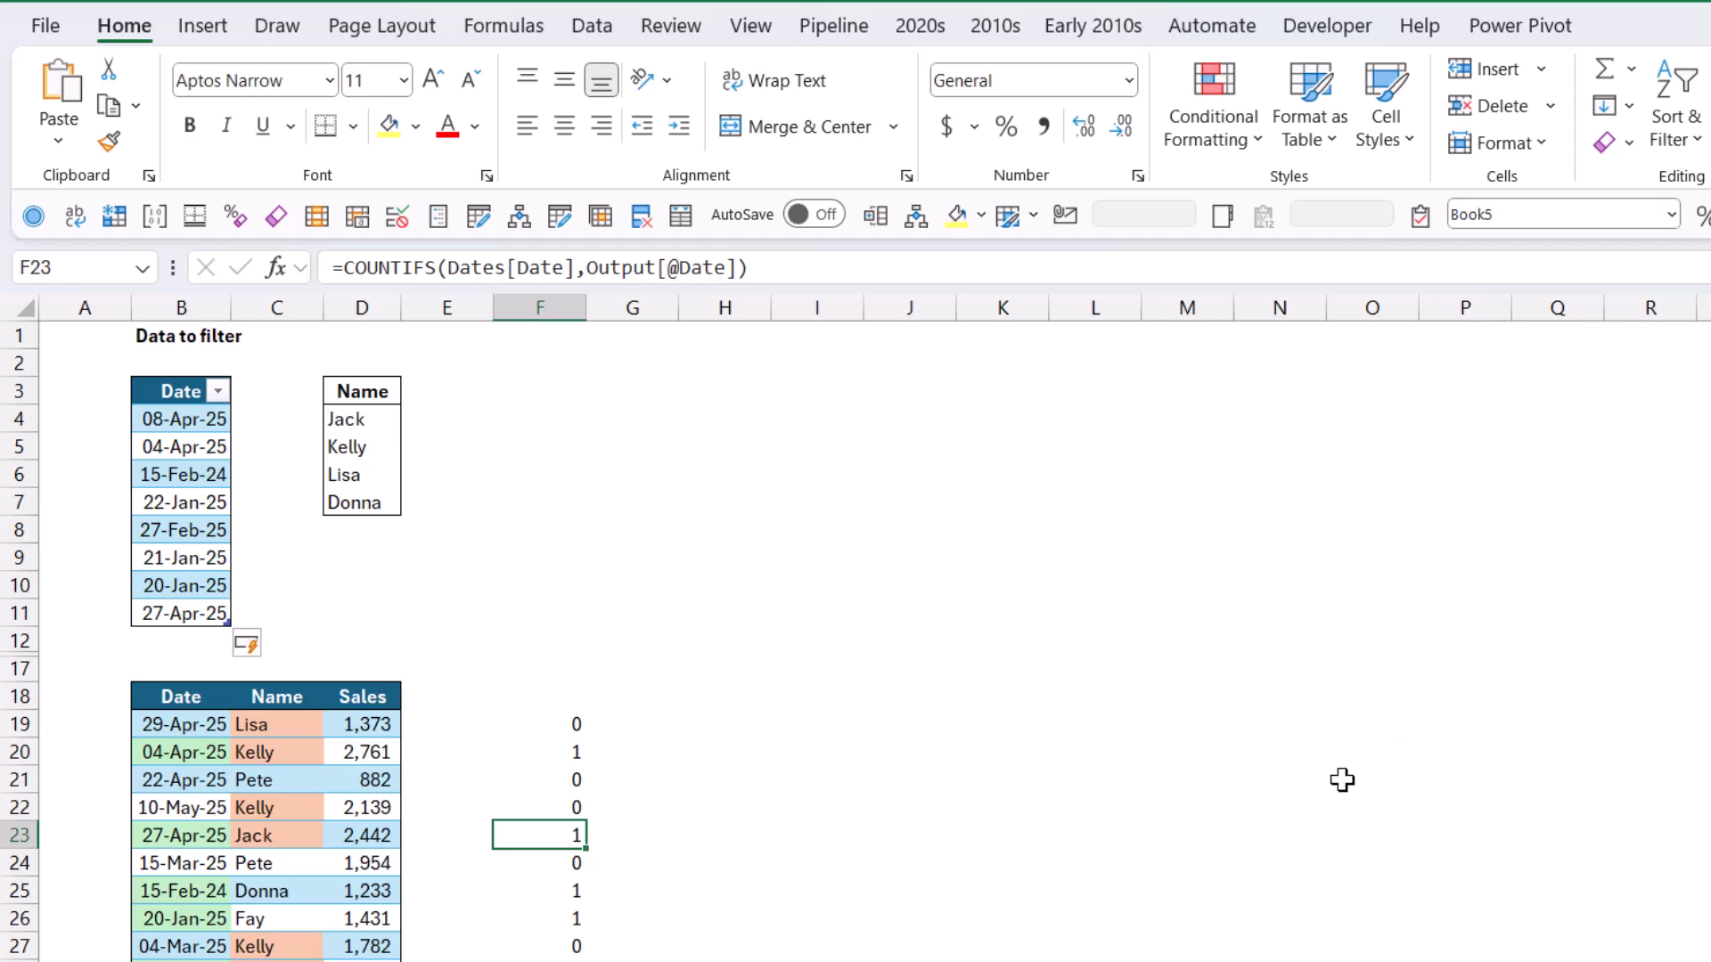